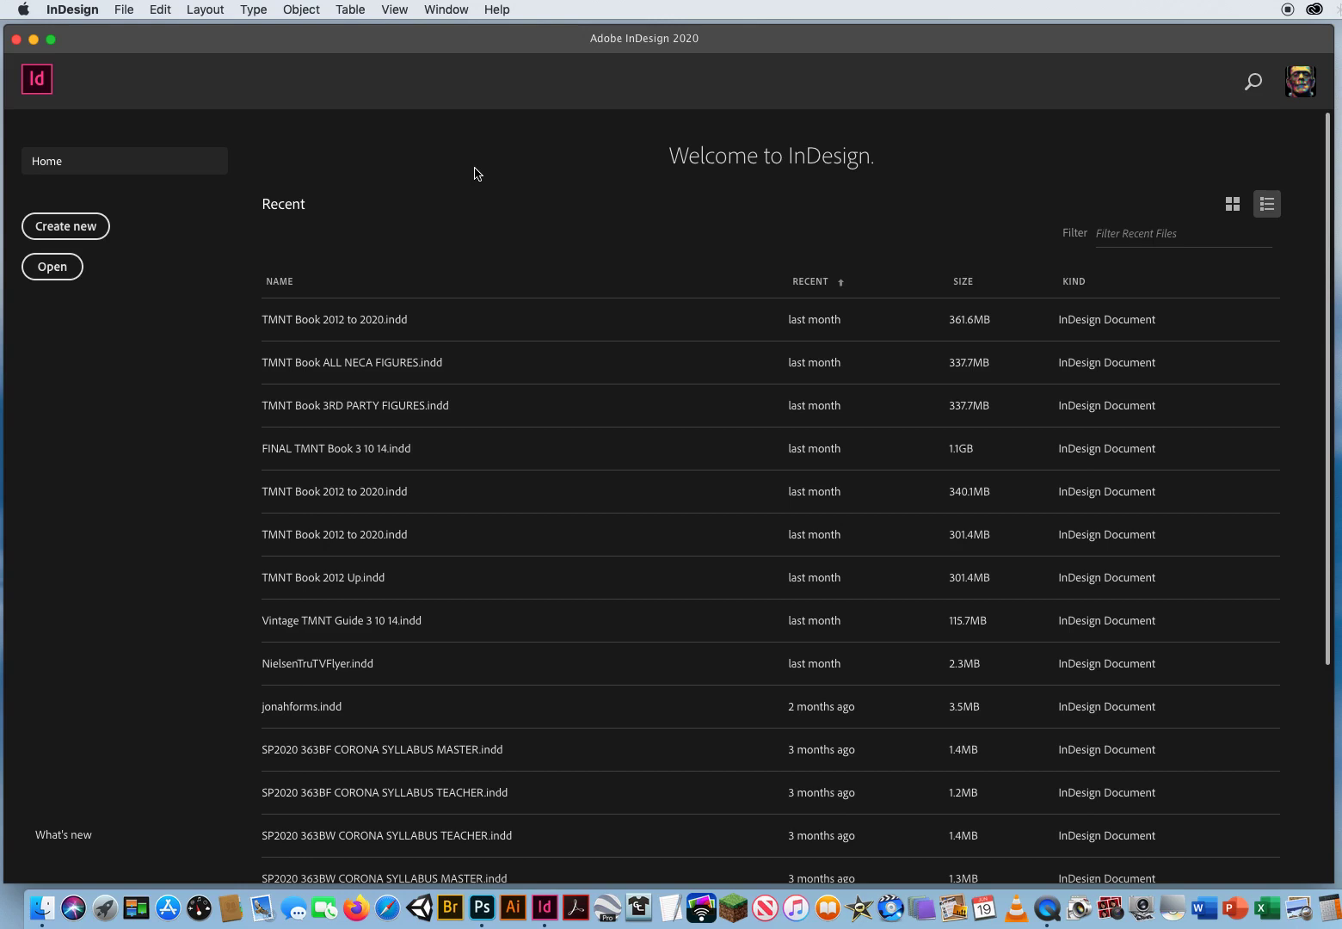
mouse_move(525, 40)
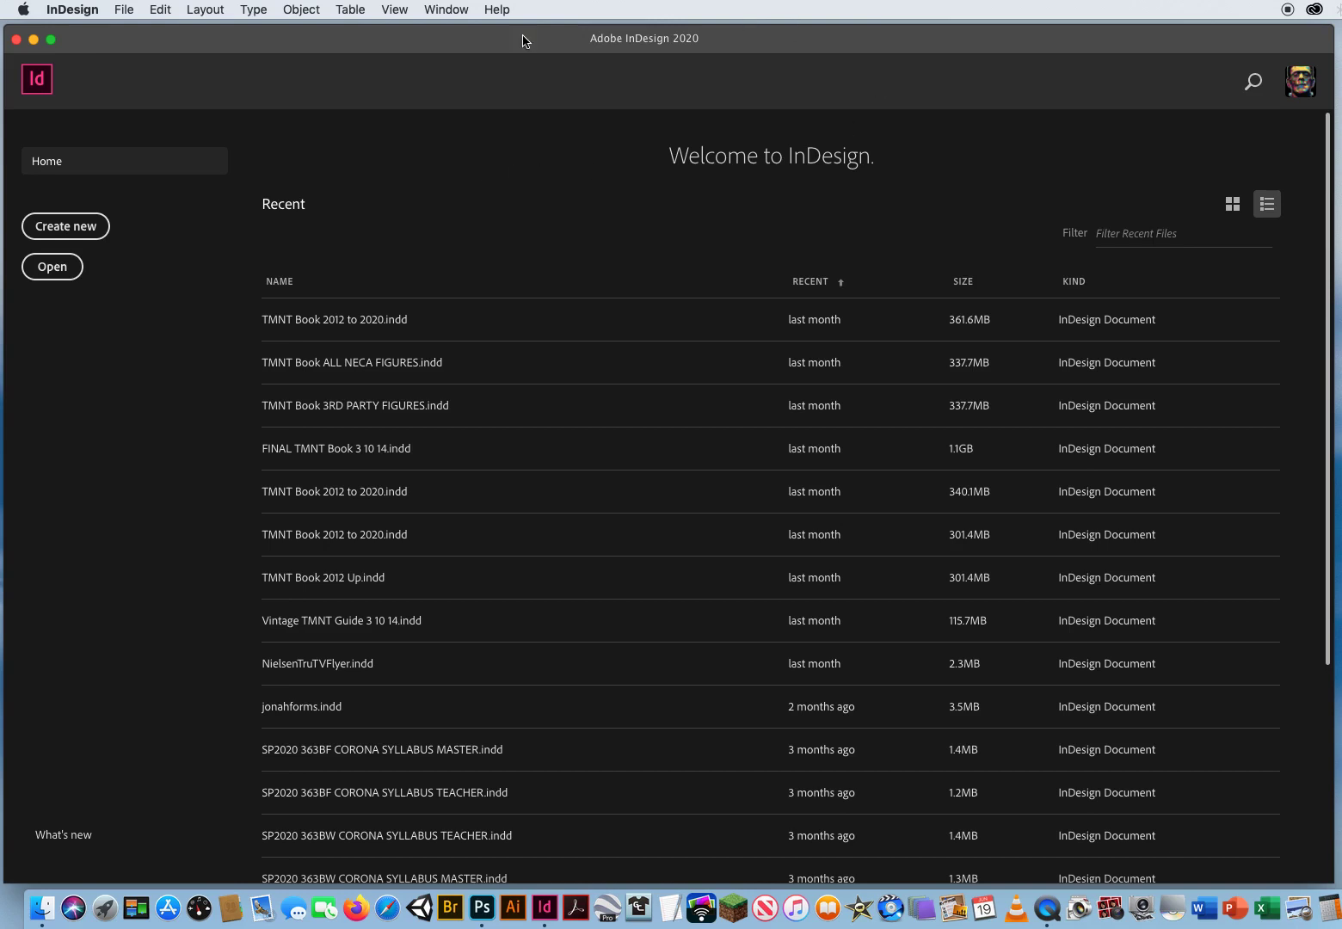
mouse_move(422, 182)
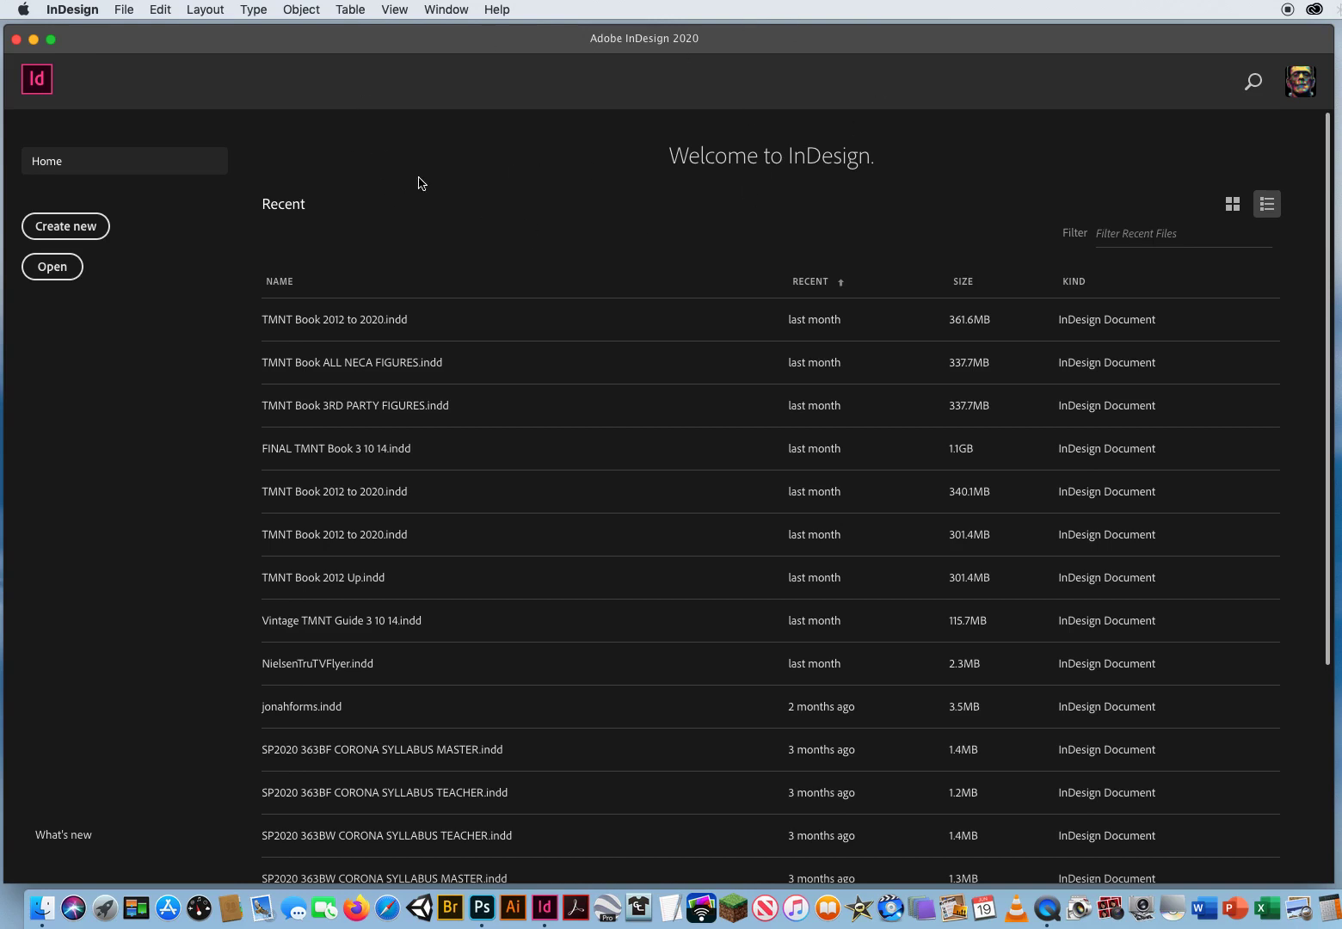
mouse_move(443, 48)
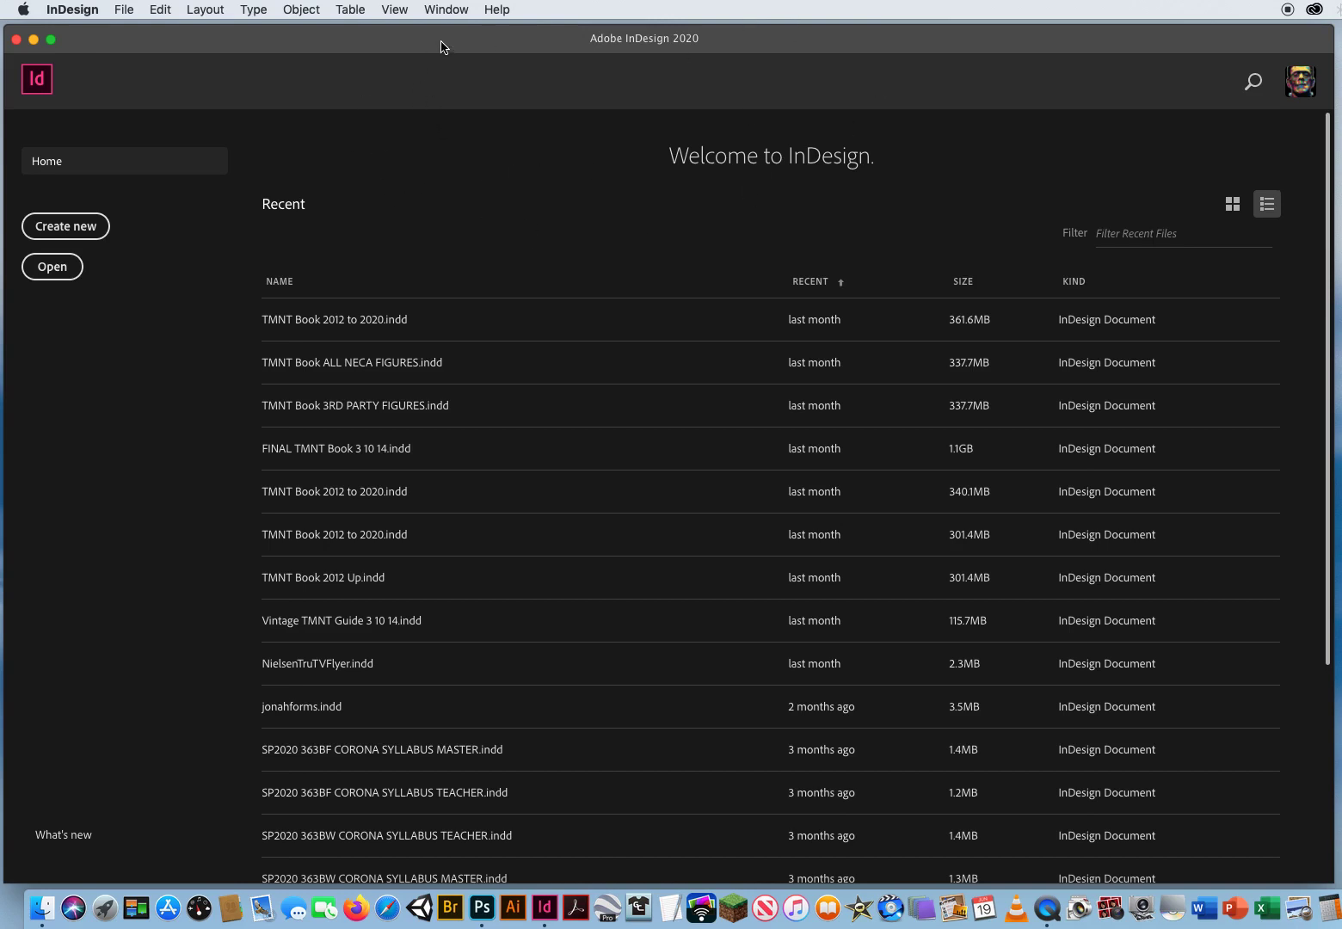
- Bring up the Window menu with its panel and workspace commands
left_click(446, 9)
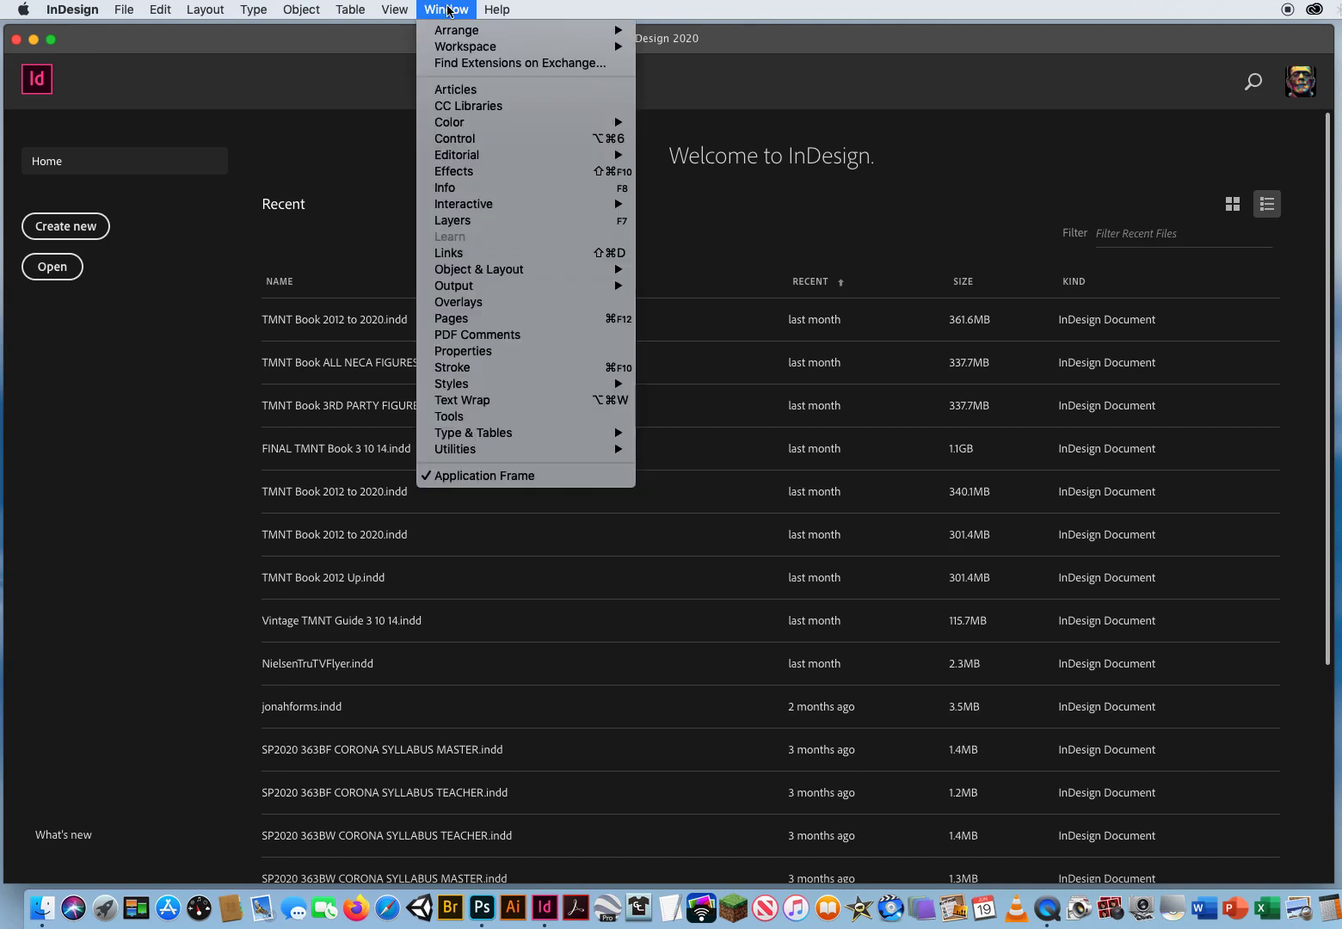
mouse_move(465, 47)
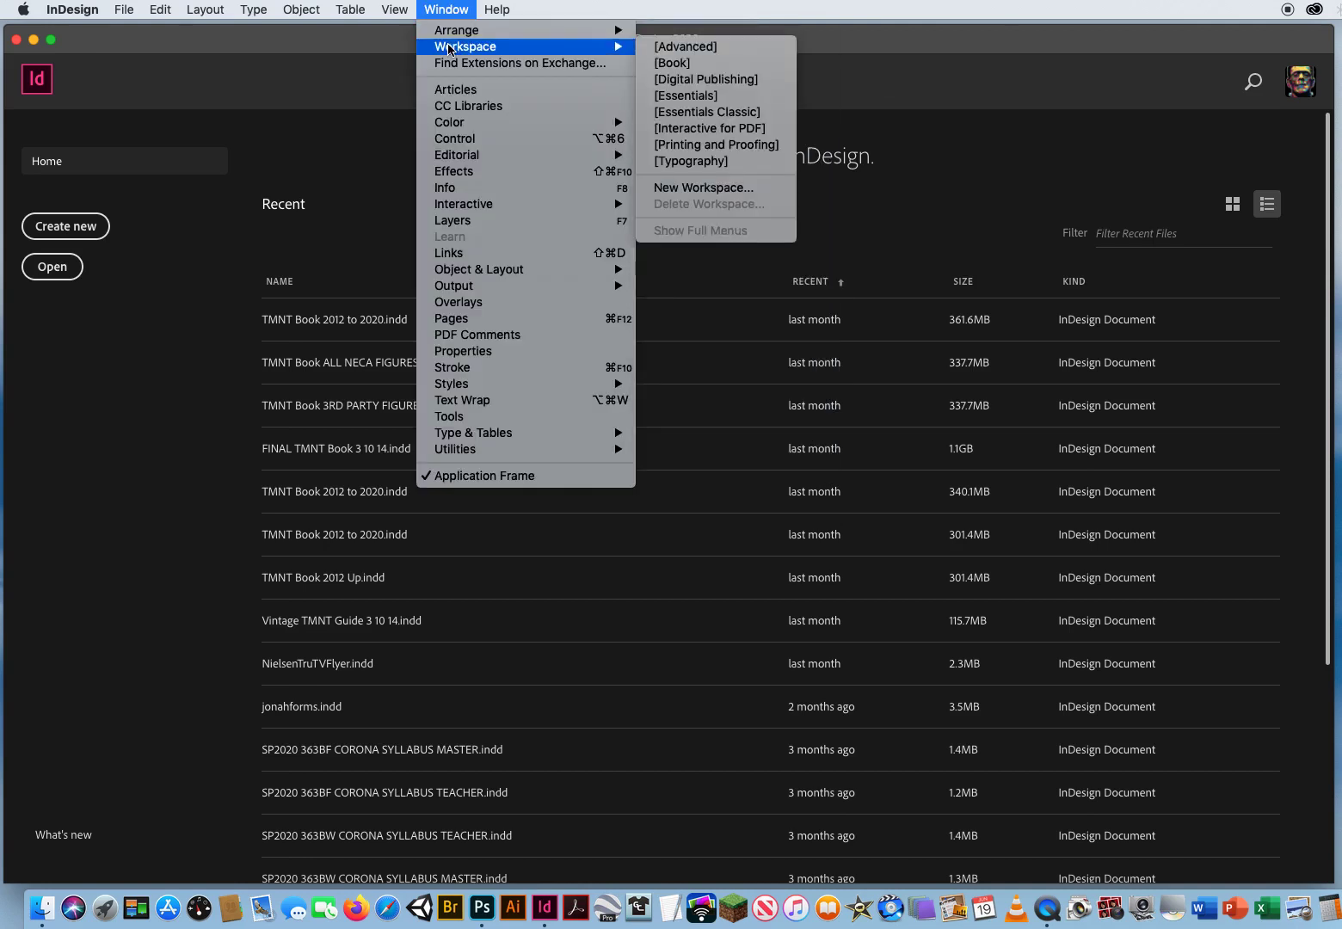
mouse_move(684, 47)
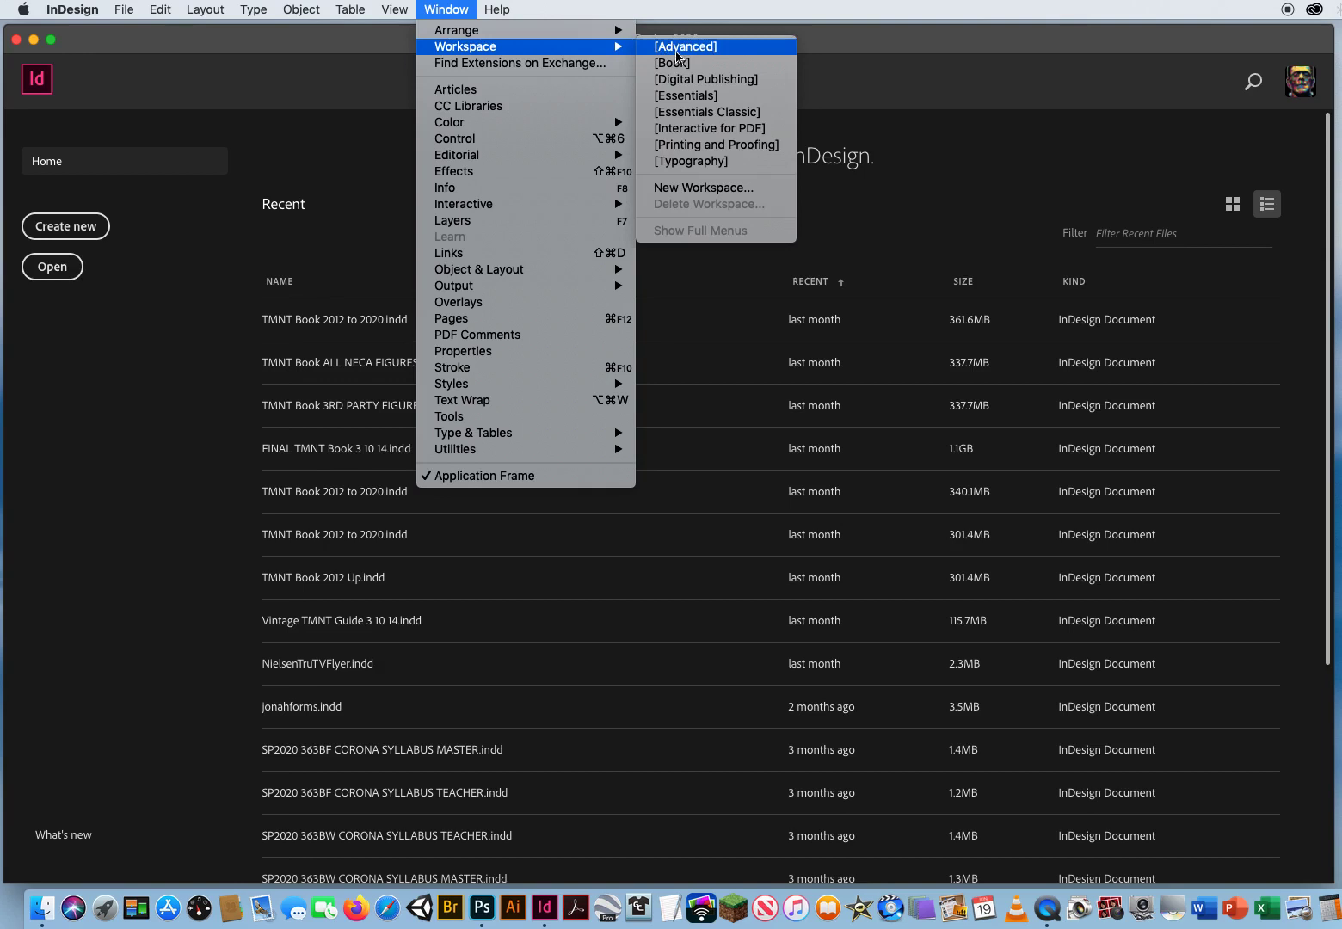
mouse_move(715, 96)
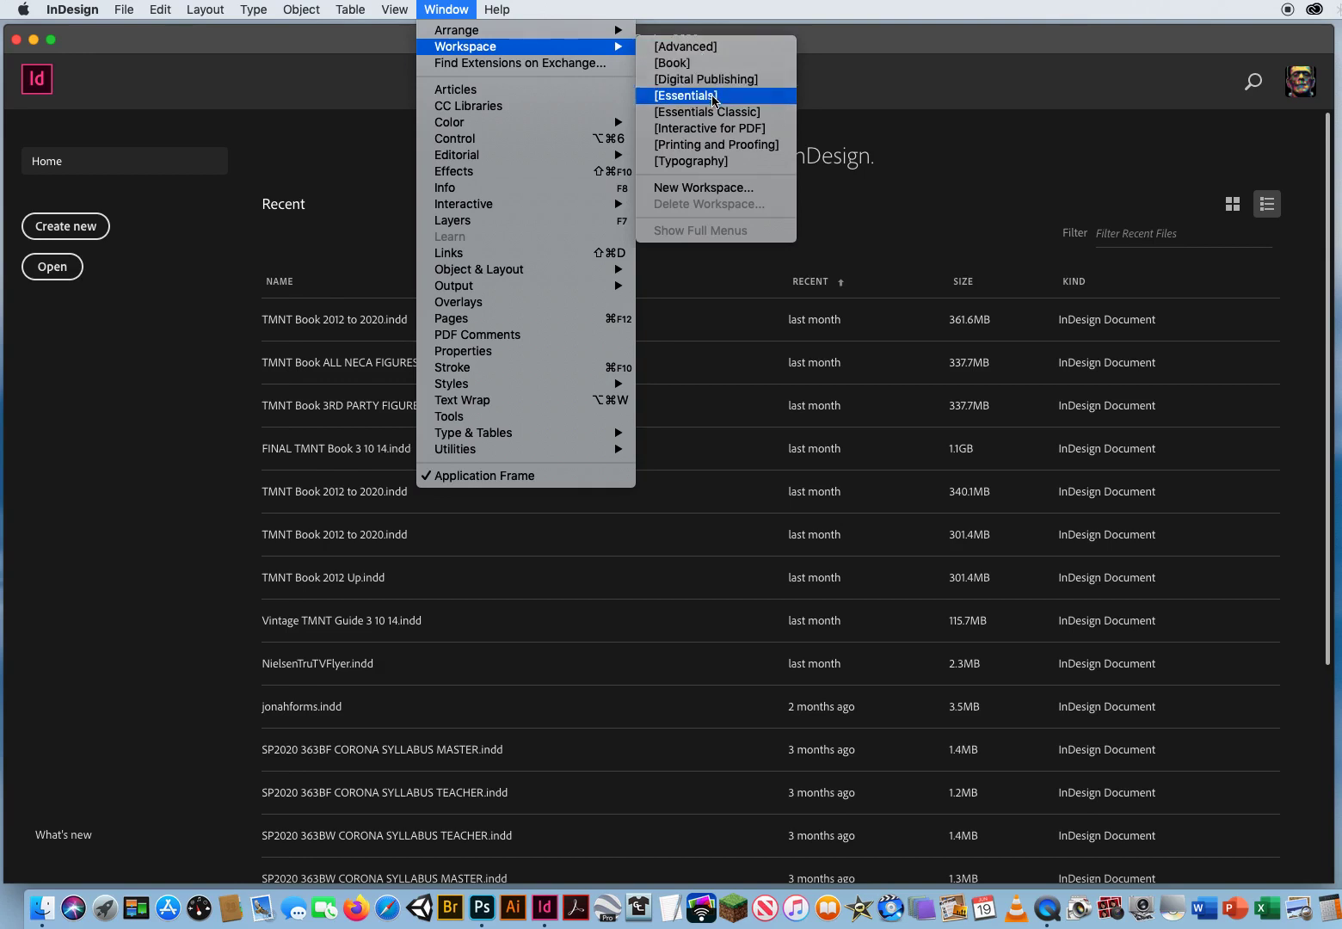
mouse_move(708, 112)
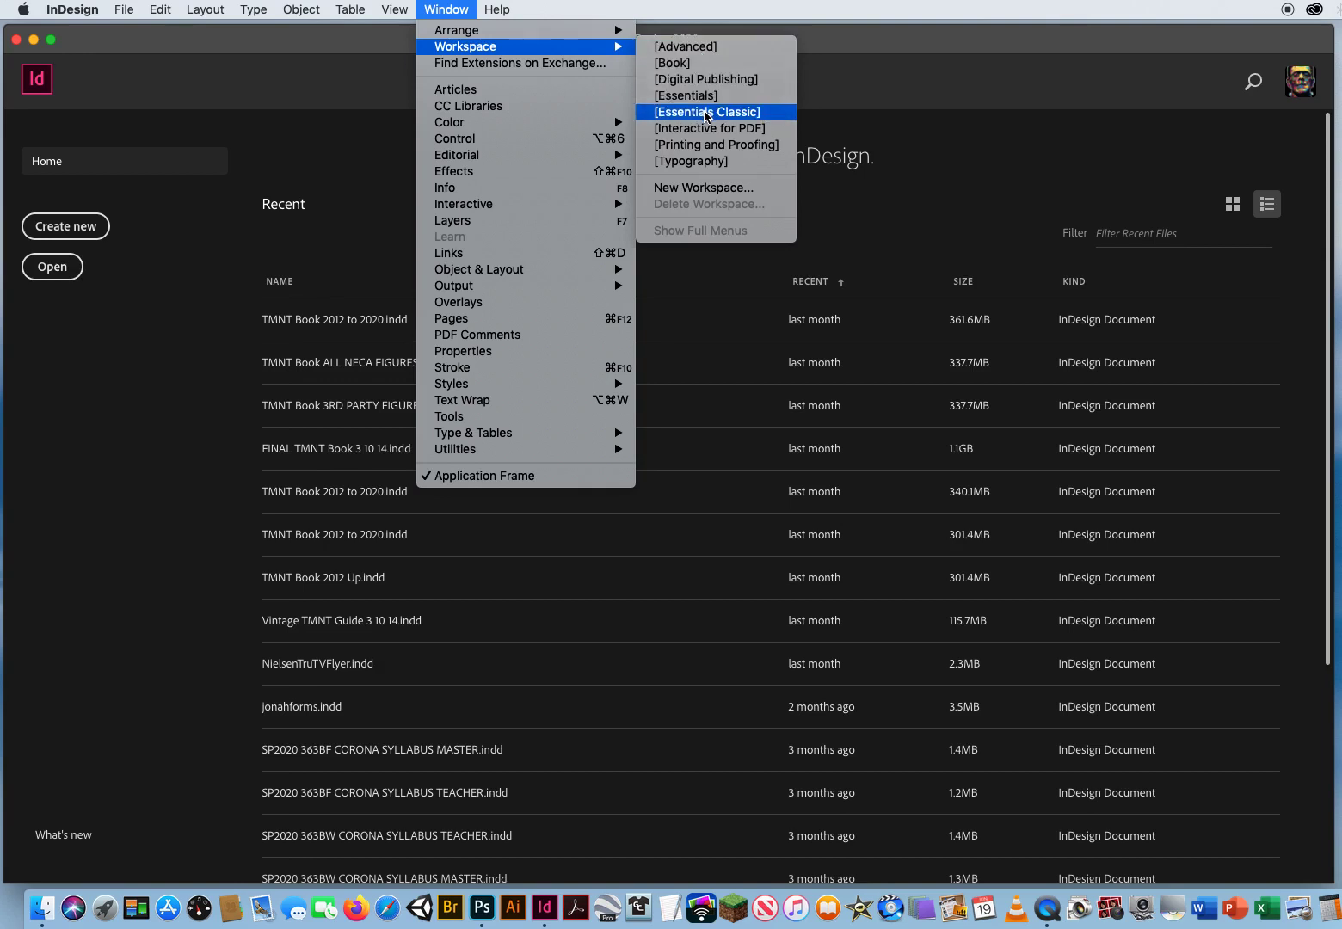
mouse_move(686, 96)
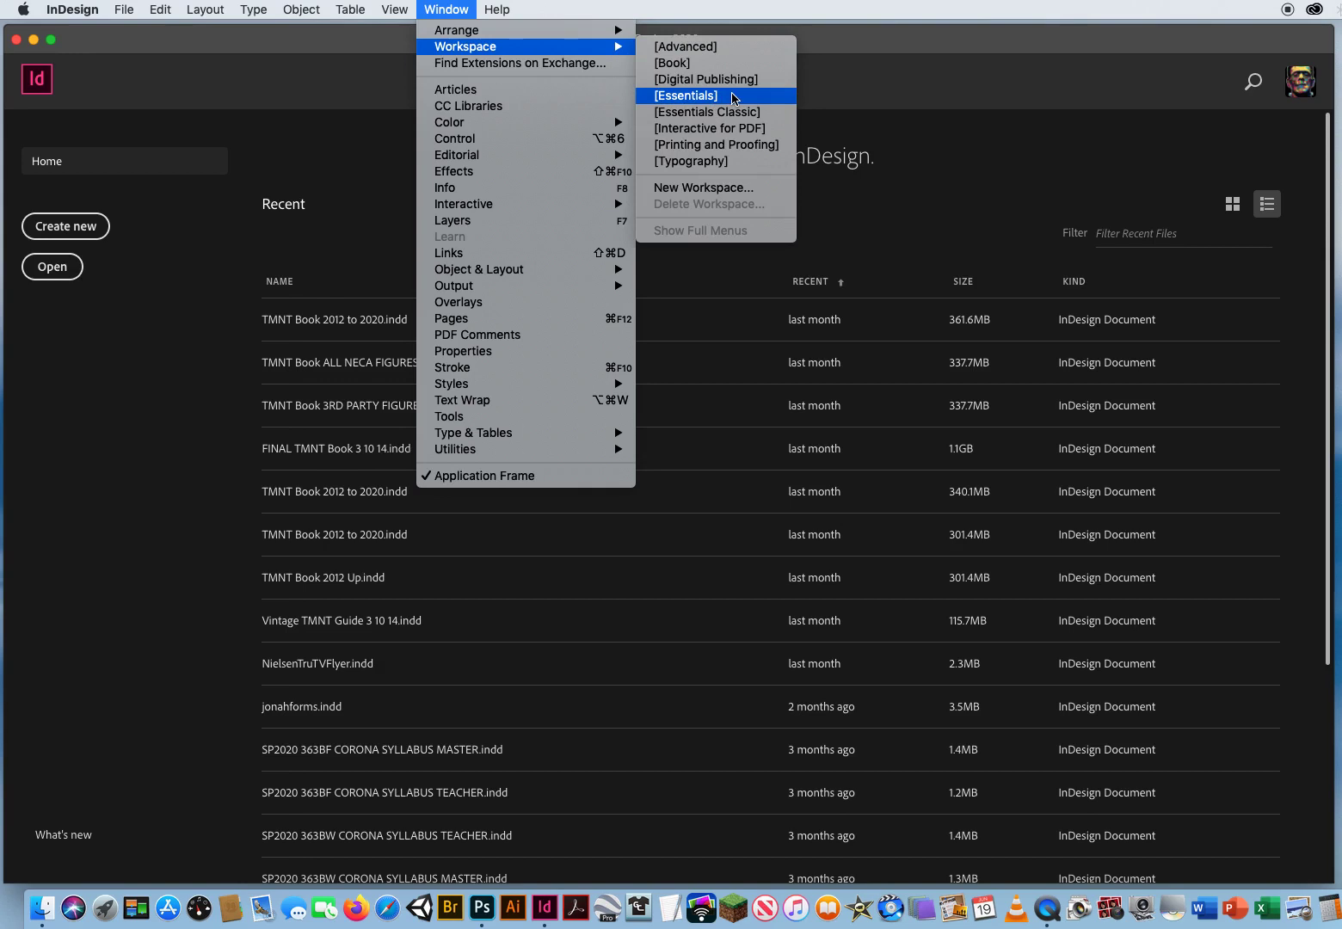
mouse_move(734, 101)
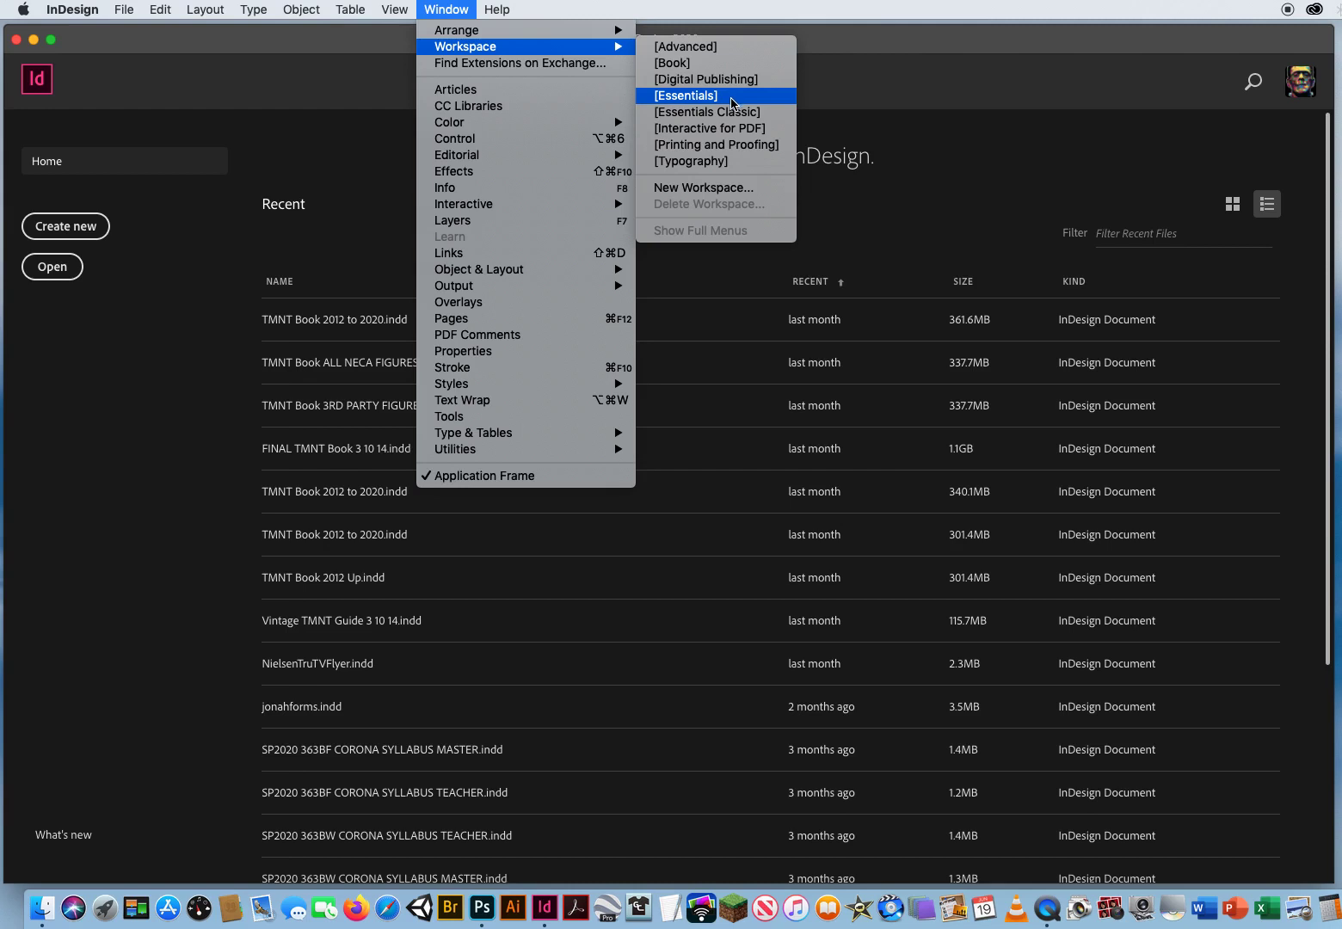
mouse_move(707, 112)
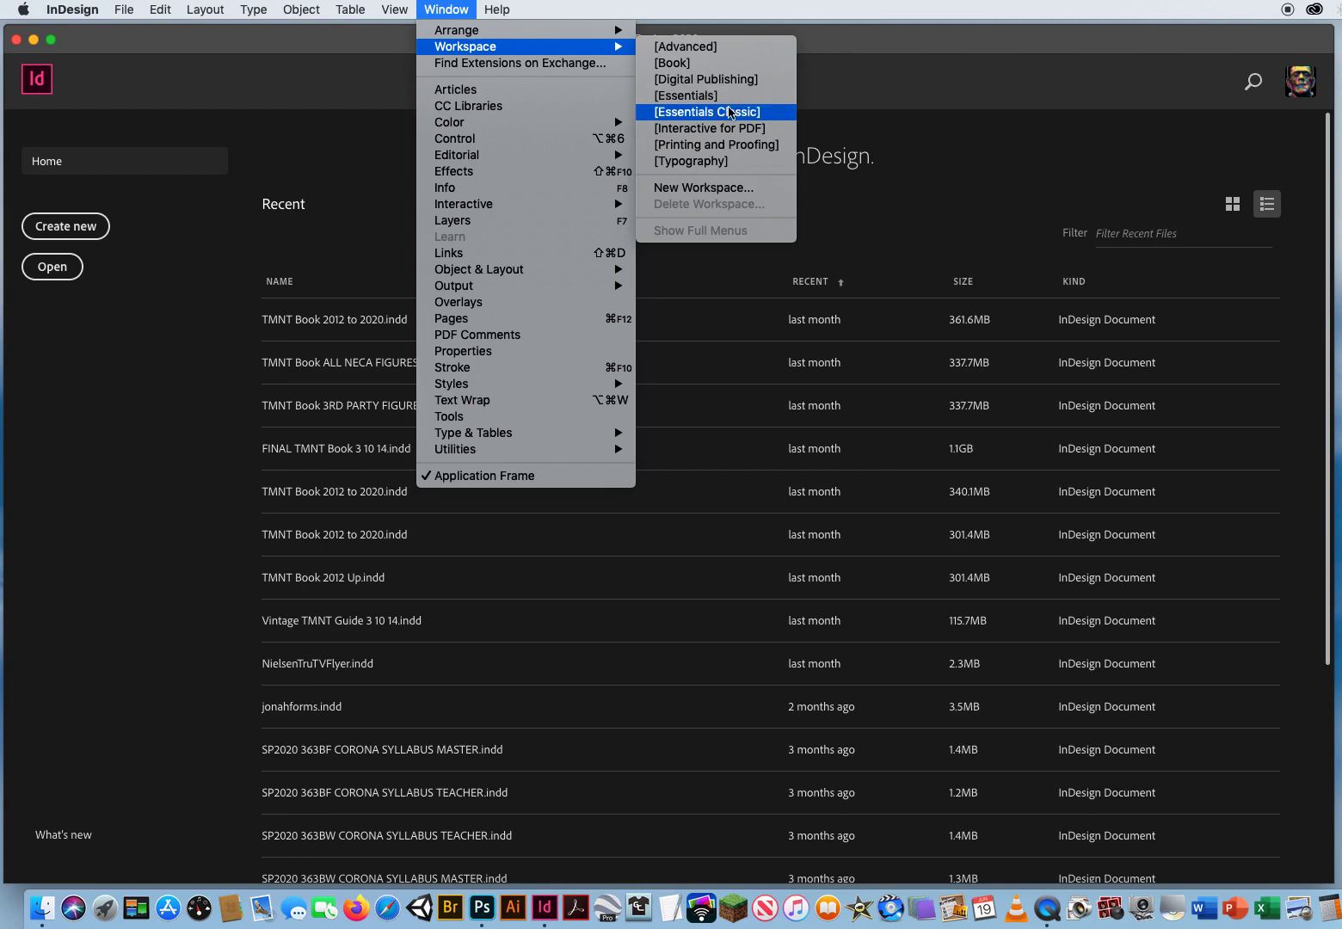
mouse_move(730, 118)
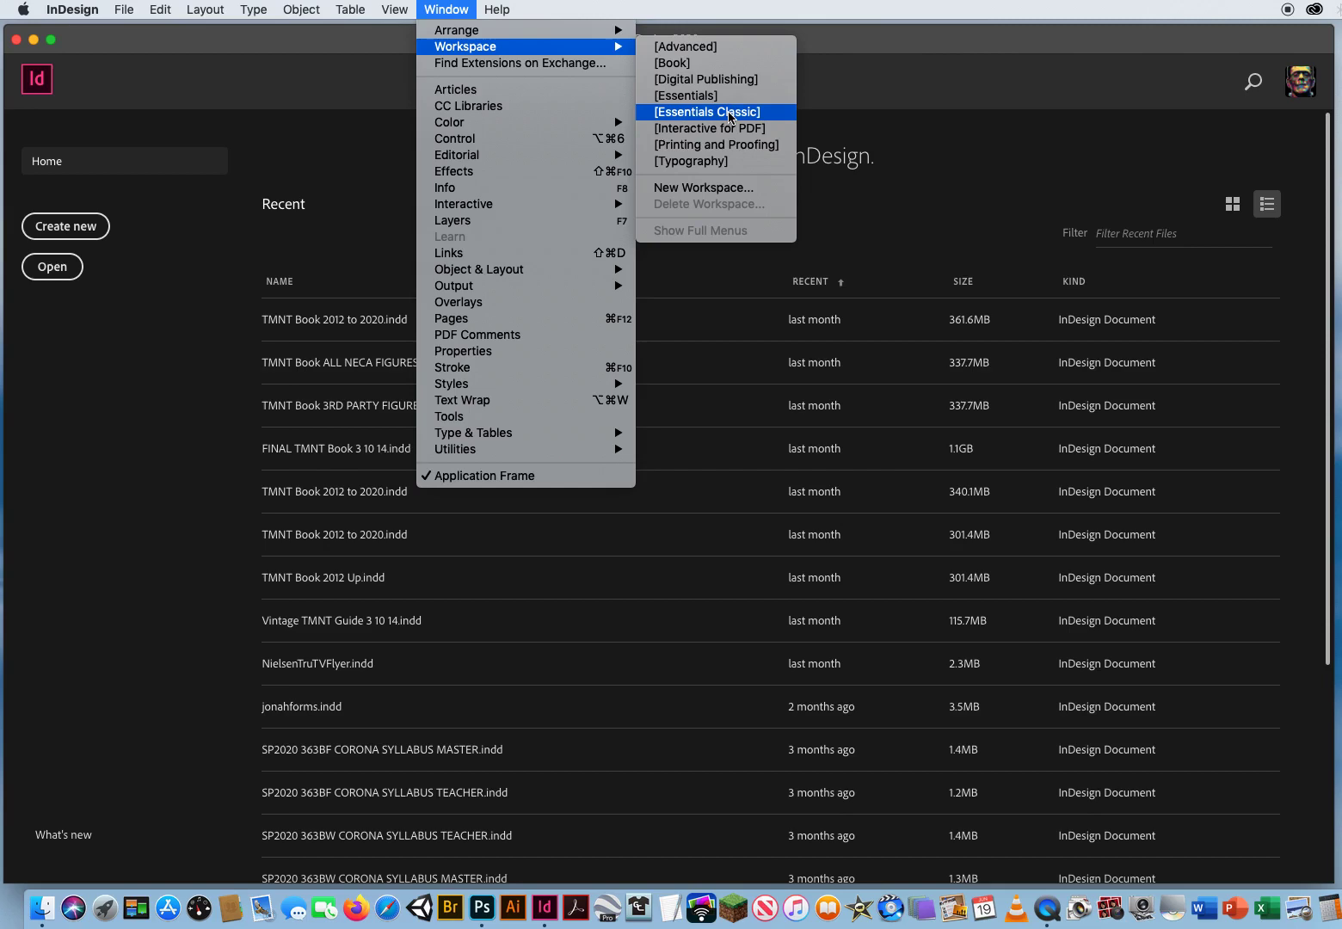
- Switch InDesign to the Essentials Classic workspace
left_click(706, 112)
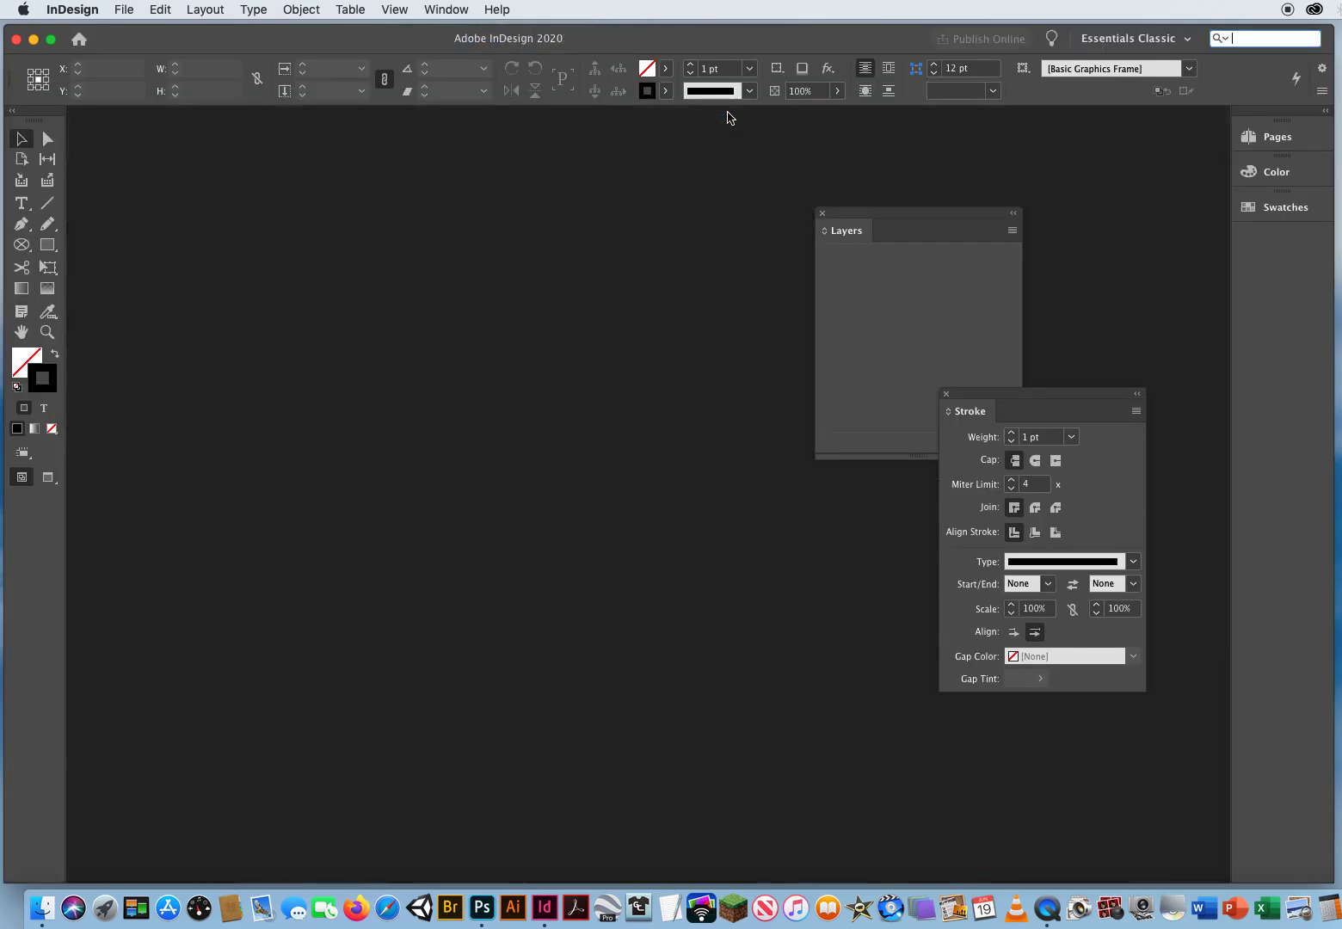
mouse_move(841, 126)
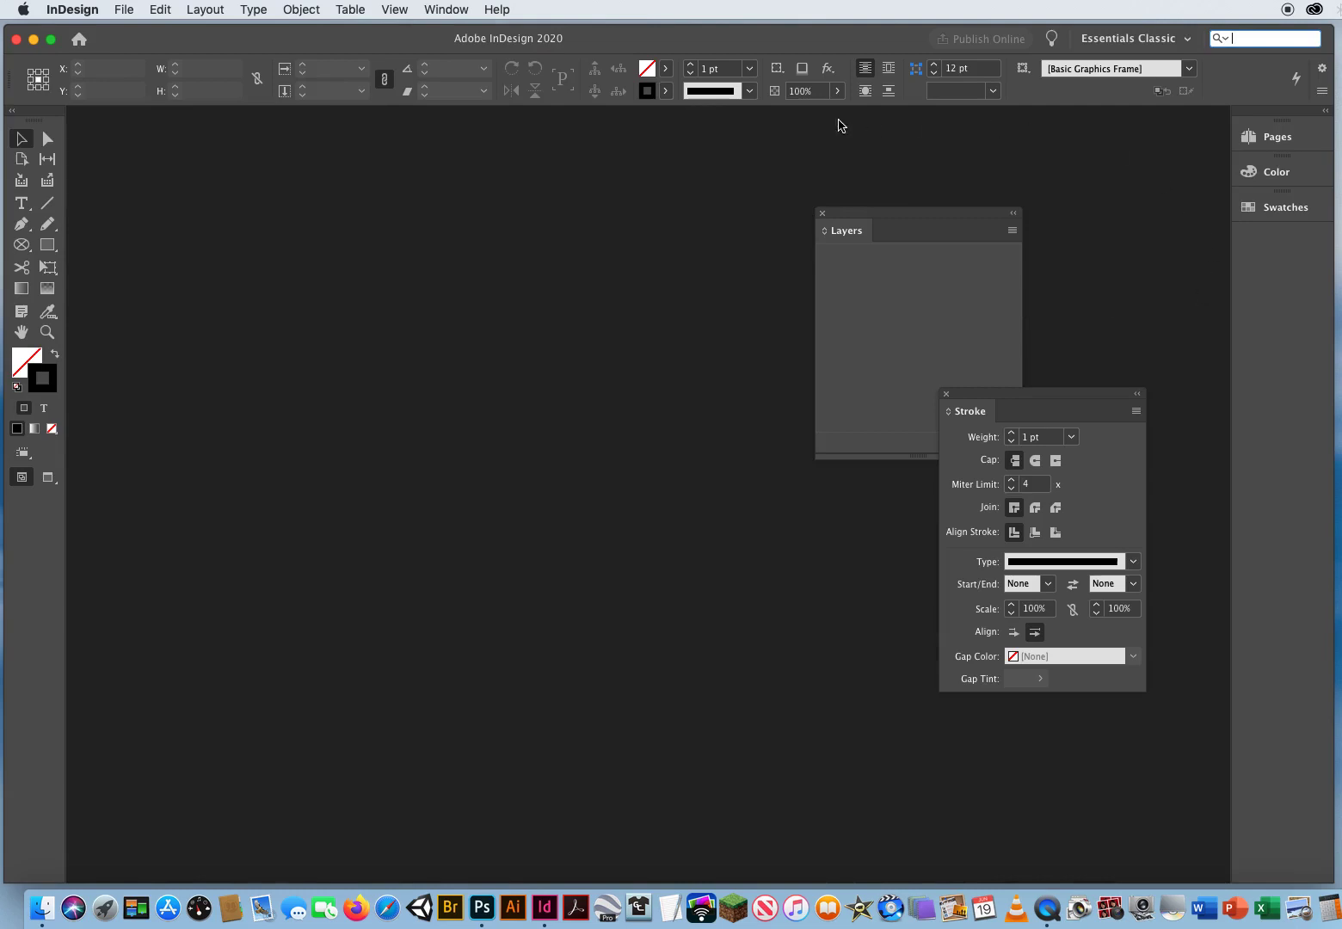
mouse_move(649, 283)
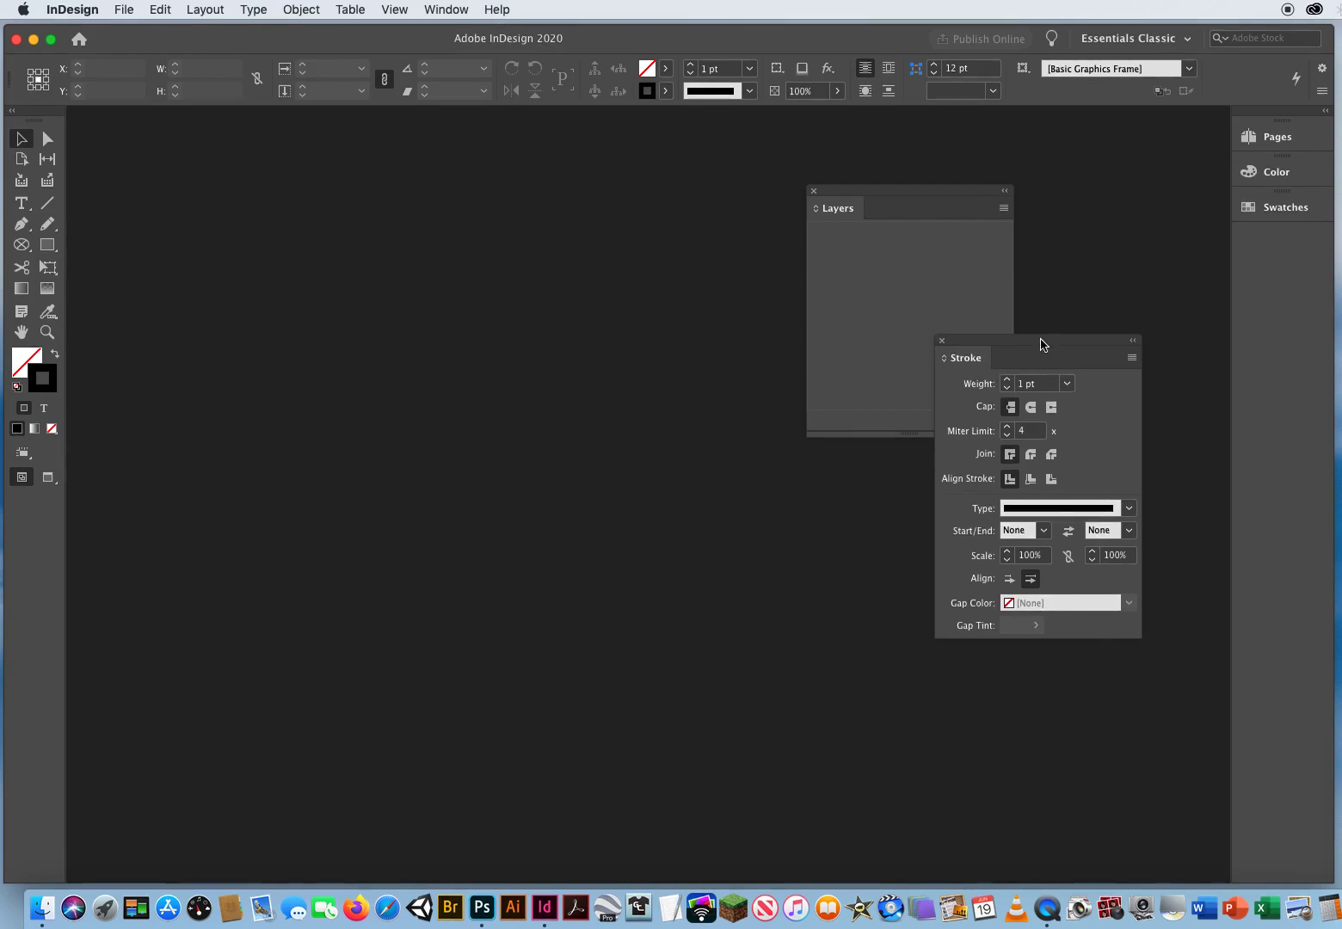
mouse_move(790, 352)
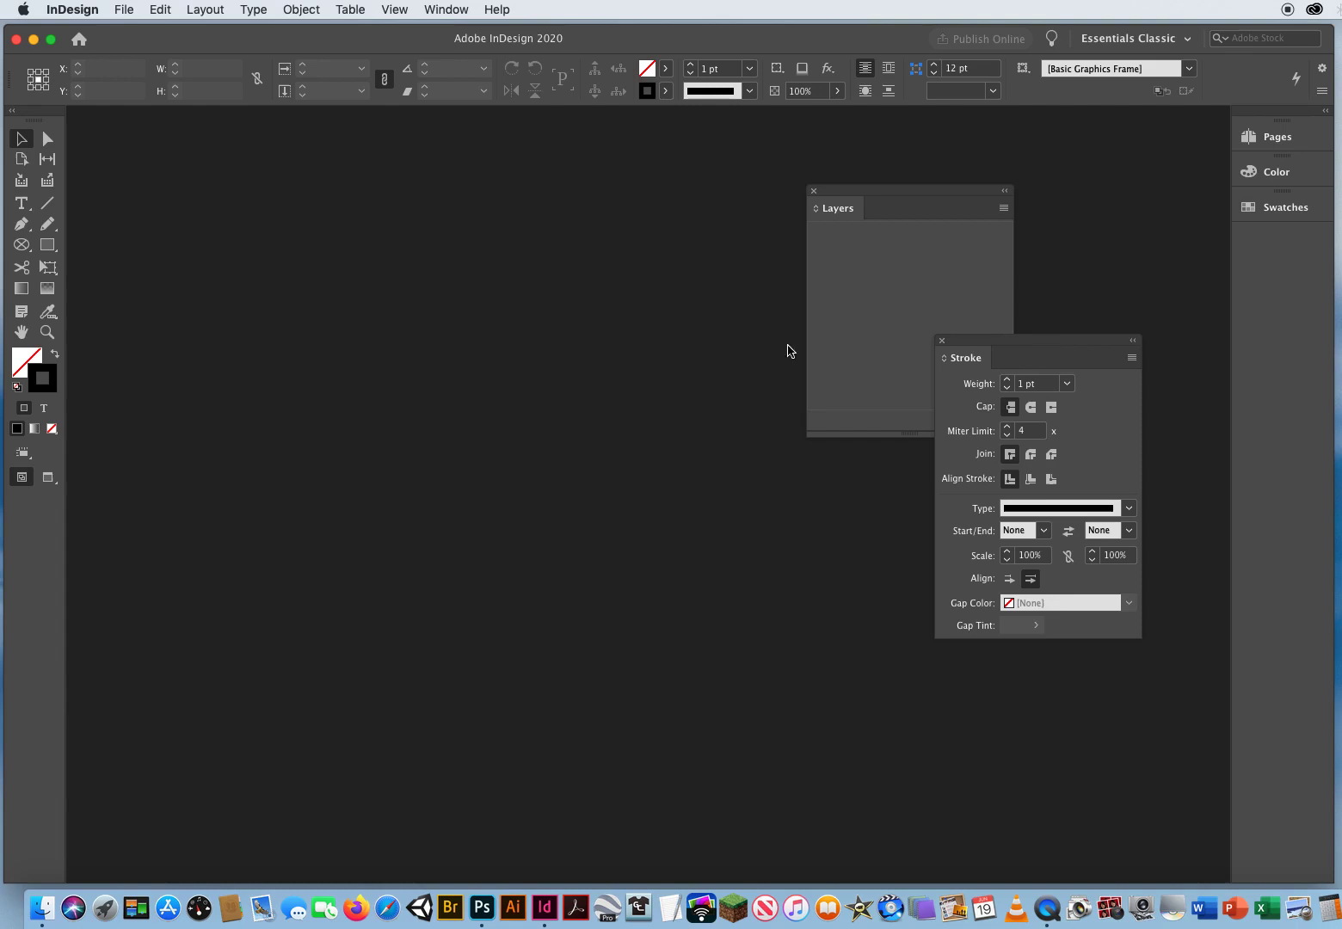
mouse_move(549, 153)
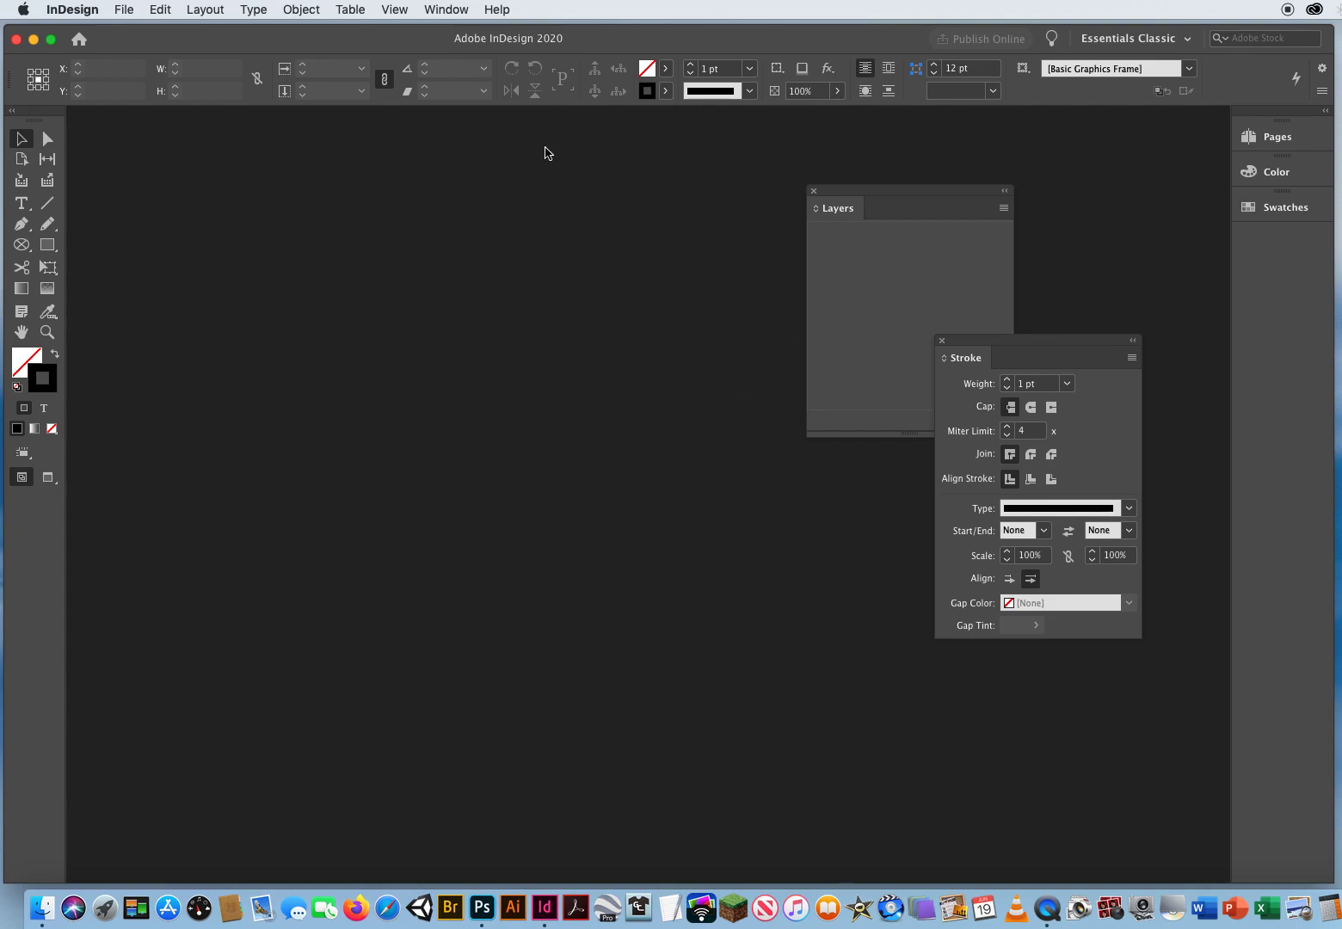
- Reset the Essentials Classic workspace to its default panel arrangement
left_click(446, 9)
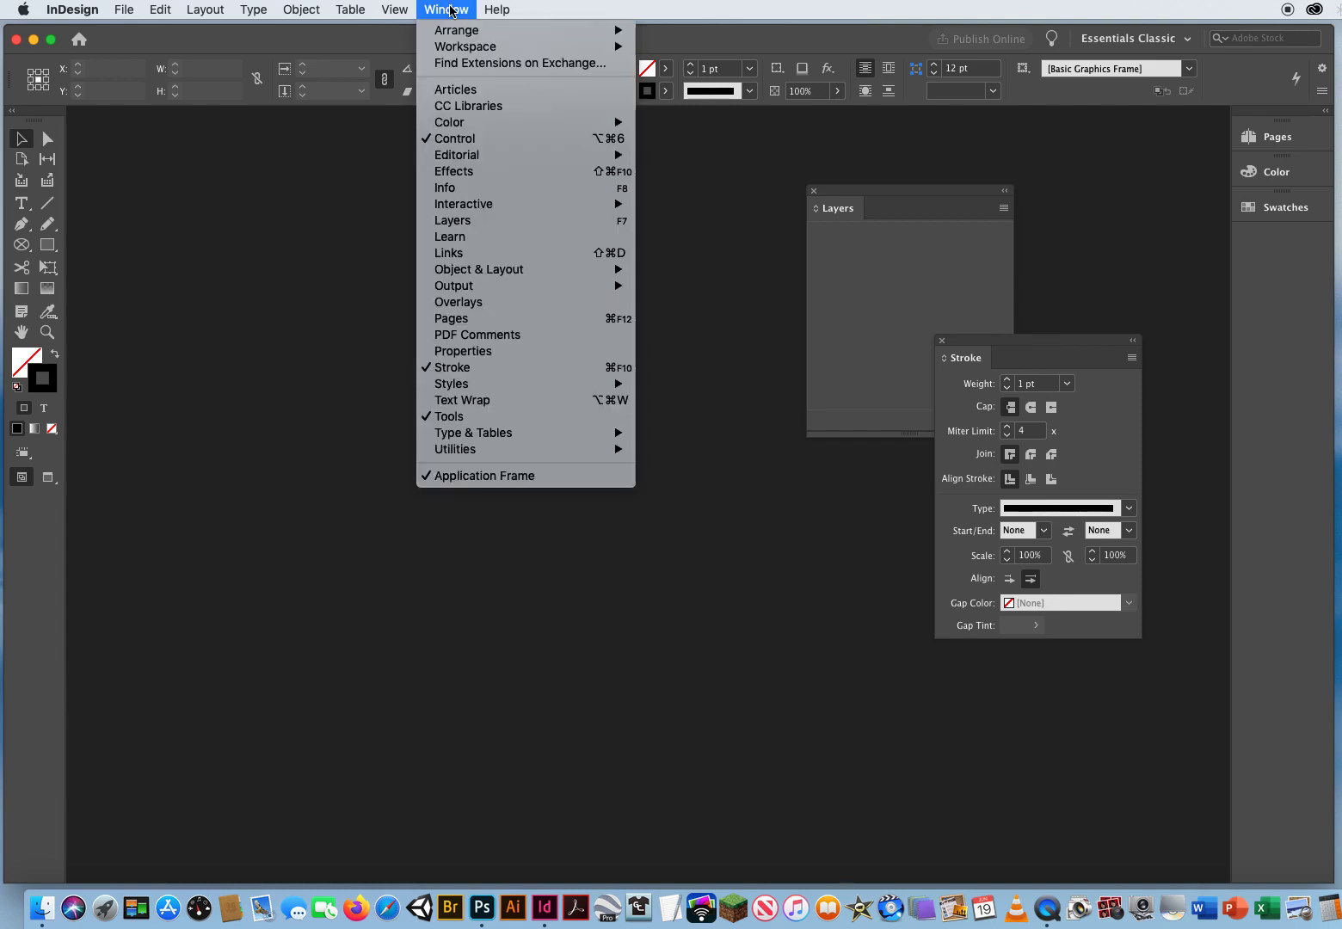
mouse_move(465, 46)
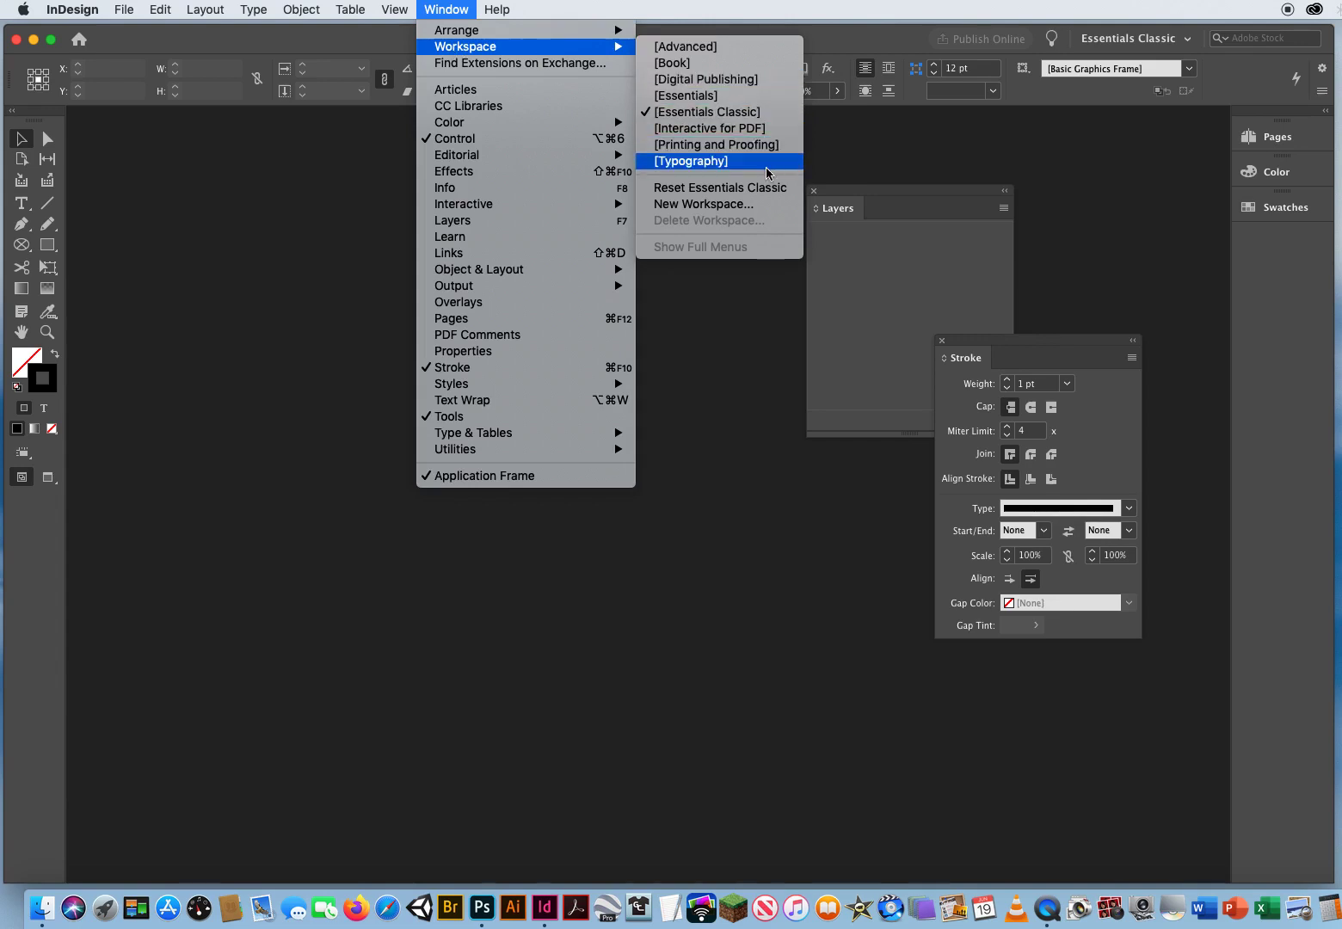
mouse_move(739, 187)
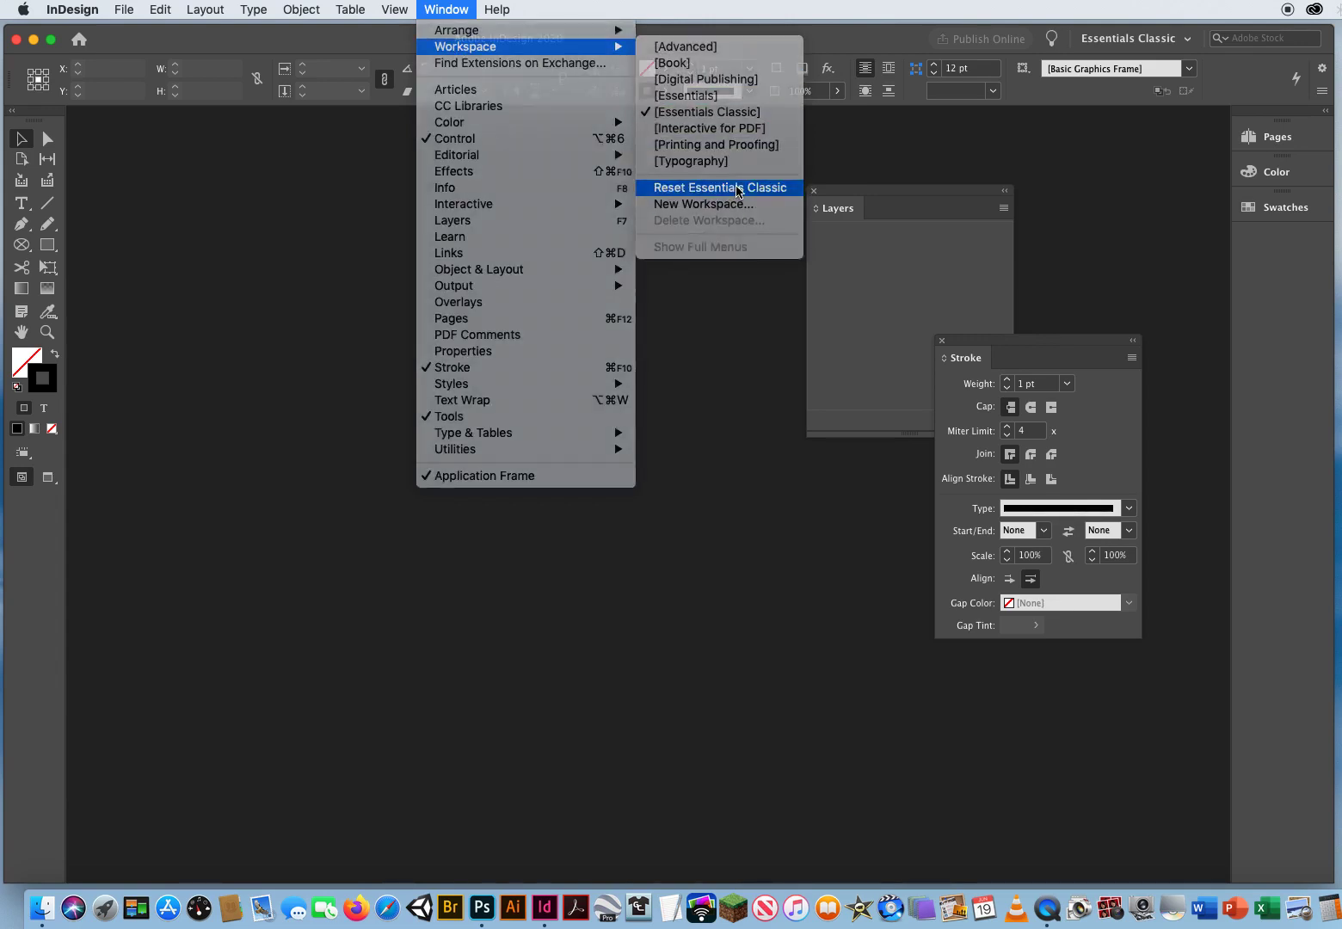
left_click(719, 187)
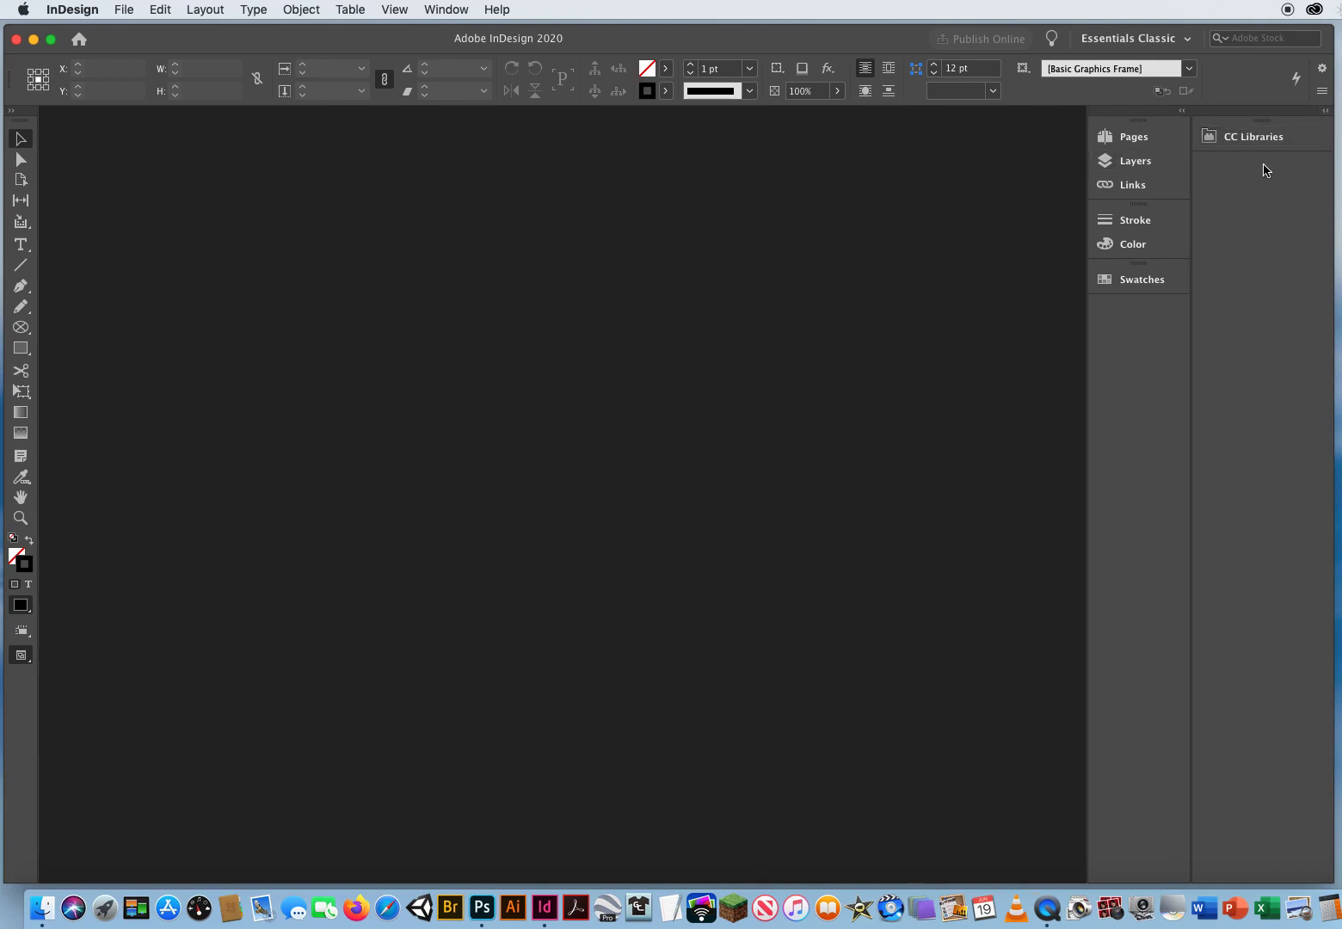
mouse_move(1241, 487)
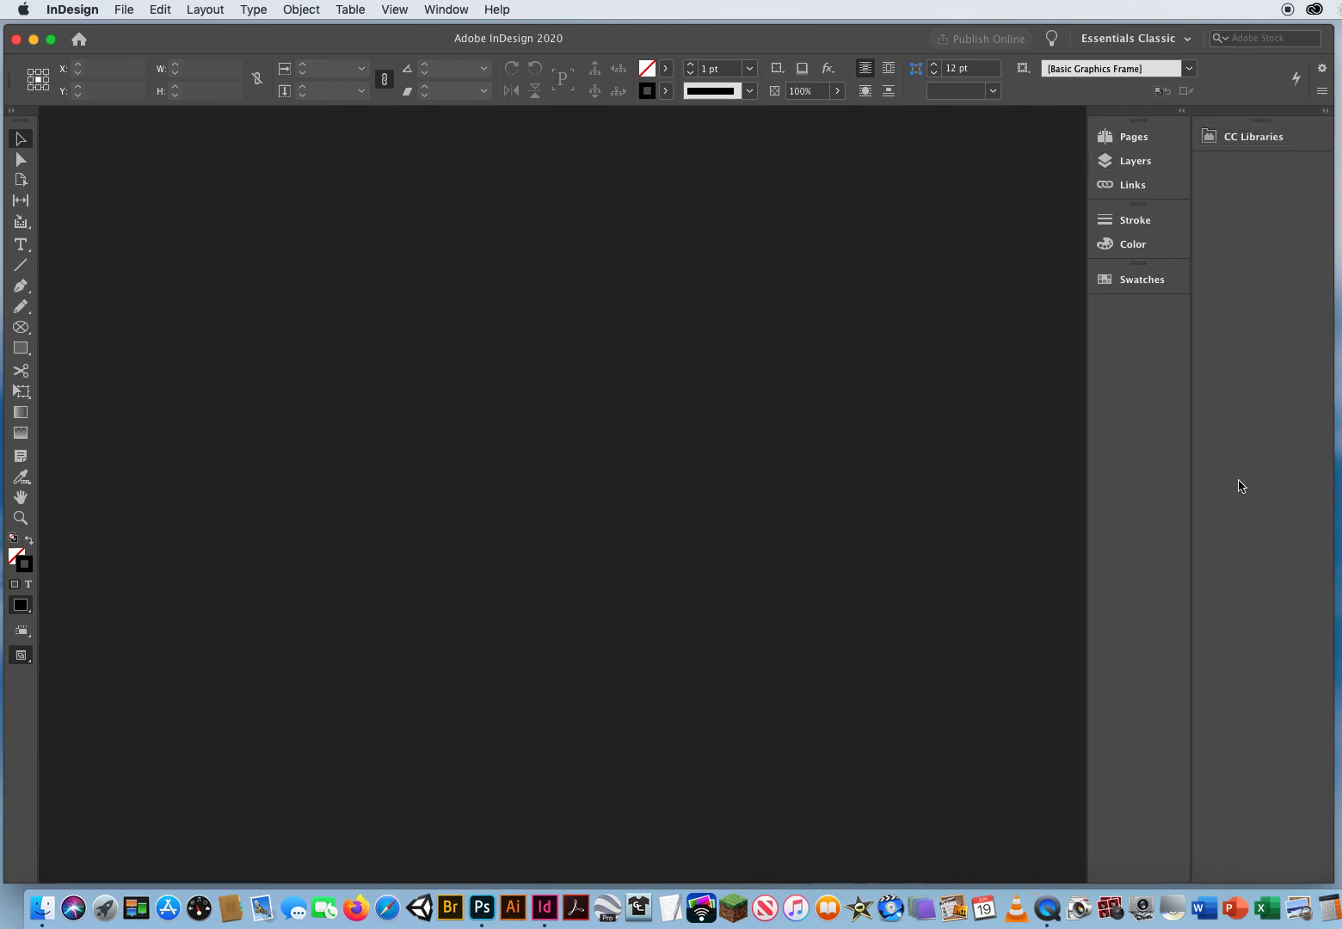
mouse_move(1239, 200)
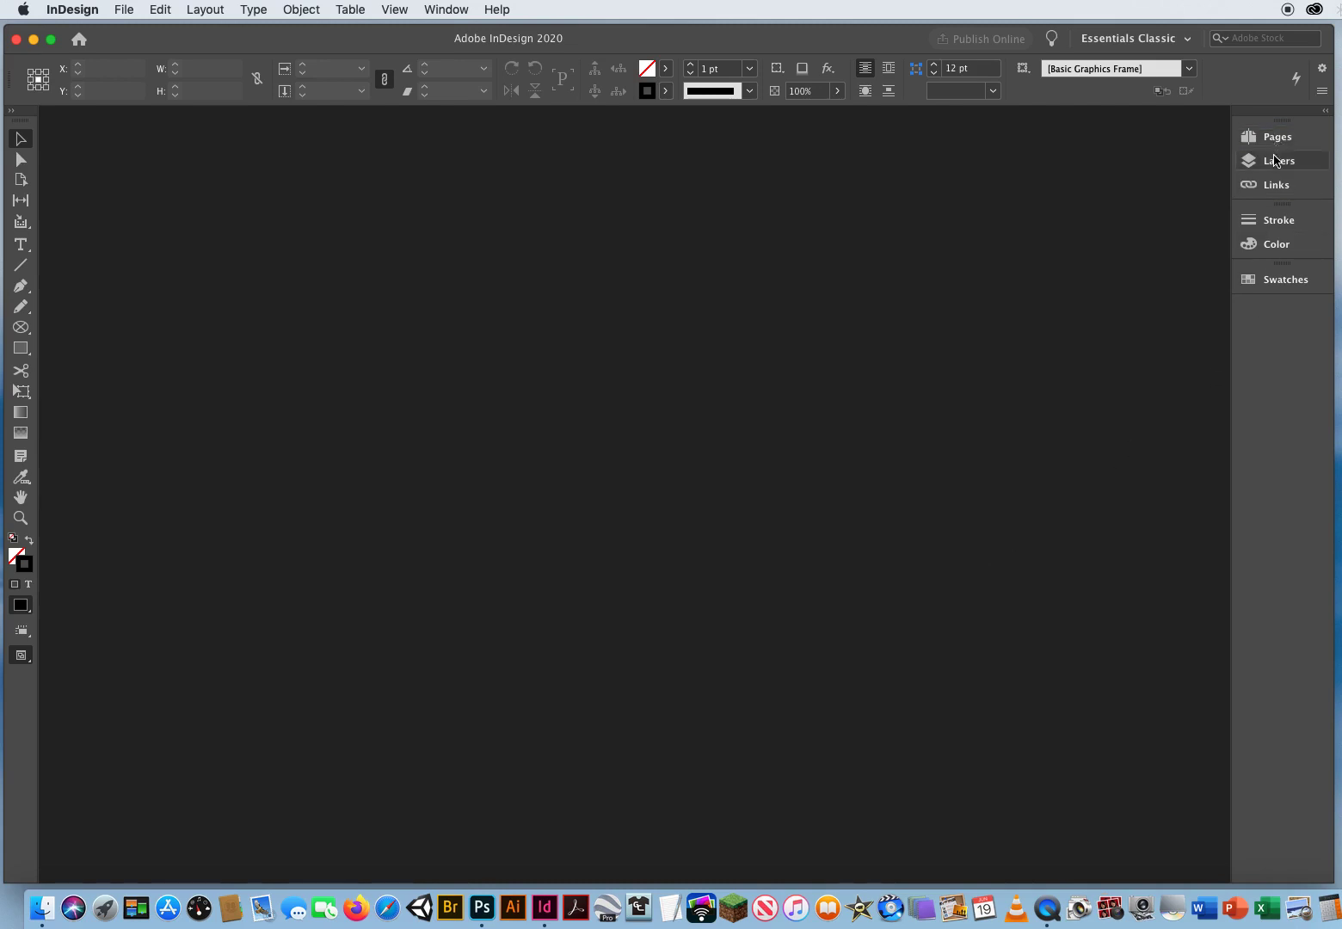
mouse_move(1272, 285)
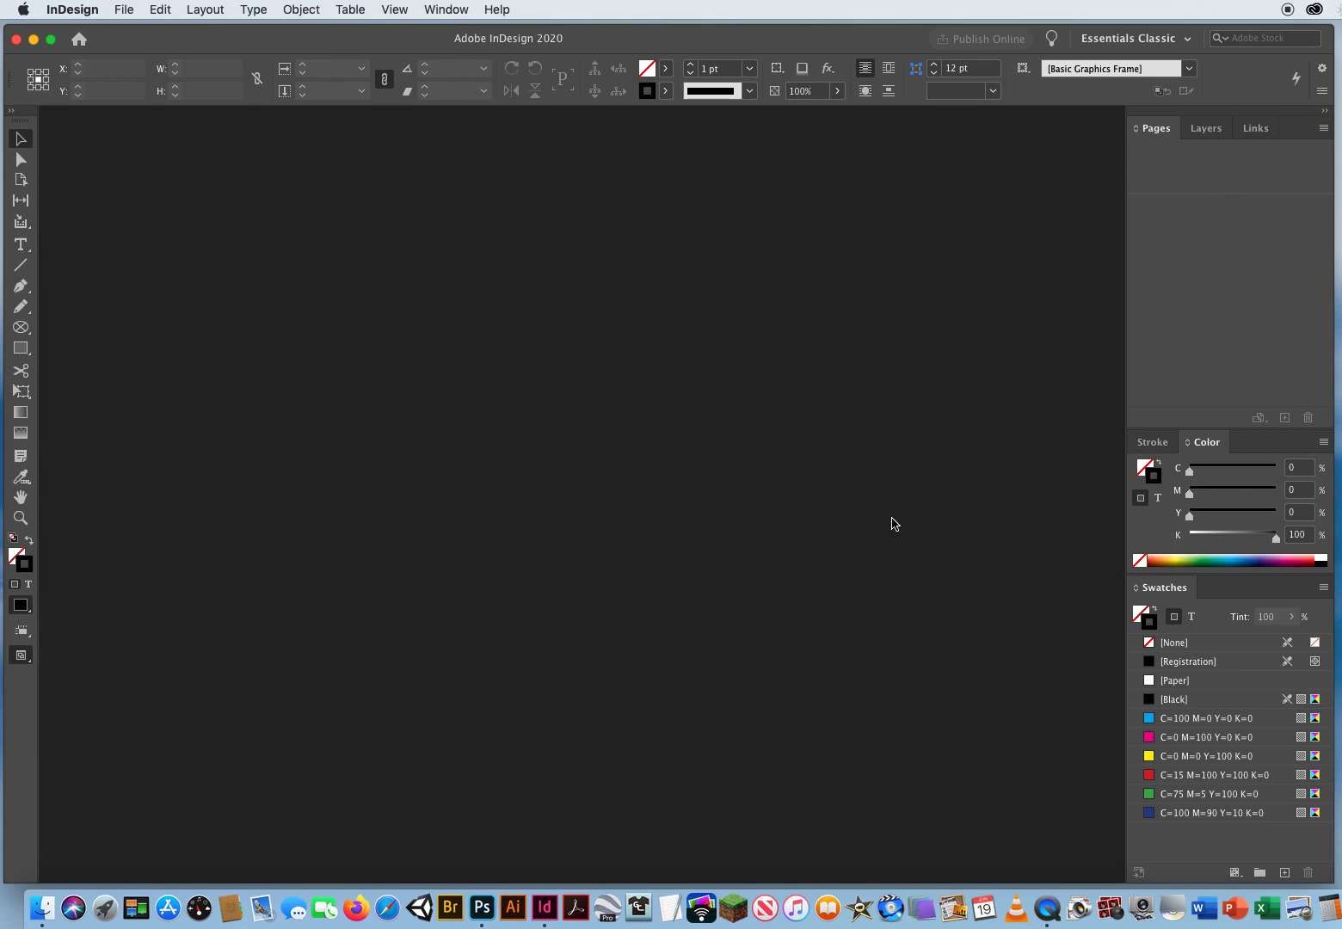
mouse_move(789, 453)
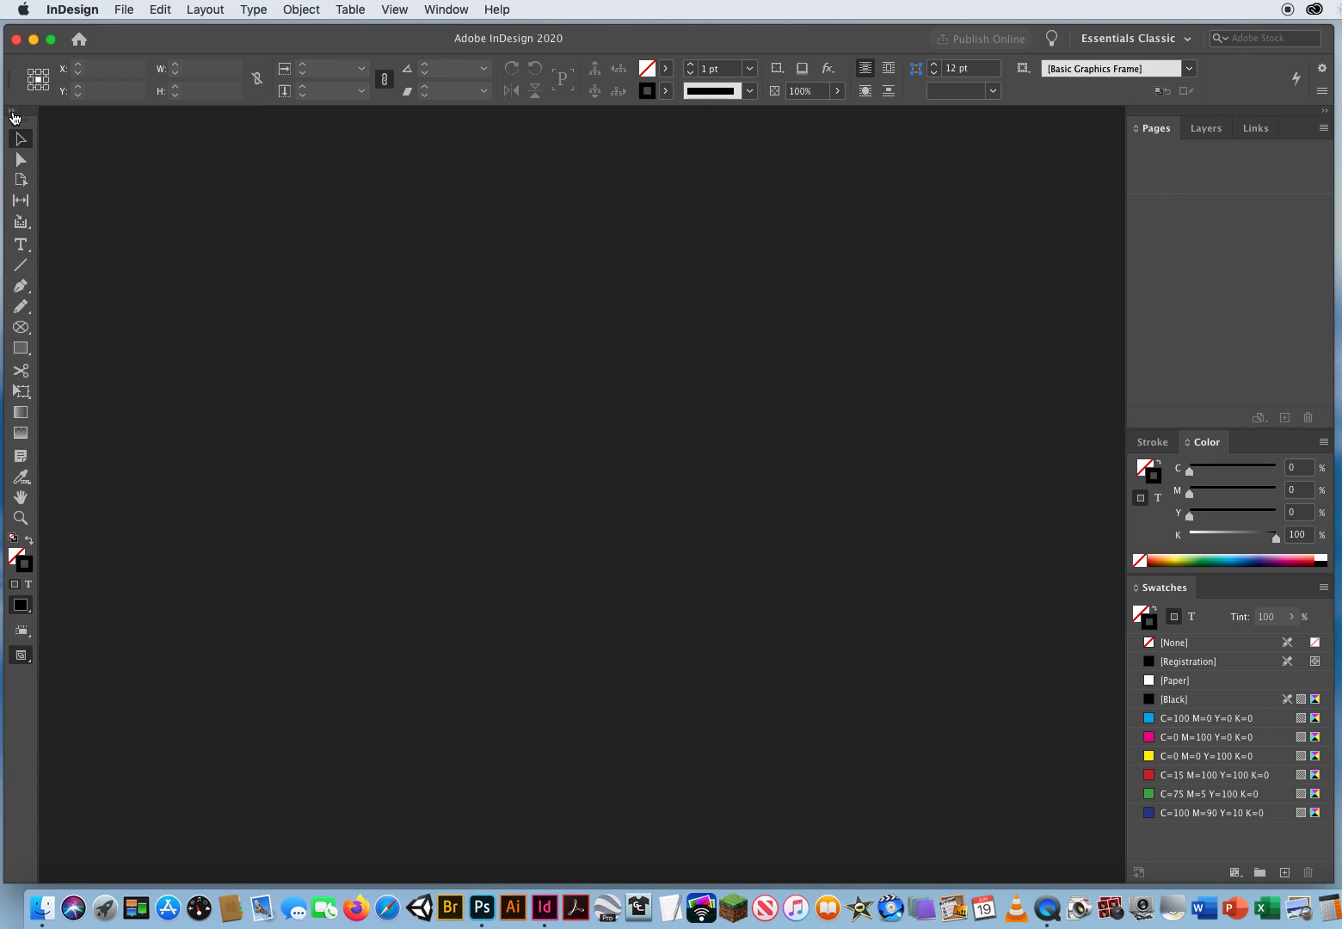
- Show the Tools panel in a two-column layout
left_click(13, 111)
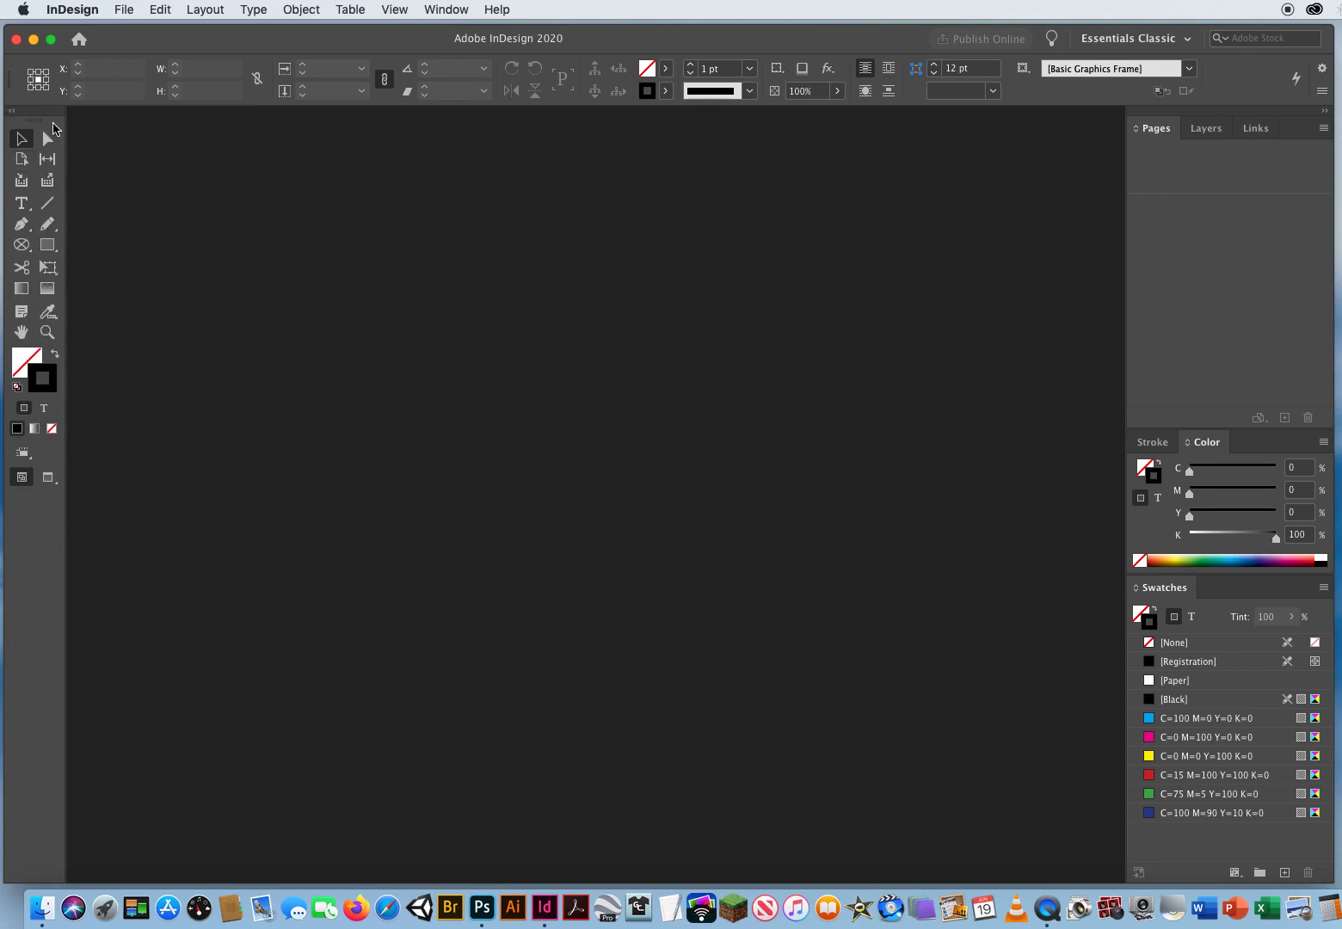
mouse_move(415, 411)
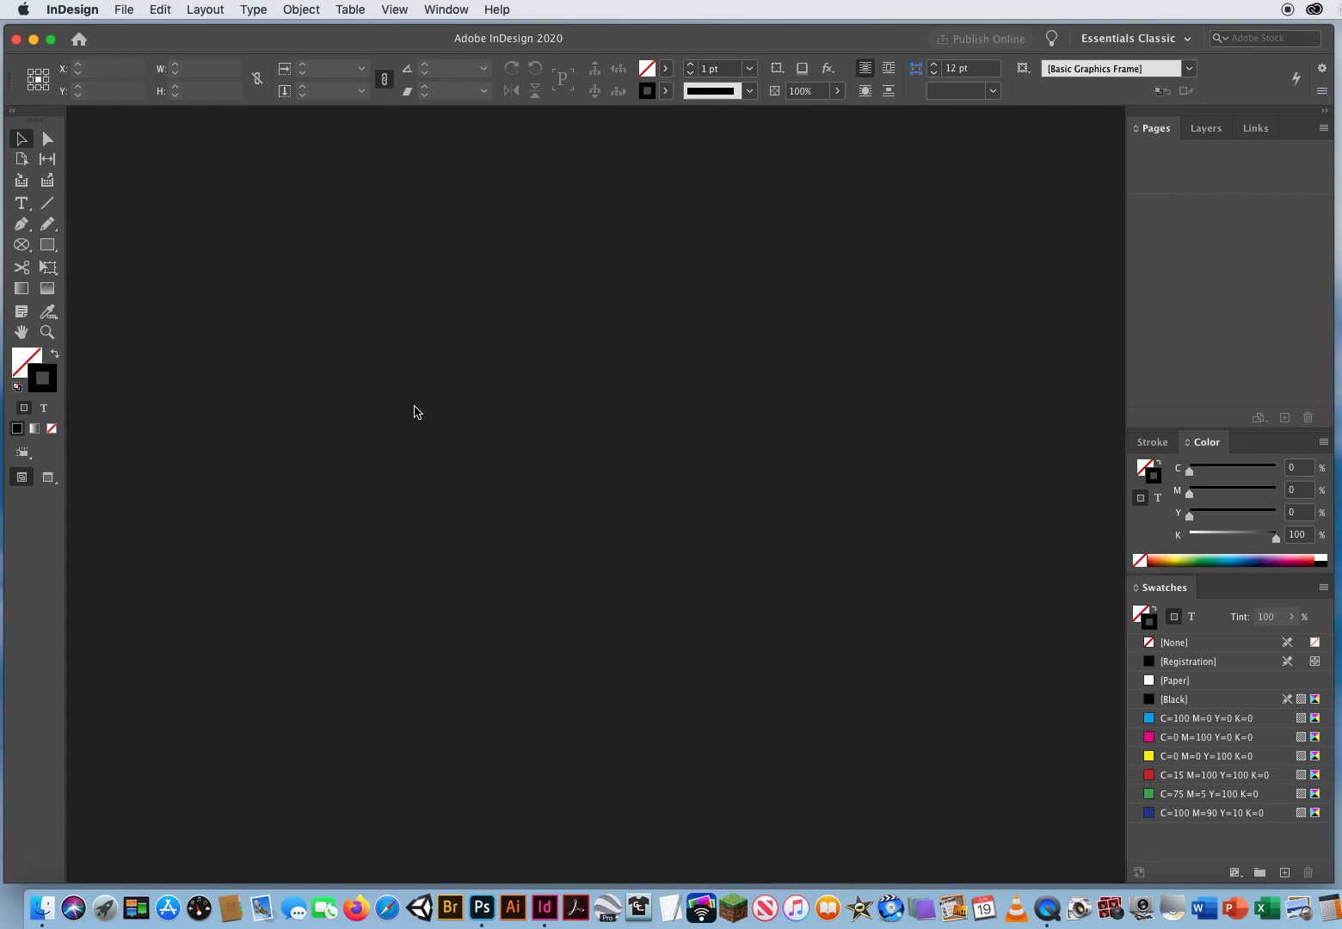
mouse_move(1177, 504)
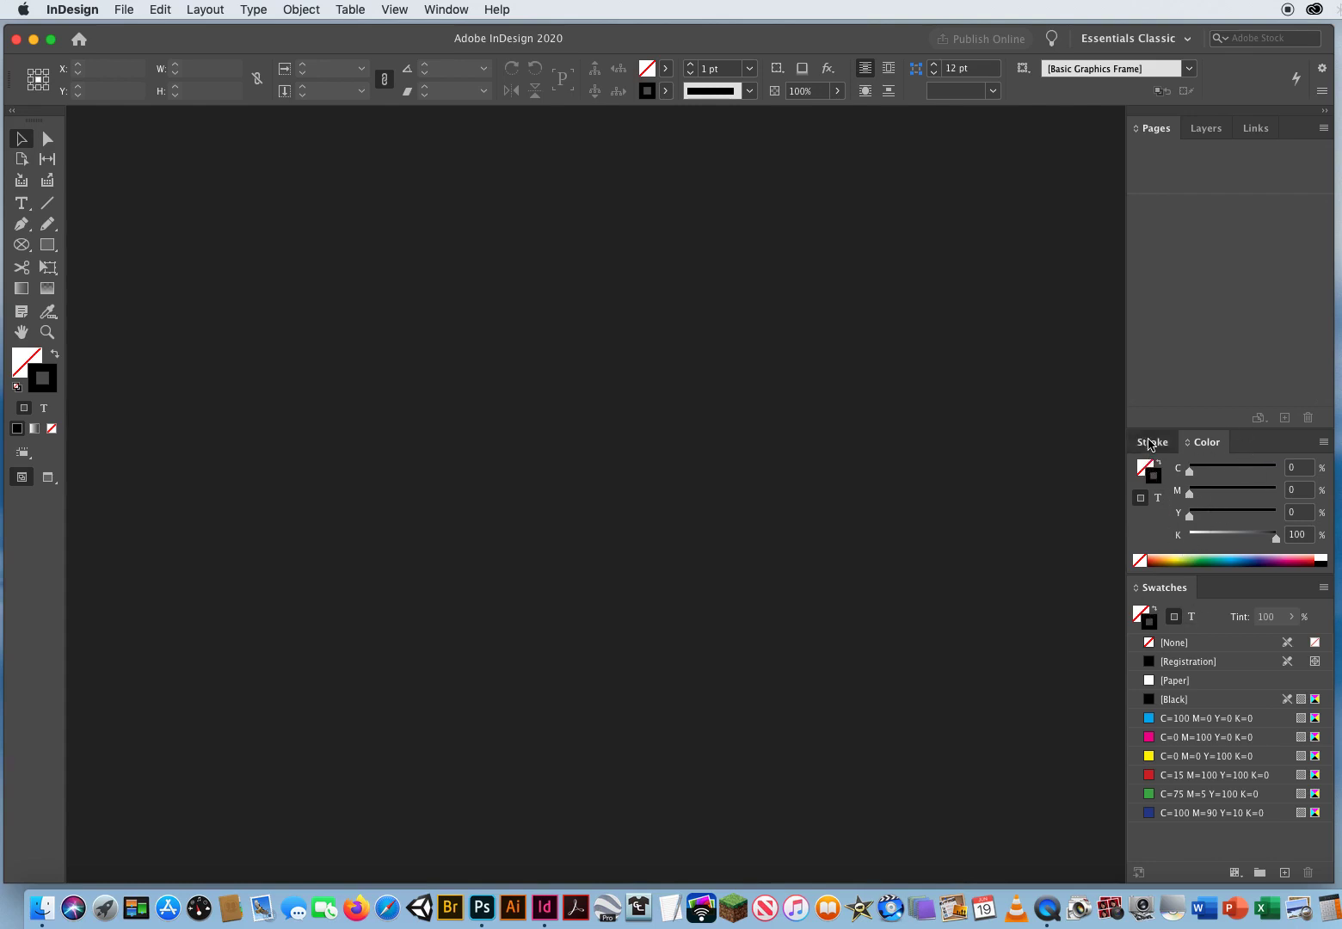
- Bring the Stroke panel forward, then make Layers the active tab instead of Pages
left_click(1151, 442)
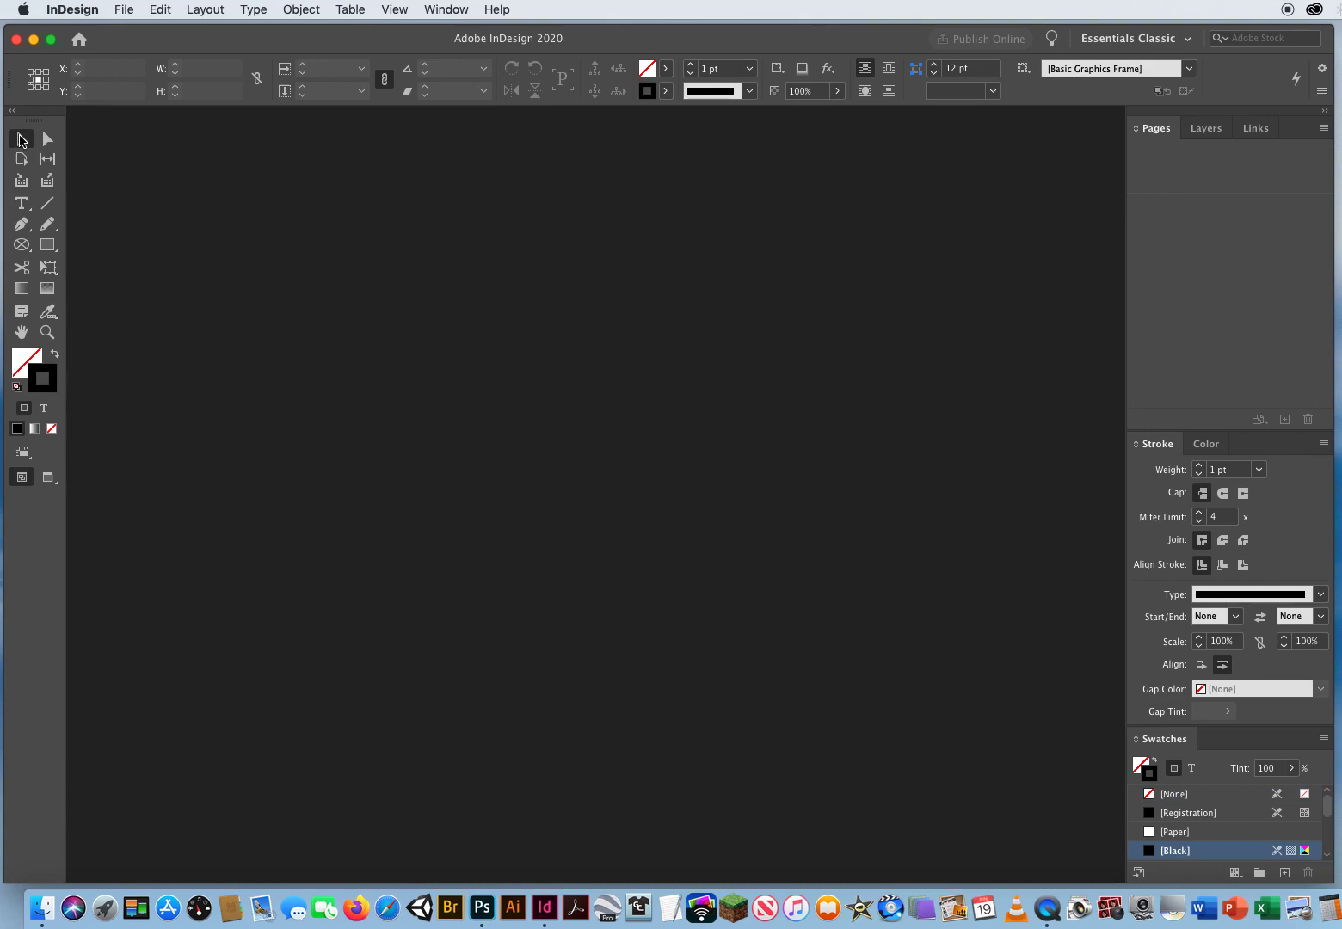
mouse_move(49, 226)
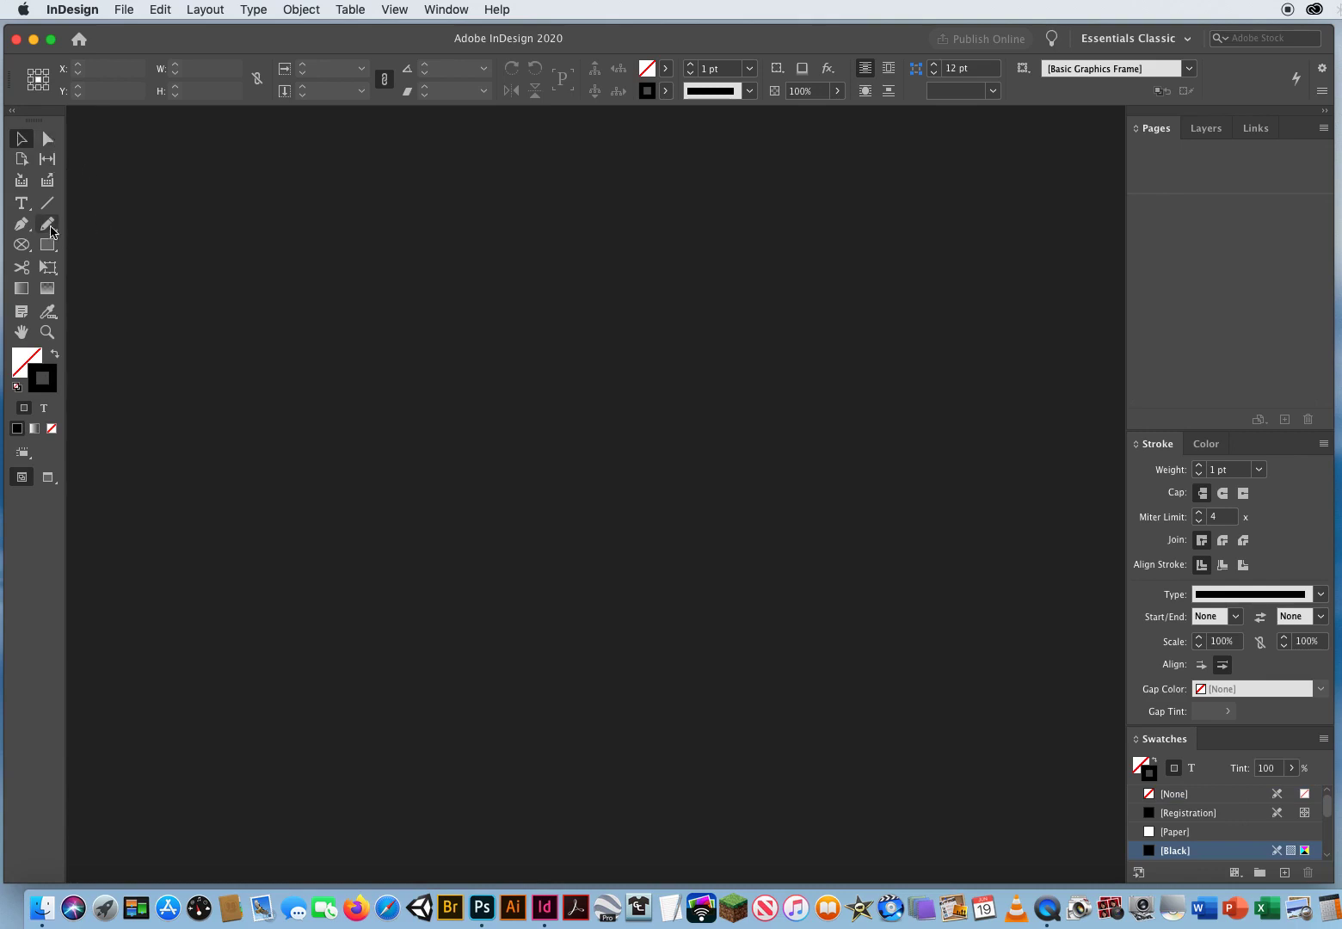
mouse_move(21, 202)
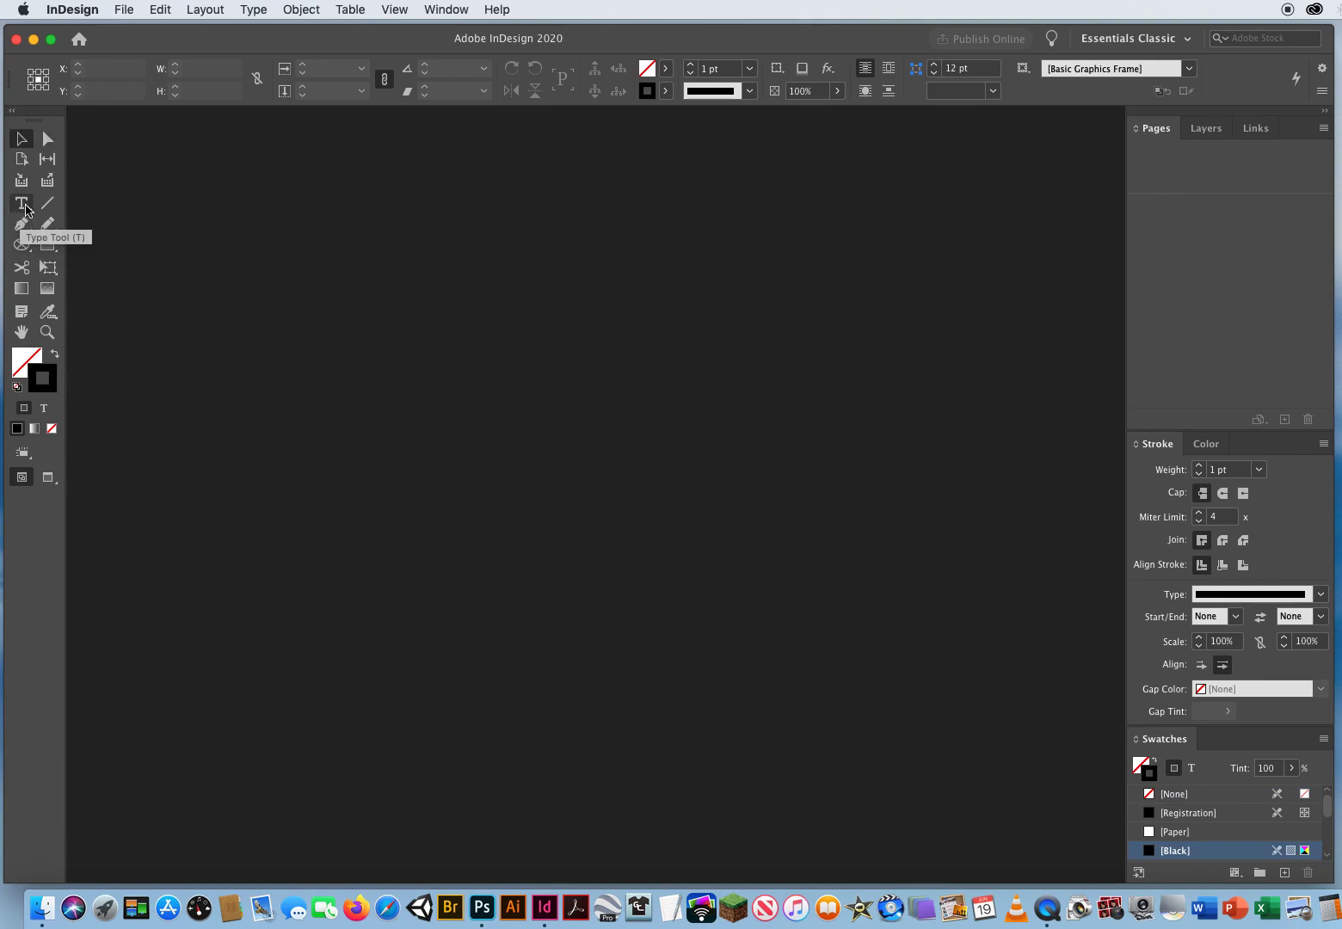
mouse_move(24, 248)
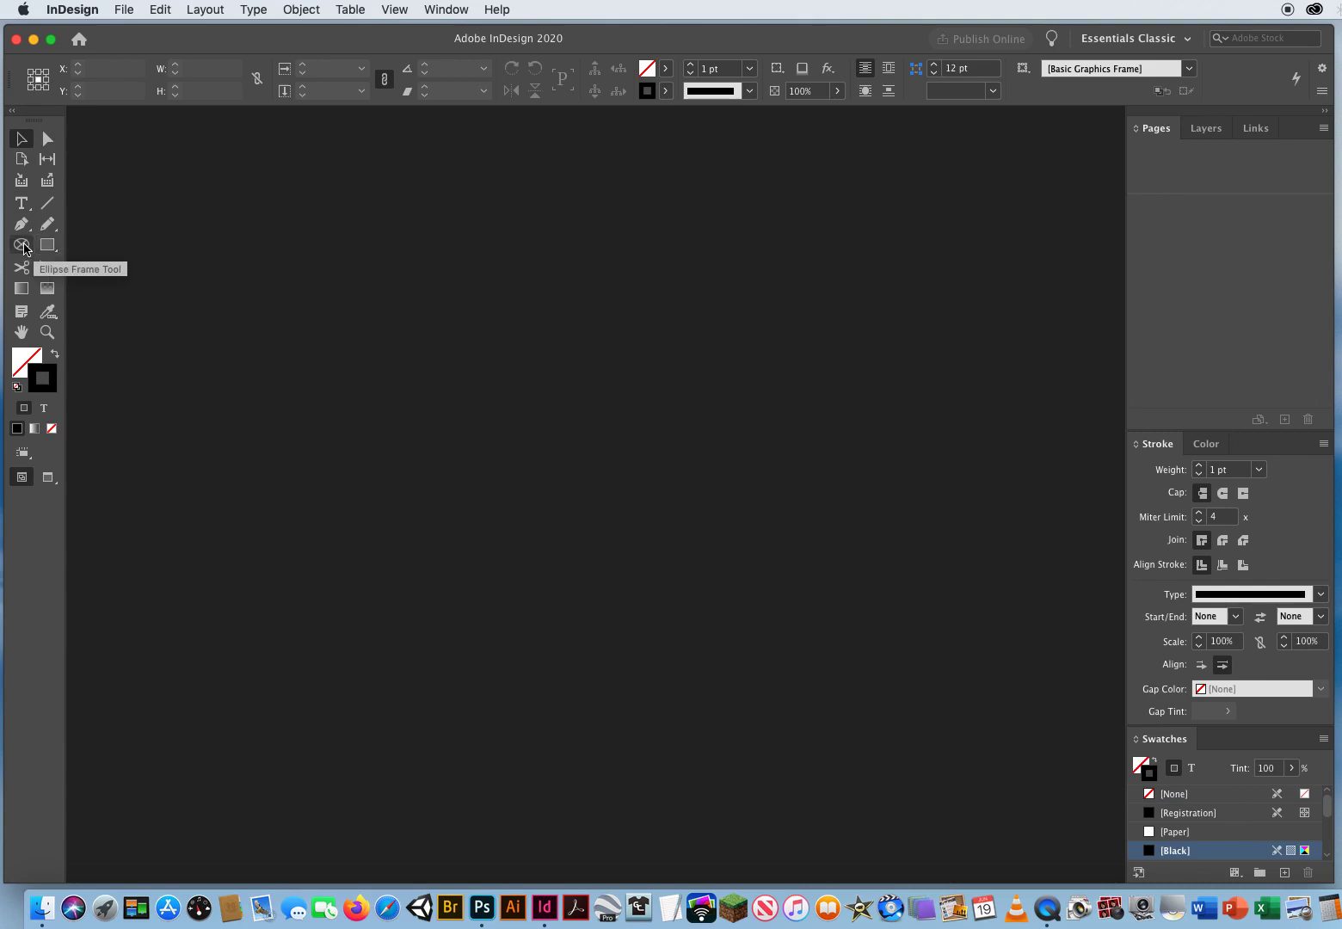
mouse_move(297, 364)
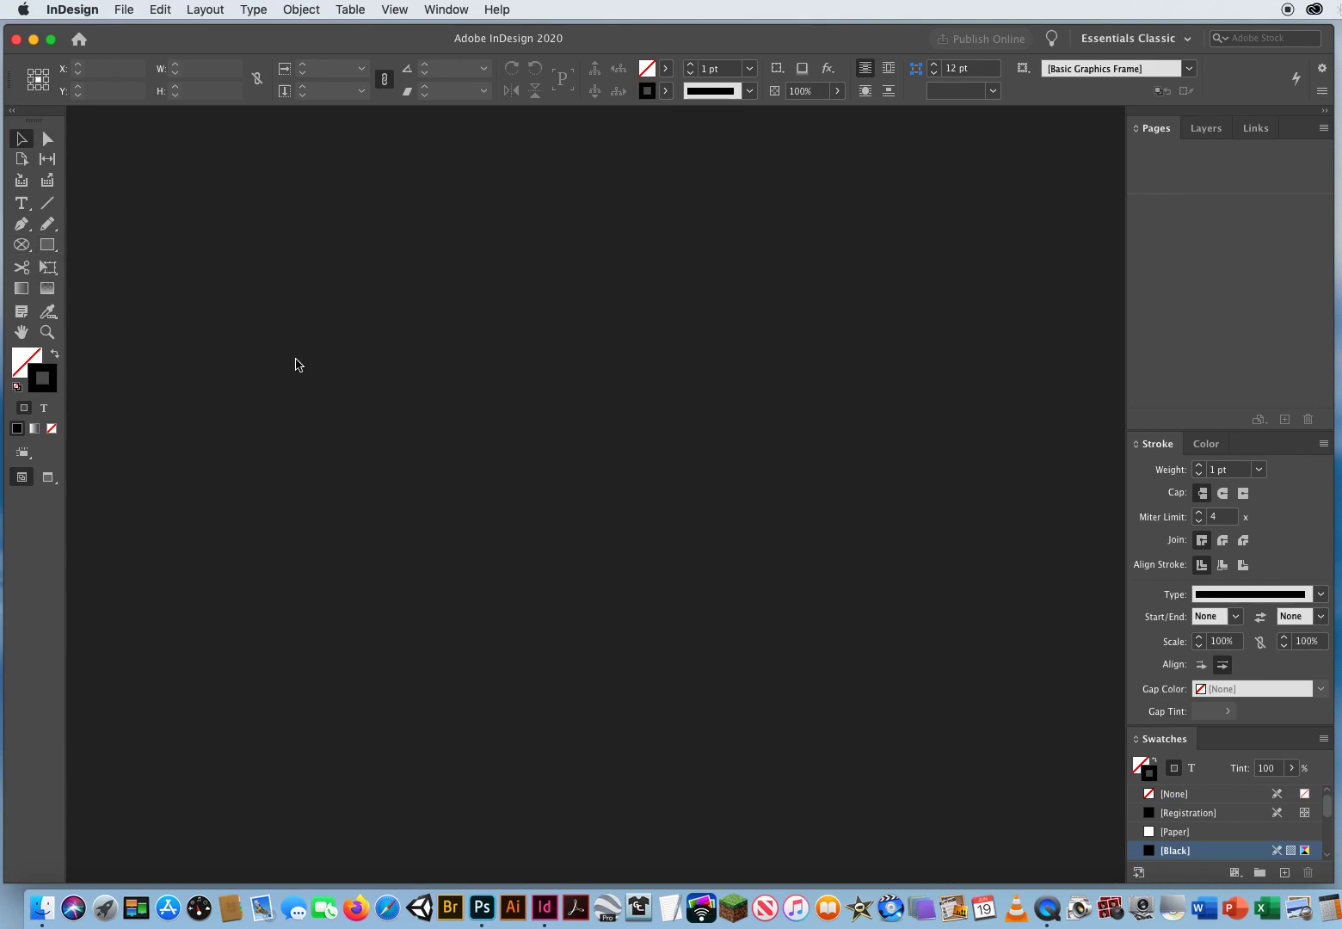
mouse_move(641, 603)
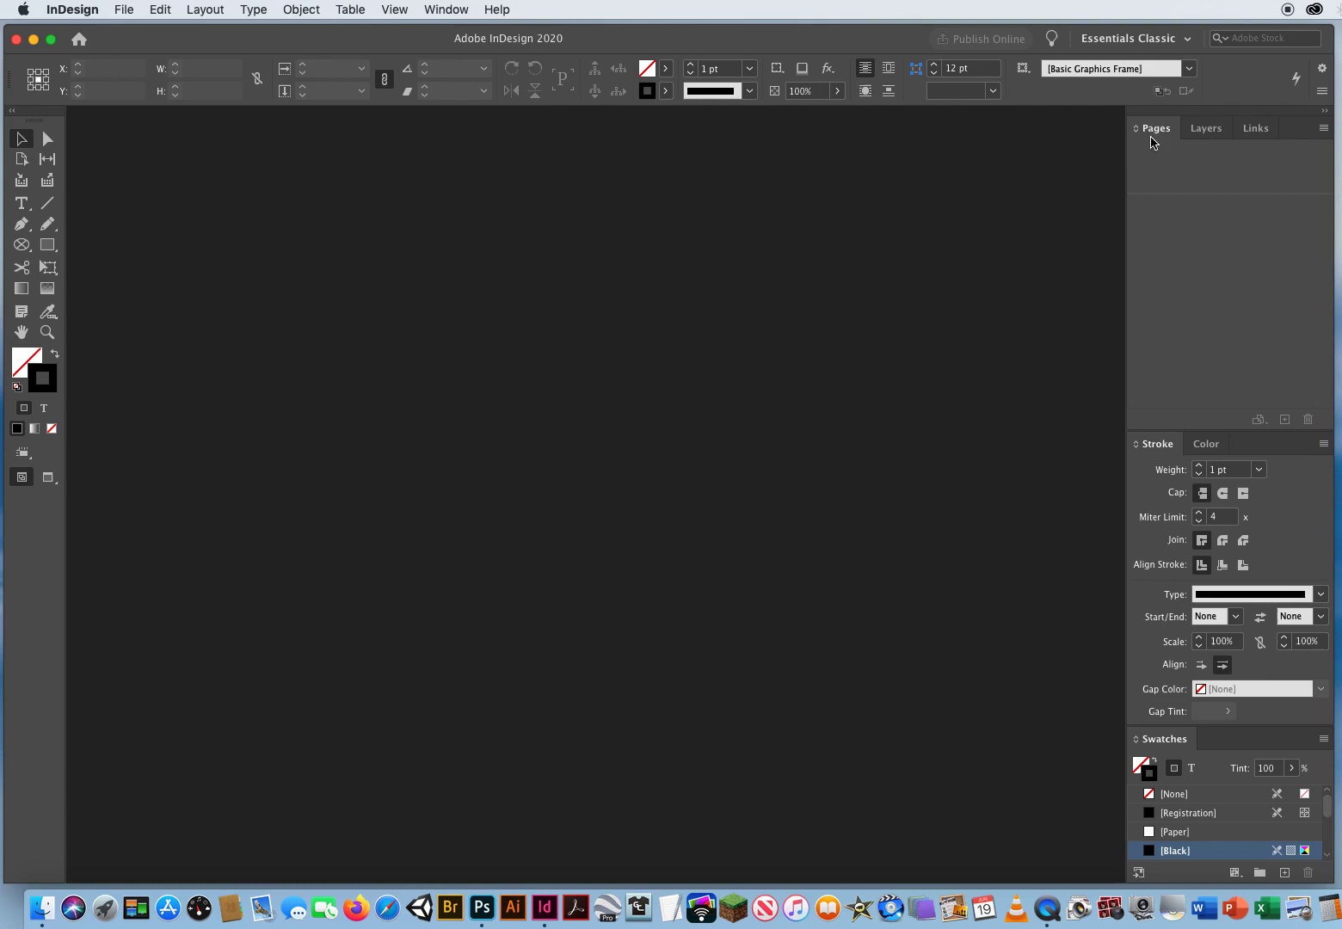
mouse_move(1167, 257)
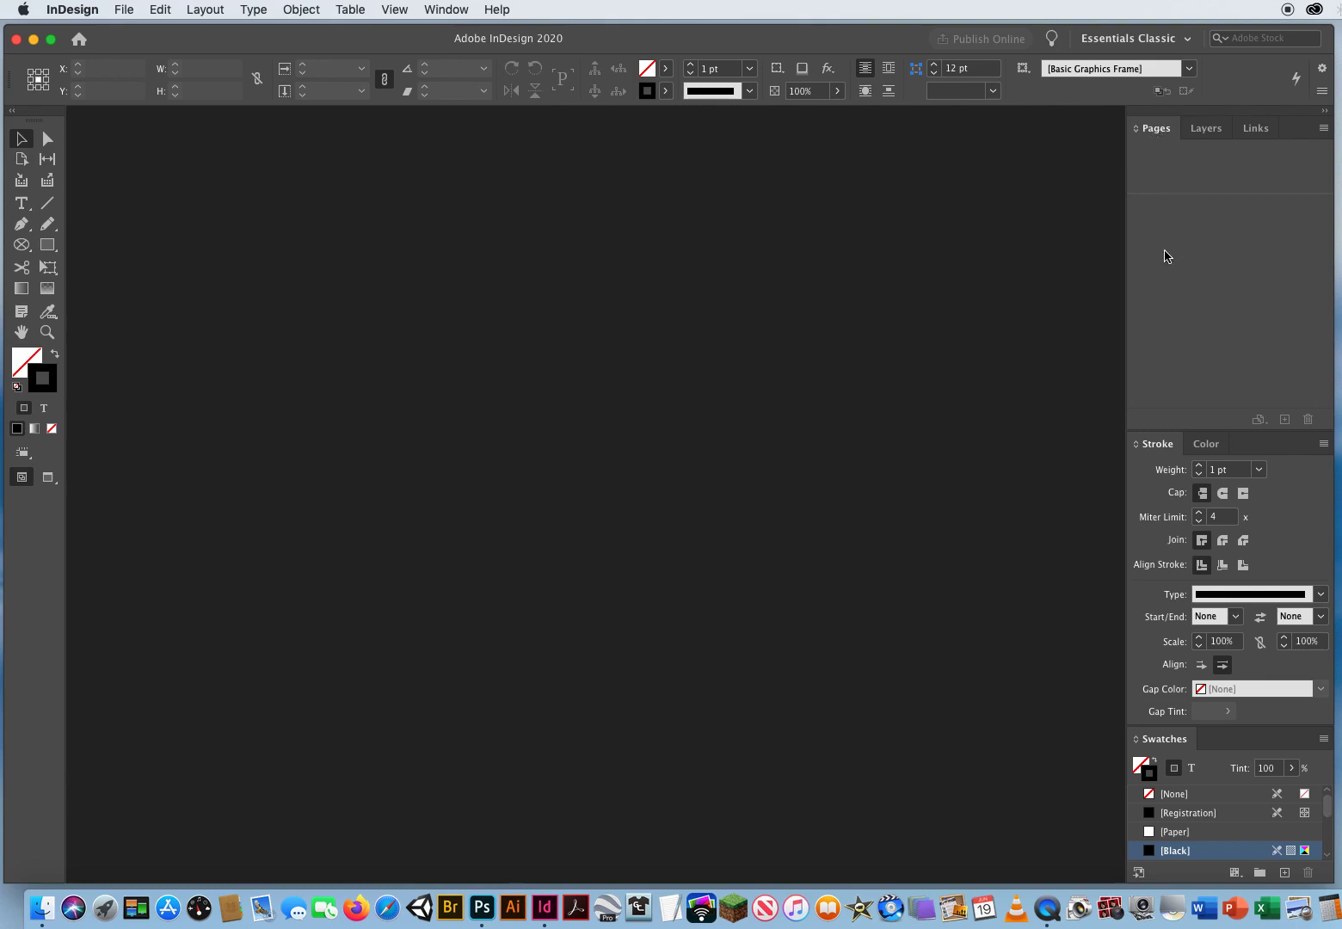
mouse_move(952, 314)
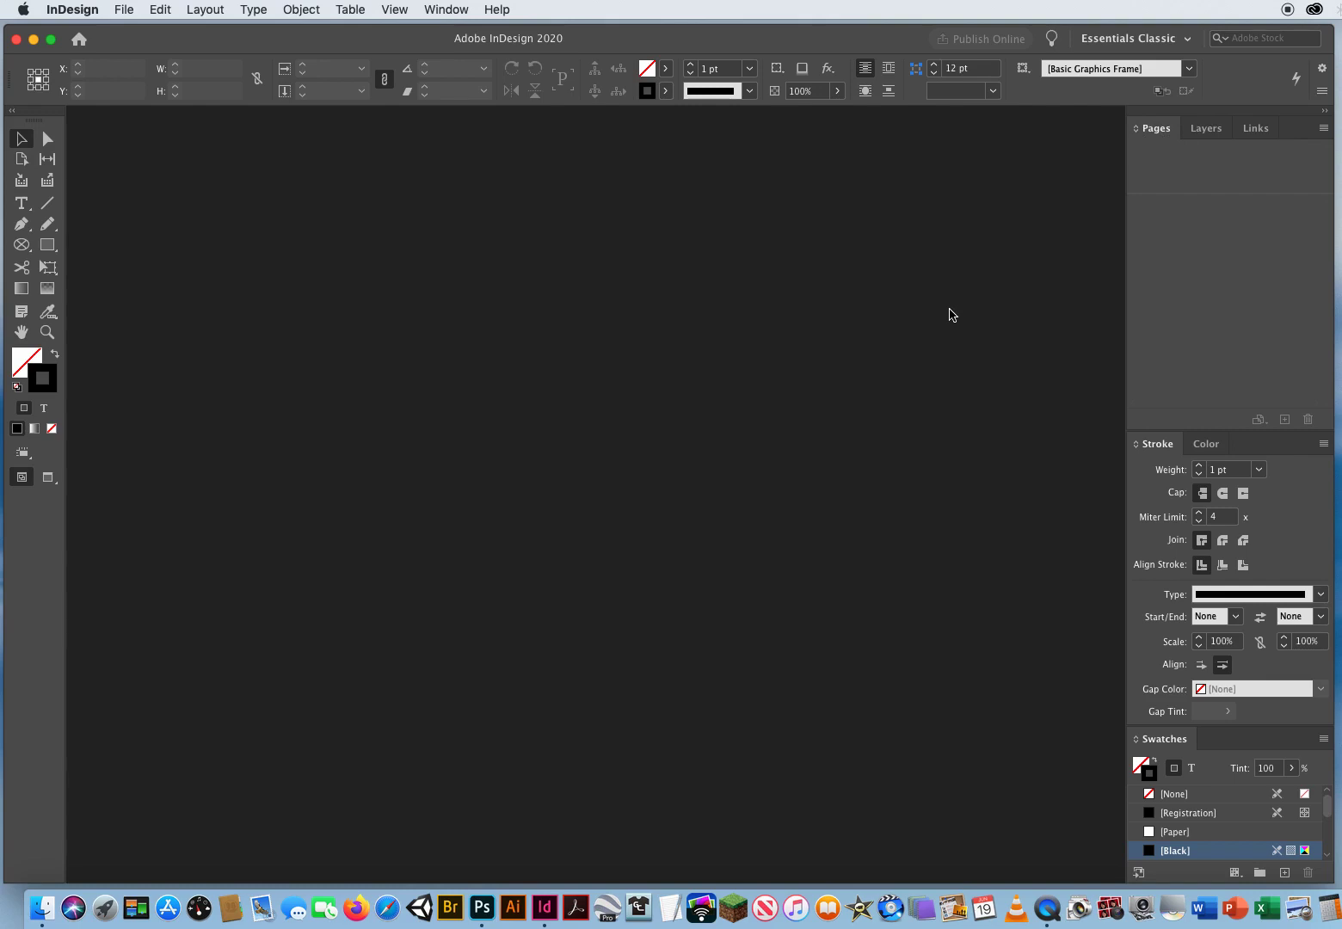
mouse_move(1208, 128)
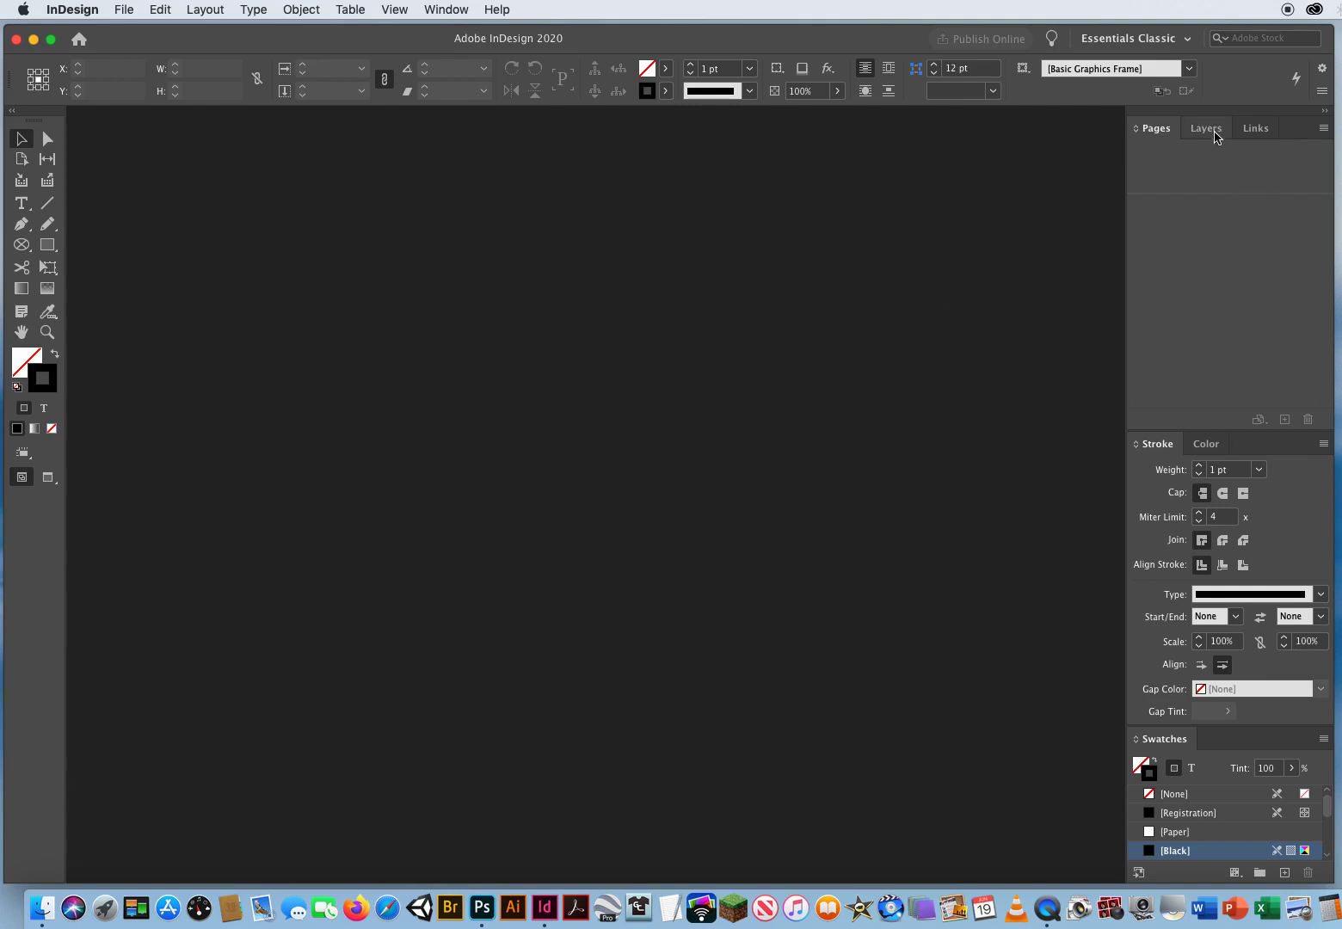
left_click(1206, 128)
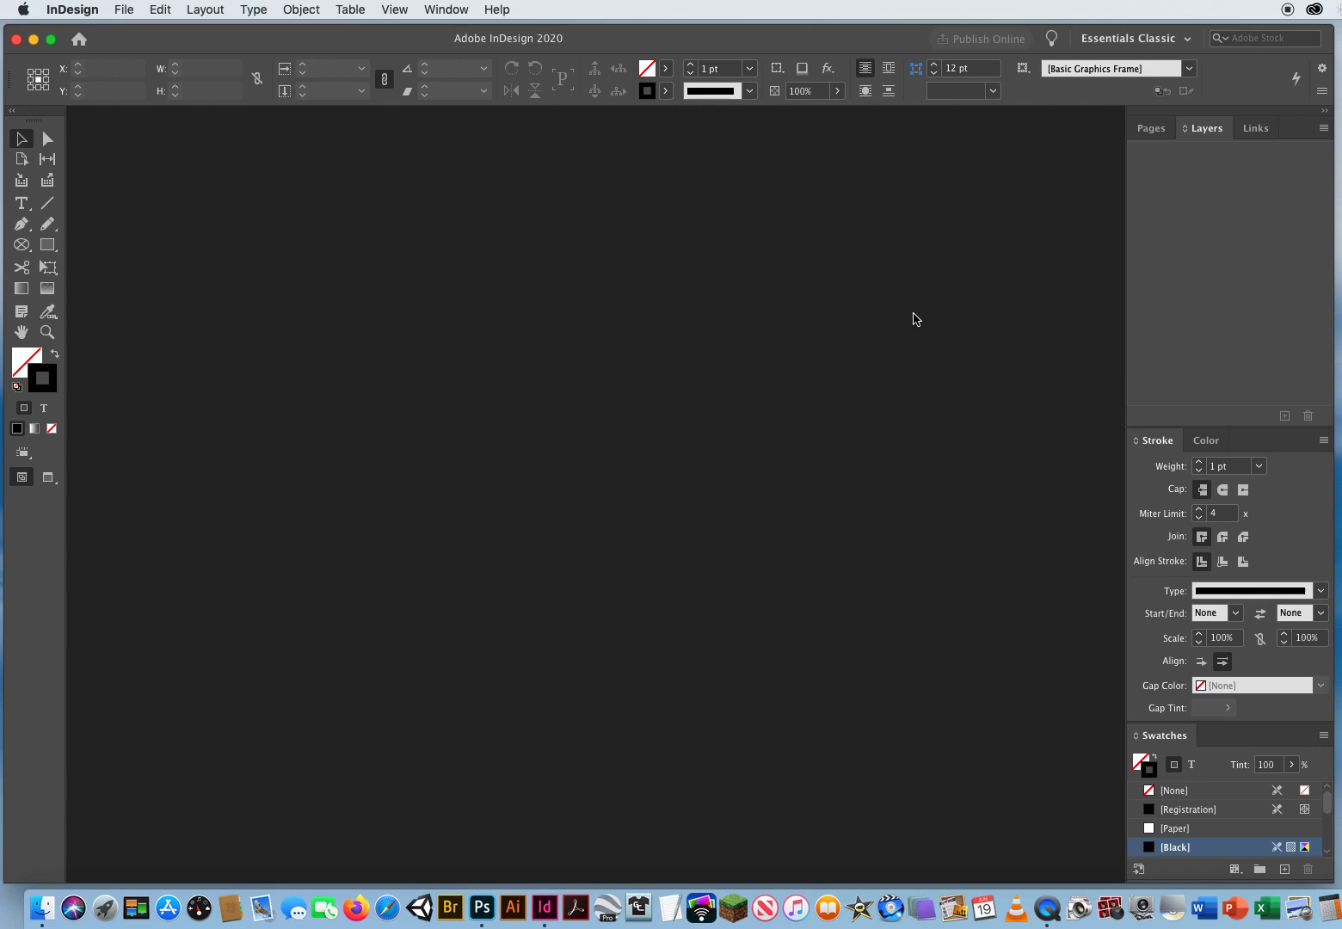
mouse_move(905, 318)
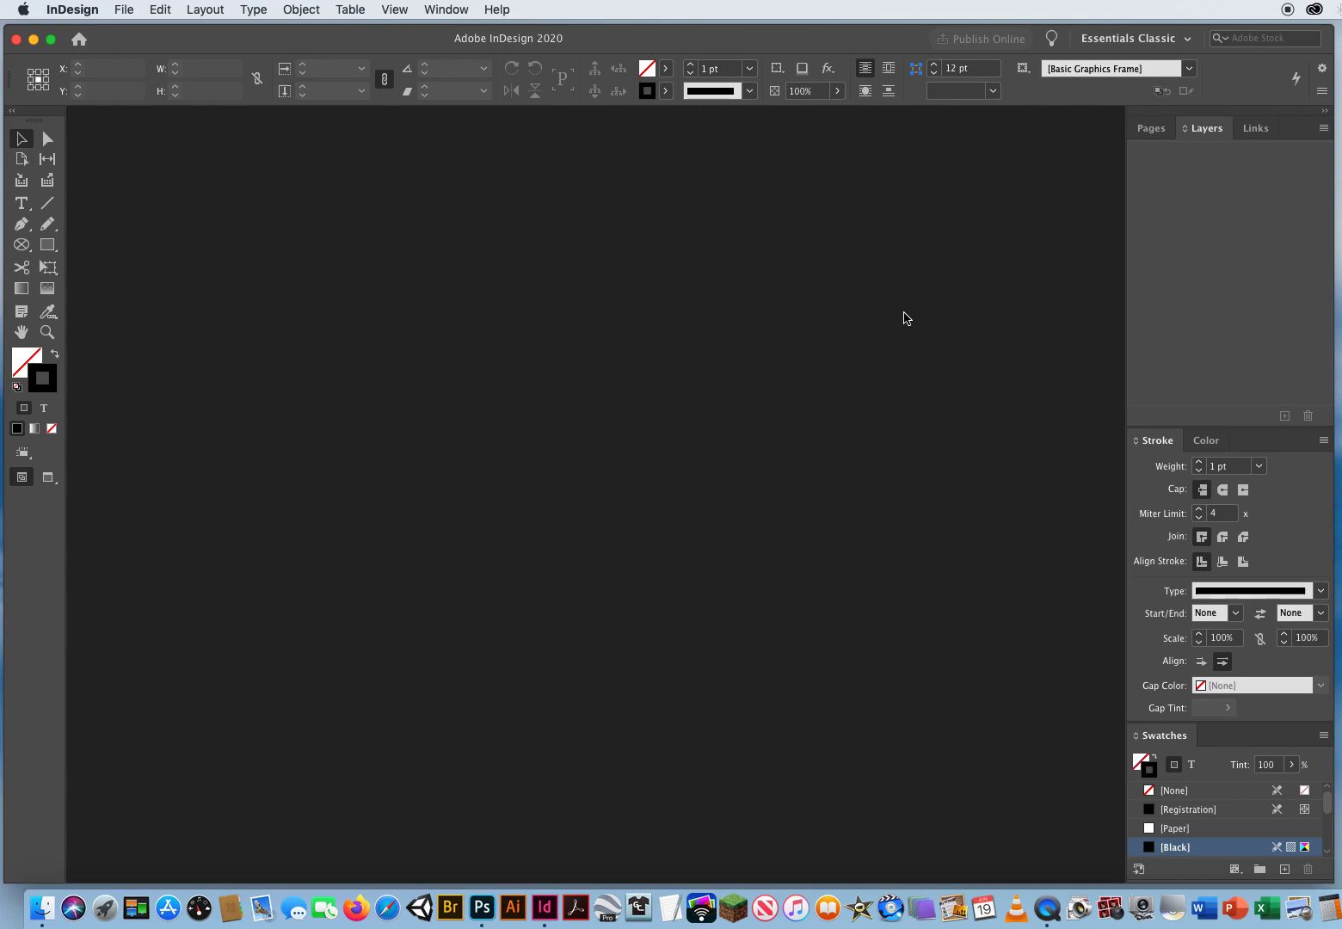
mouse_move(673, 410)
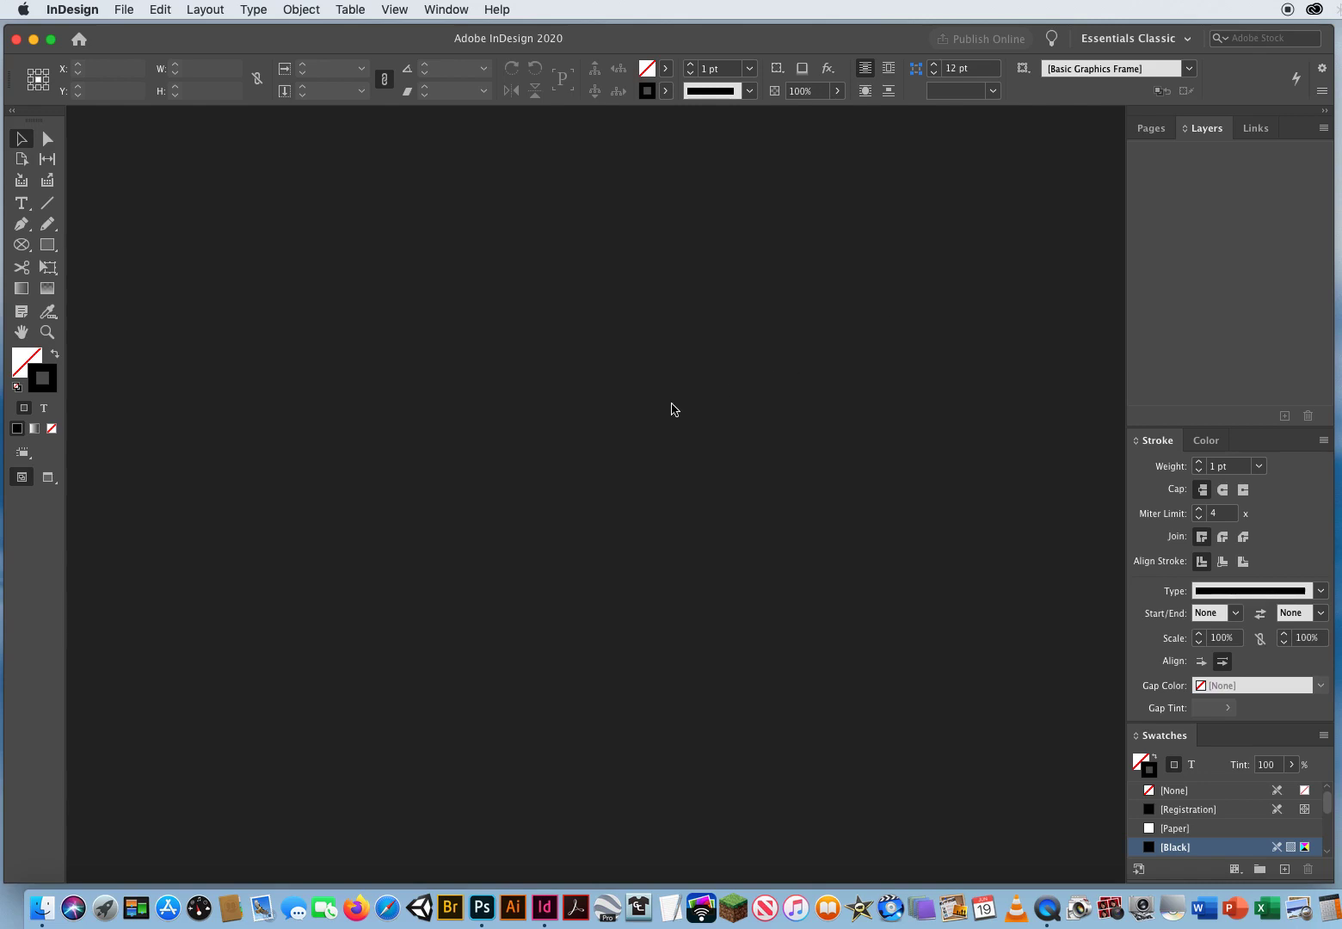
mouse_move(223, 264)
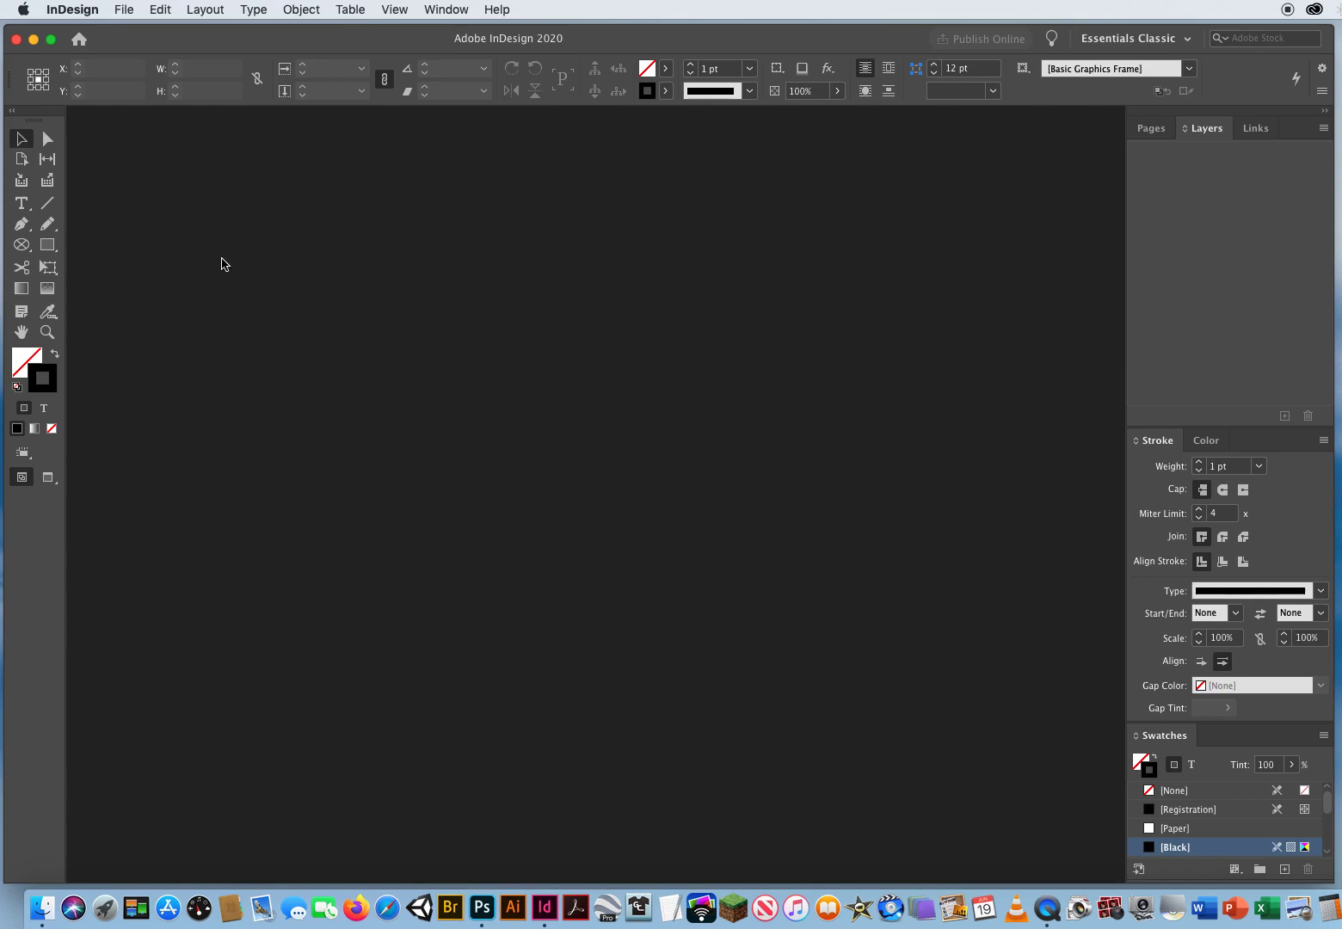
mouse_move(516, 568)
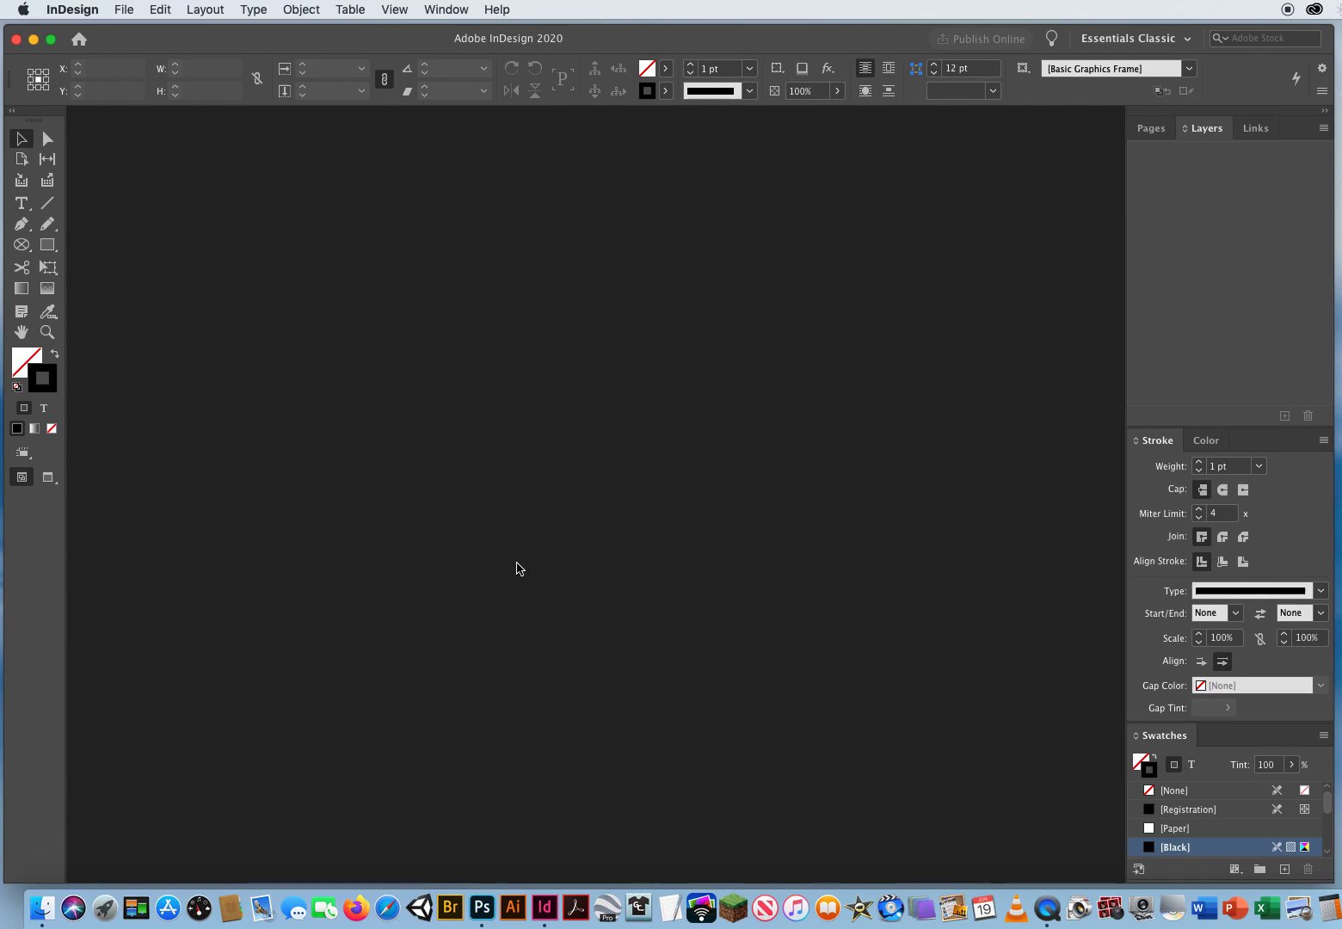
mouse_move(73, 12)
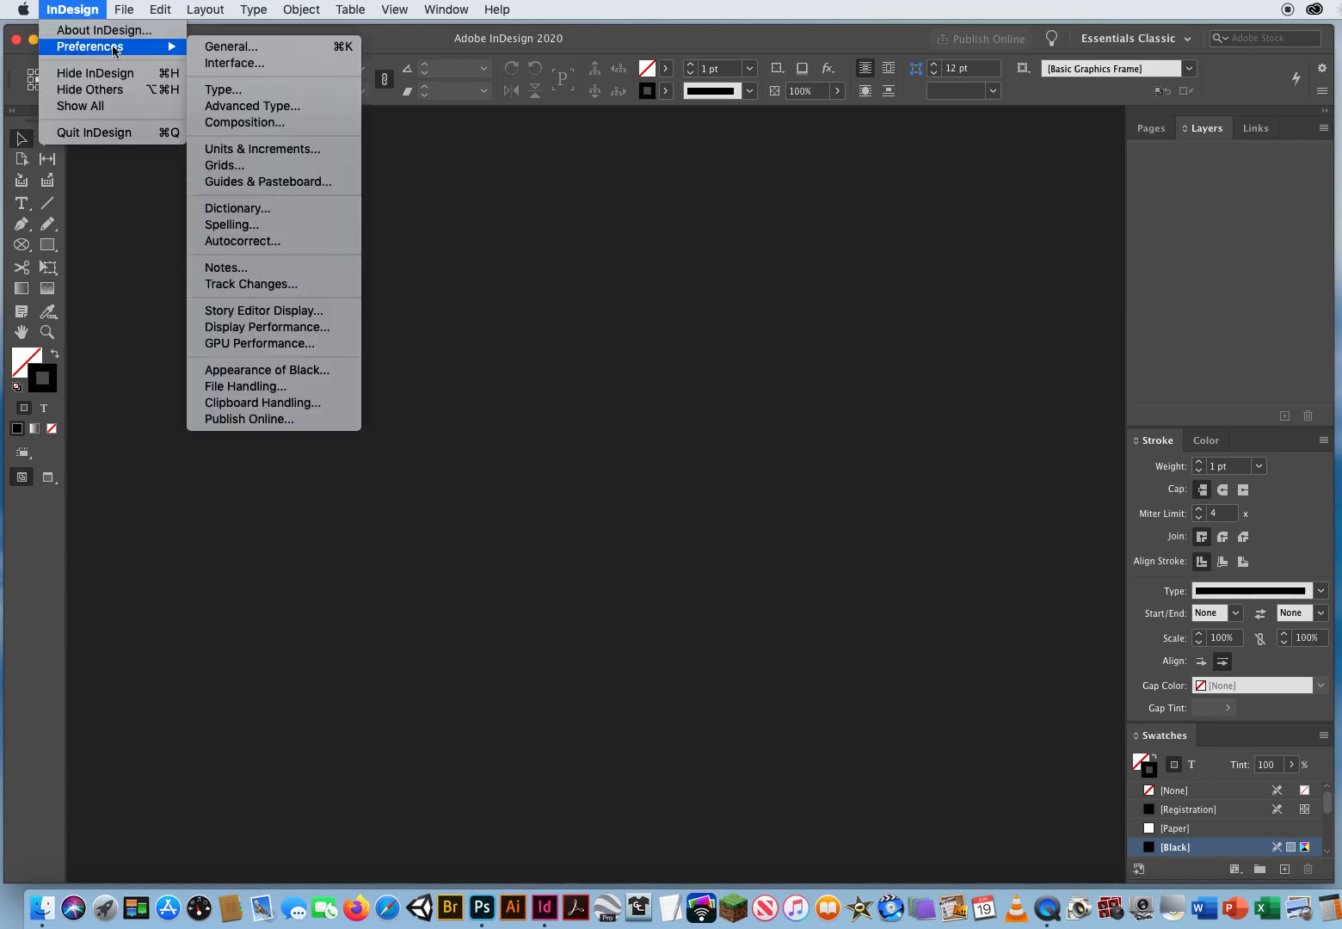
- In General preferences, enable Use Legacy "New Document" Dialog
left_click(230, 46)
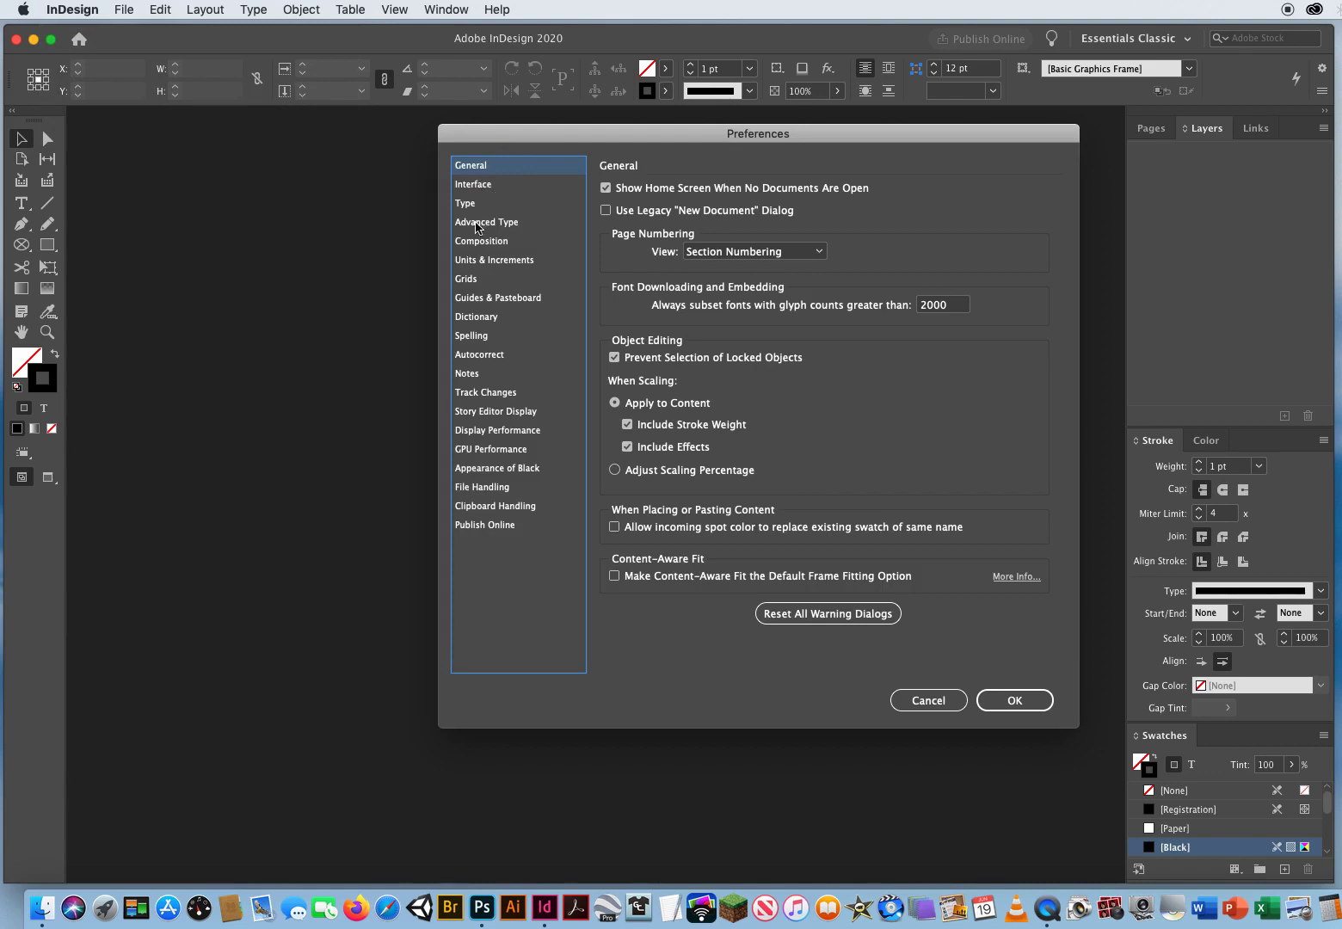
mouse_move(493, 582)
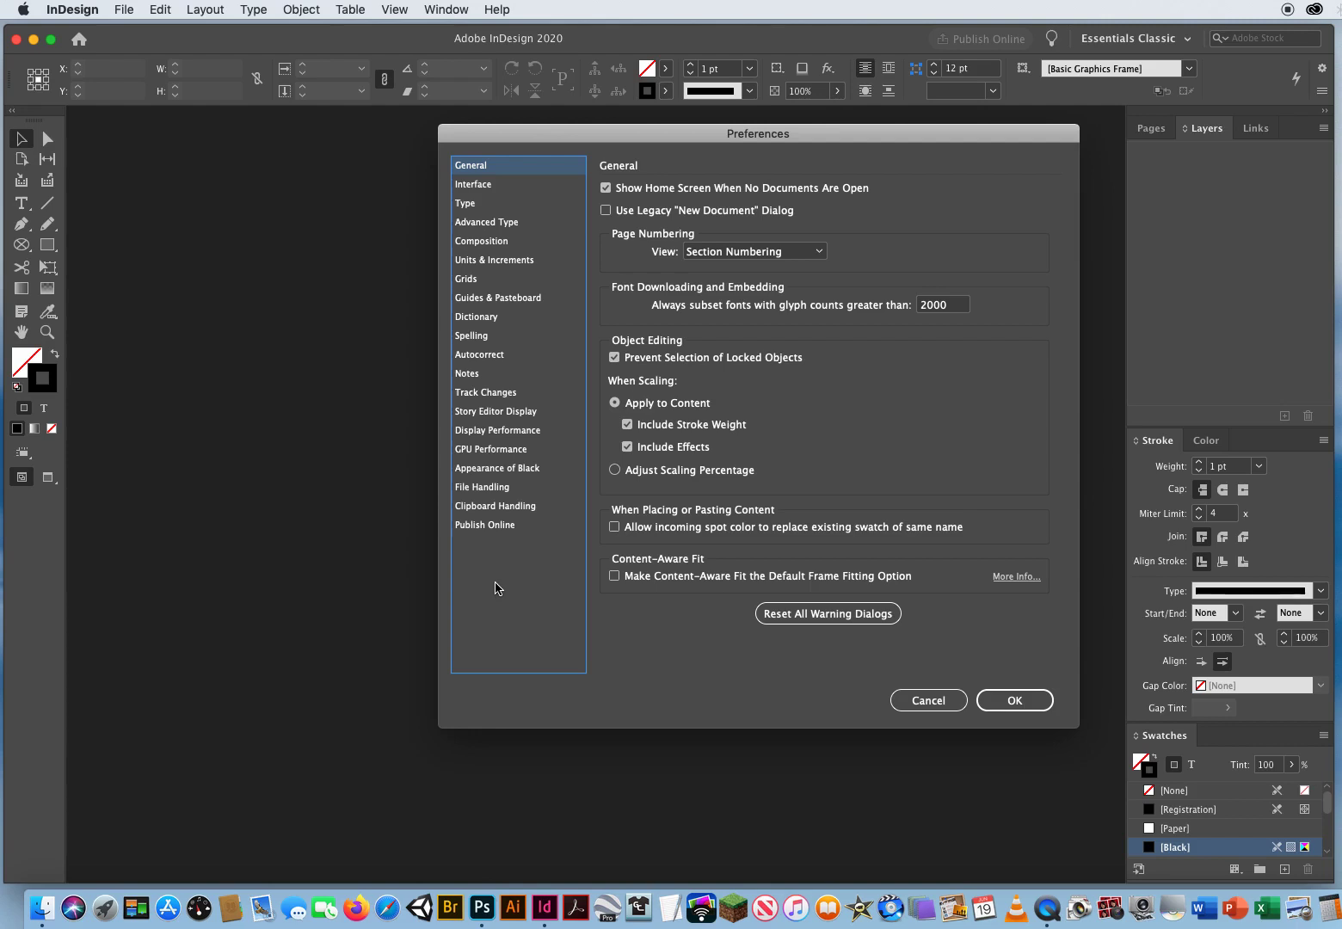
mouse_move(506, 265)
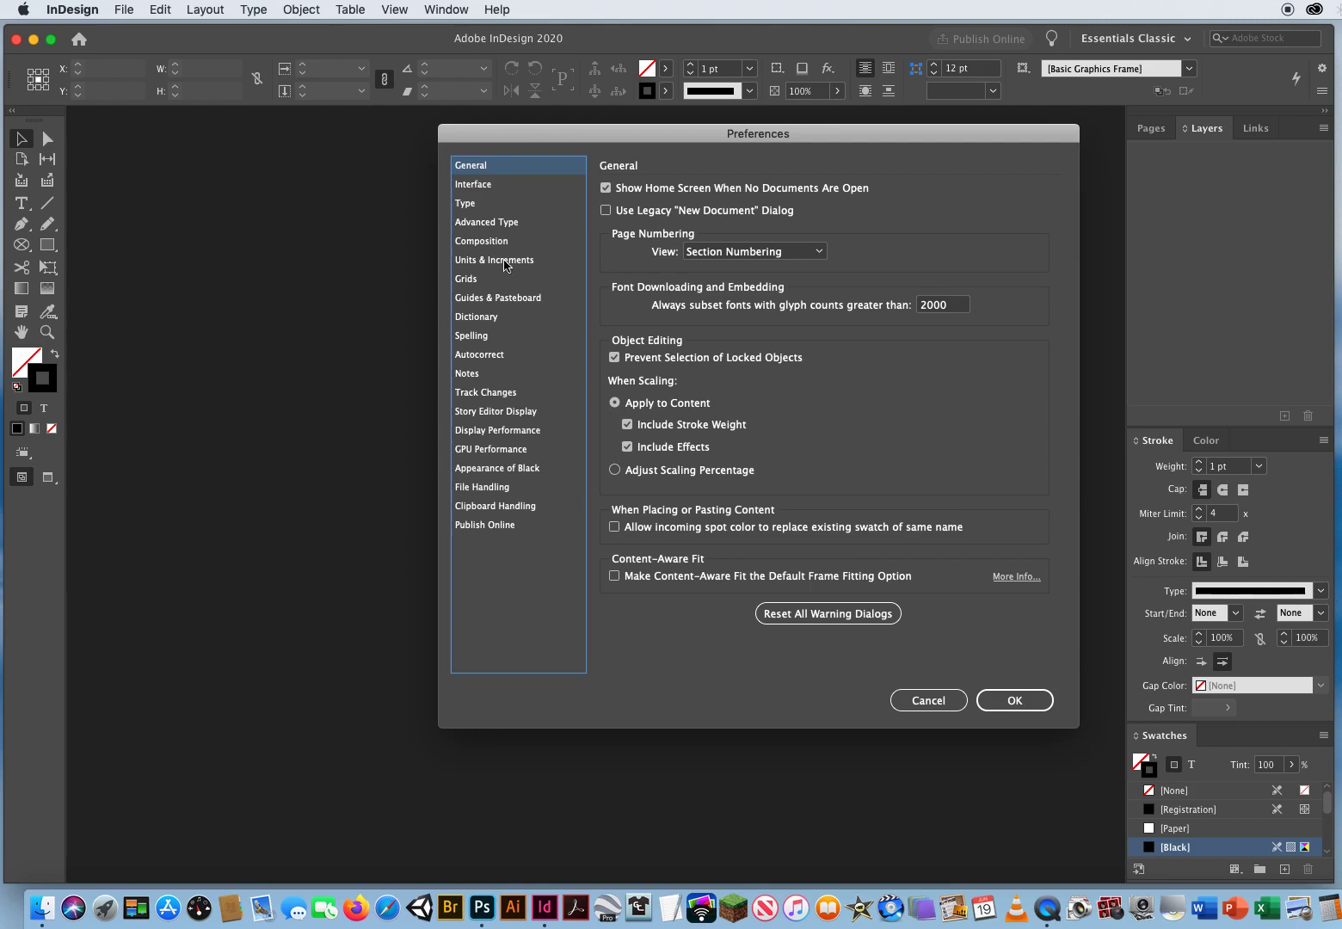
mouse_move(519, 552)
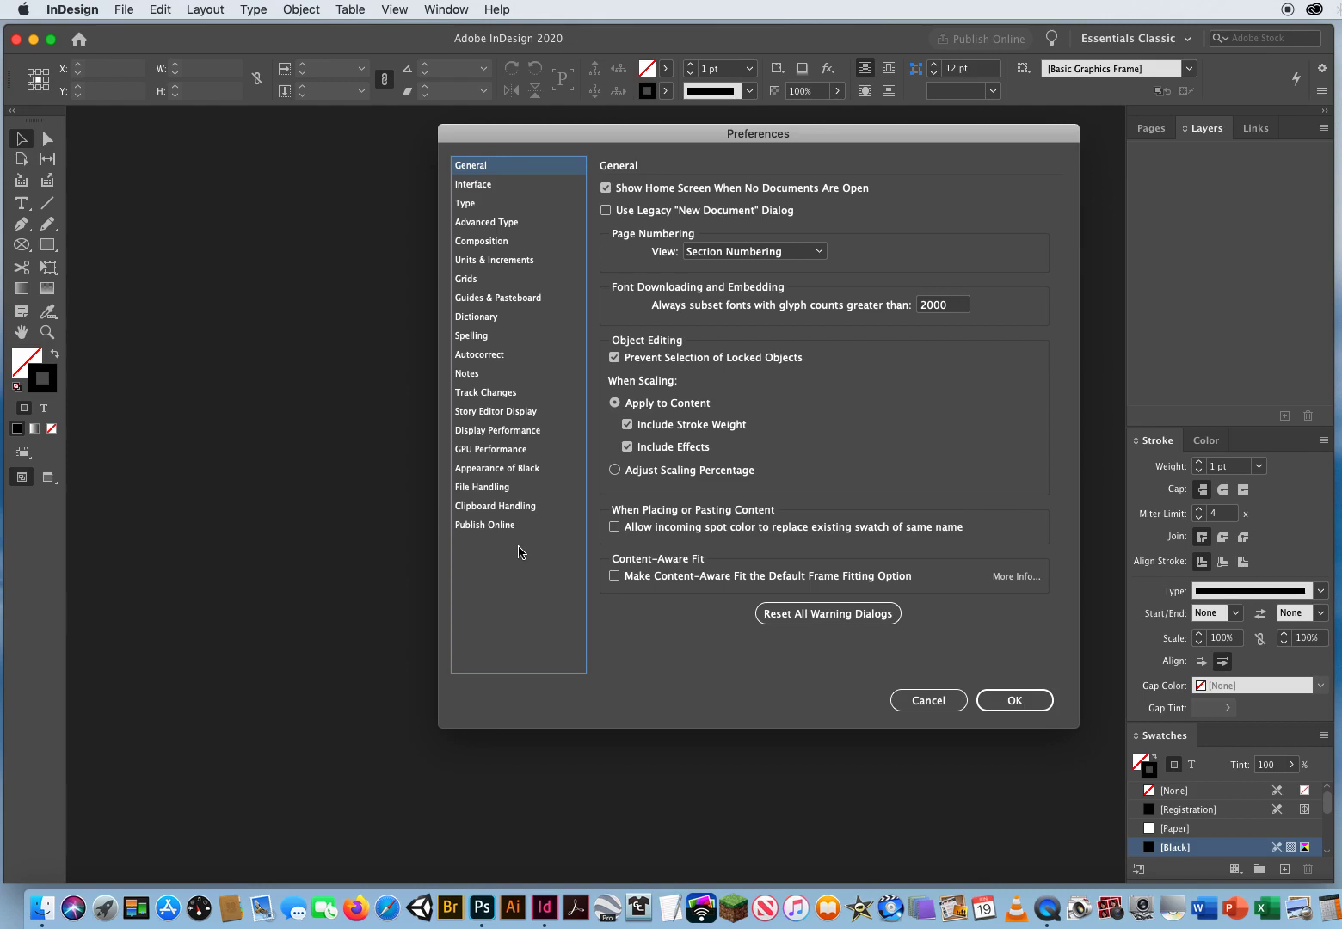
mouse_move(530, 656)
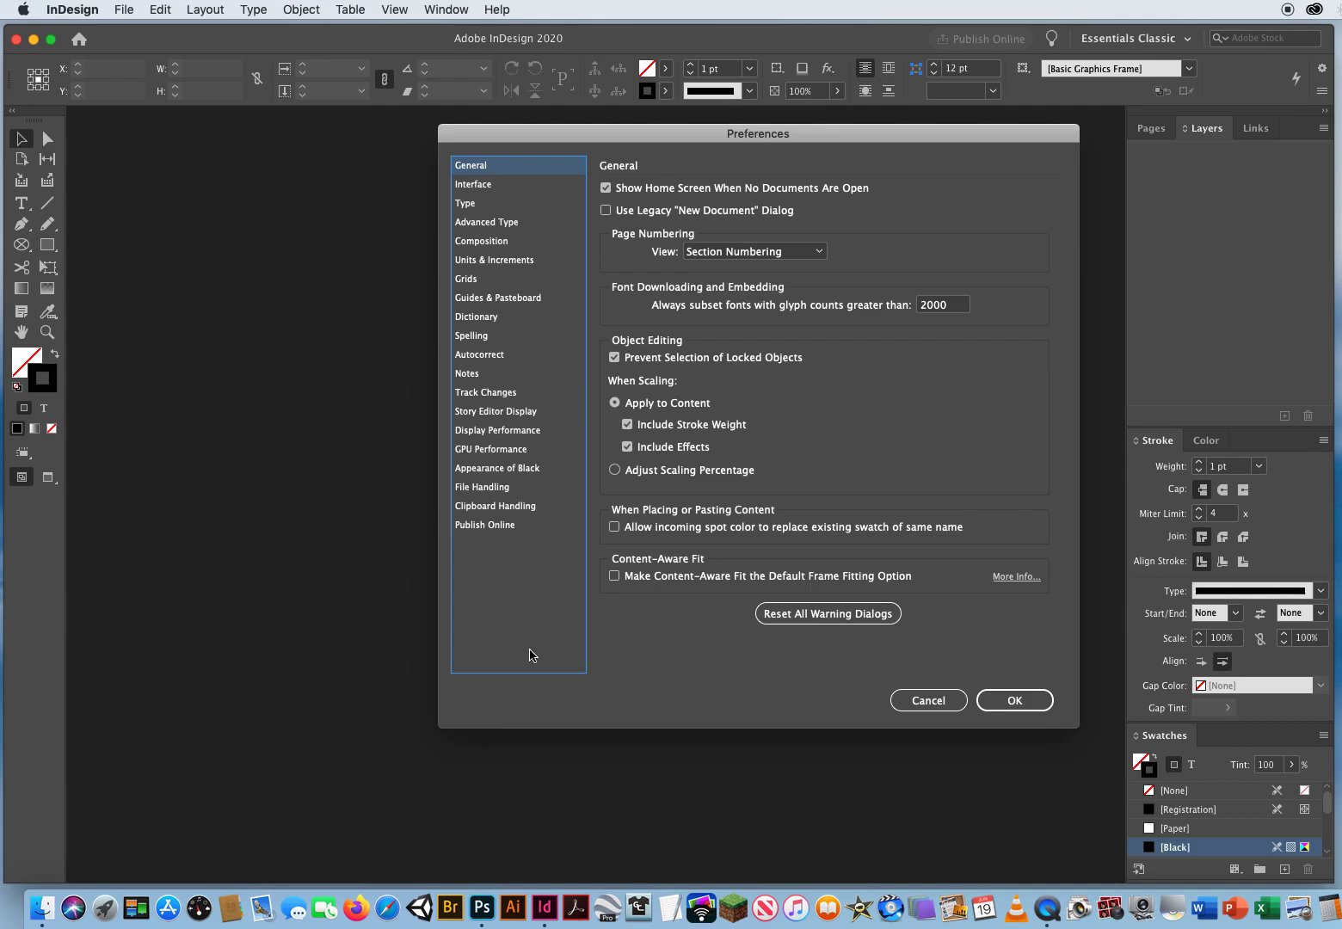
mouse_move(524, 590)
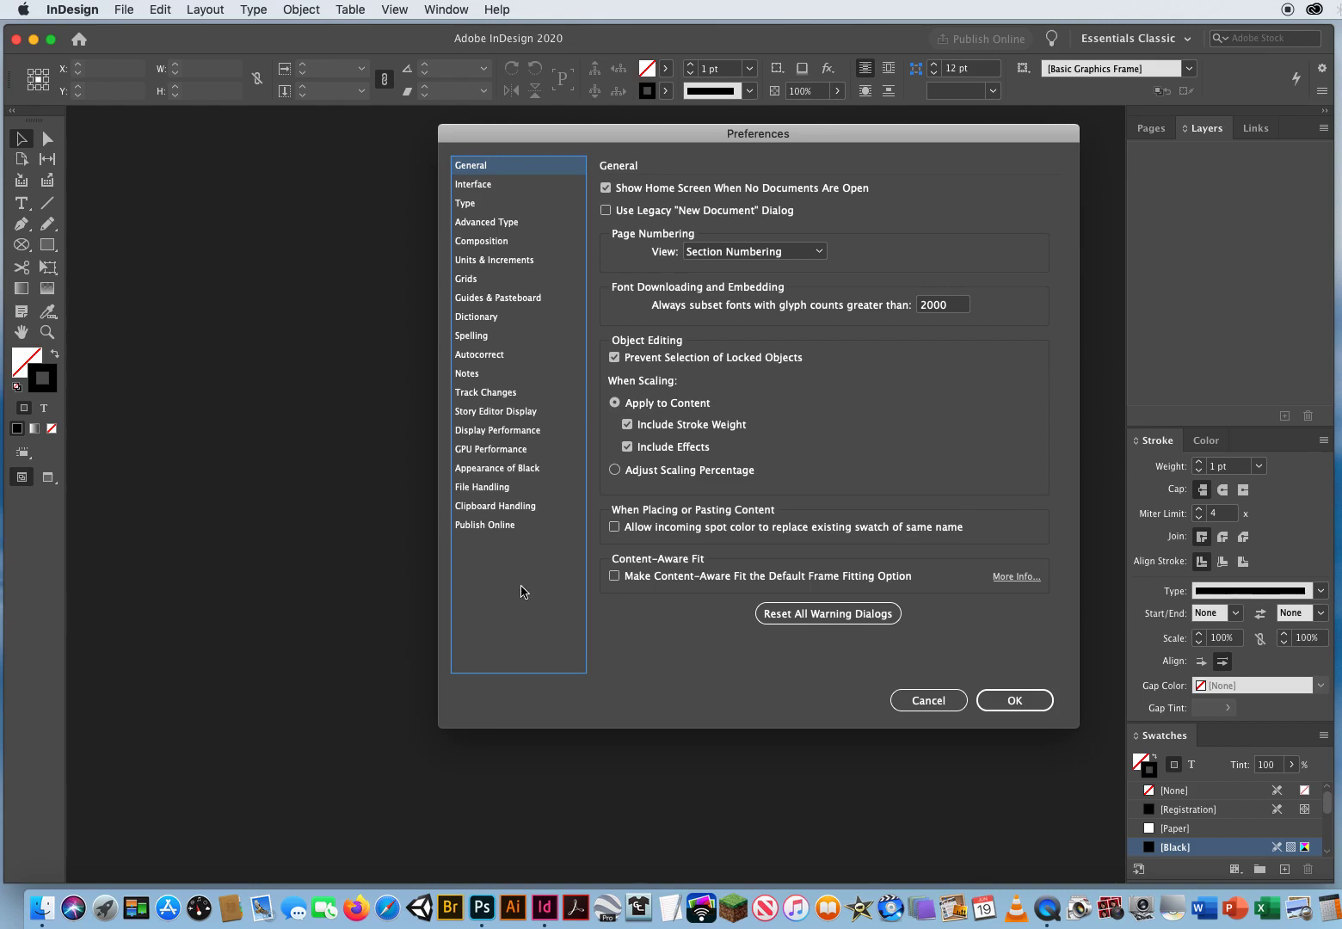
left_click(607, 210)
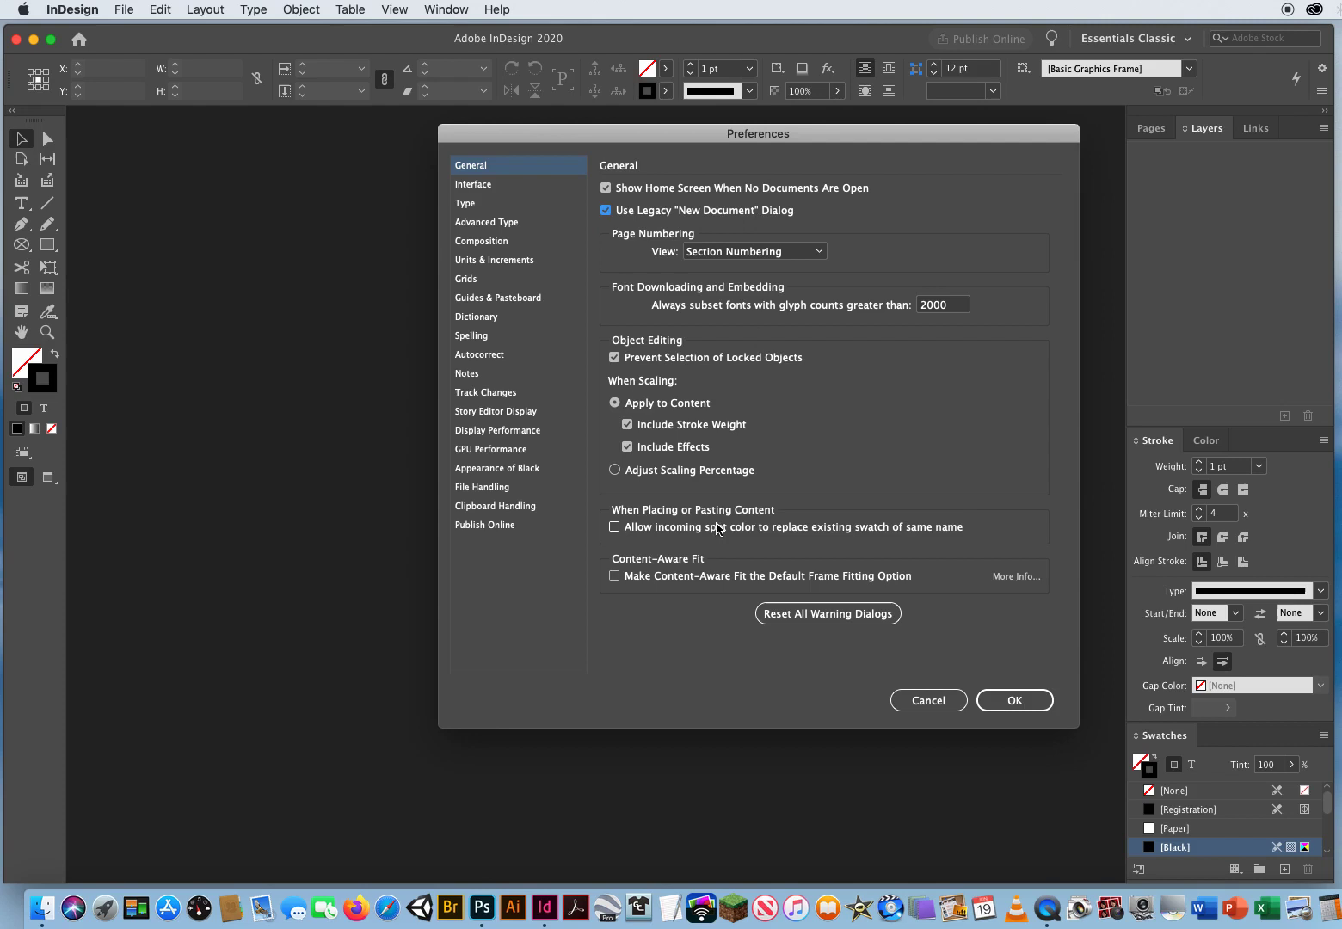
mouse_move(635, 217)
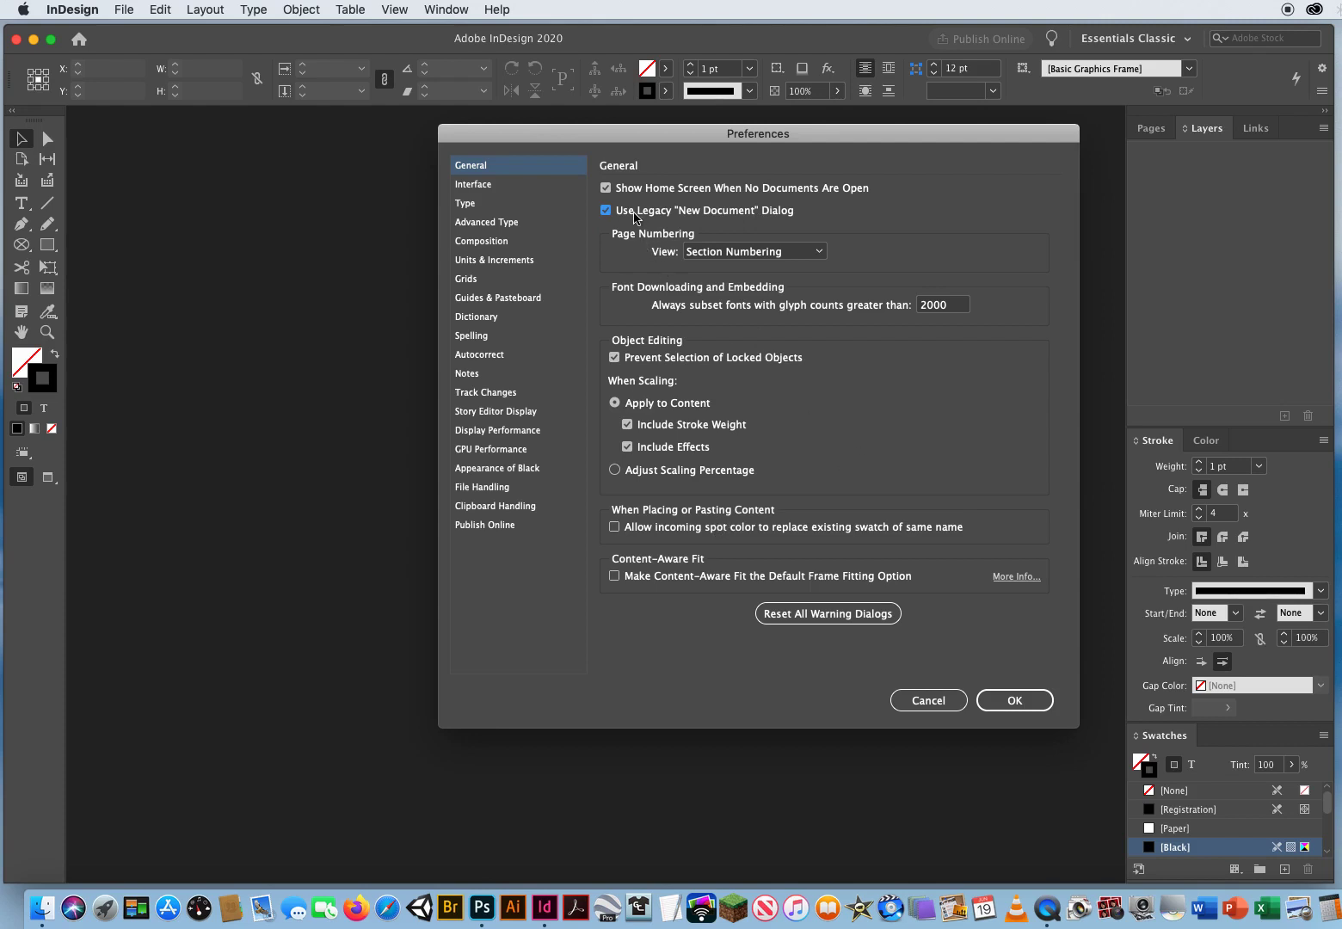
mouse_move(755, 381)
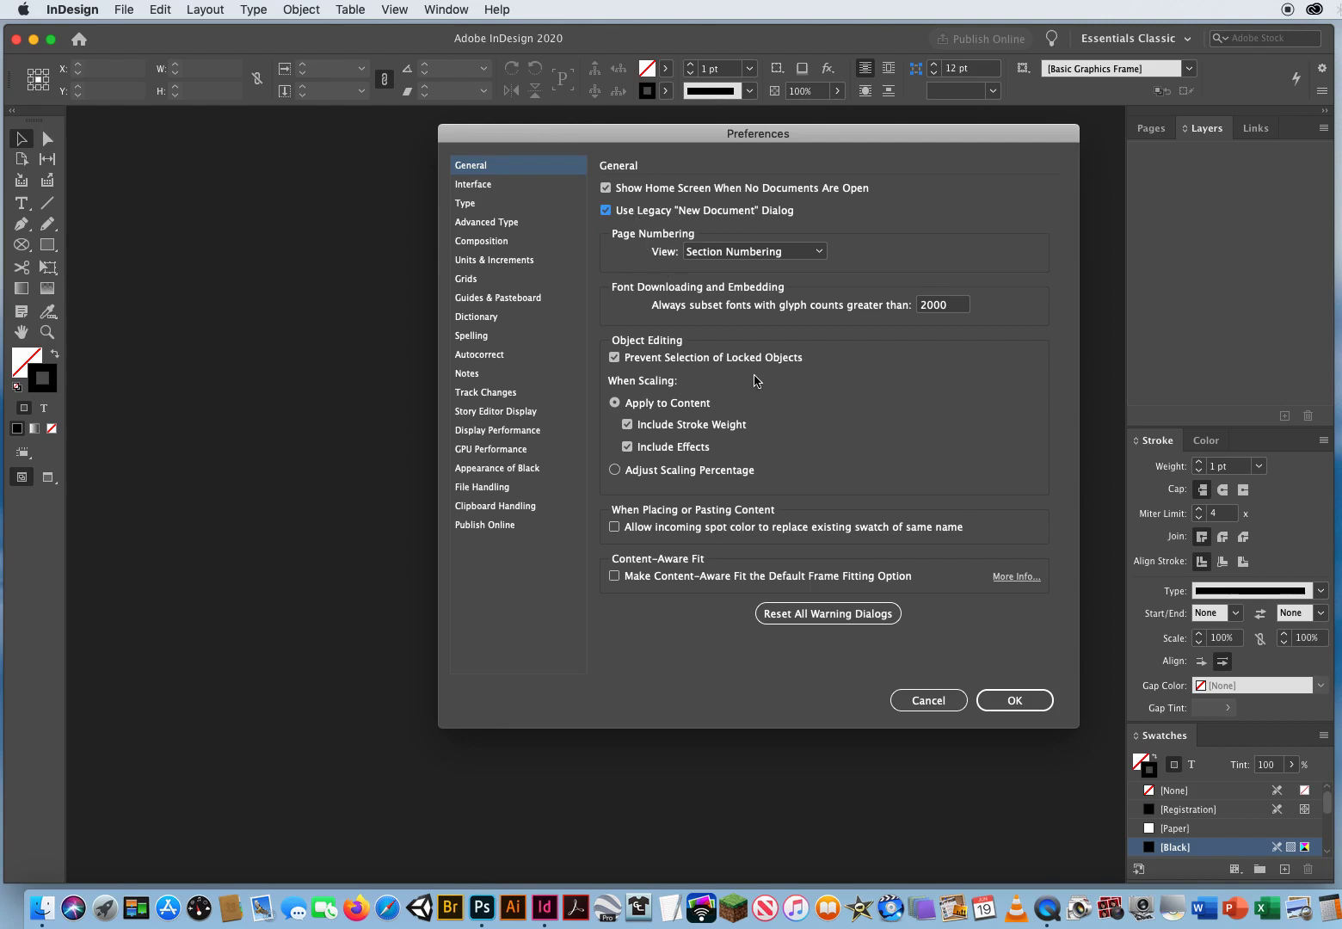
left_click(473, 183)
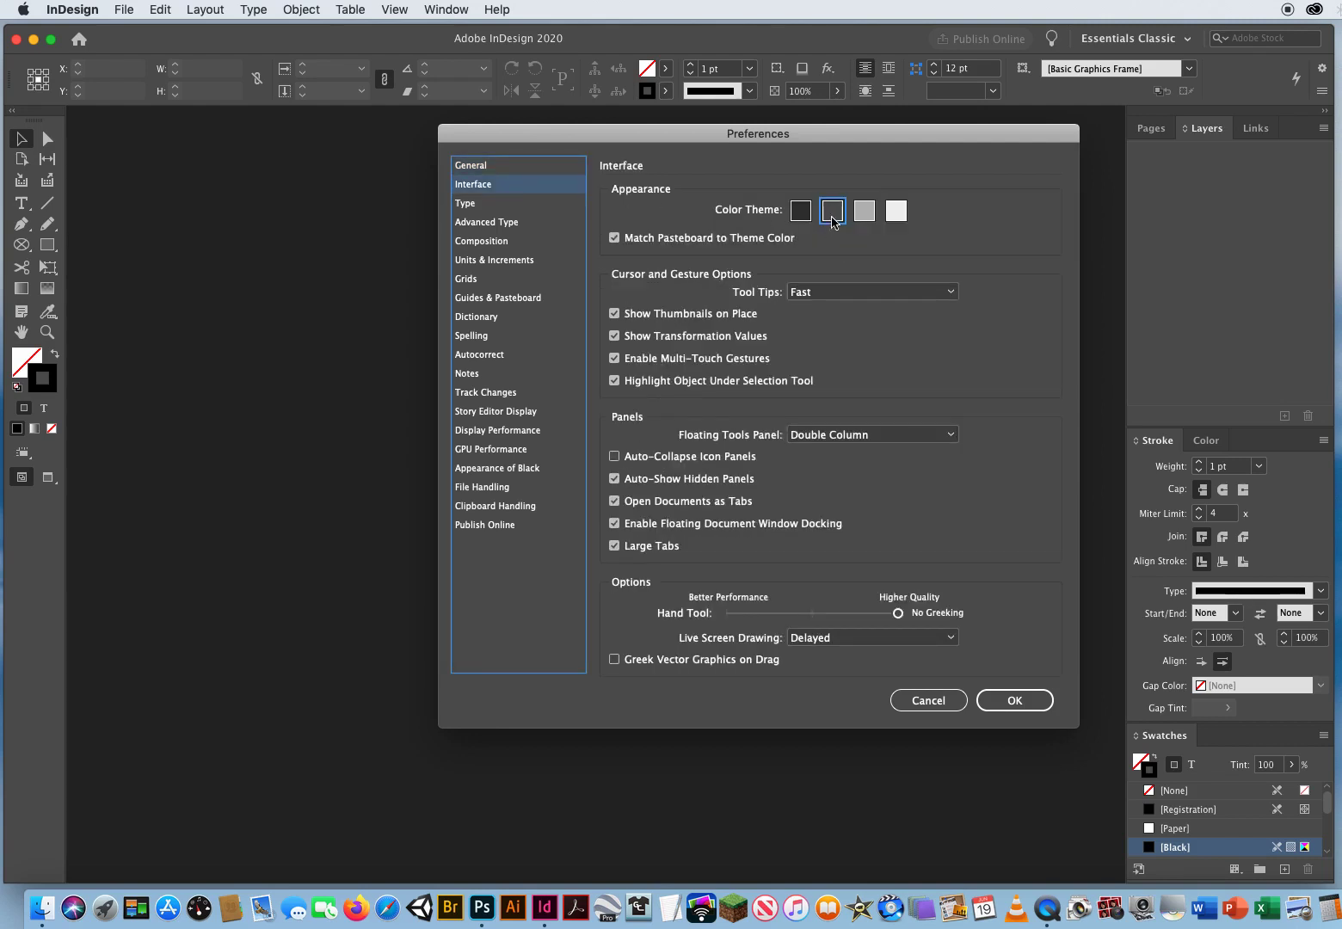
mouse_move(776, 308)
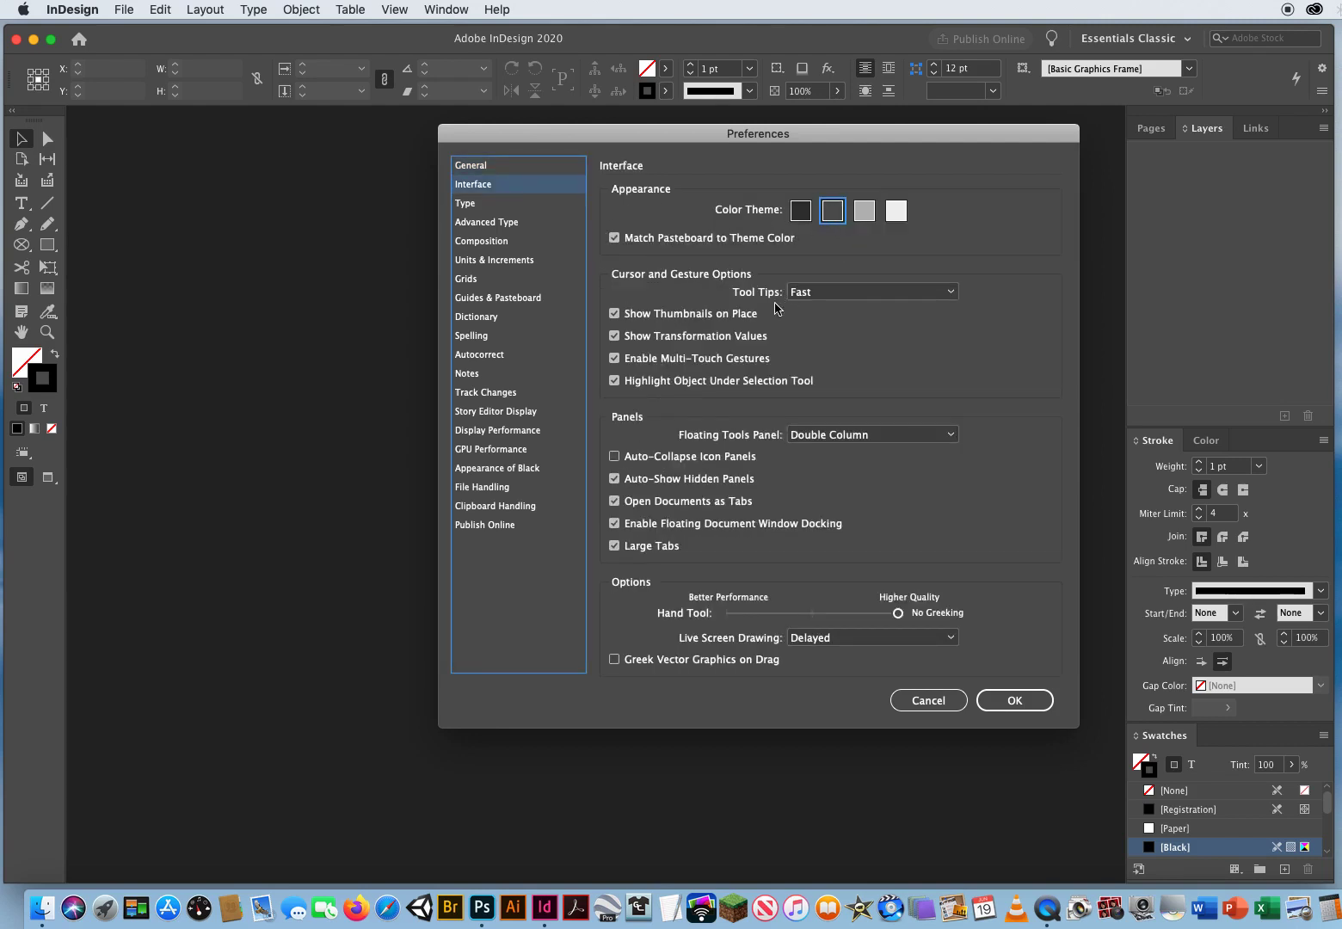
mouse_move(788, 574)
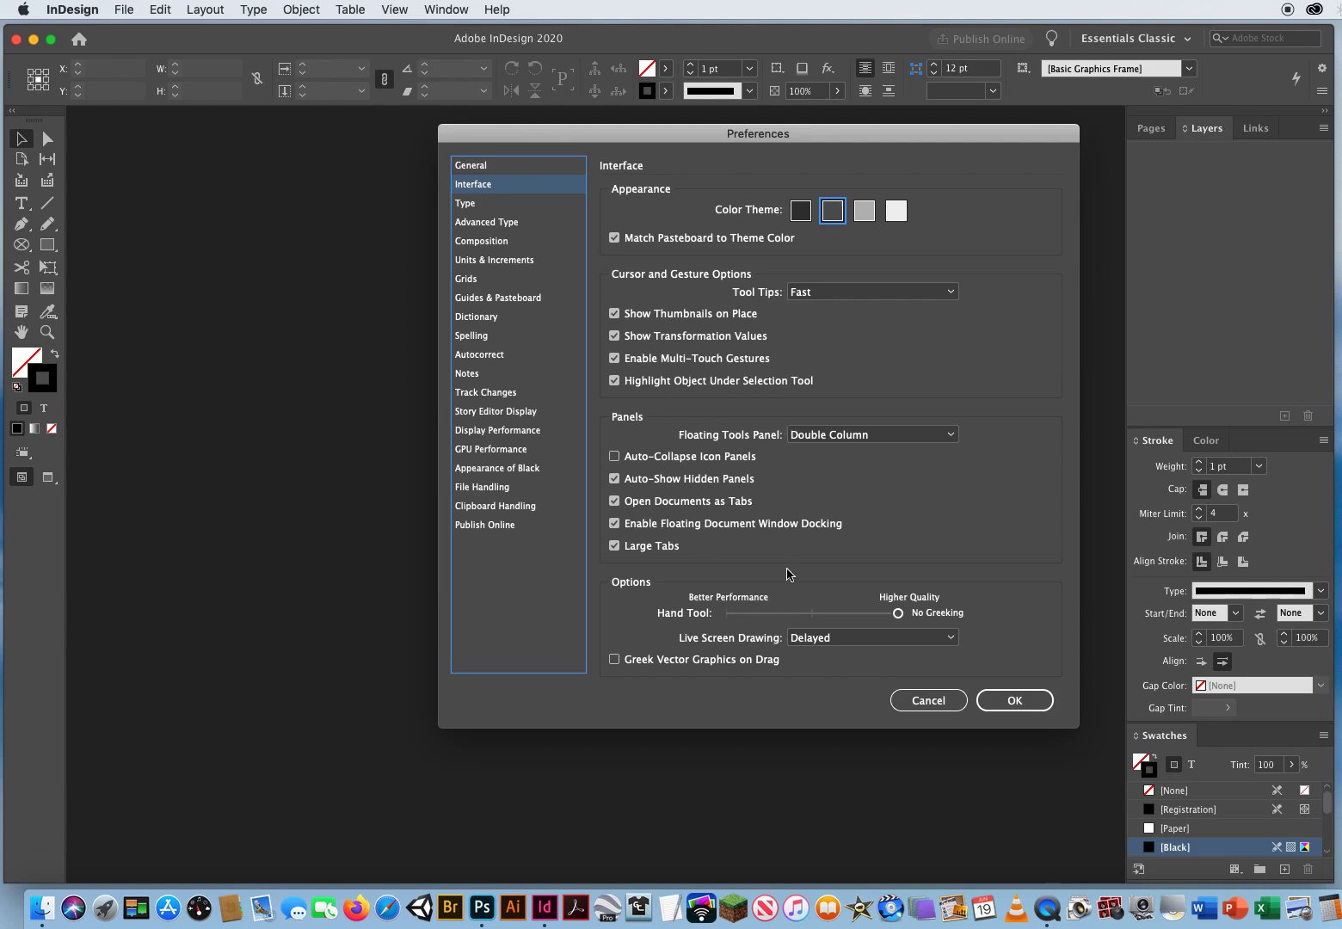
mouse_move(819, 493)
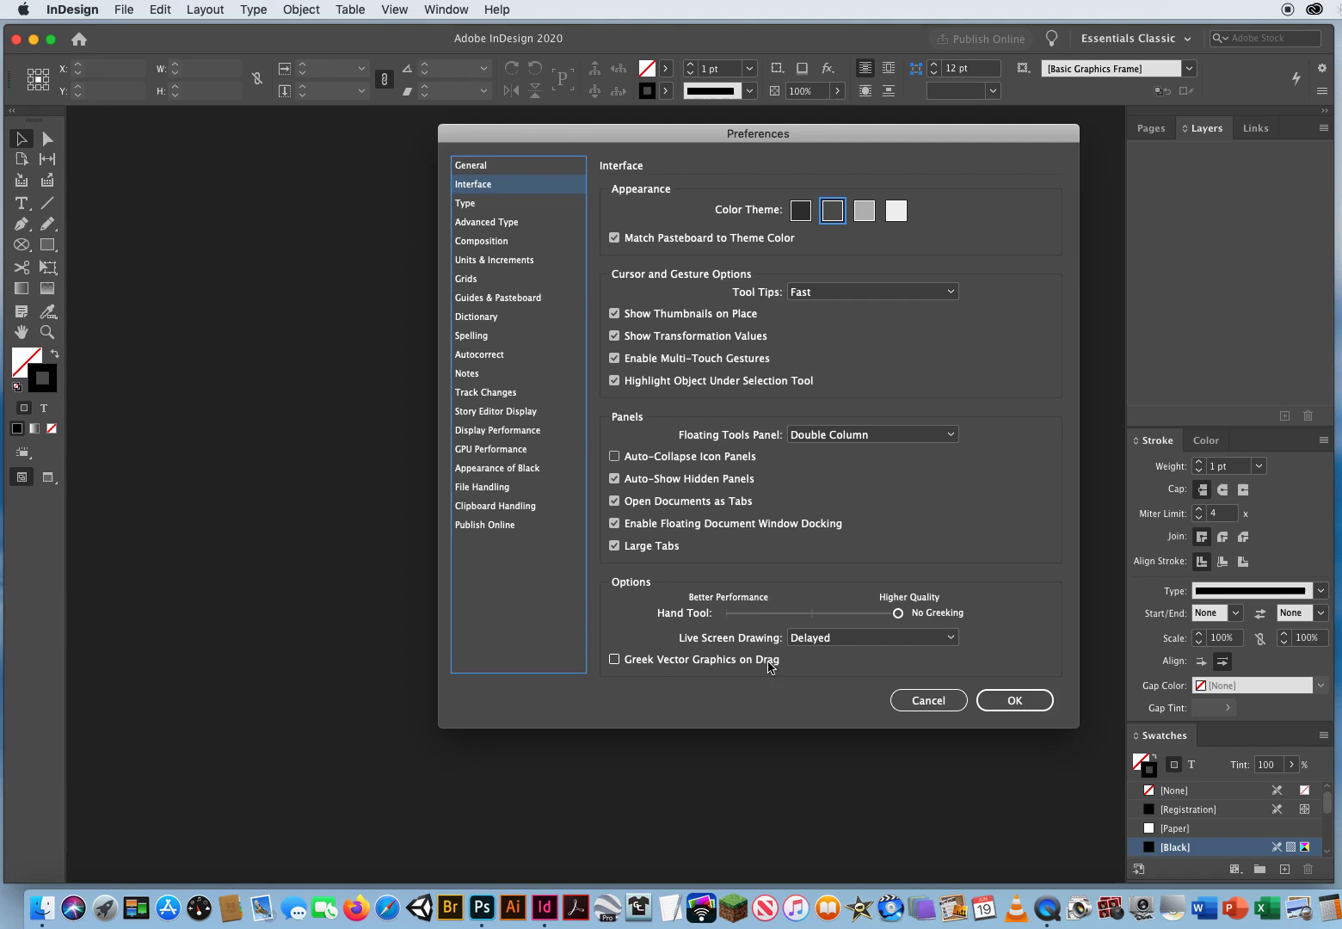
mouse_move(577, 656)
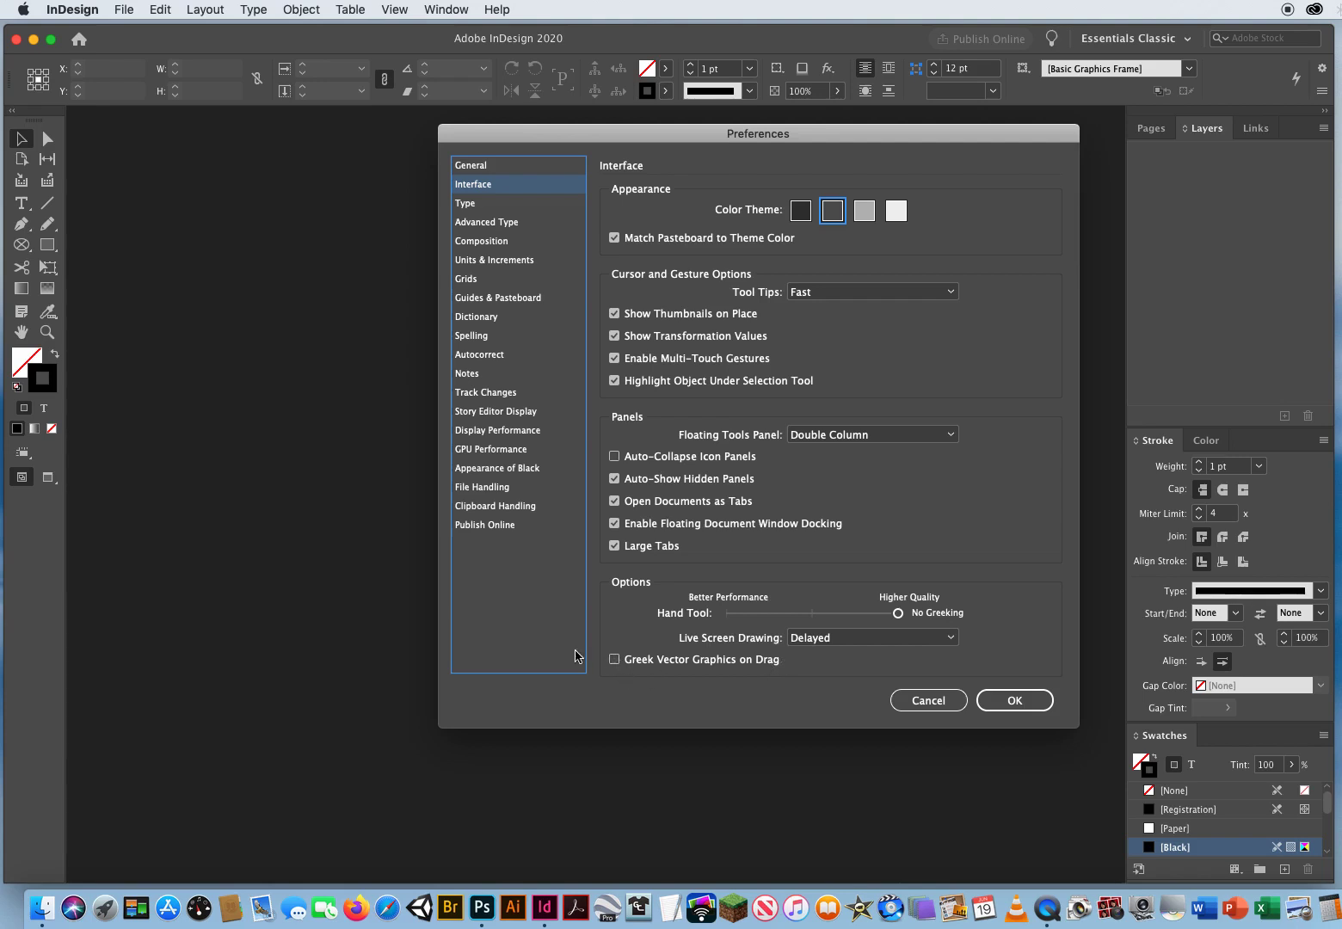
- After reviewing Interface settings, show the Type preferences page
left_click(465, 203)
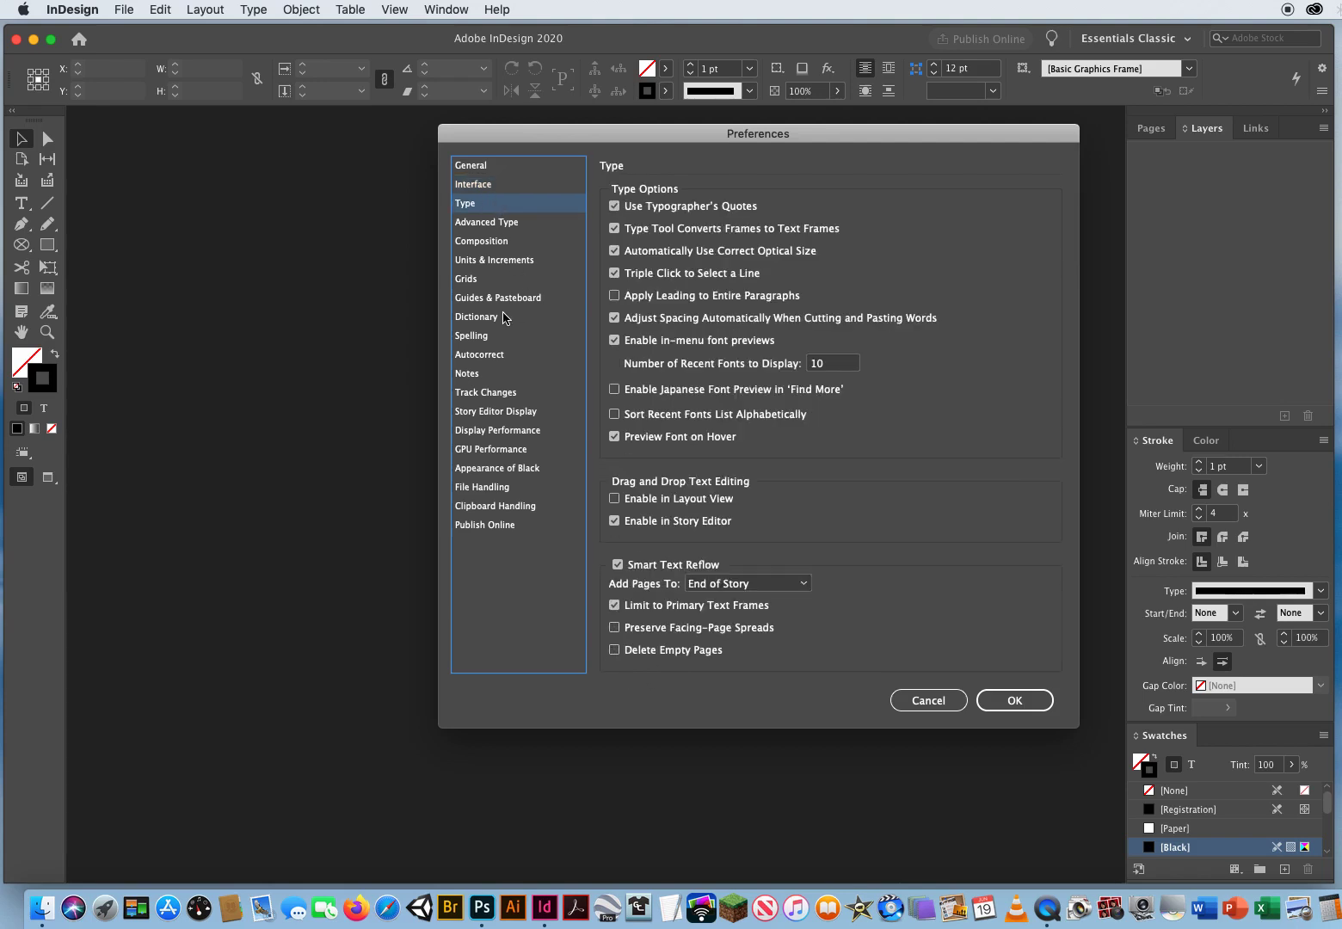
mouse_move(654, 429)
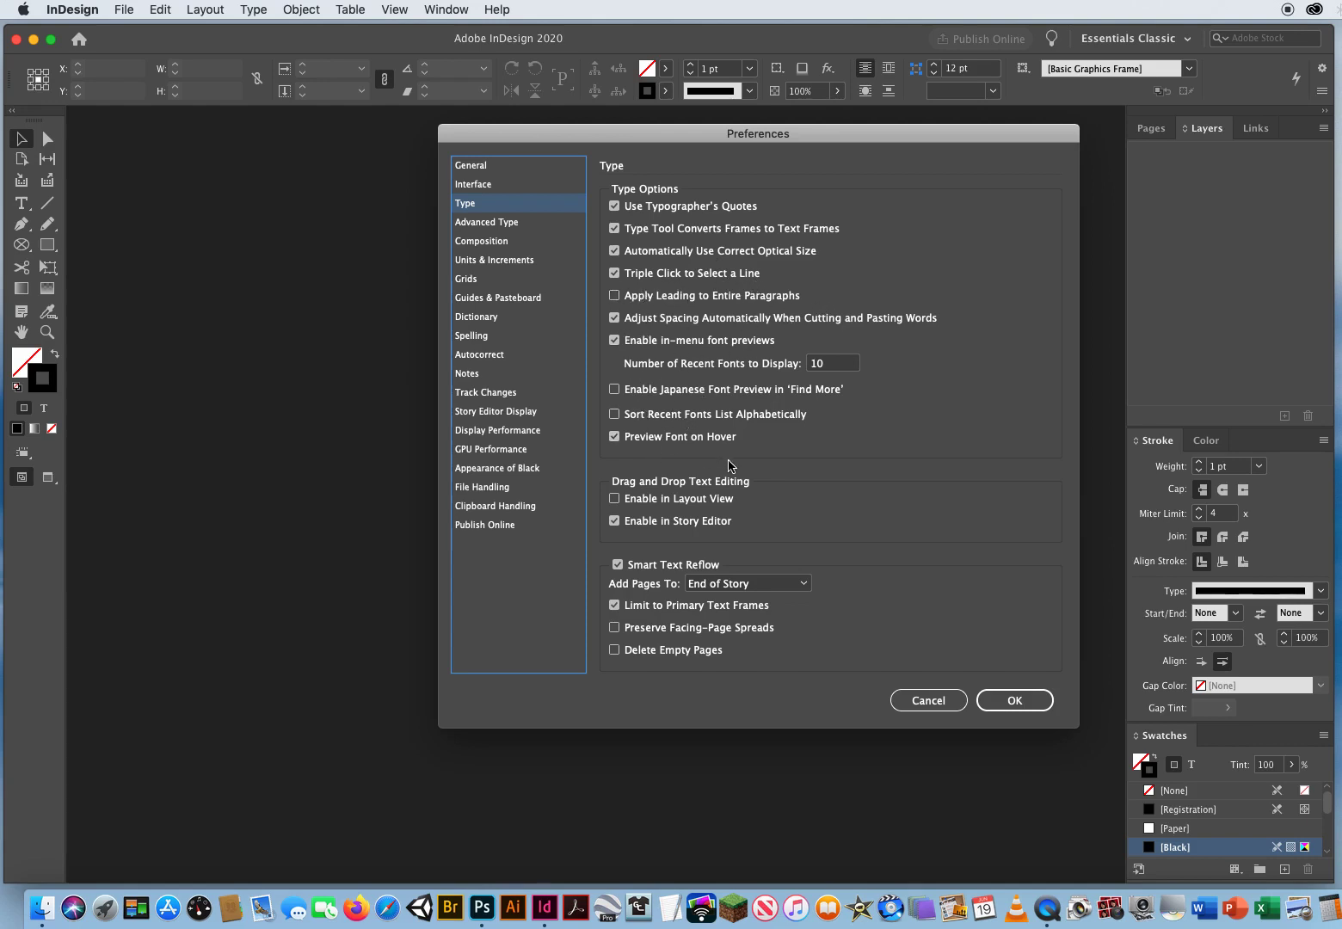
mouse_move(671, 573)
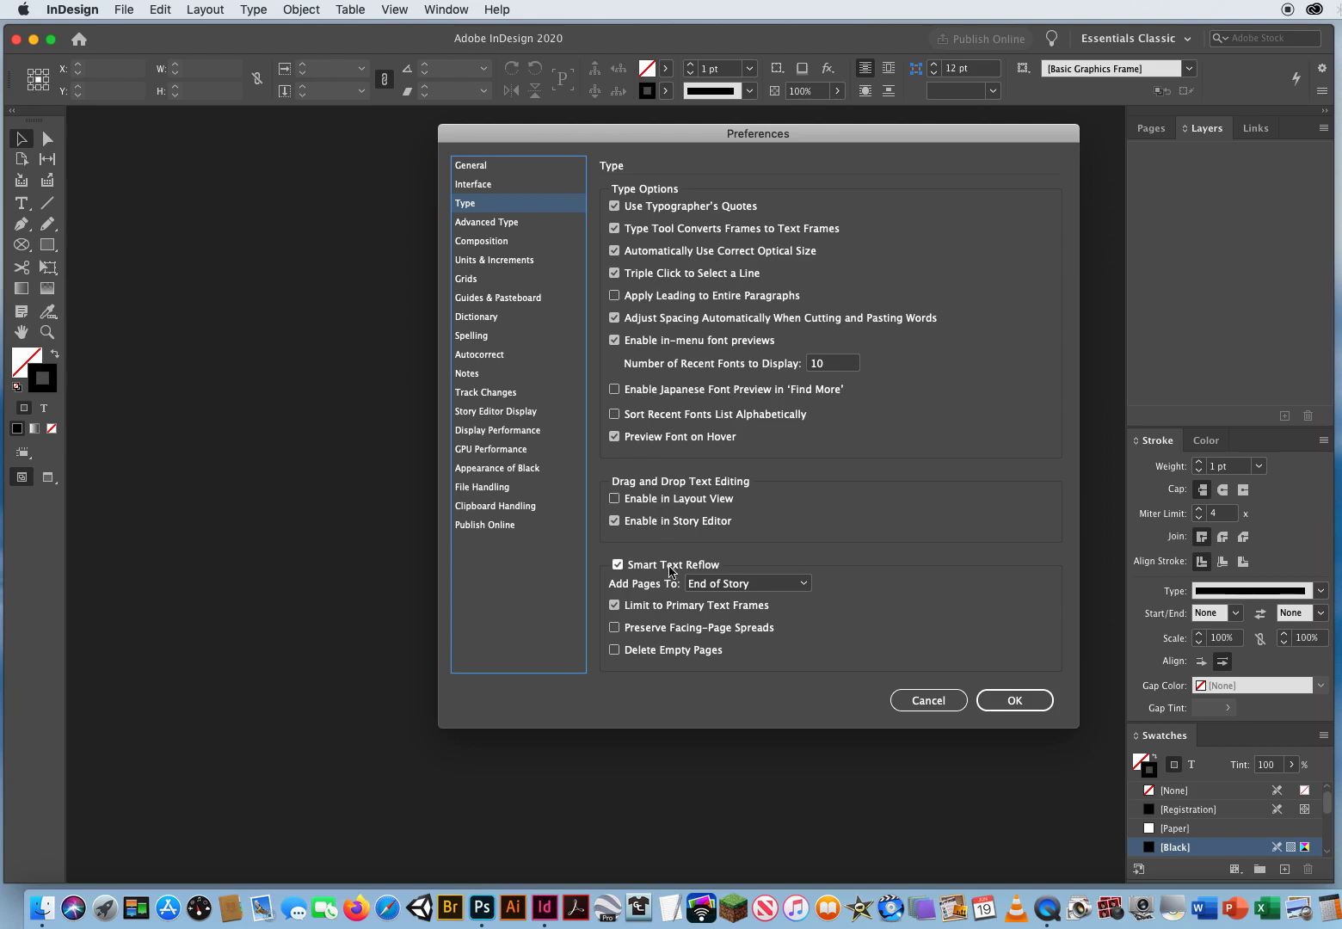
mouse_move(544, 231)
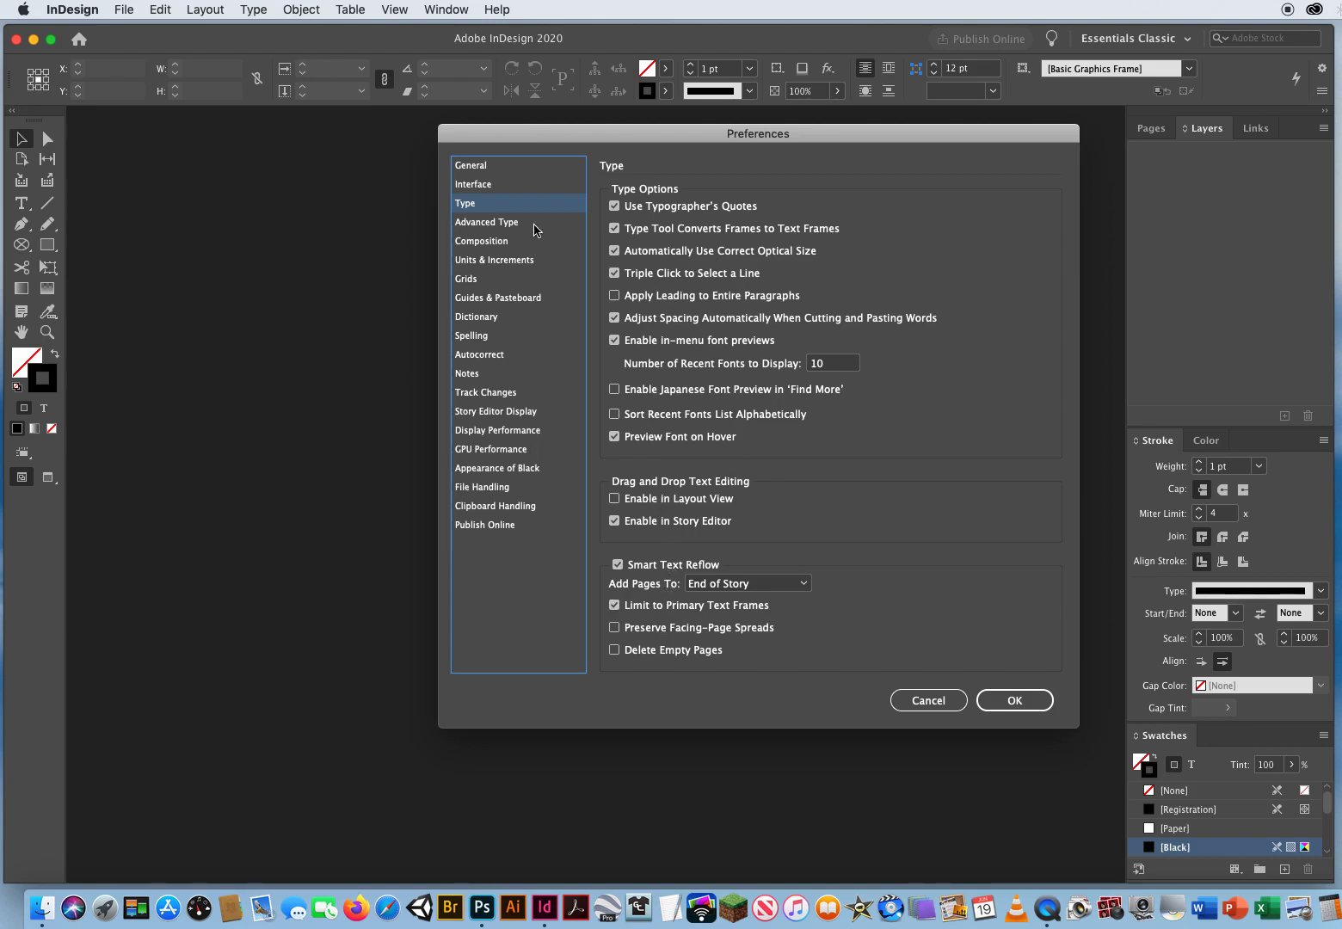
- Look over Advanced Type, then show the Composition preferences page
left_click(487, 222)
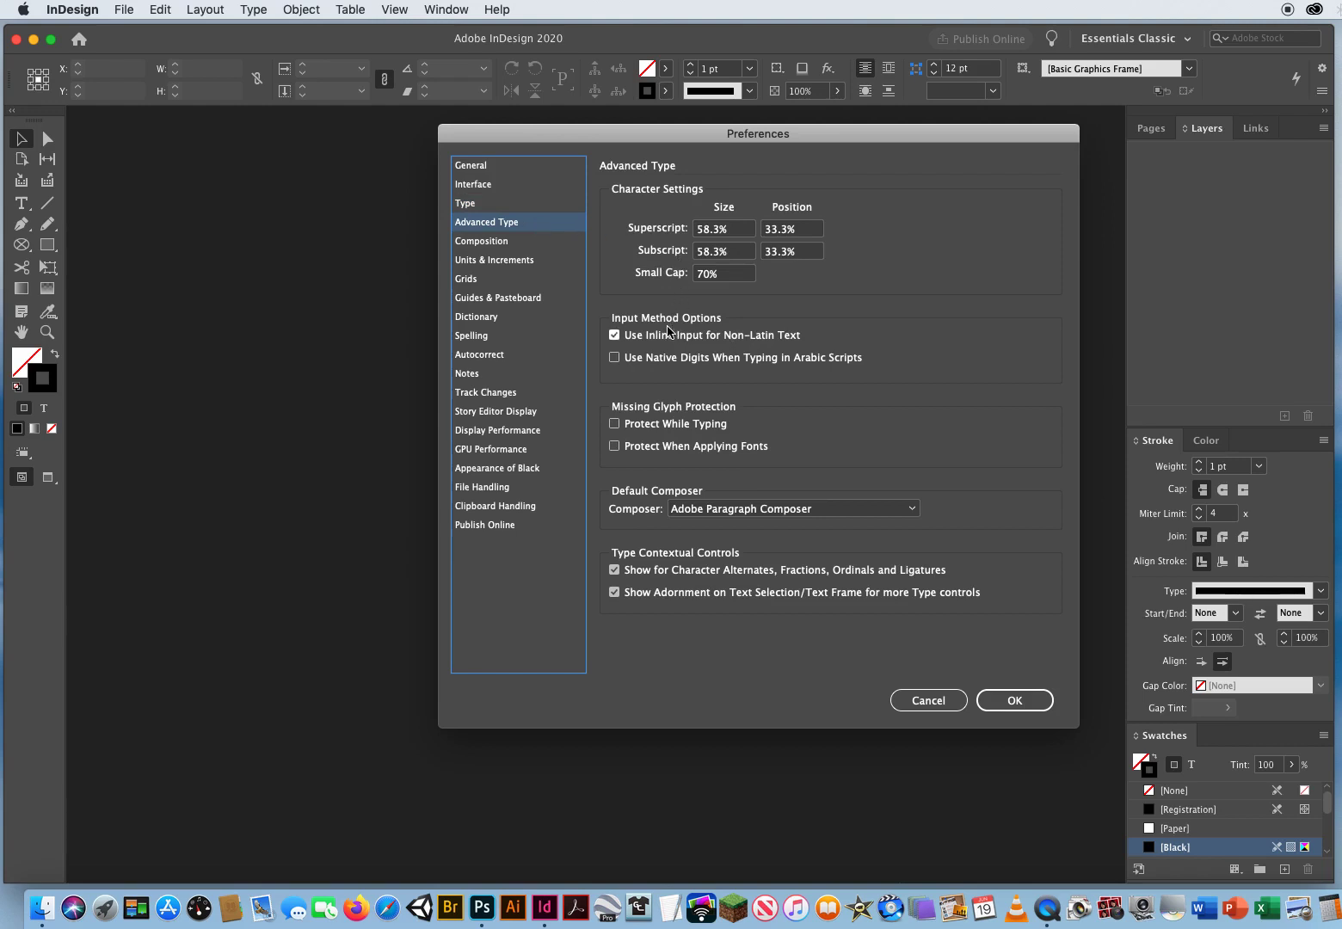
mouse_move(482, 263)
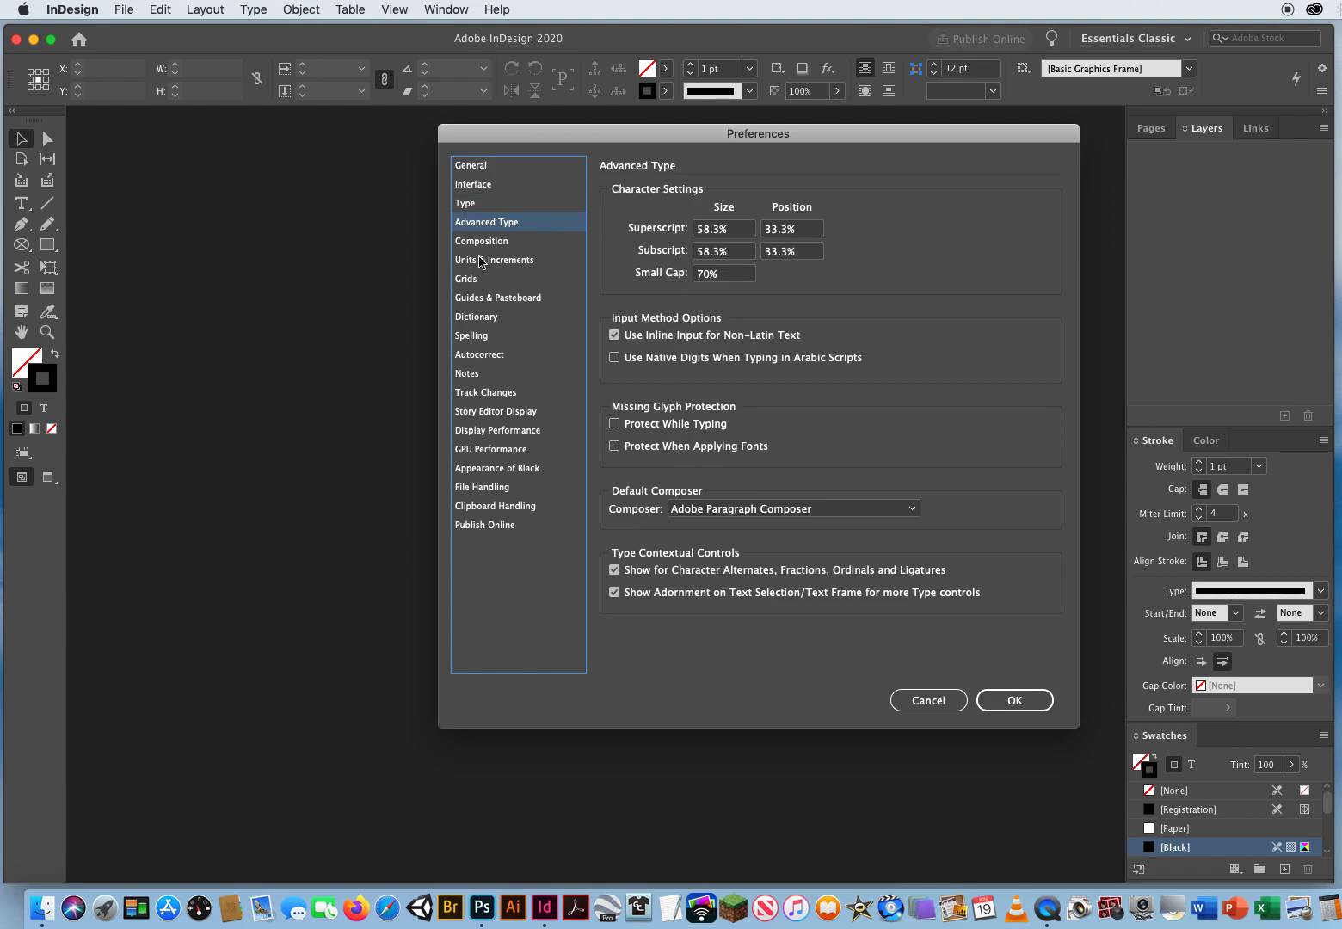
left_click(482, 241)
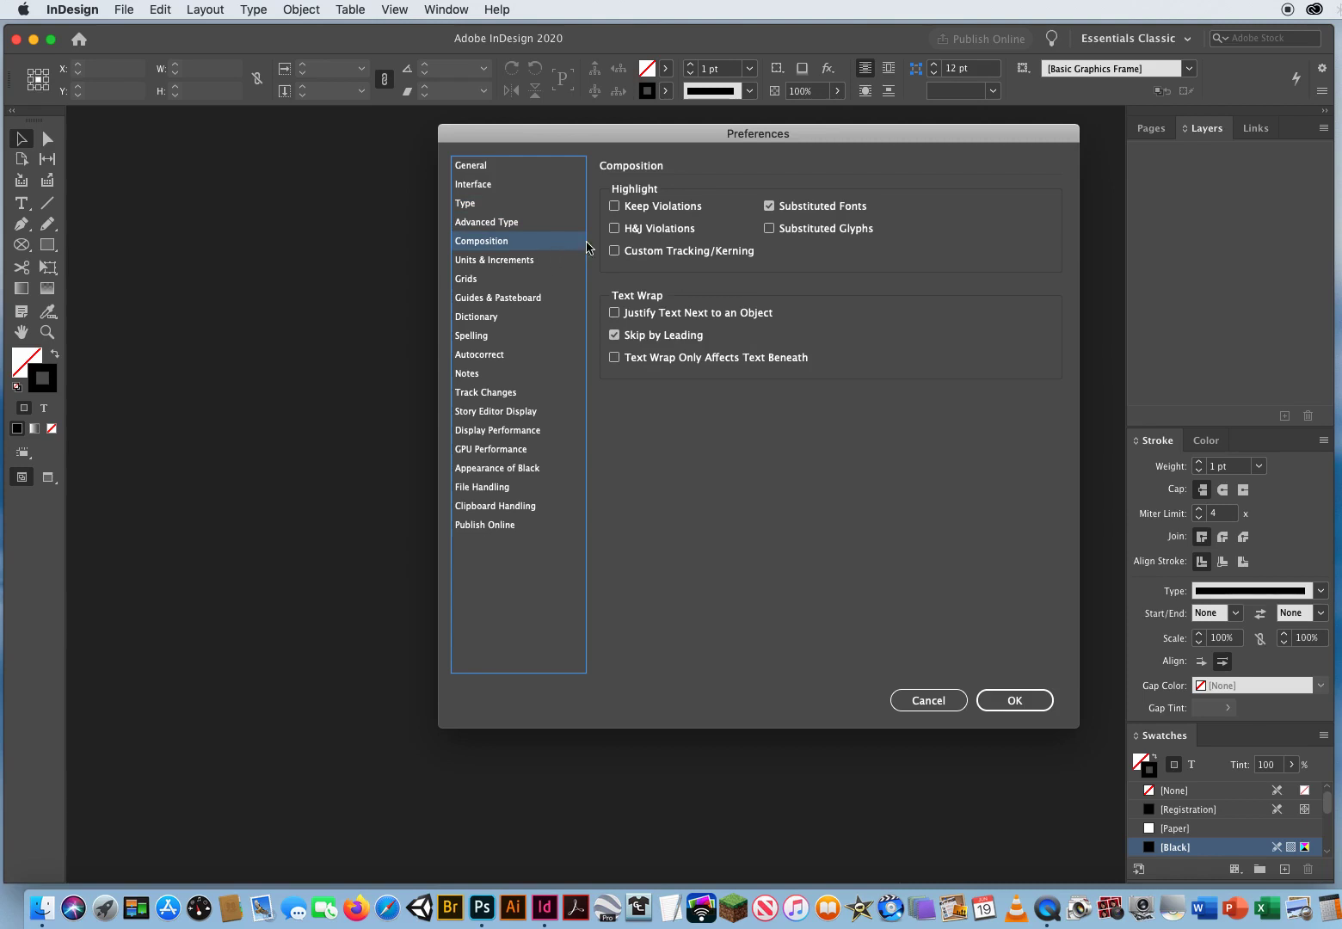
mouse_move(692, 299)
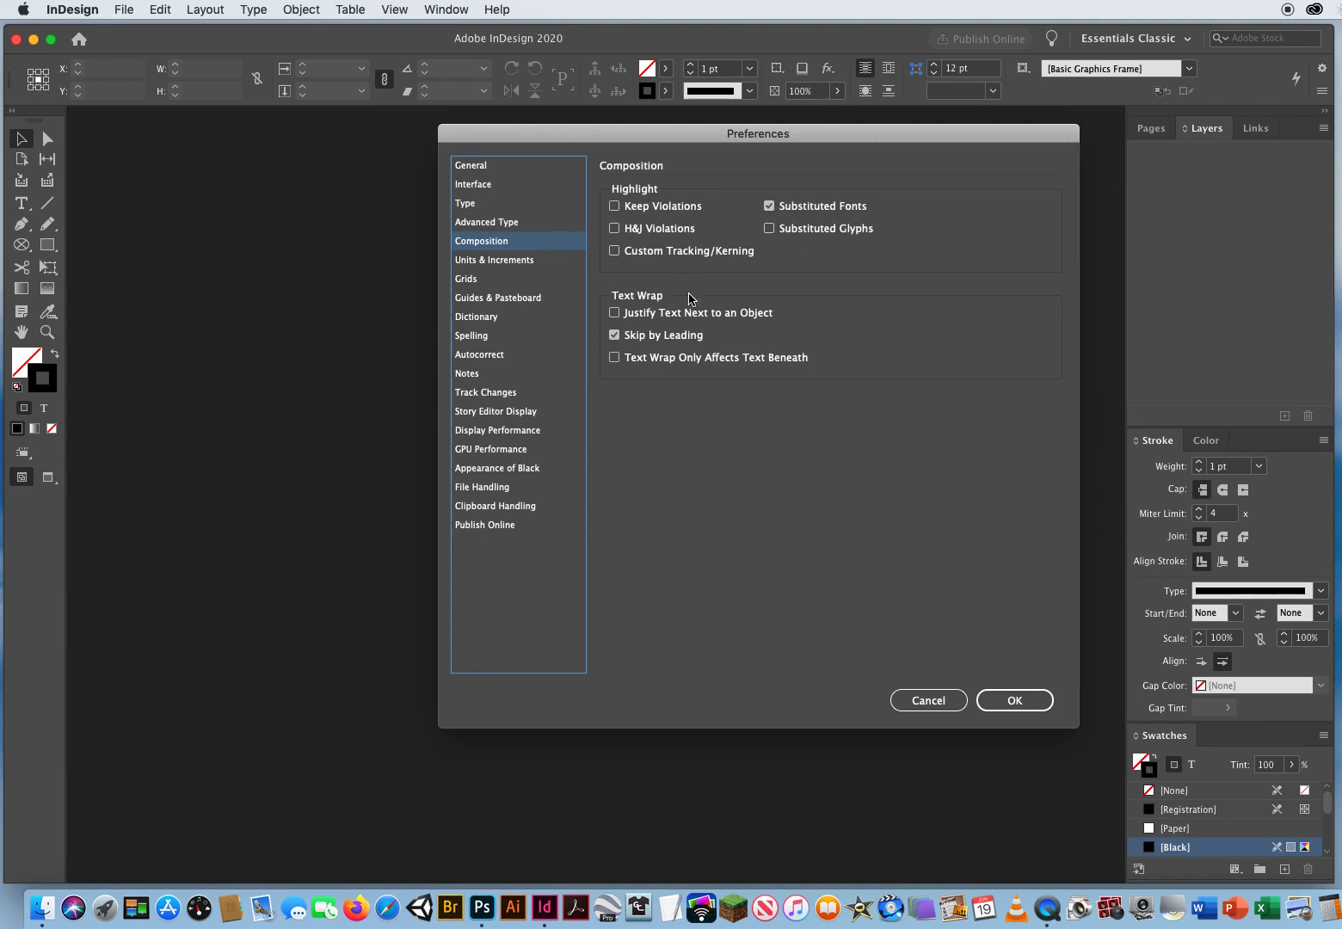
mouse_move(759, 321)
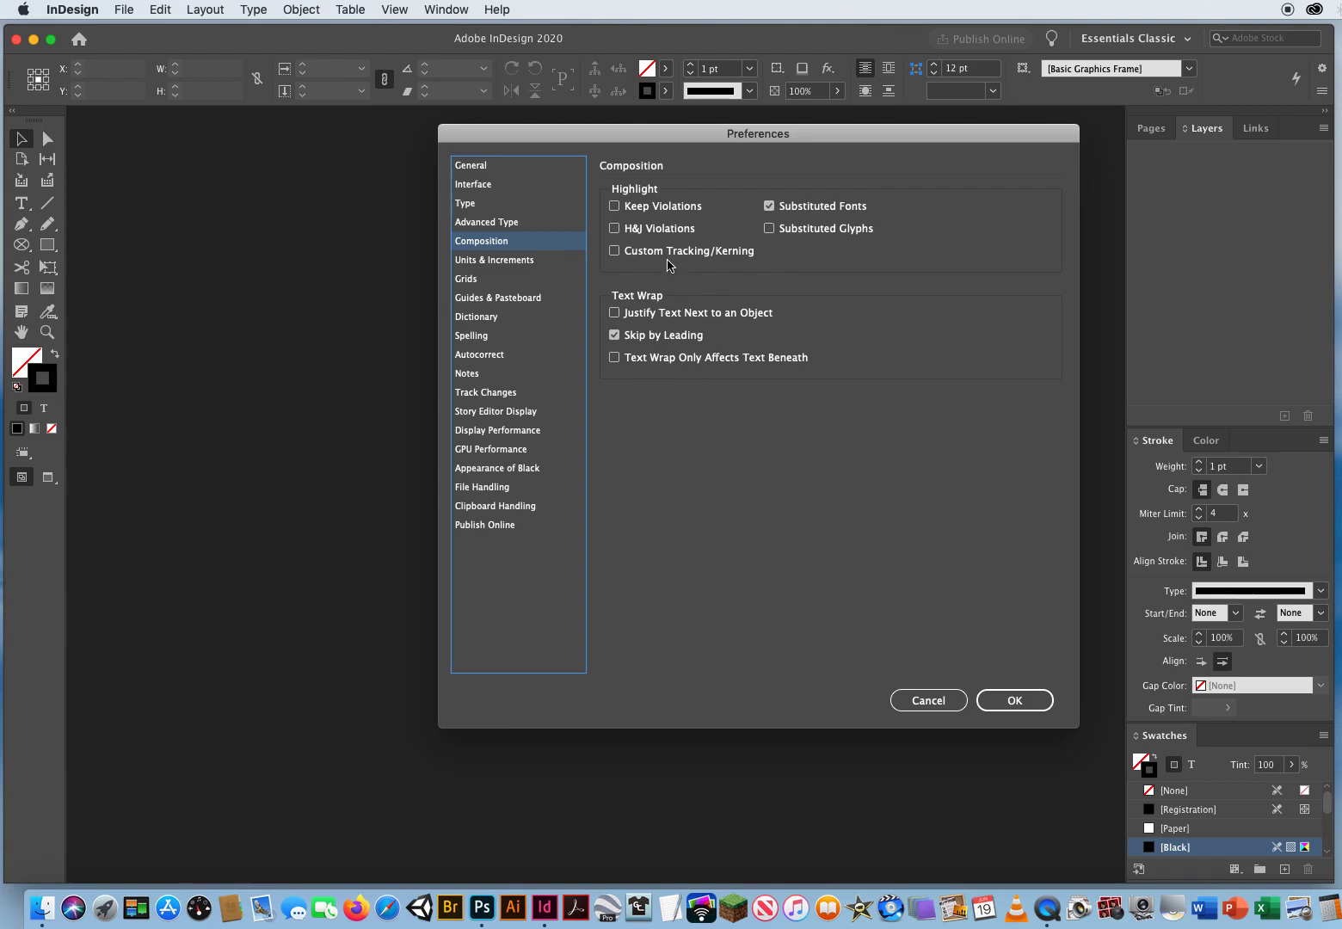
mouse_move(548, 268)
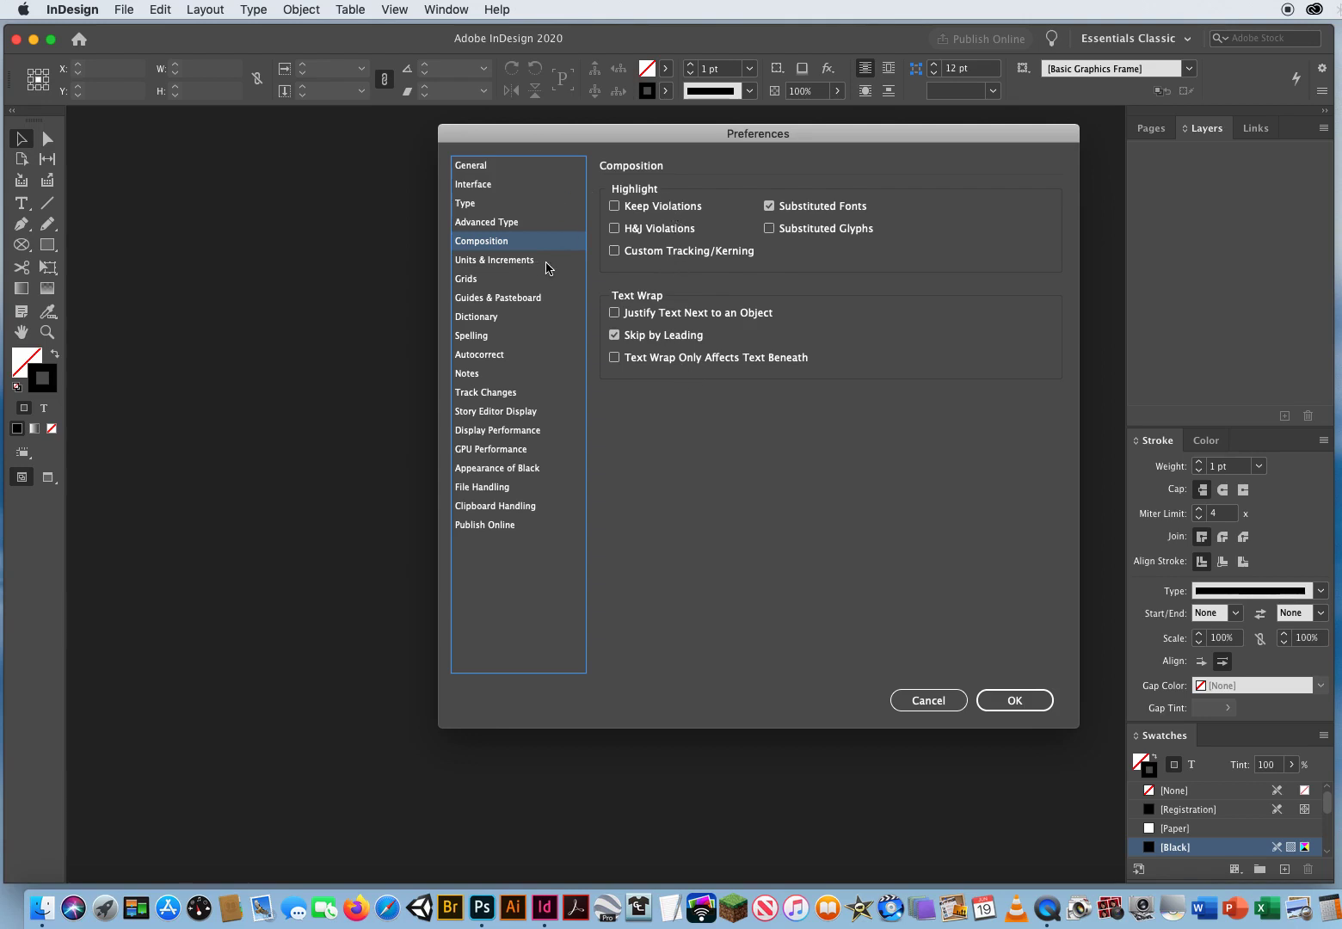
- In Units & Increments, set ruler origin to Page and ruler units to Inches
left_click(495, 260)
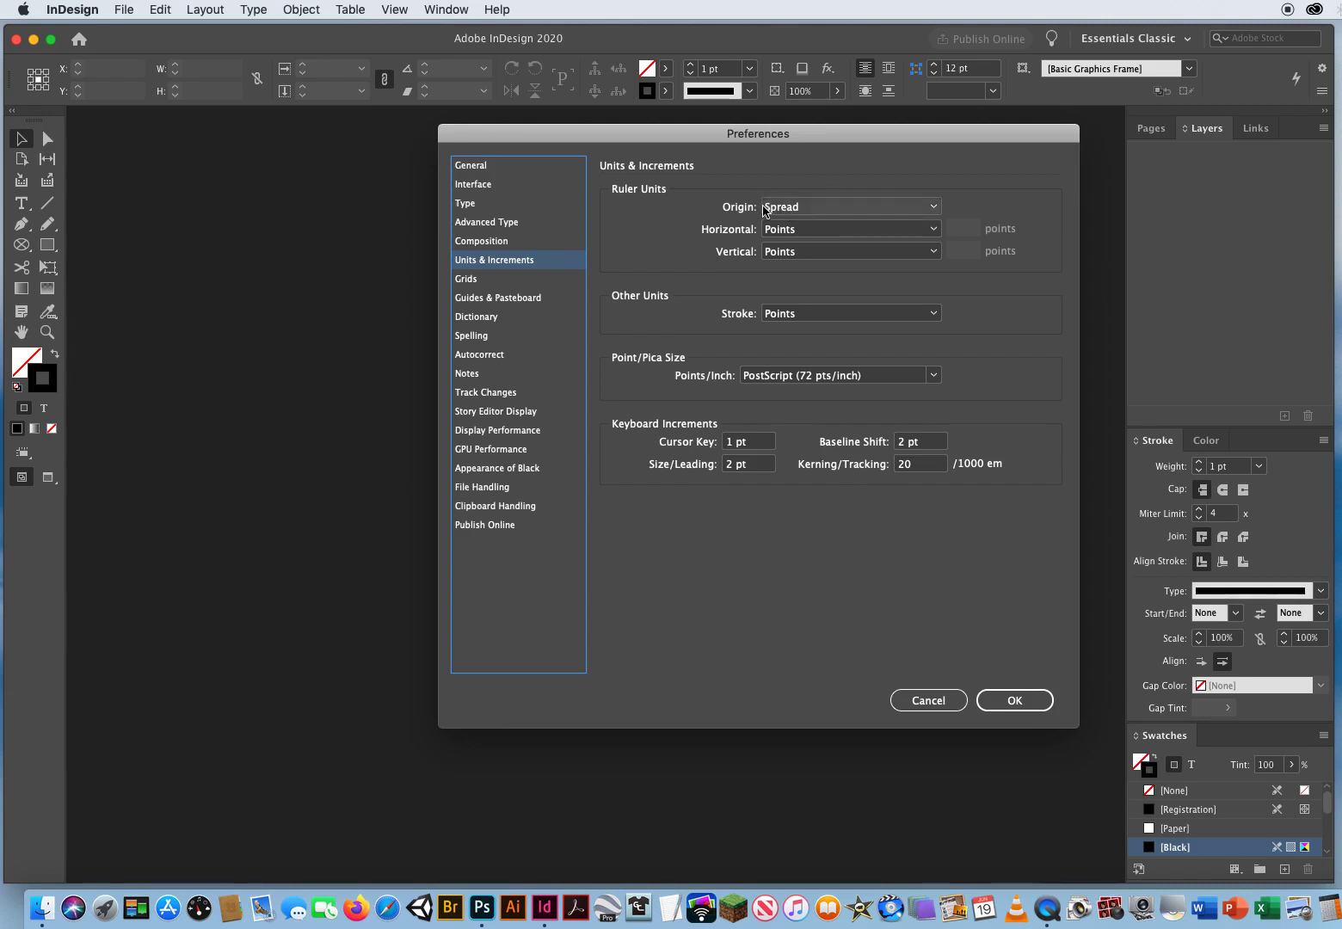
left_click(847, 207)
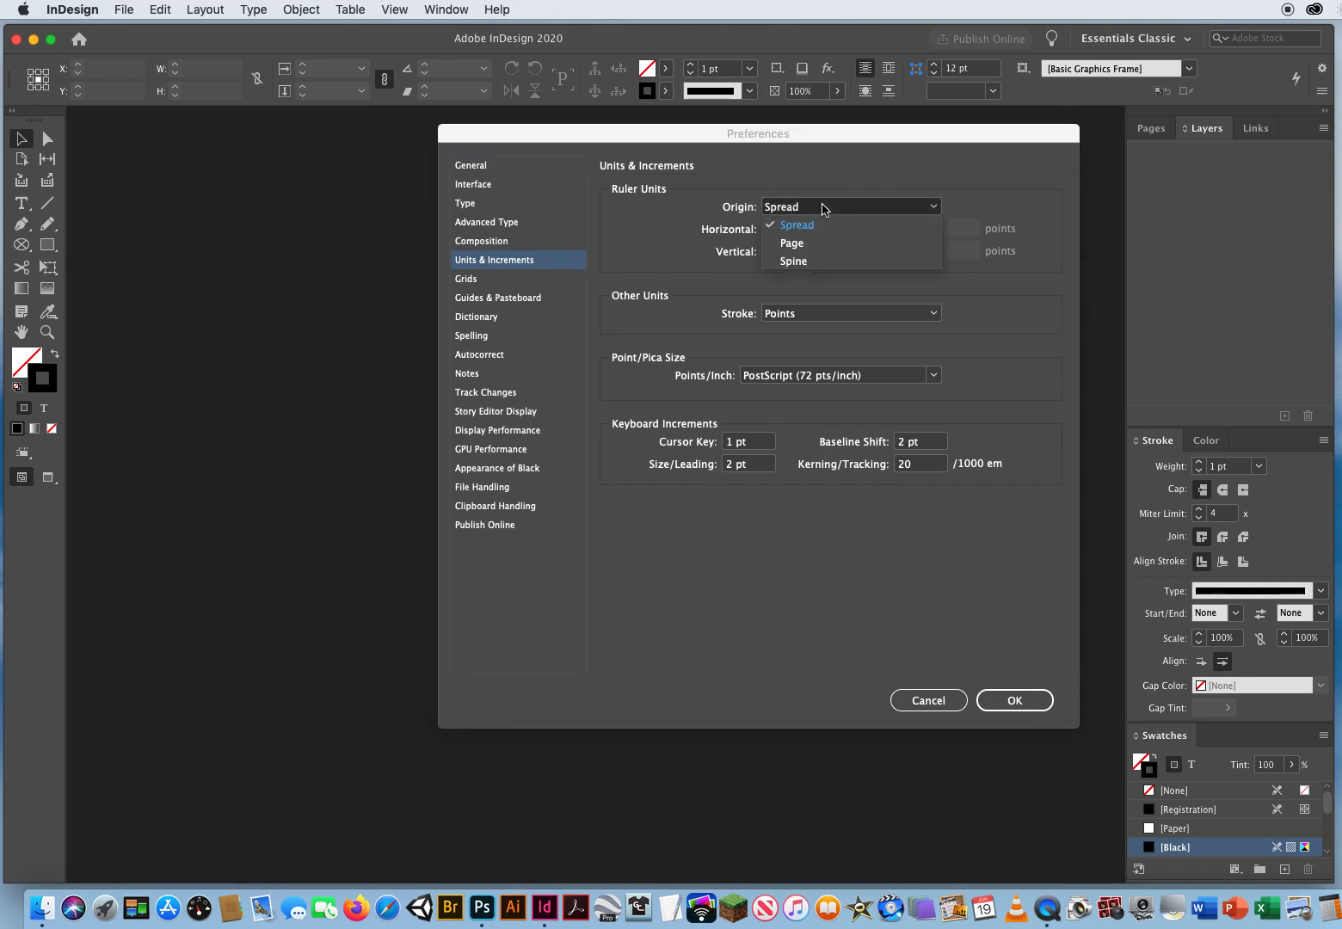
mouse_move(805, 242)
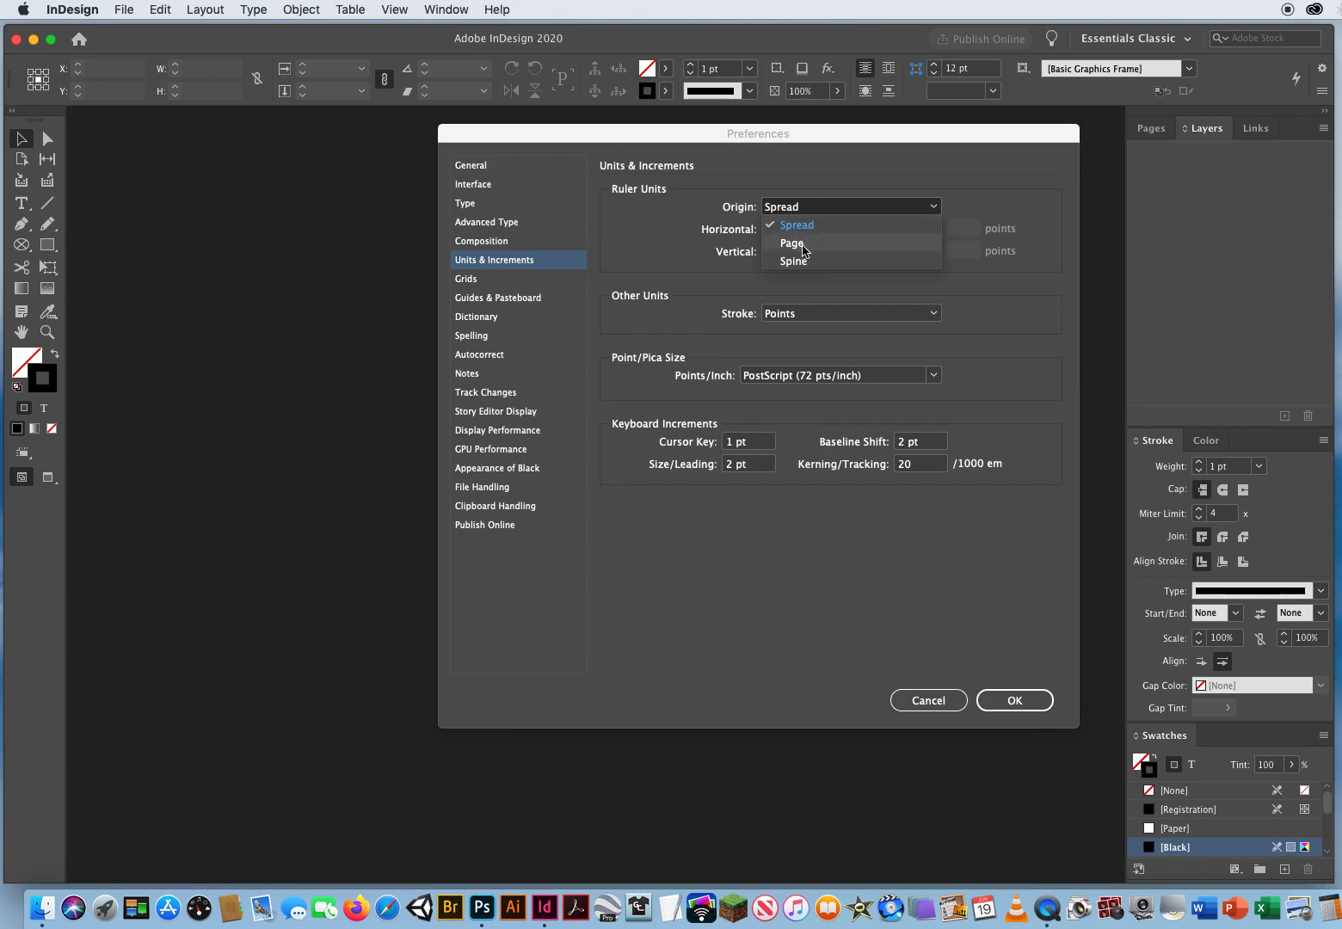
left_click(790, 243)
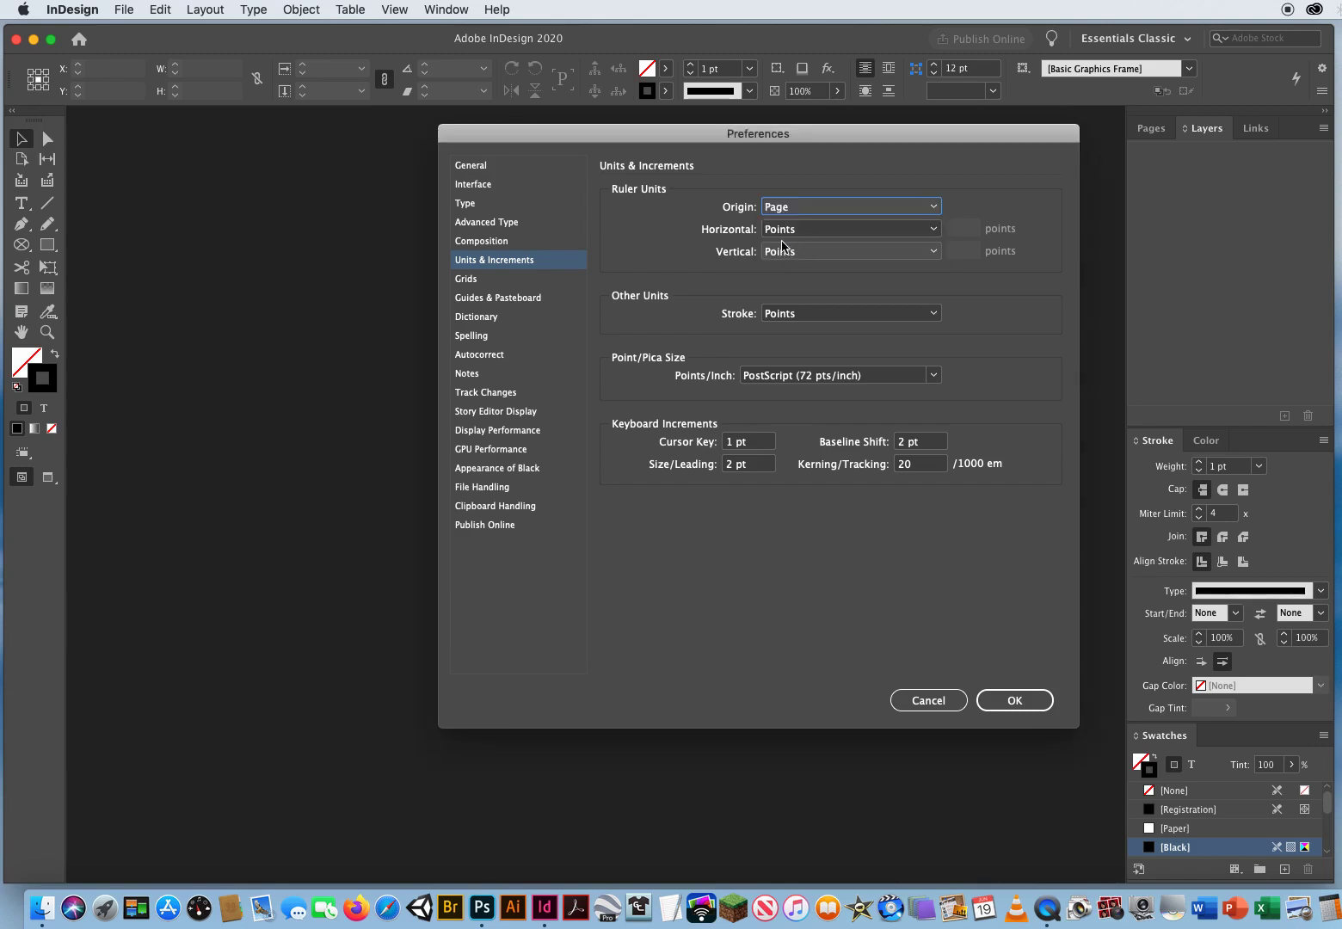
left_click(849, 229)
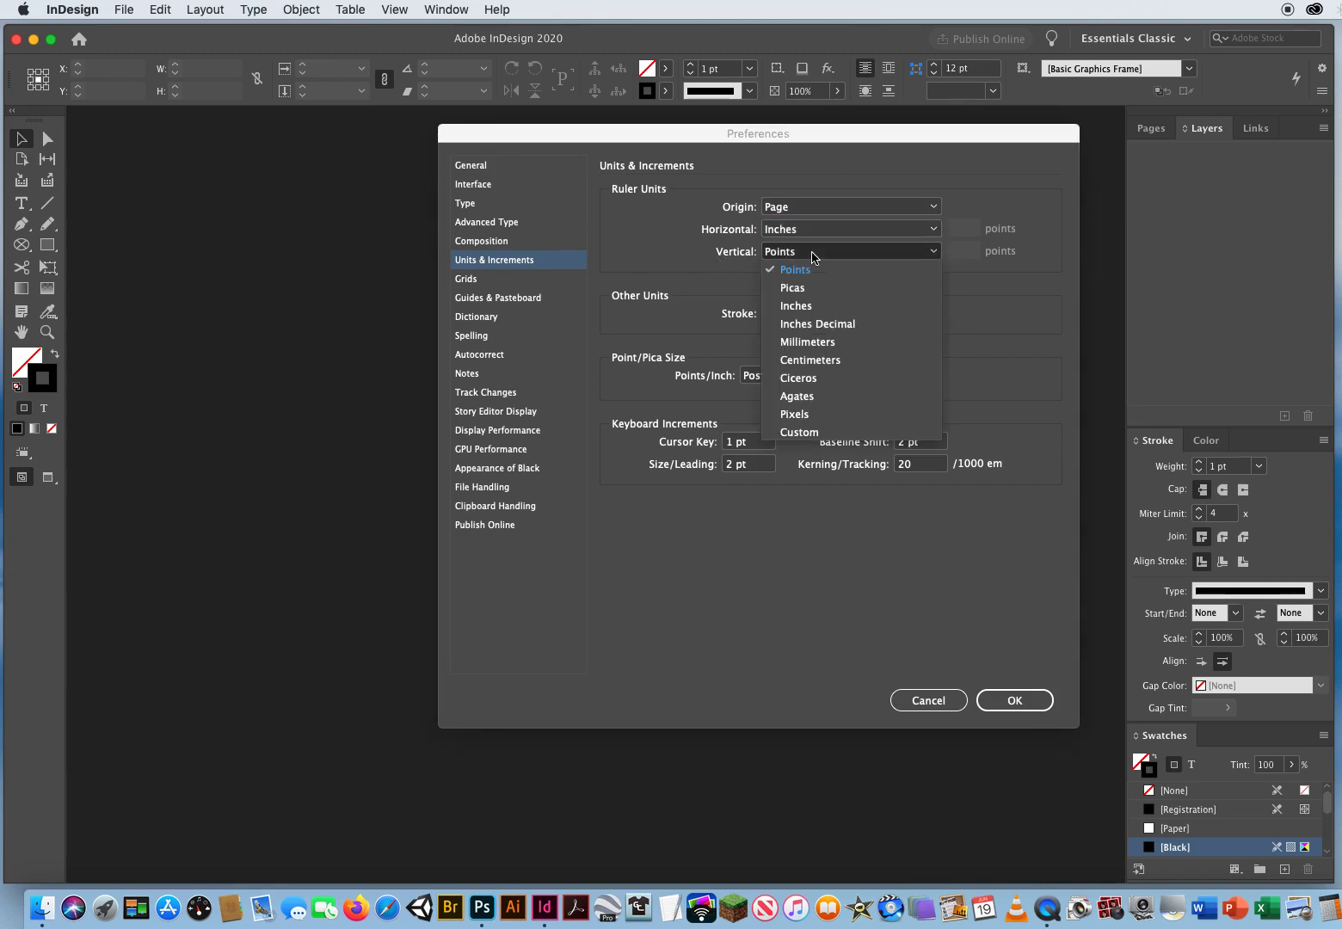
left_click(795, 306)
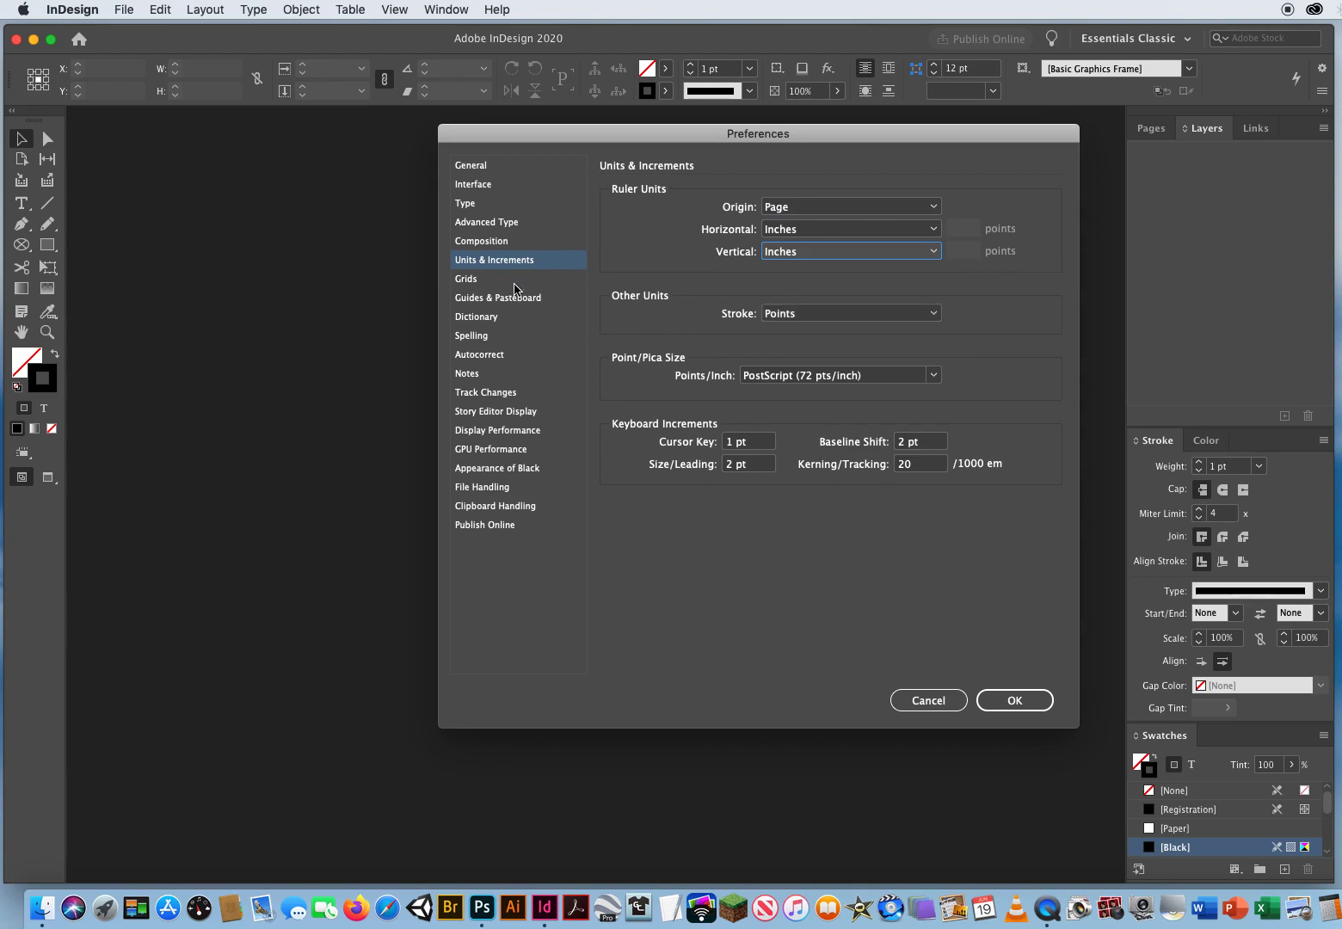
left_click(467, 279)
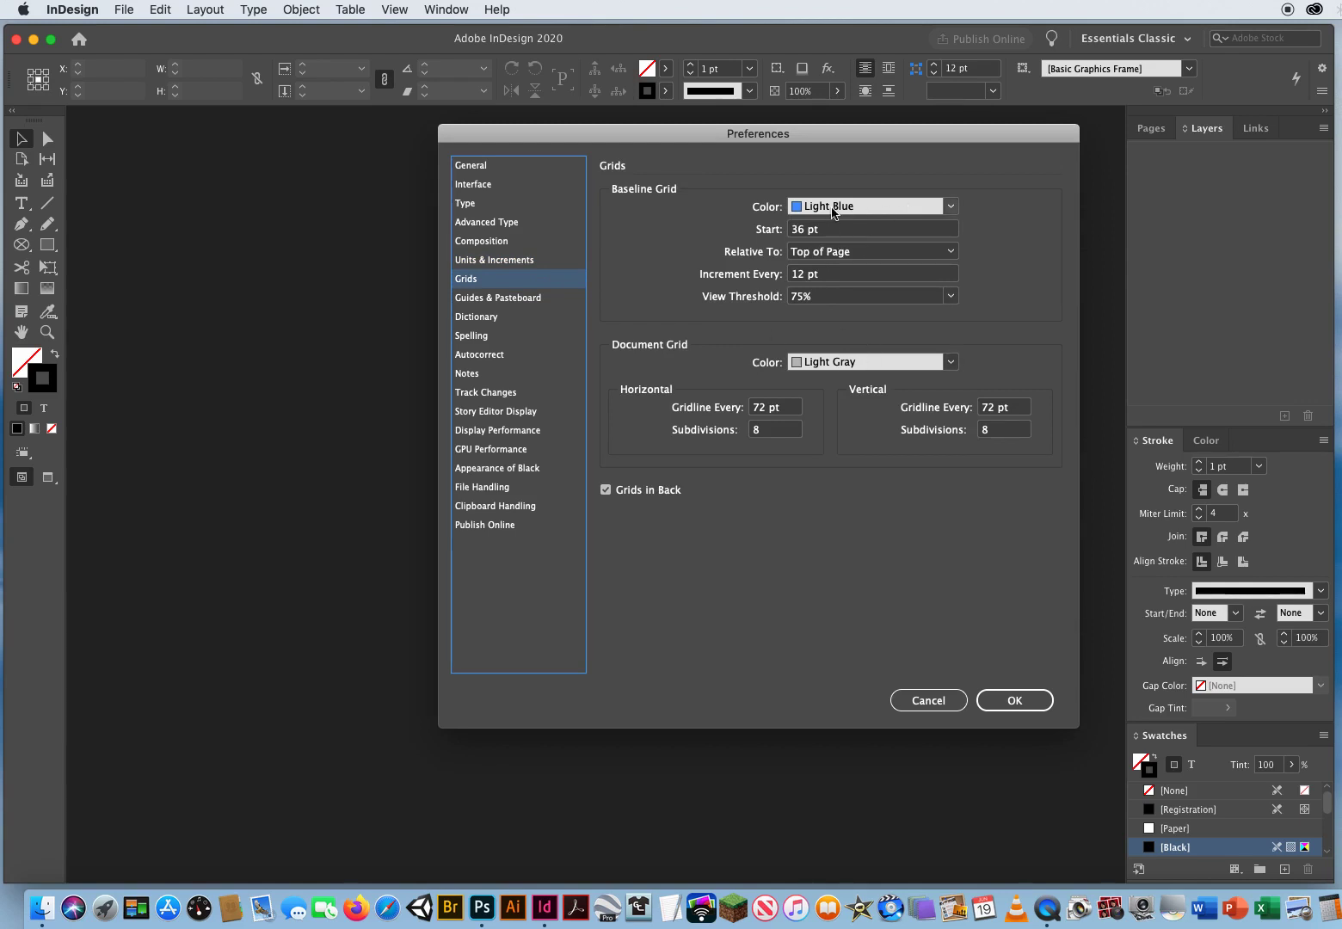
mouse_move(557, 304)
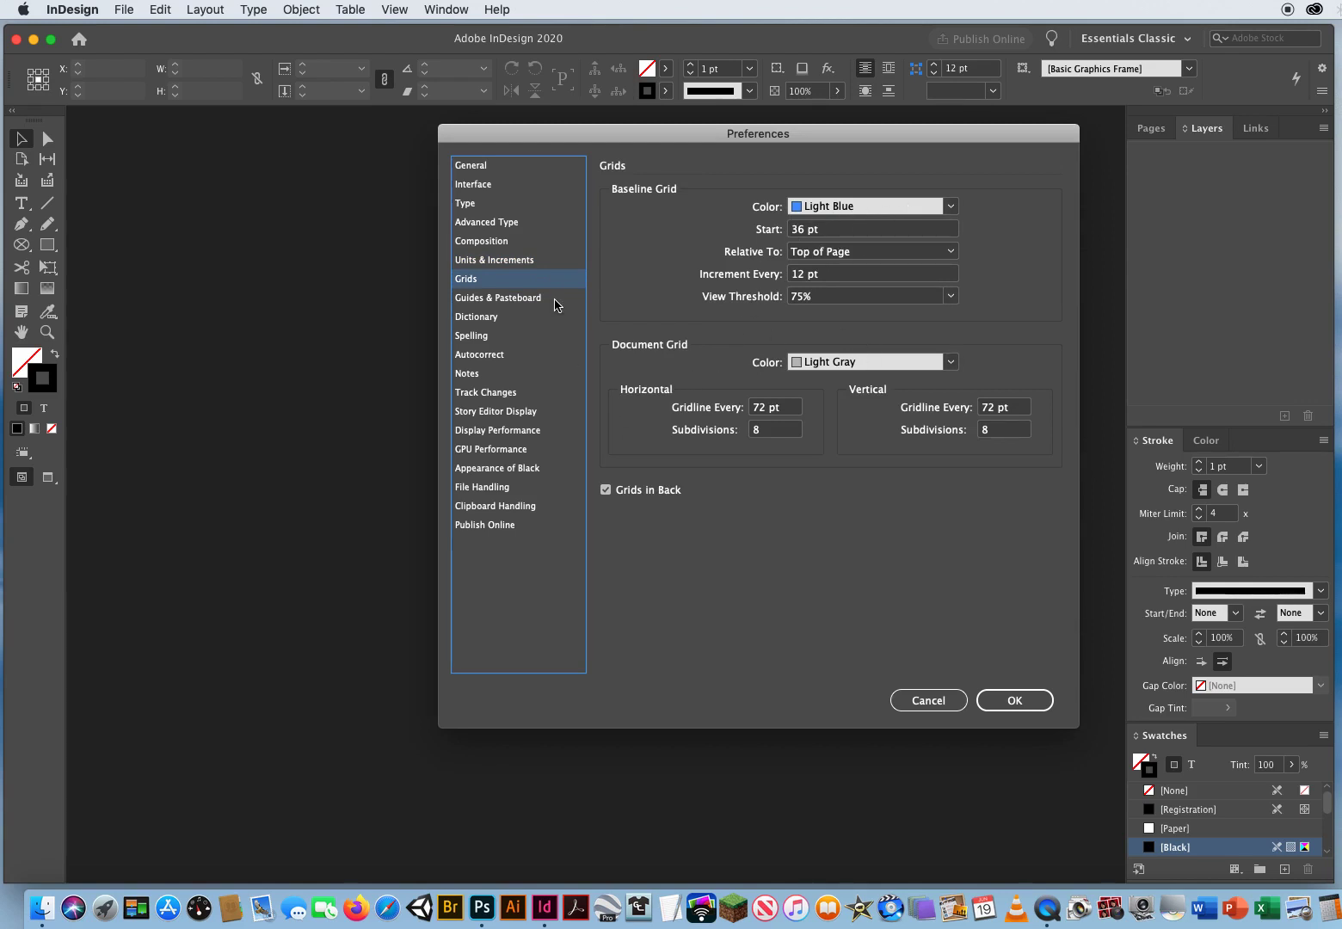
- Page through Guides, Dictionary, Spelling, Autocorrect, Notes and Track Changes to Story Editor Display
left_click(498, 298)
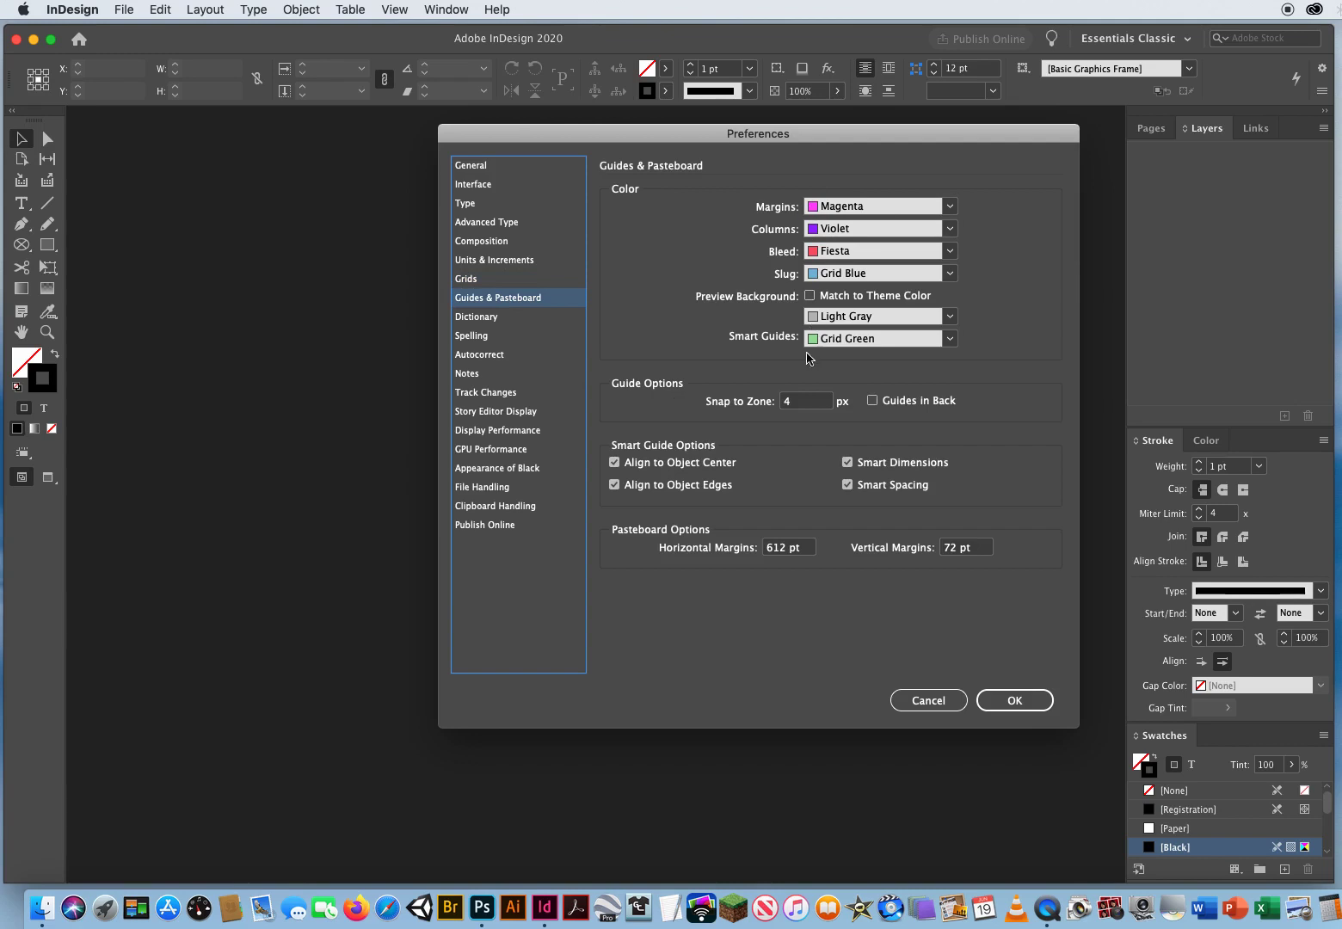
mouse_move(649, 329)
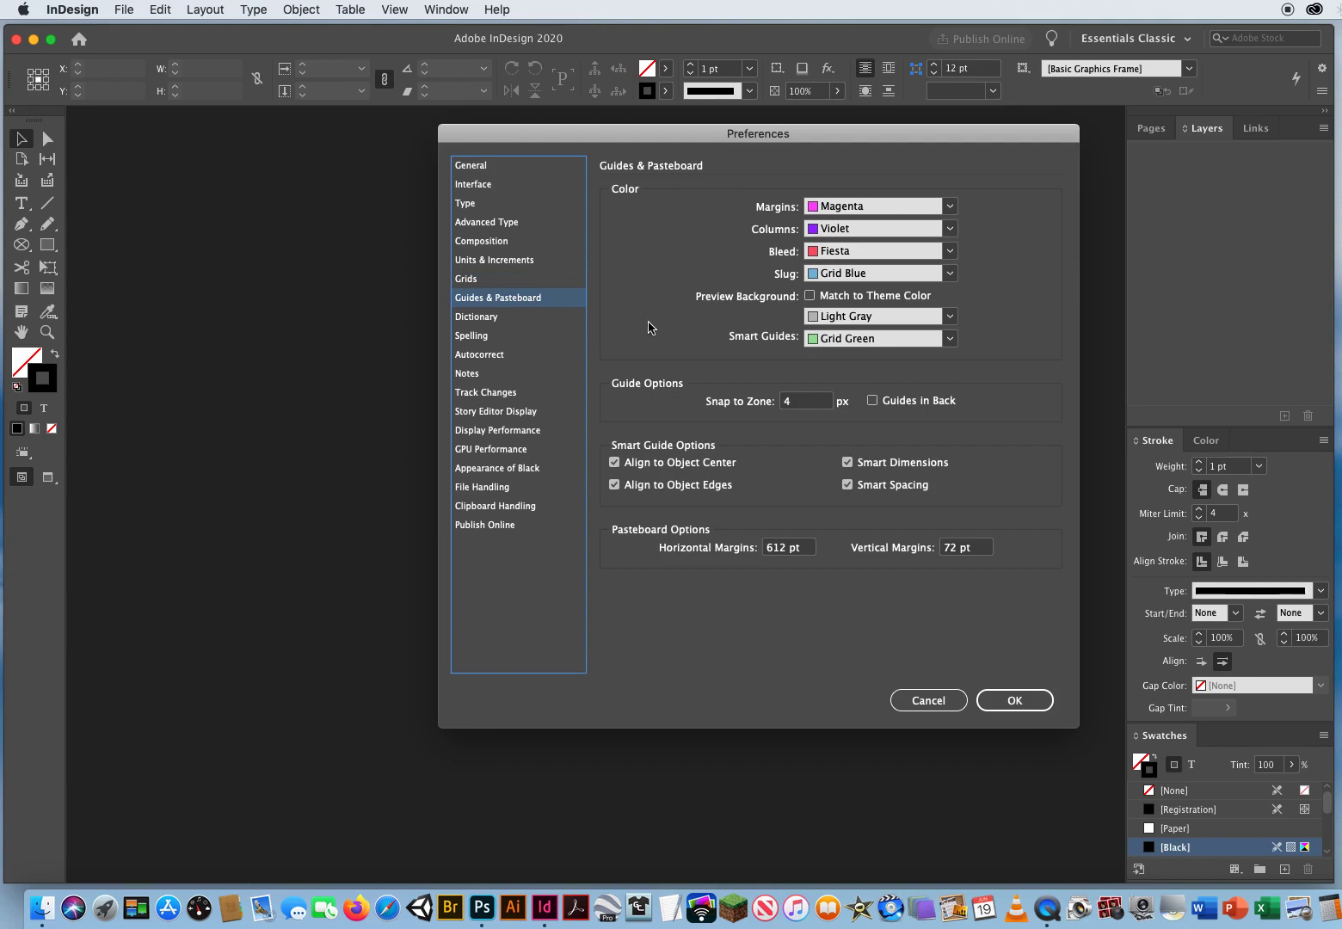
mouse_move(506, 322)
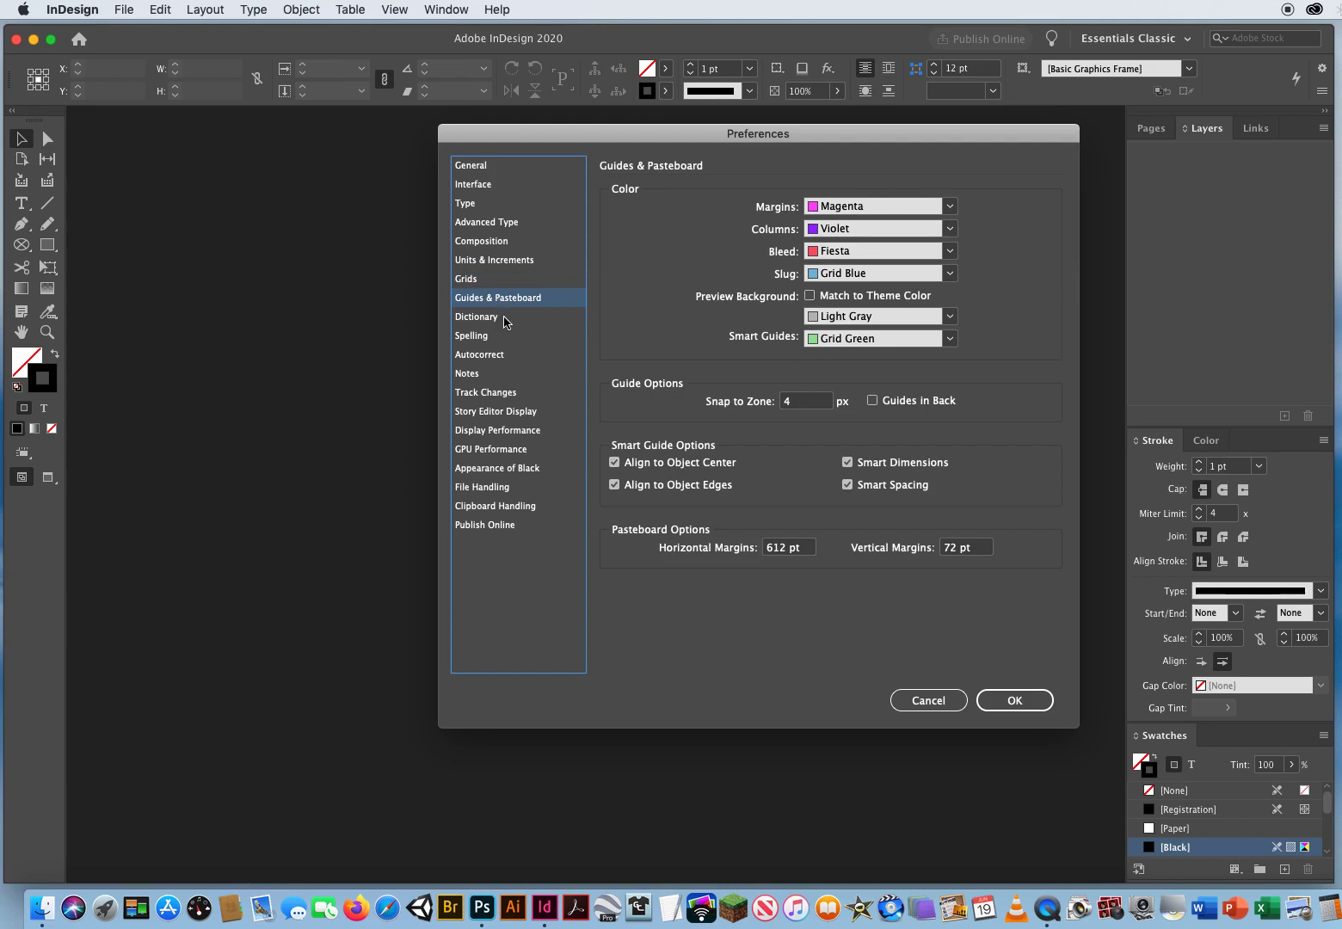
left_click(476, 317)
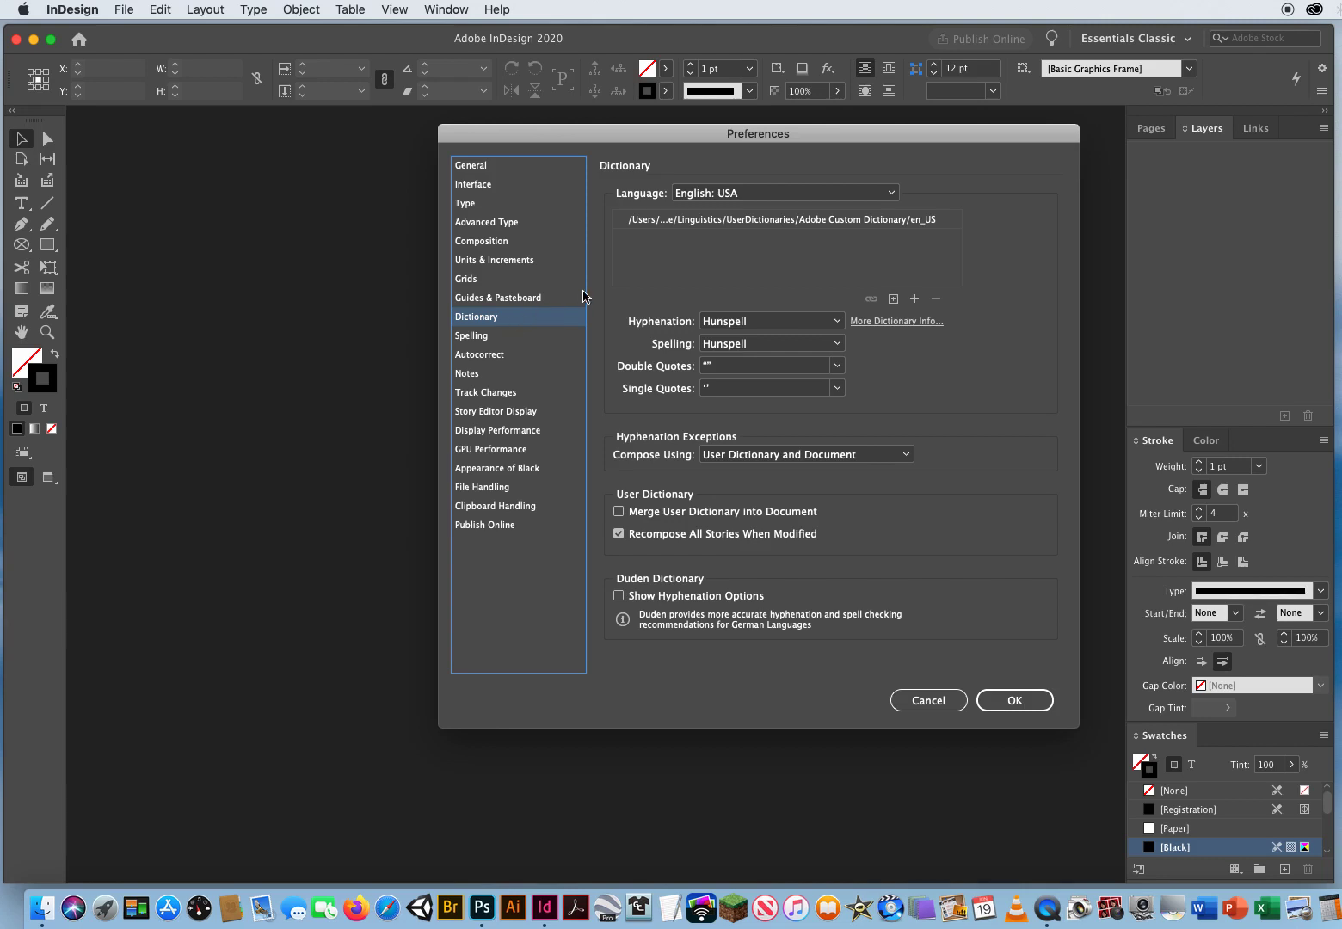
mouse_move(697, 247)
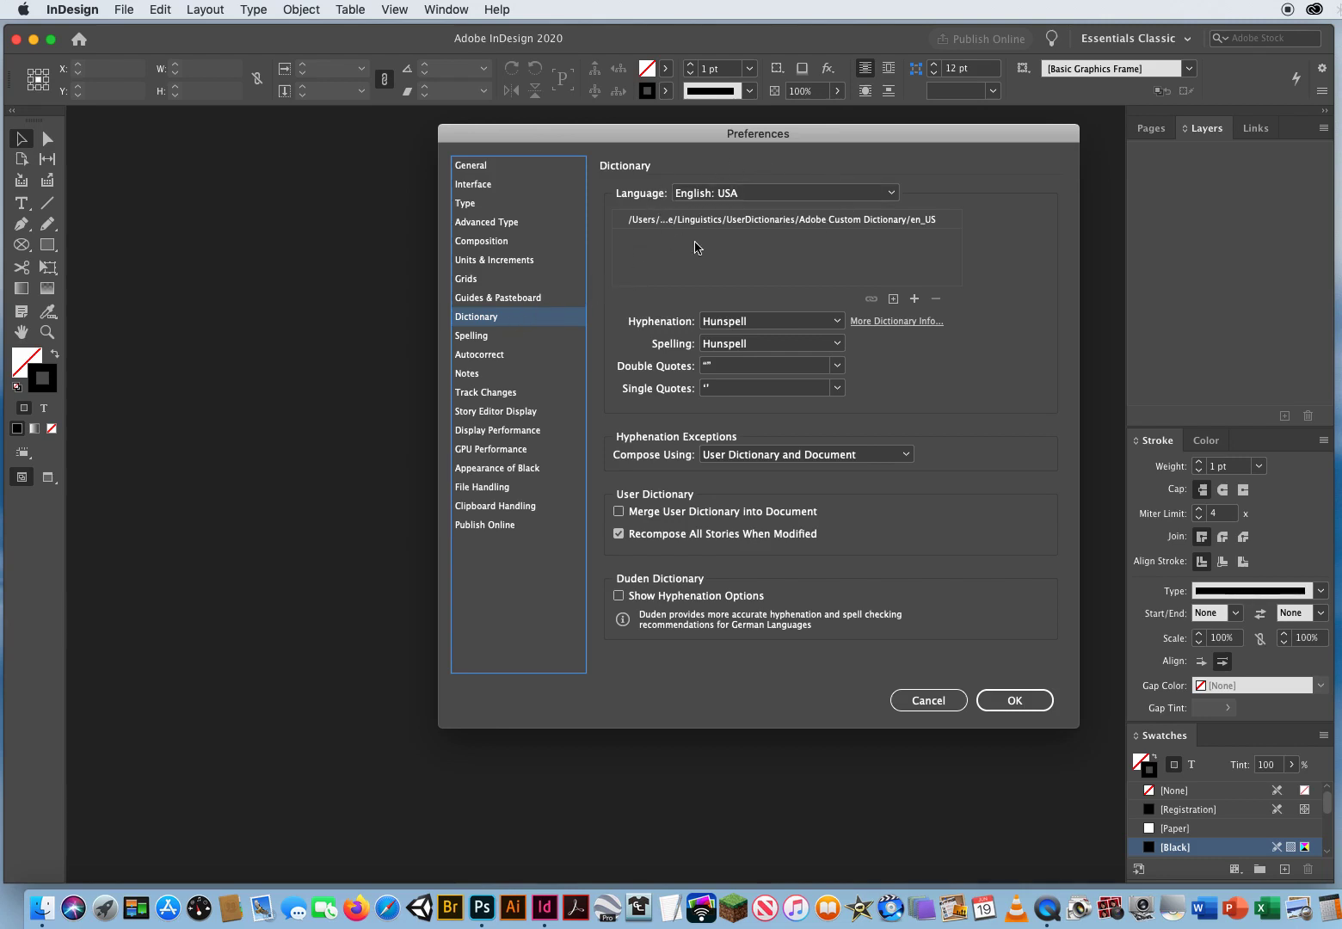
mouse_move(915, 303)
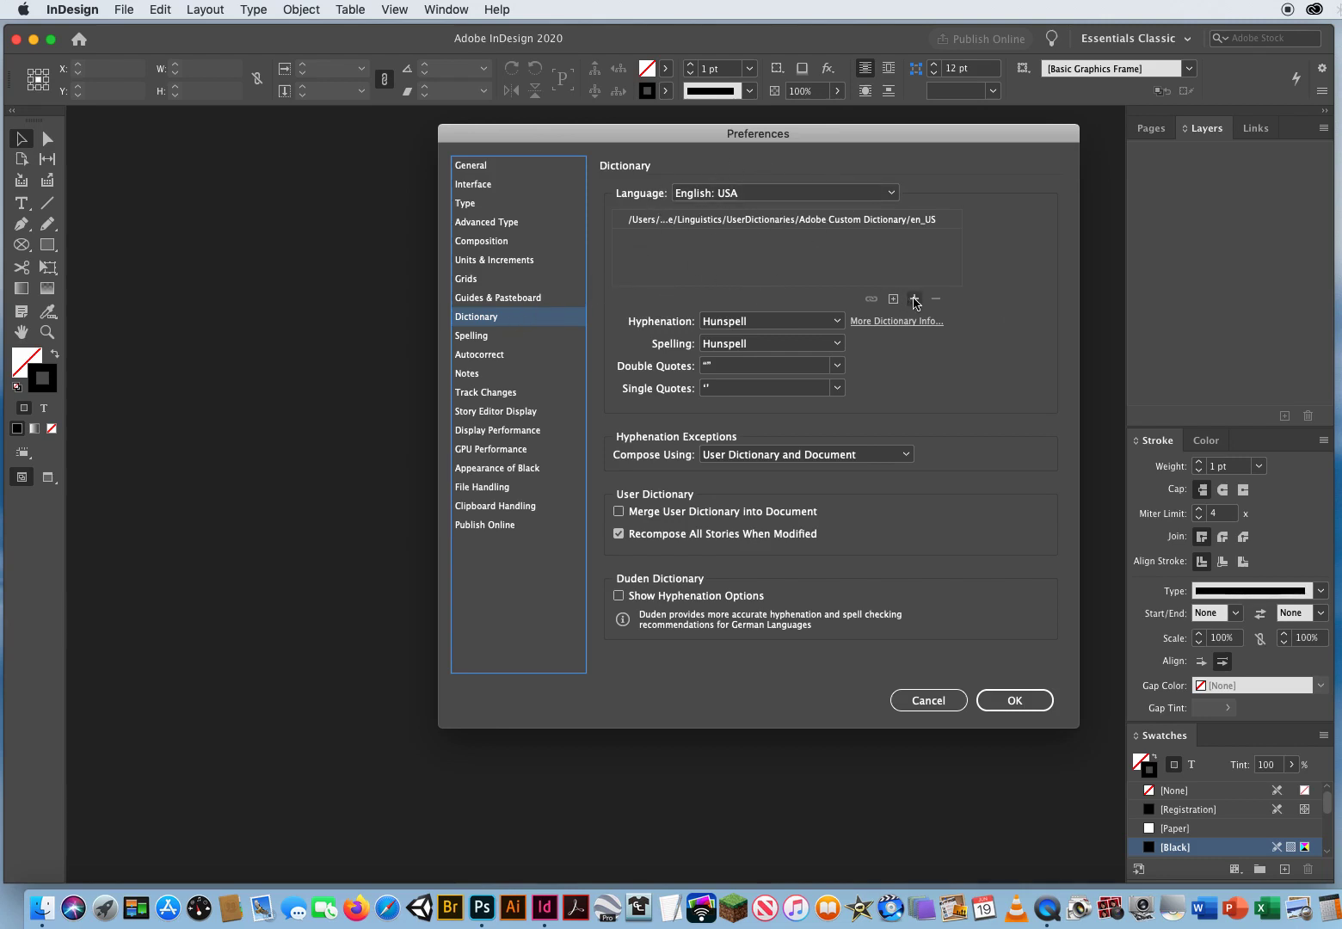
mouse_move(536, 381)
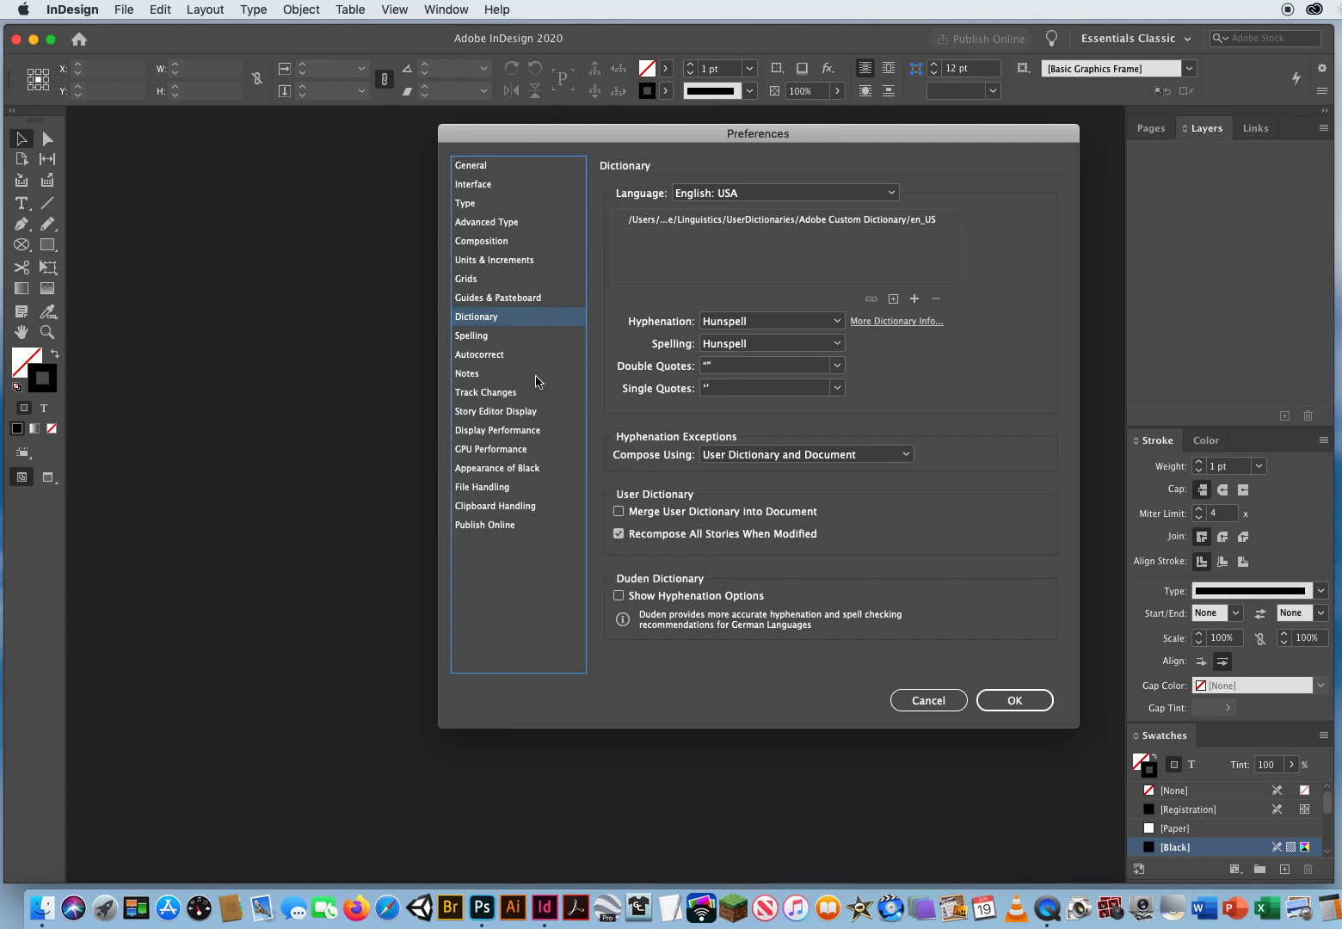
left_click(472, 335)
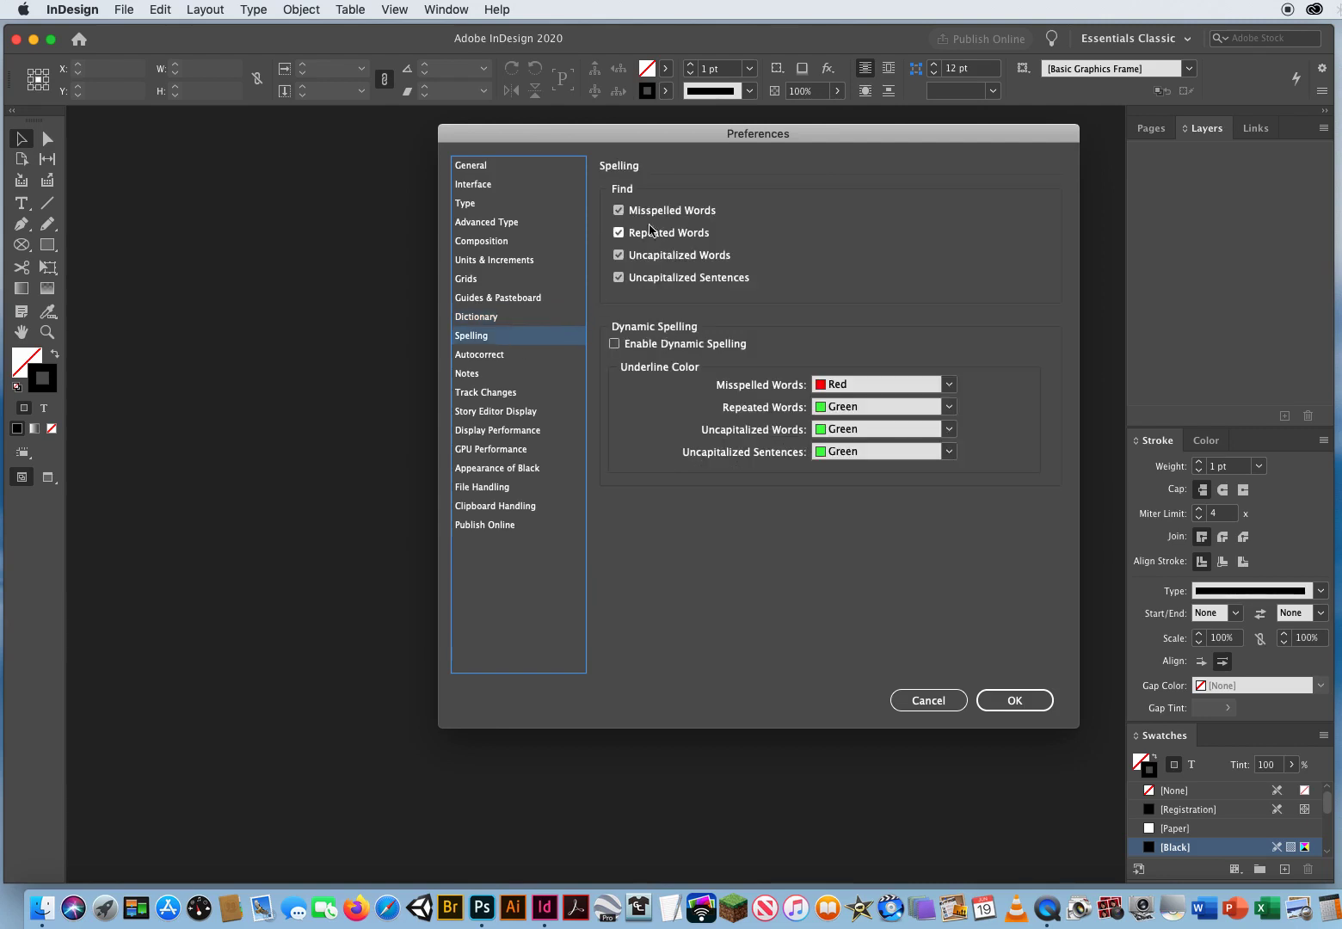
mouse_move(858, 281)
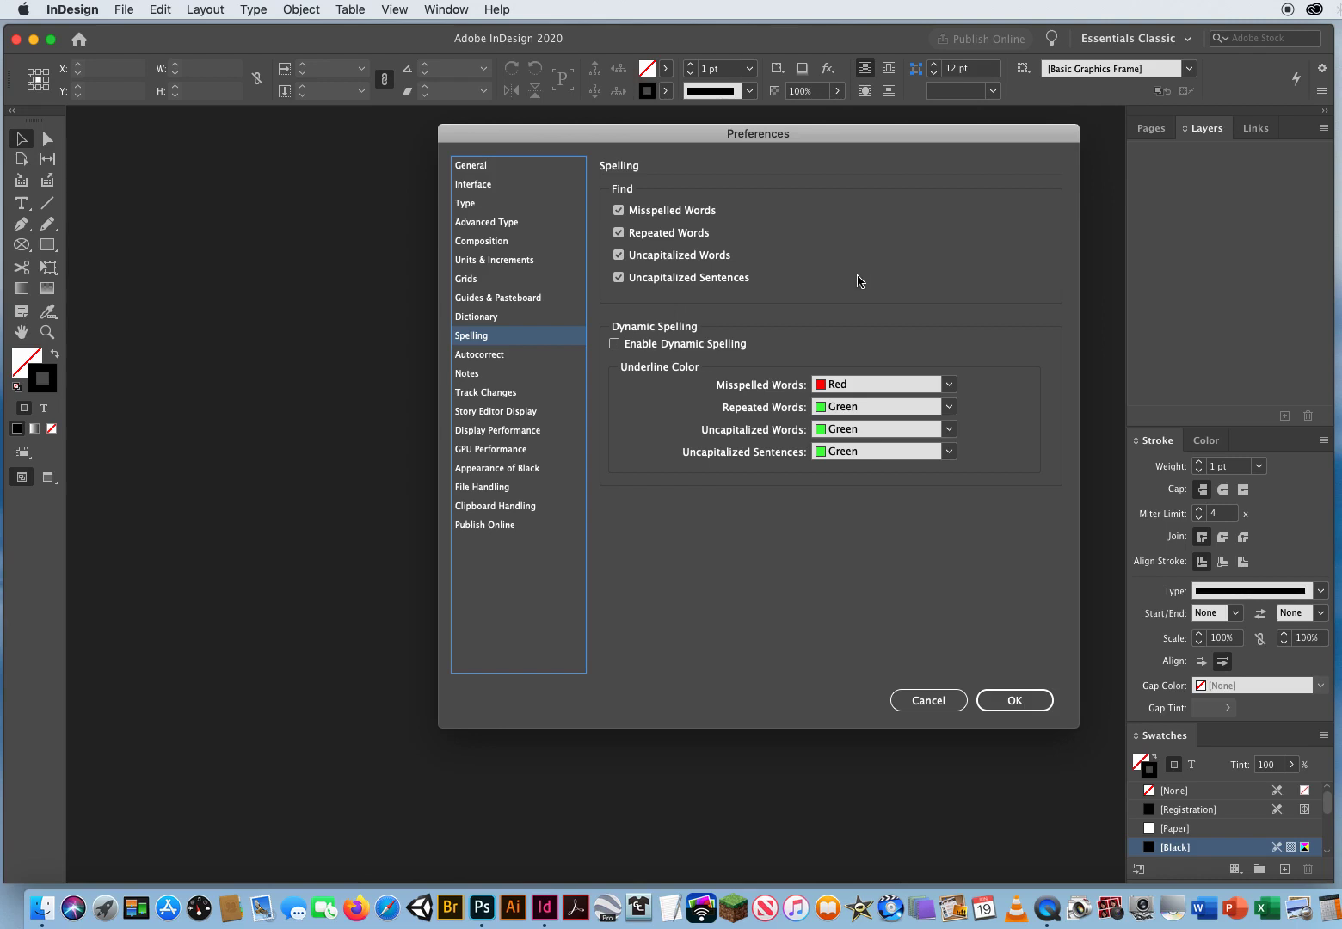
mouse_move(833, 286)
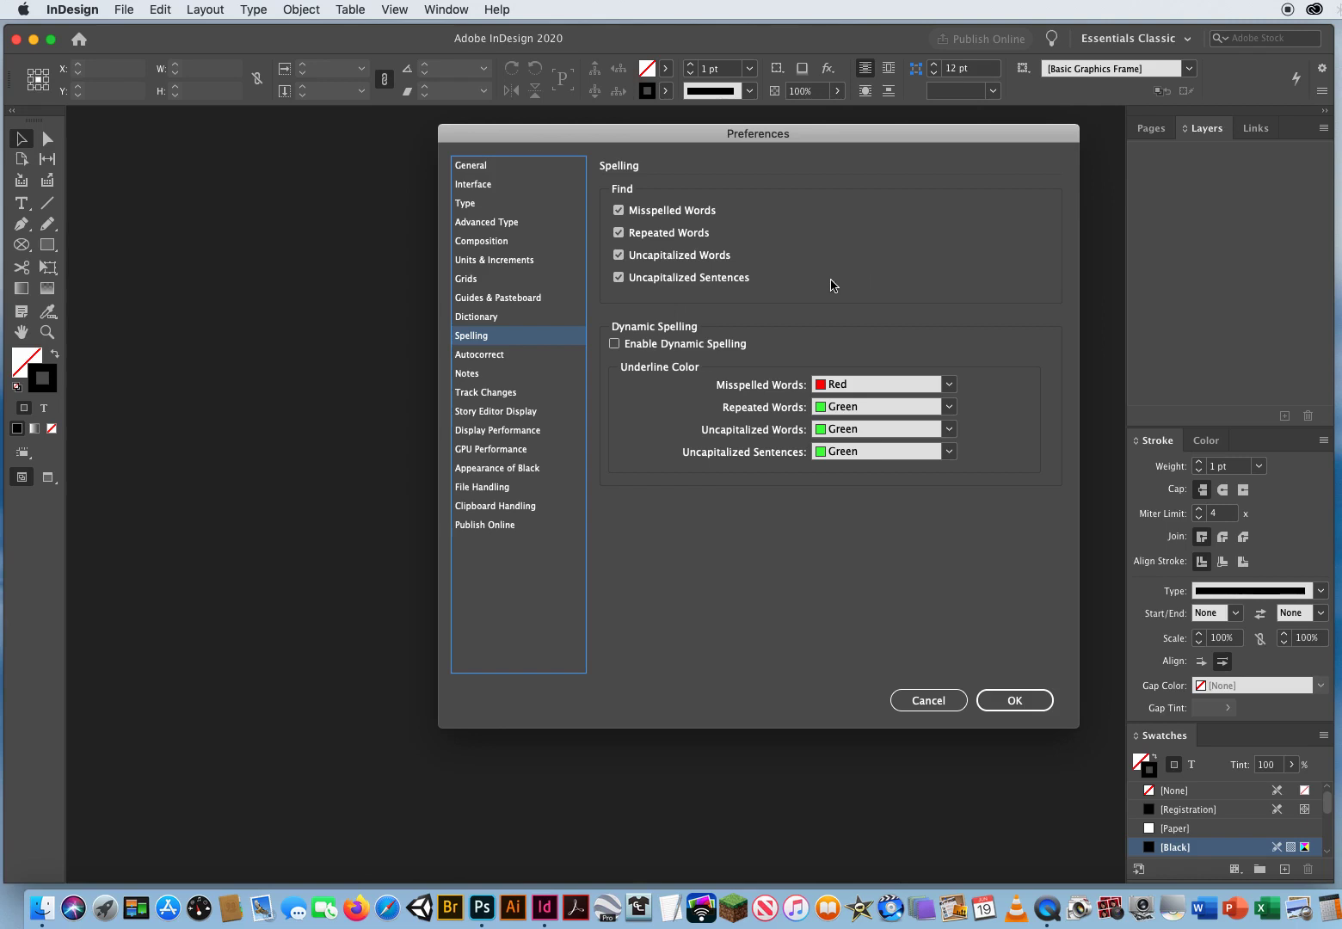
mouse_move(725, 513)
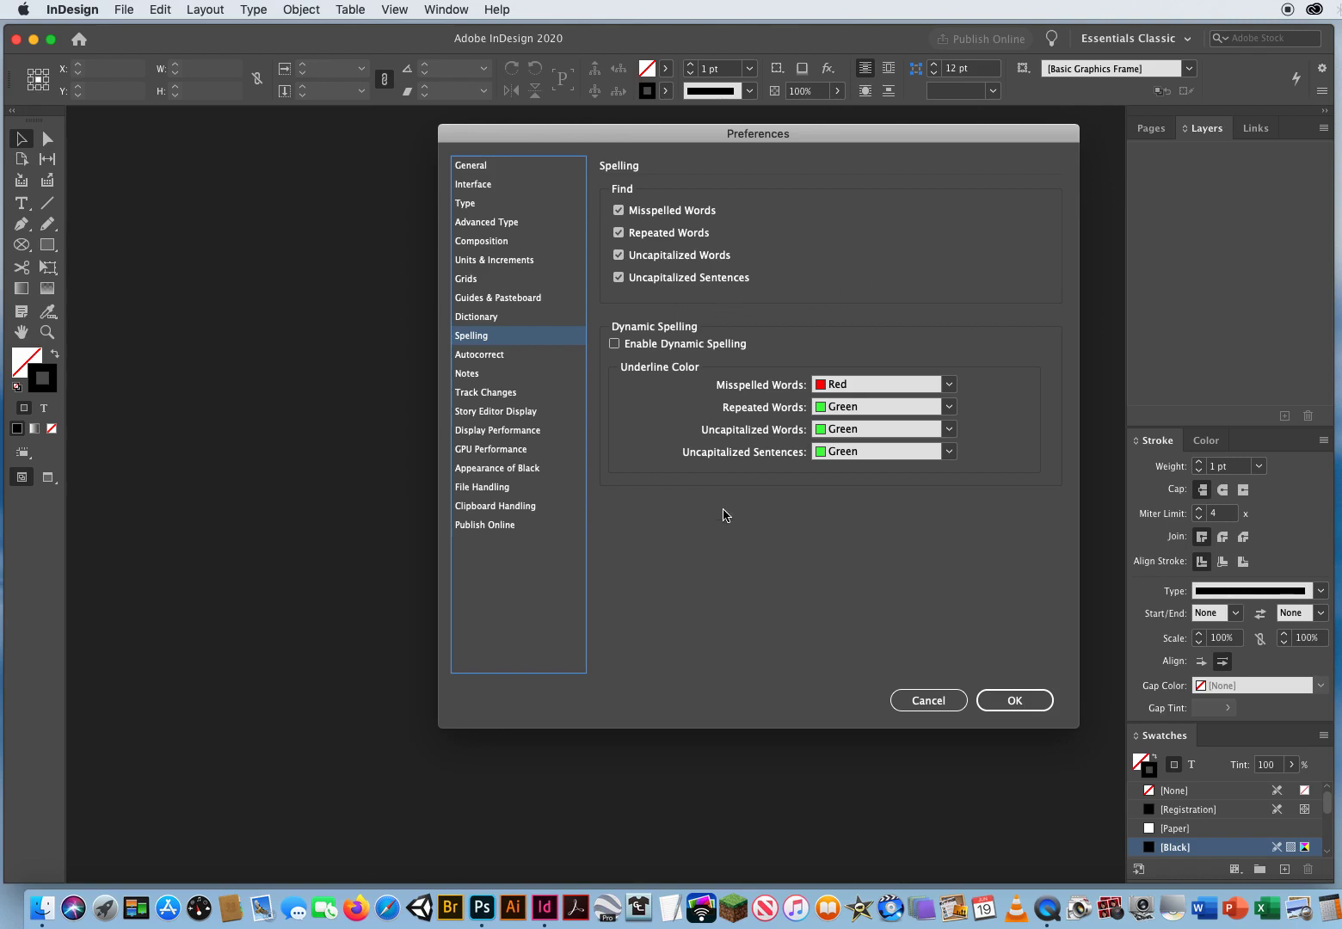
left_click(479, 354)
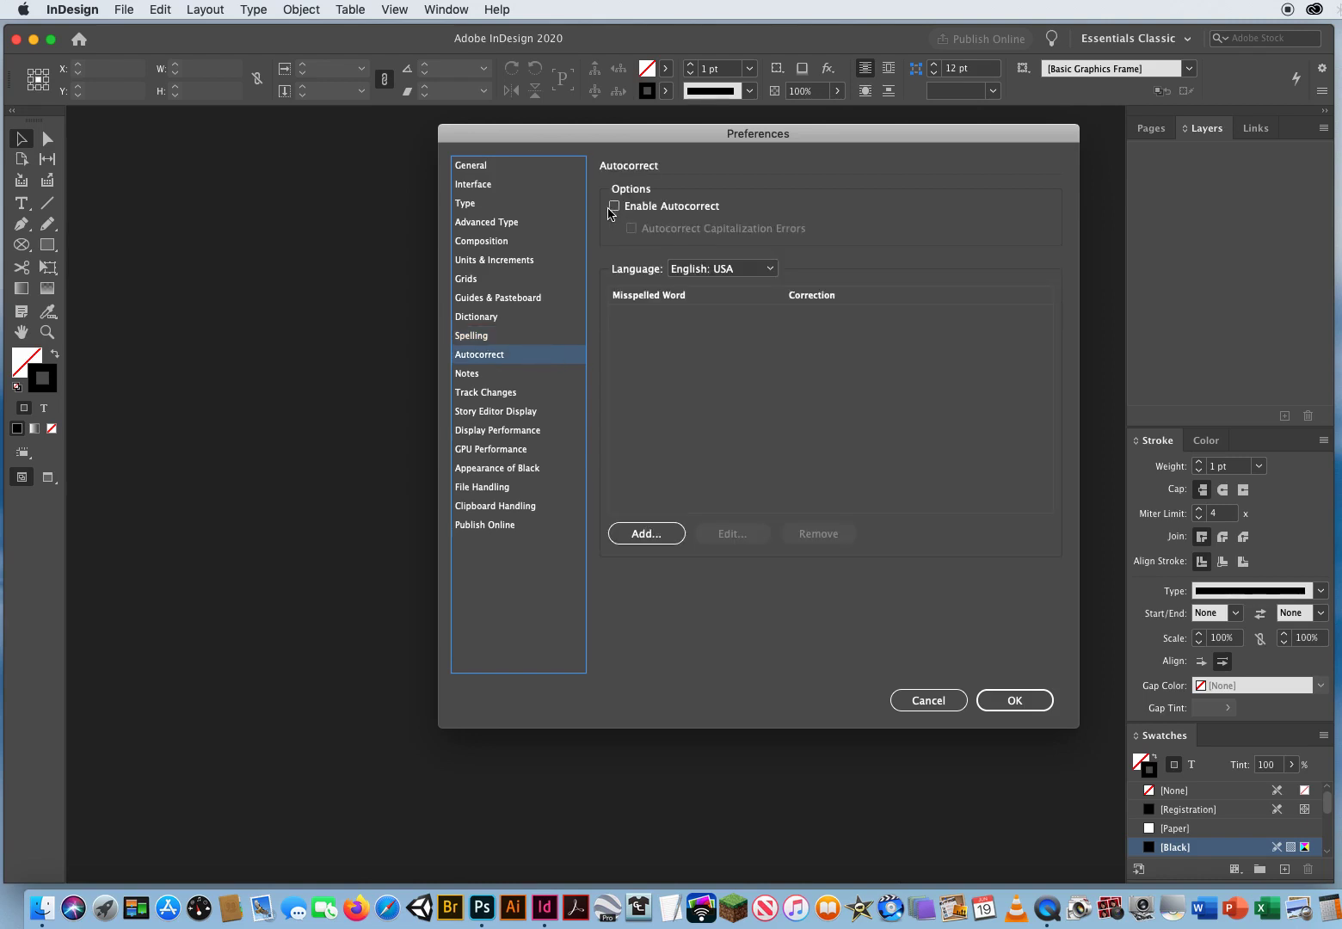
mouse_move(765, 215)
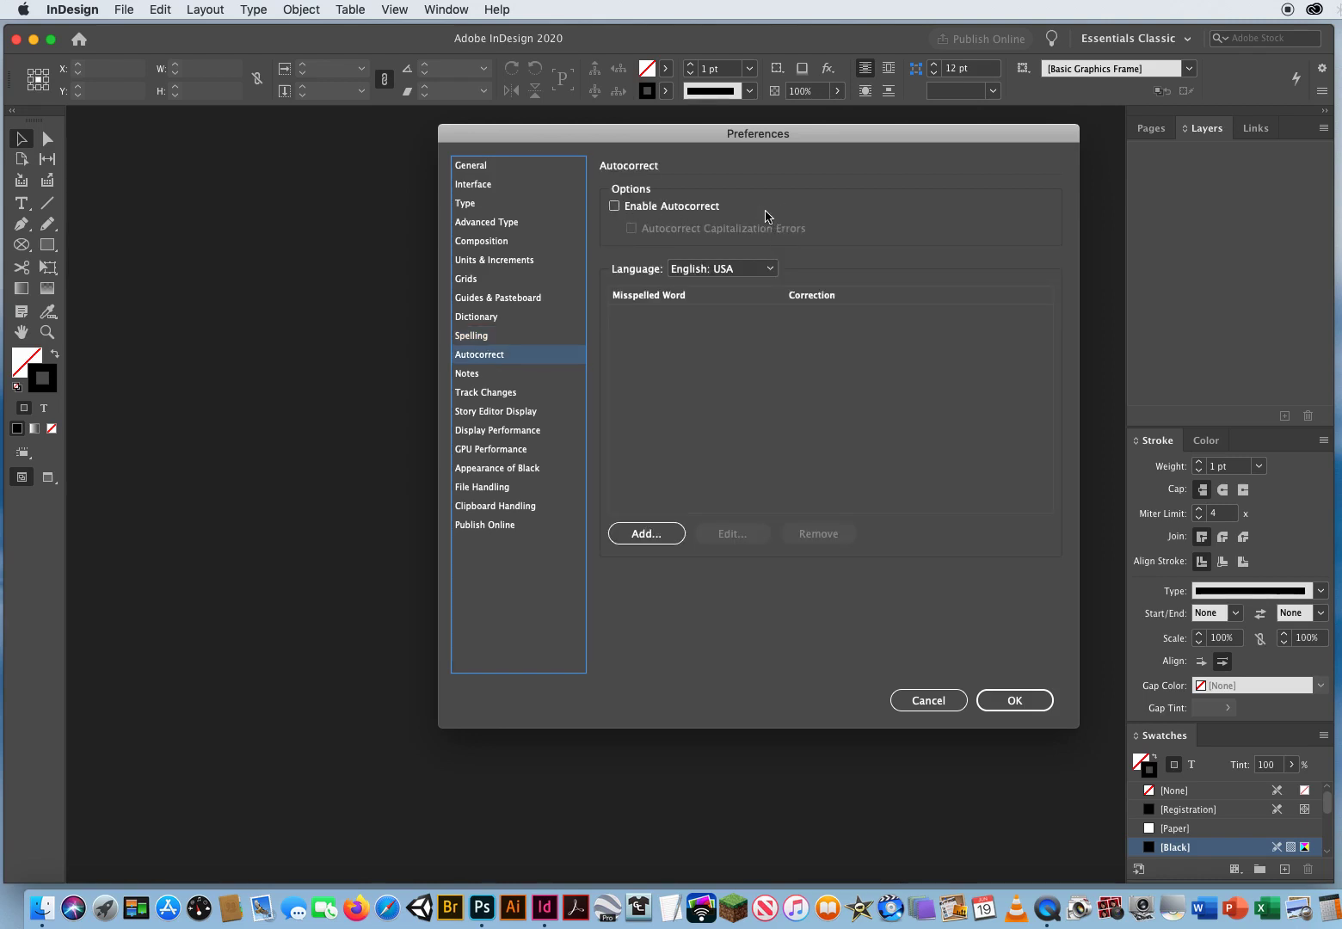
mouse_move(765, 399)
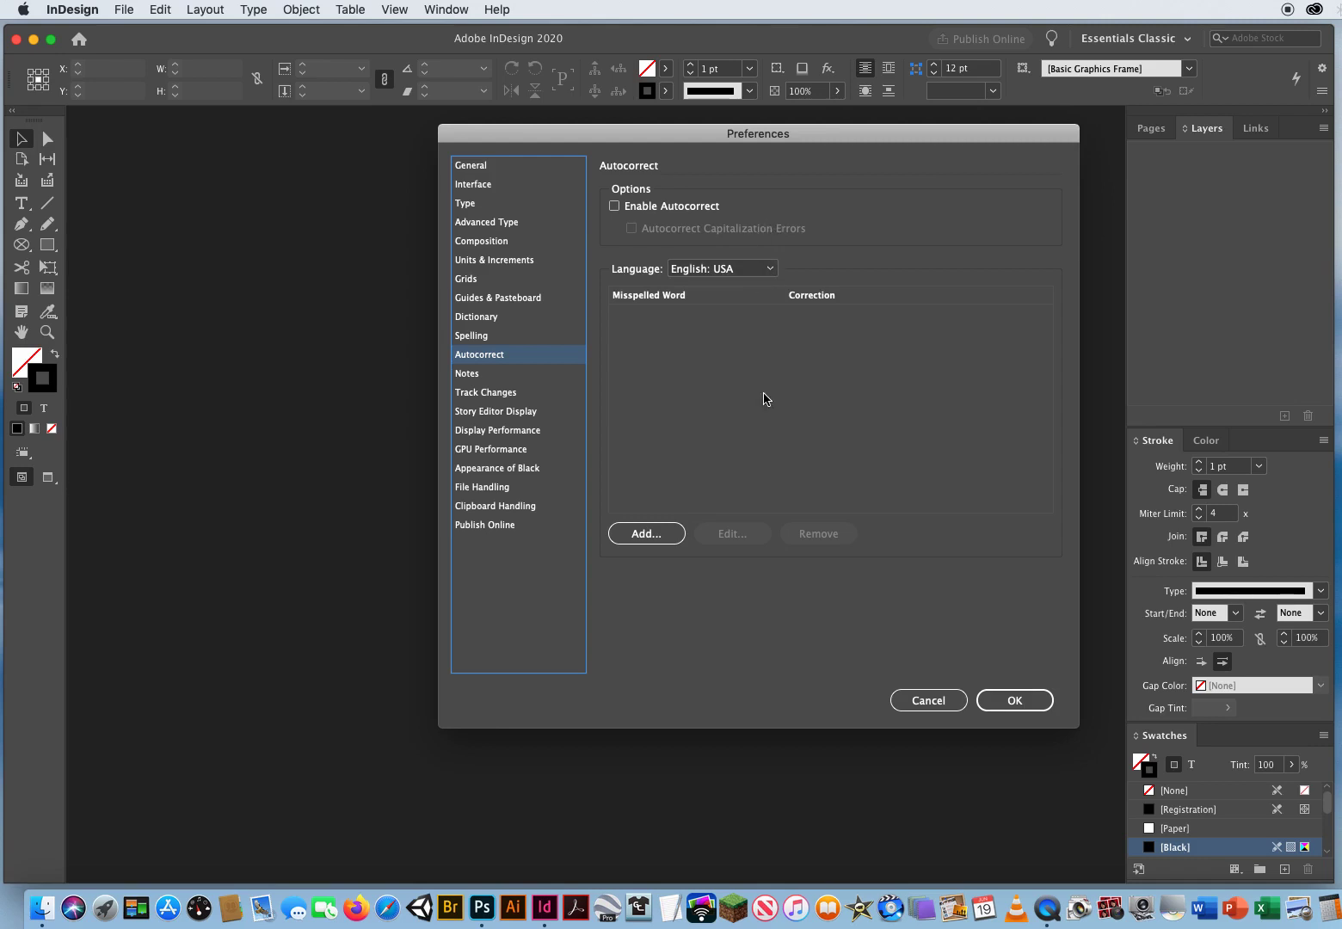
left_click(467, 373)
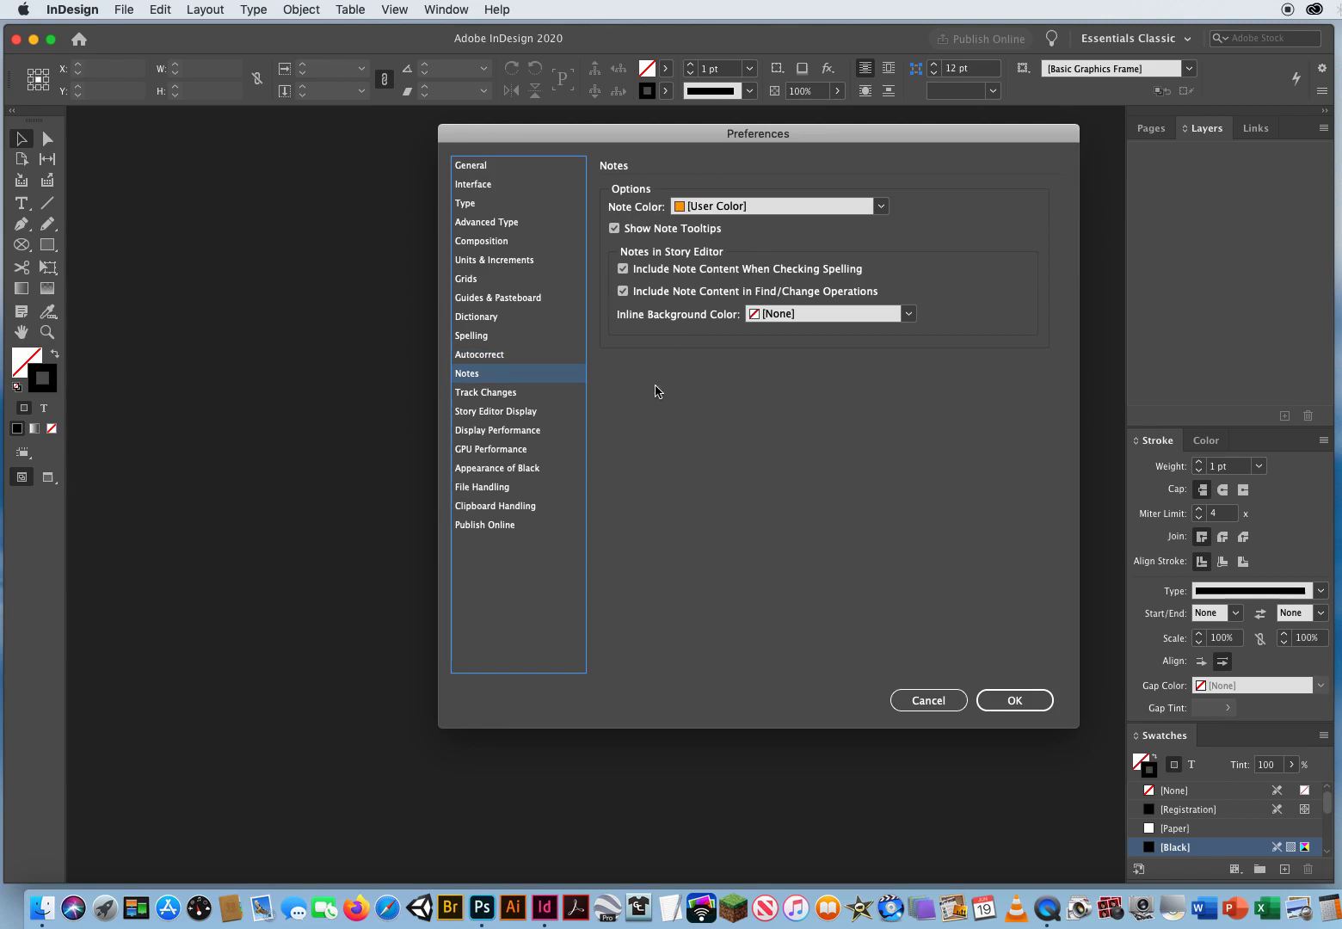
left_click(485, 392)
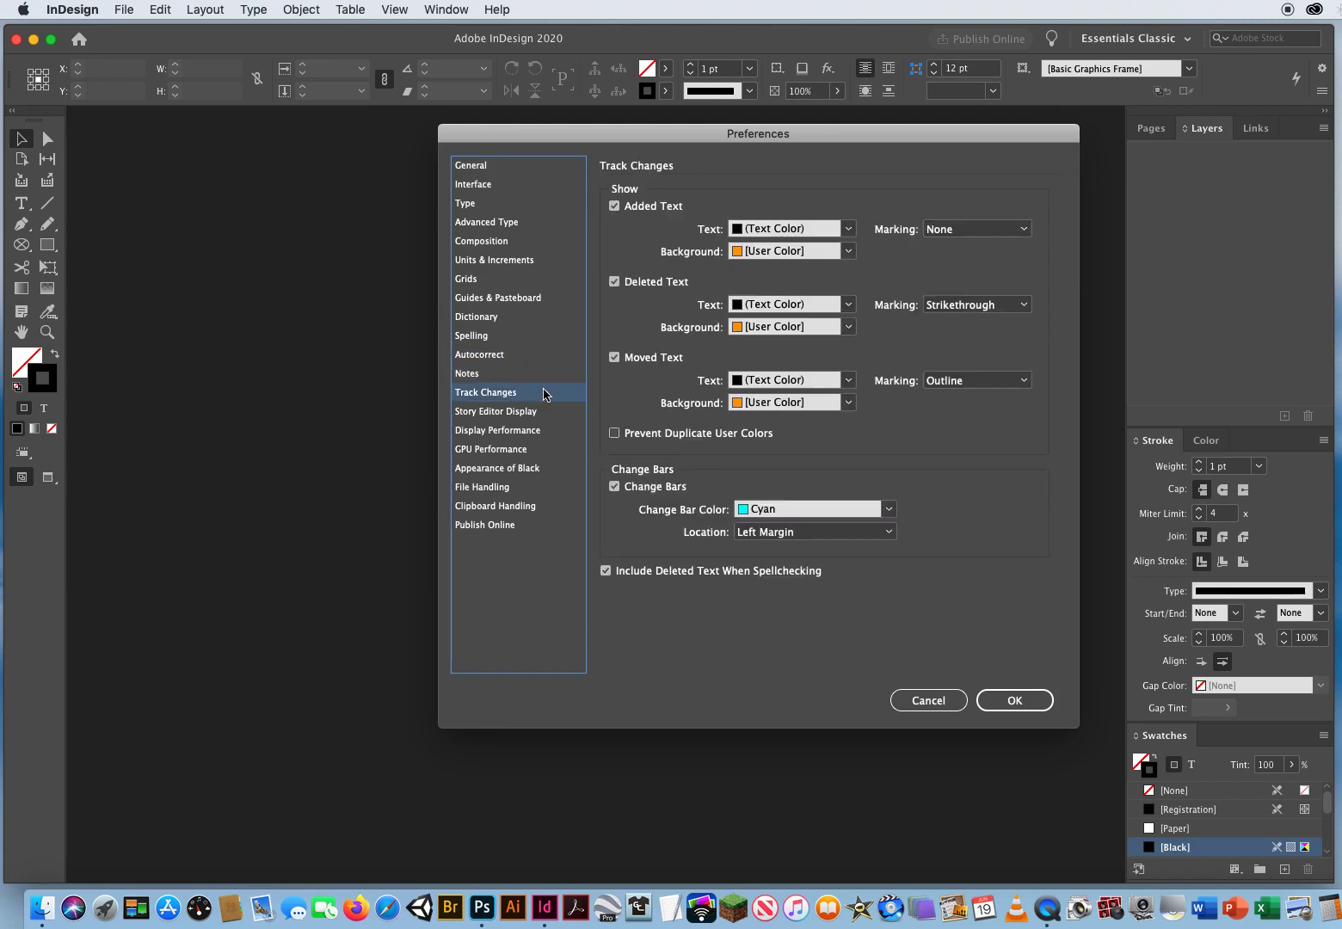
mouse_move(576, 425)
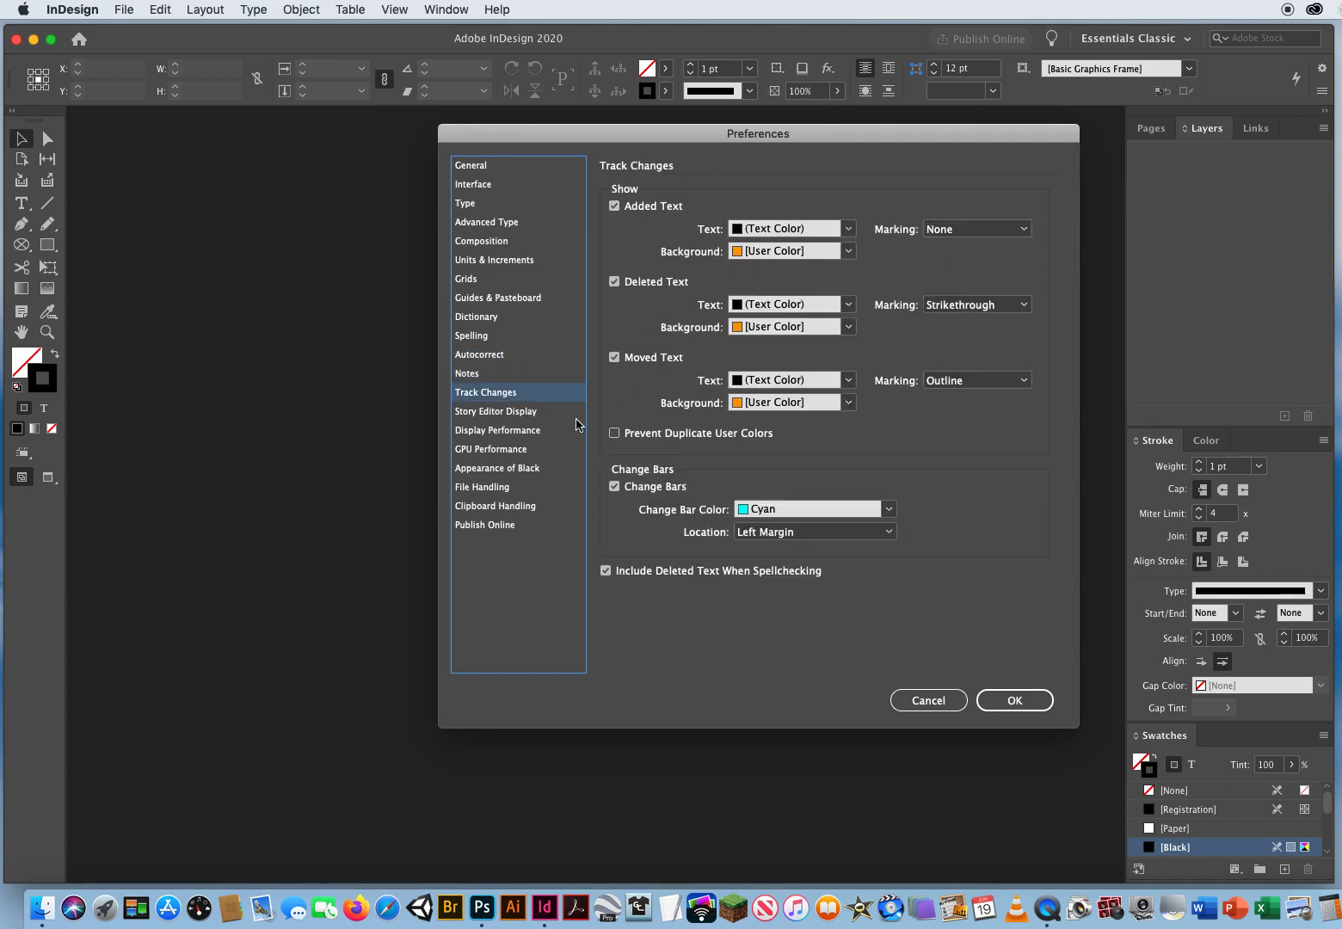
left_click(495, 411)
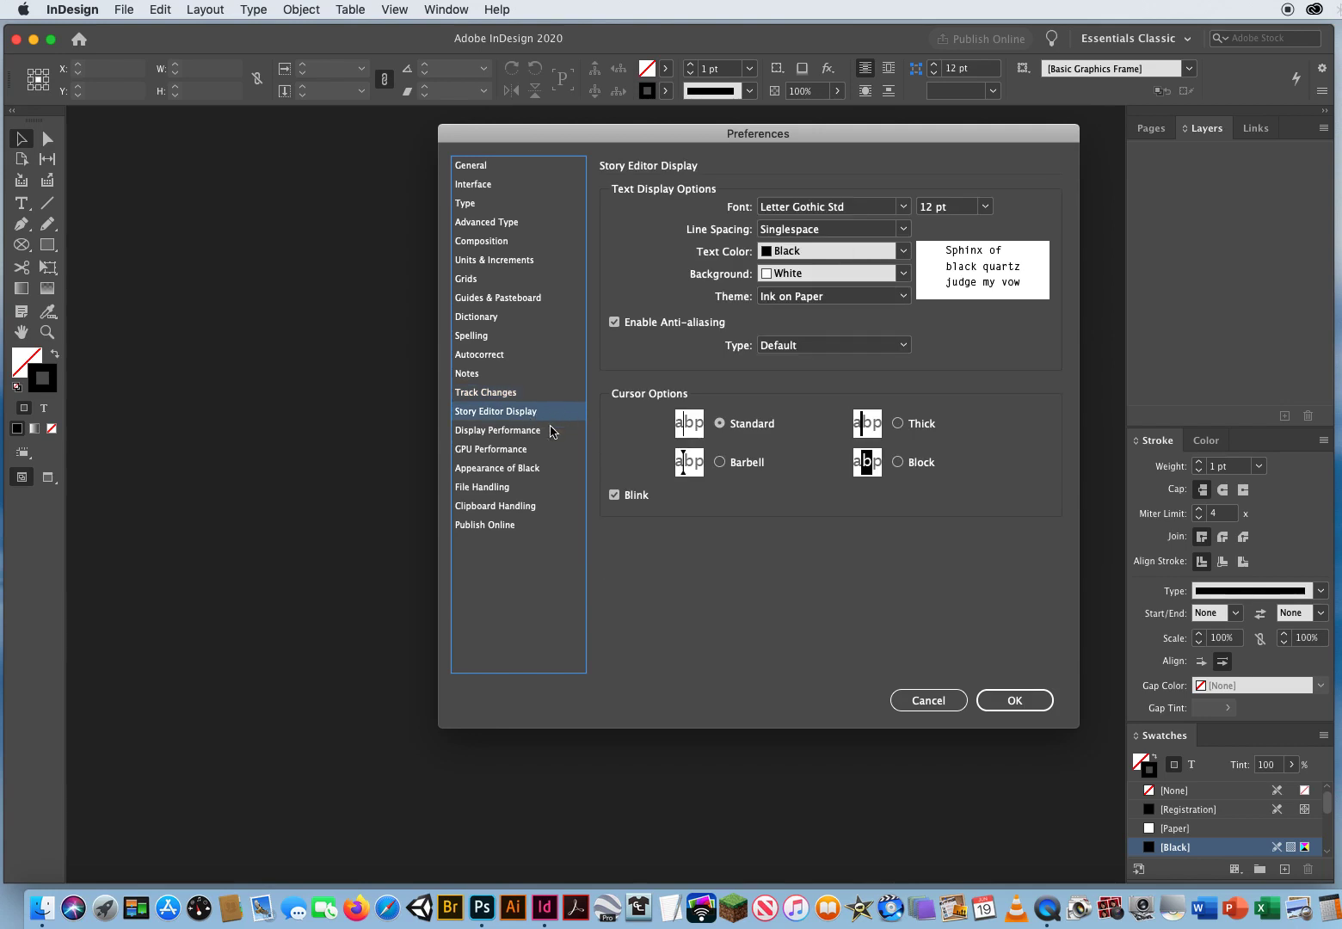
mouse_move(564, 434)
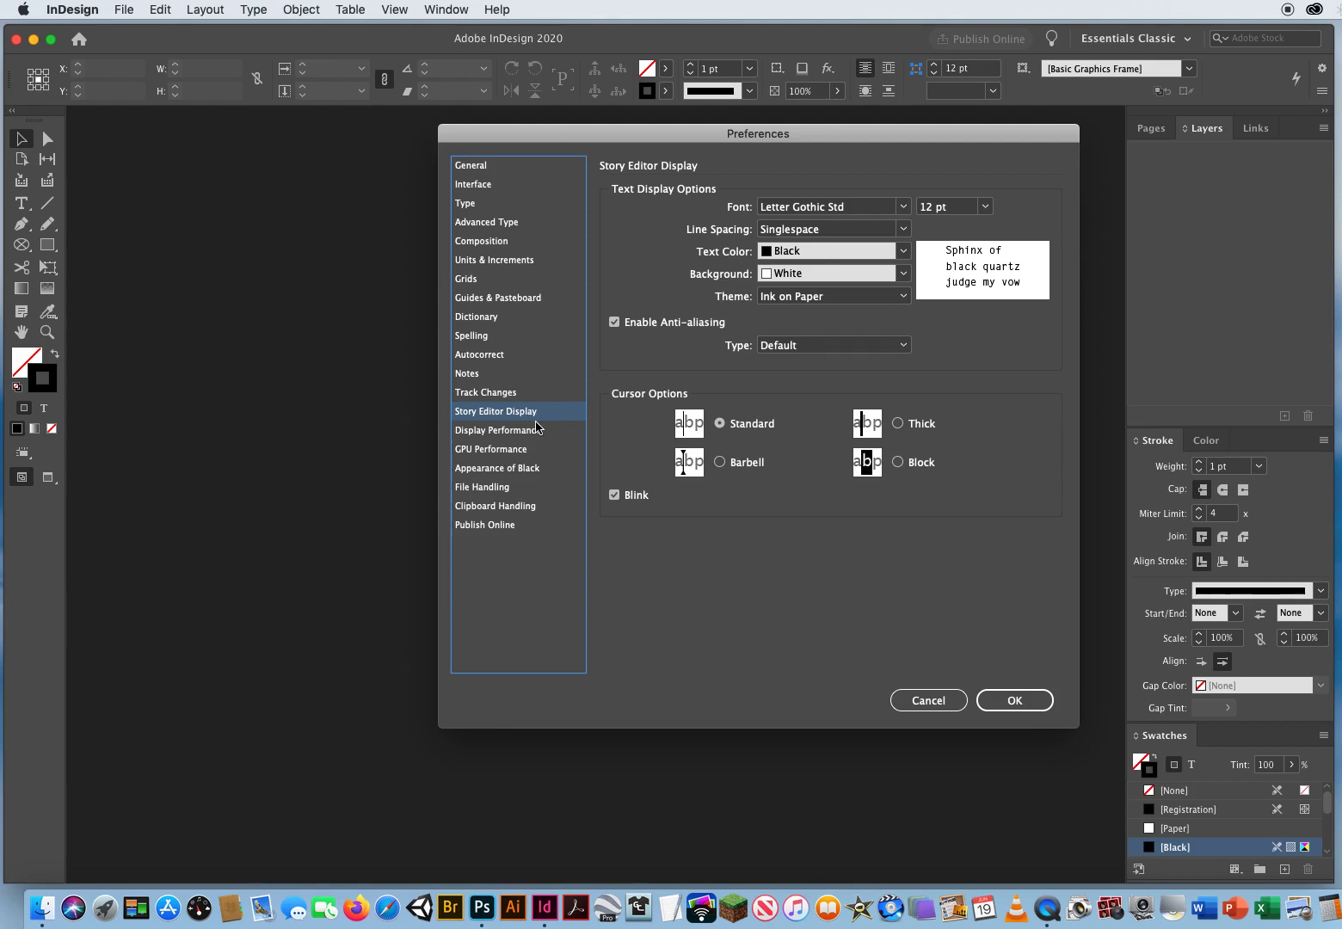
mouse_move(649, 249)
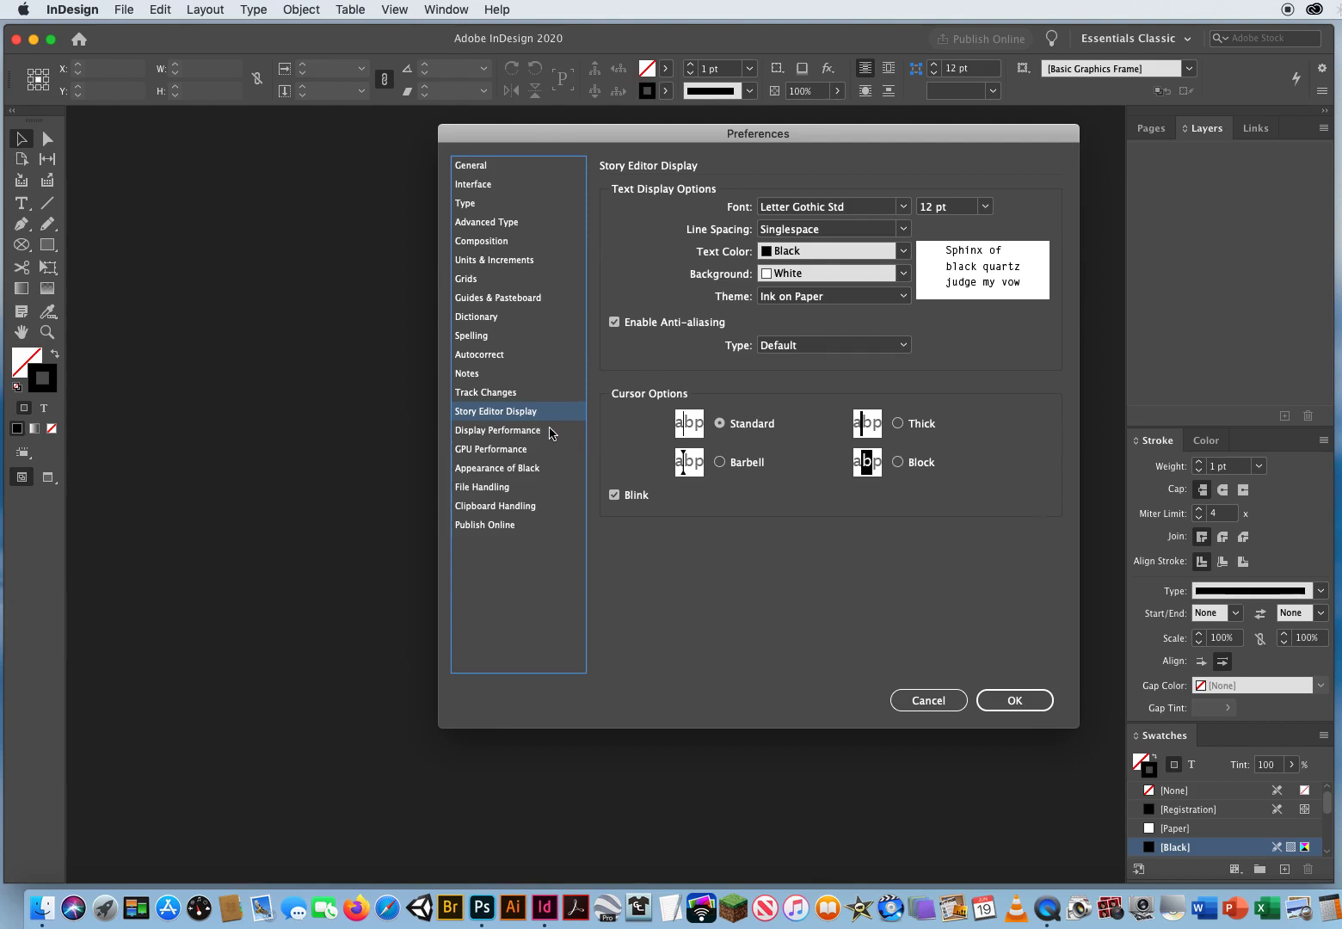
left_click(498, 430)
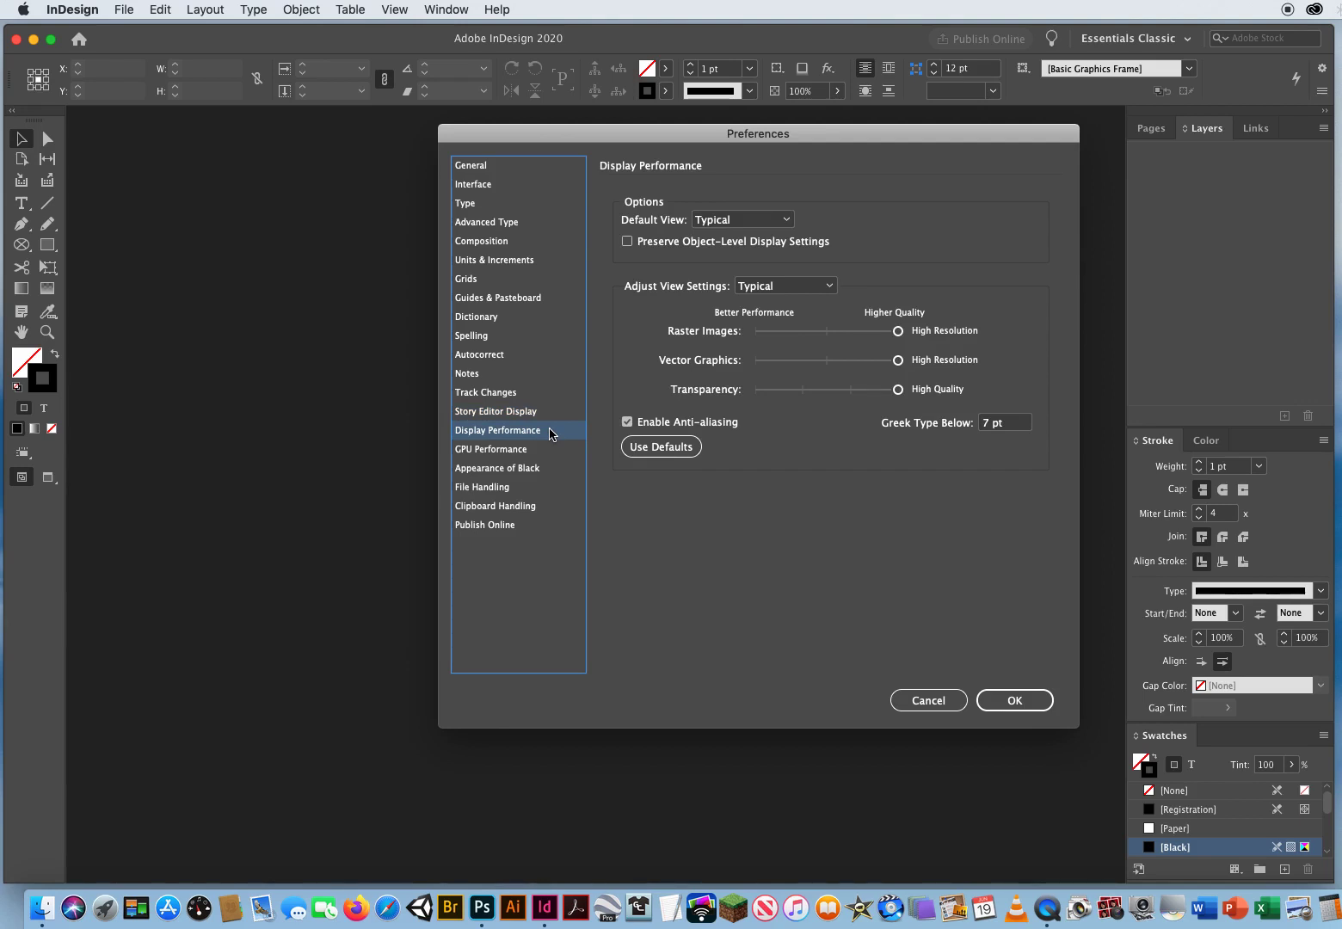
mouse_move(595, 231)
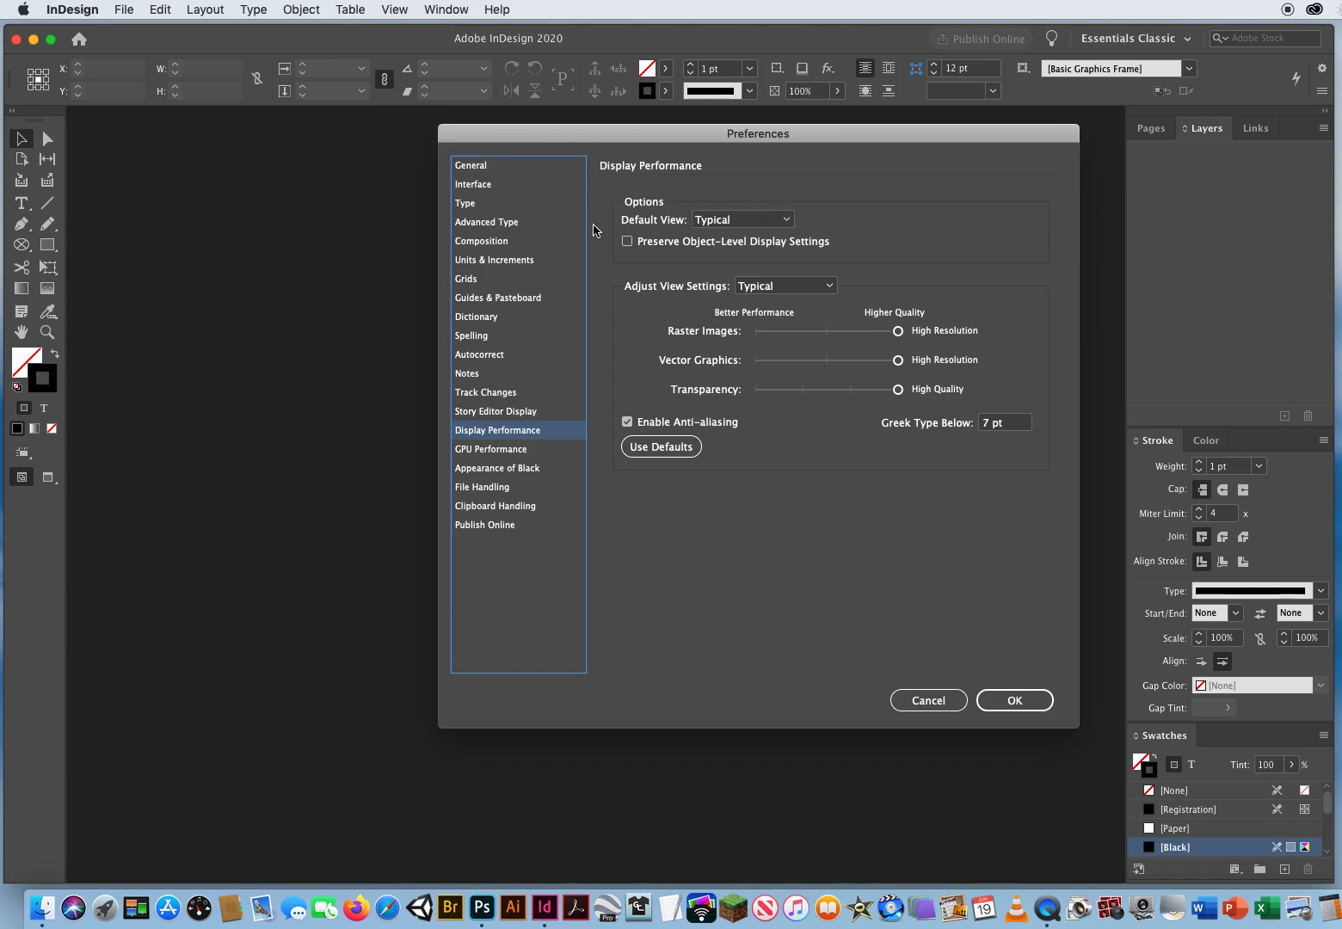
mouse_move(613, 224)
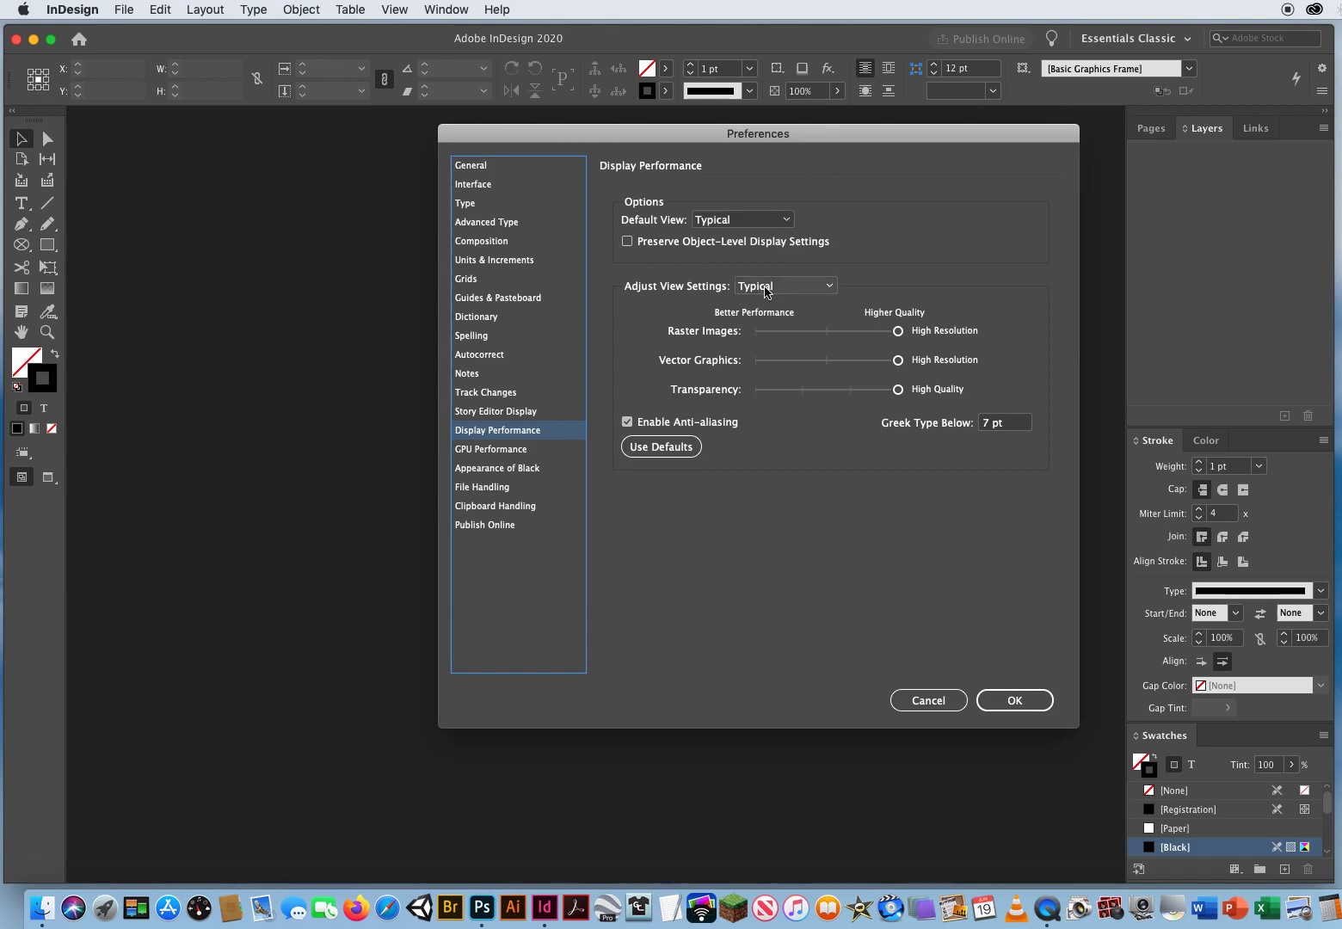
mouse_move(789, 291)
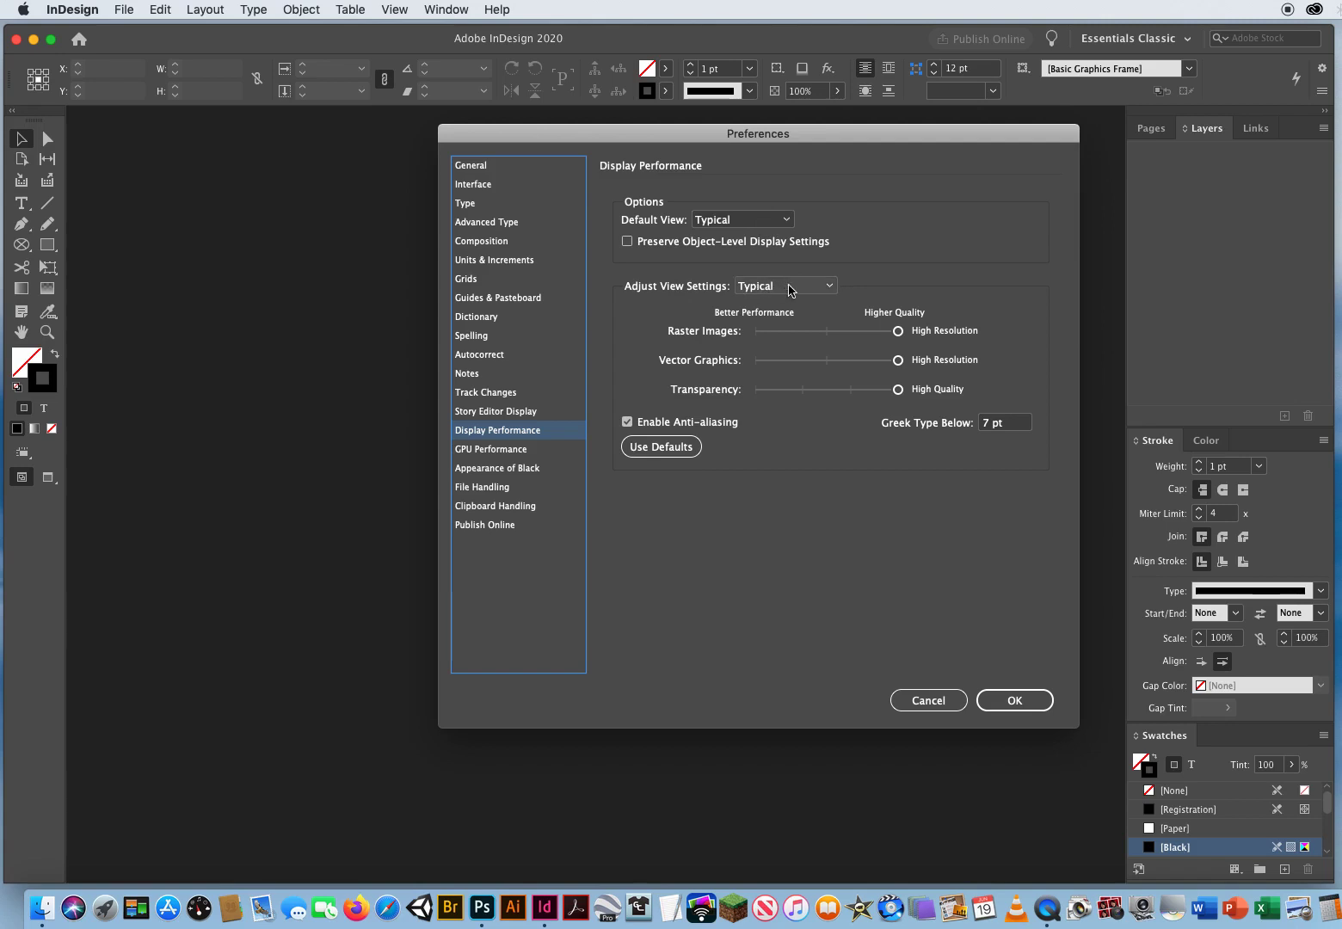
mouse_move(766, 294)
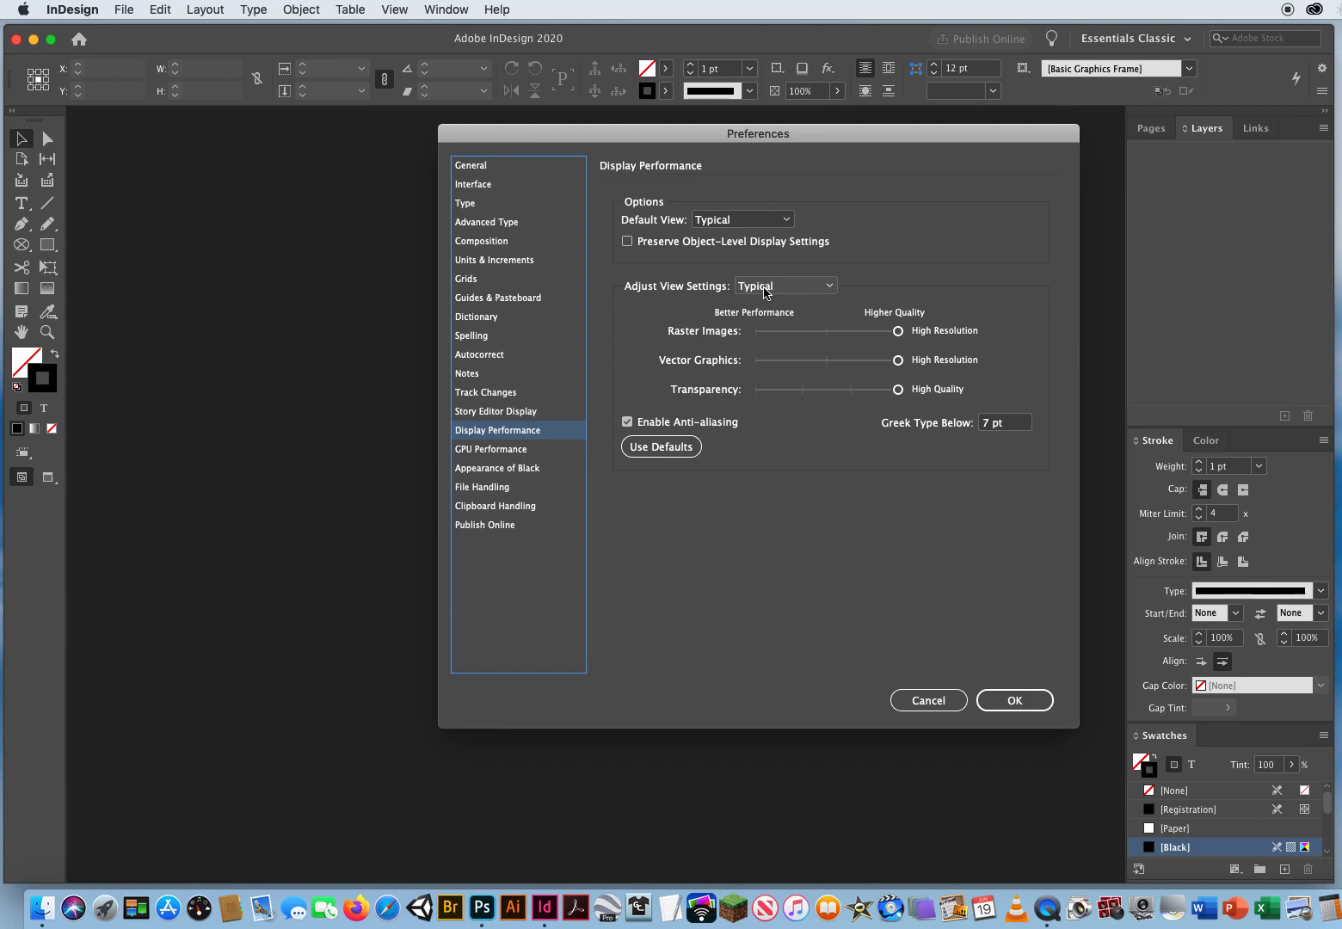
mouse_move(399, 559)
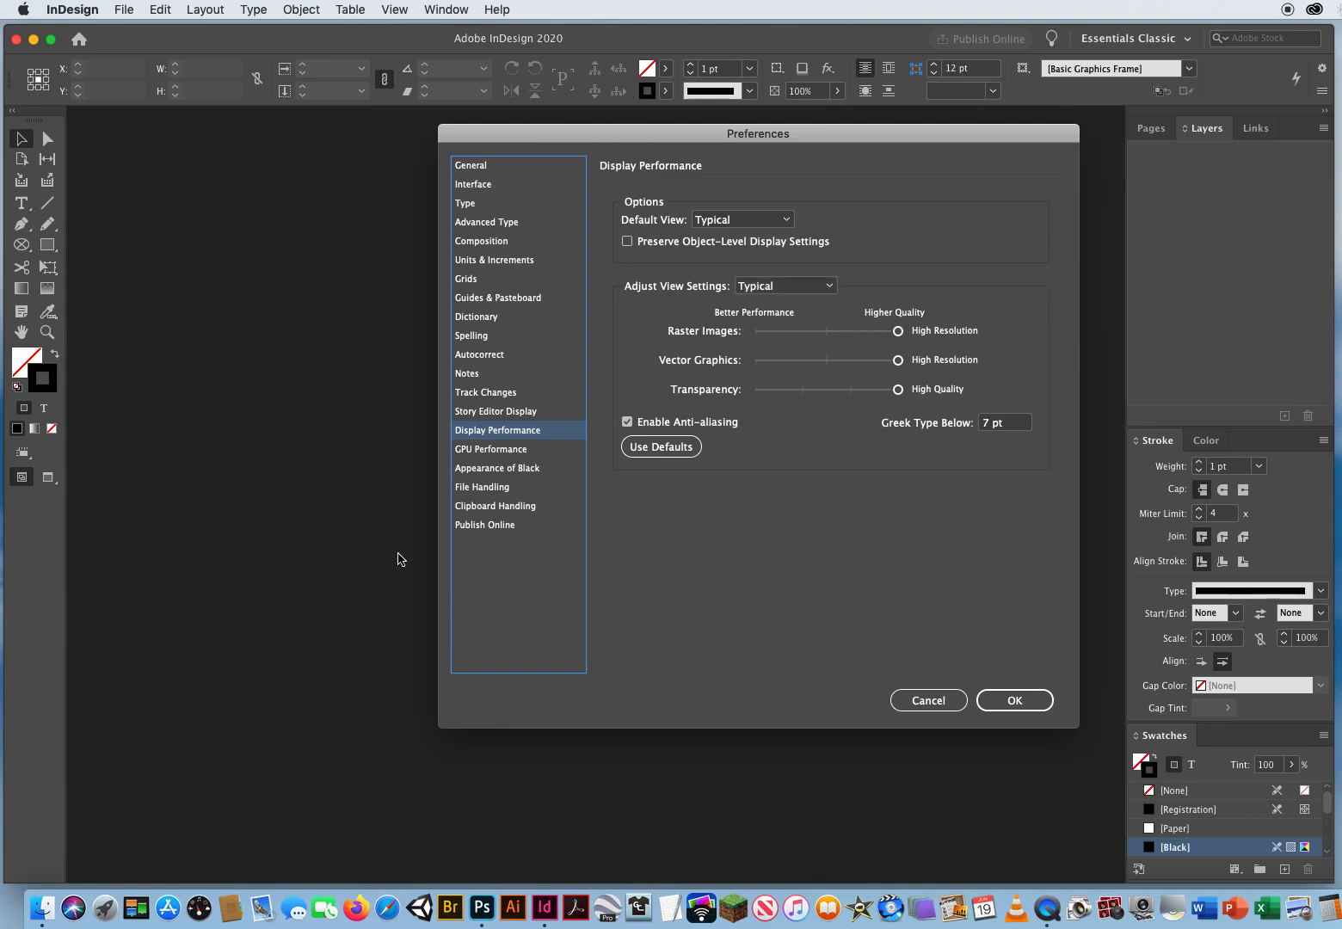
mouse_move(984, 272)
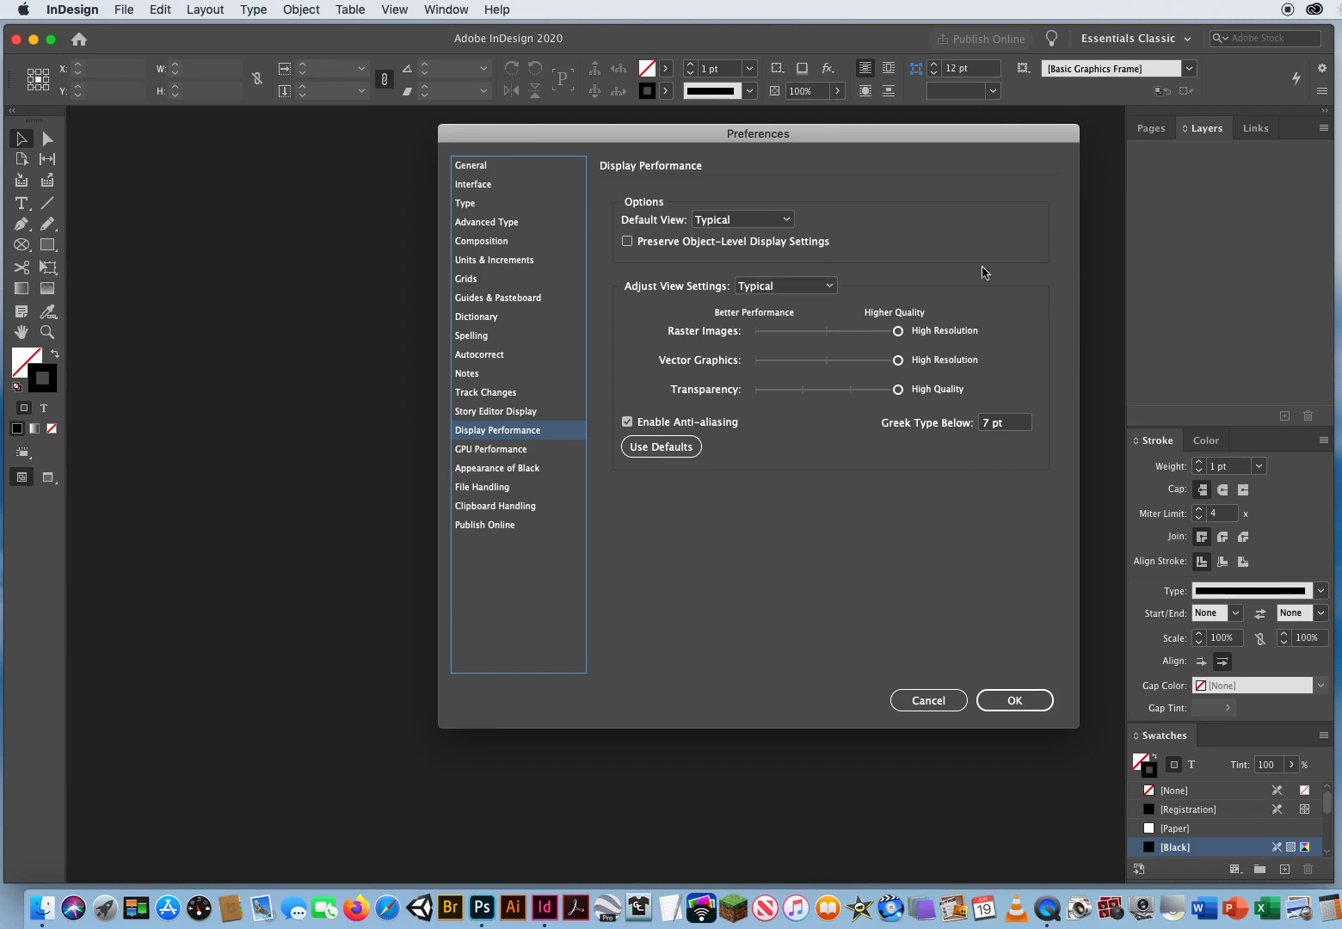
mouse_move(458, 422)
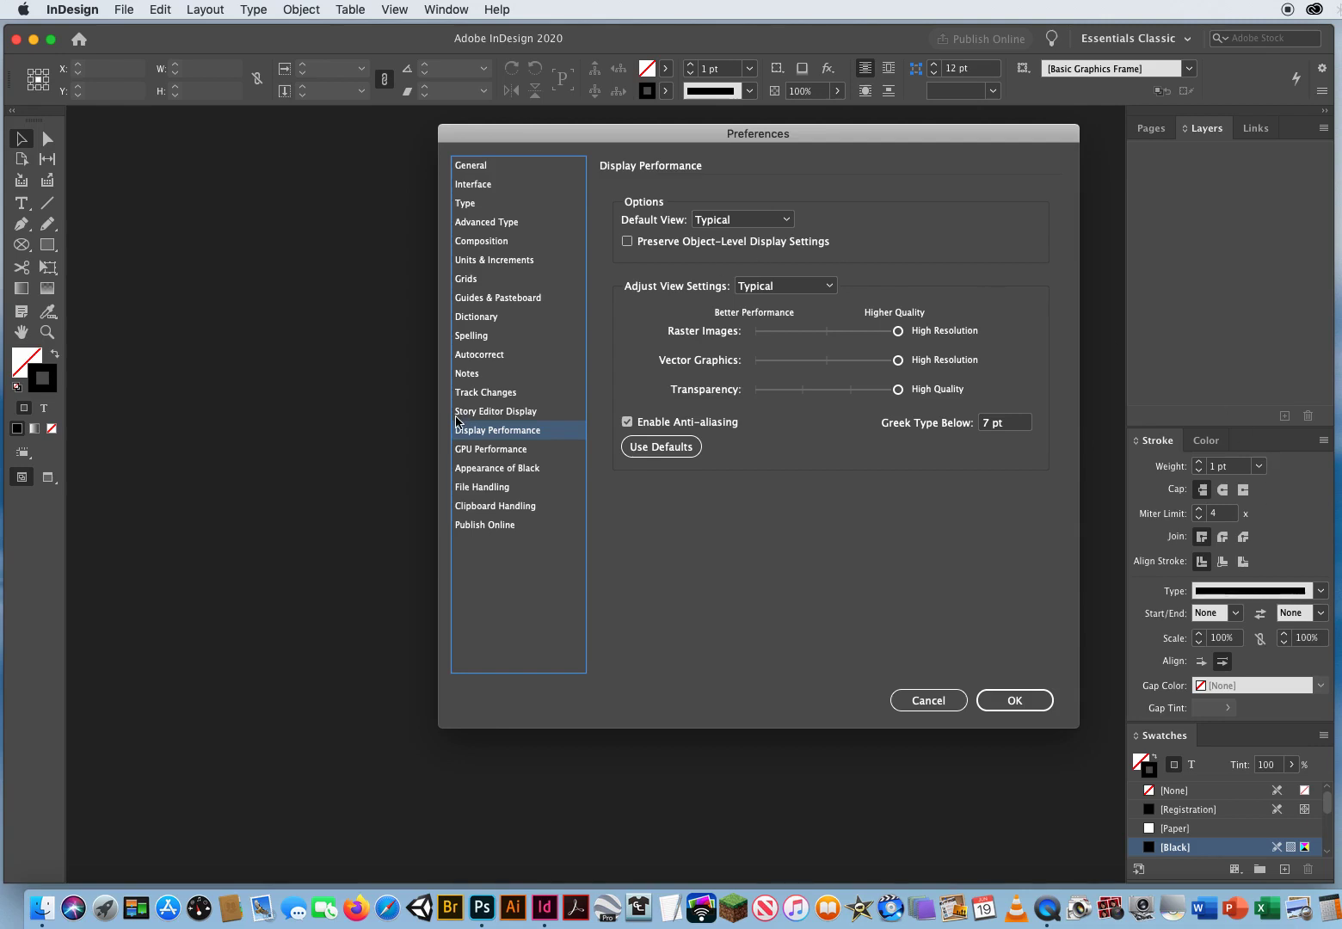
mouse_move(169, 520)
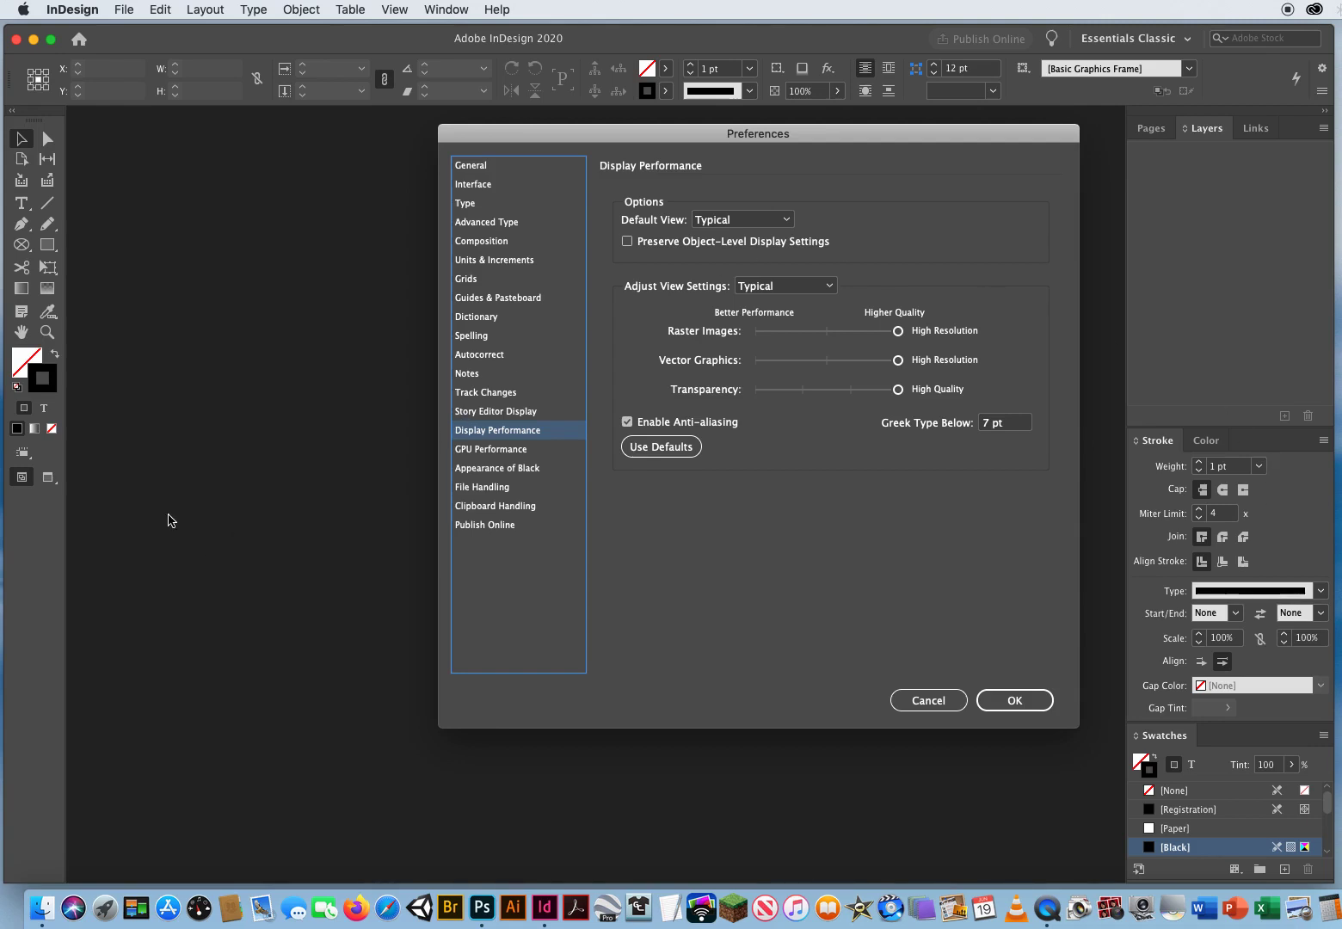
mouse_move(707, 533)
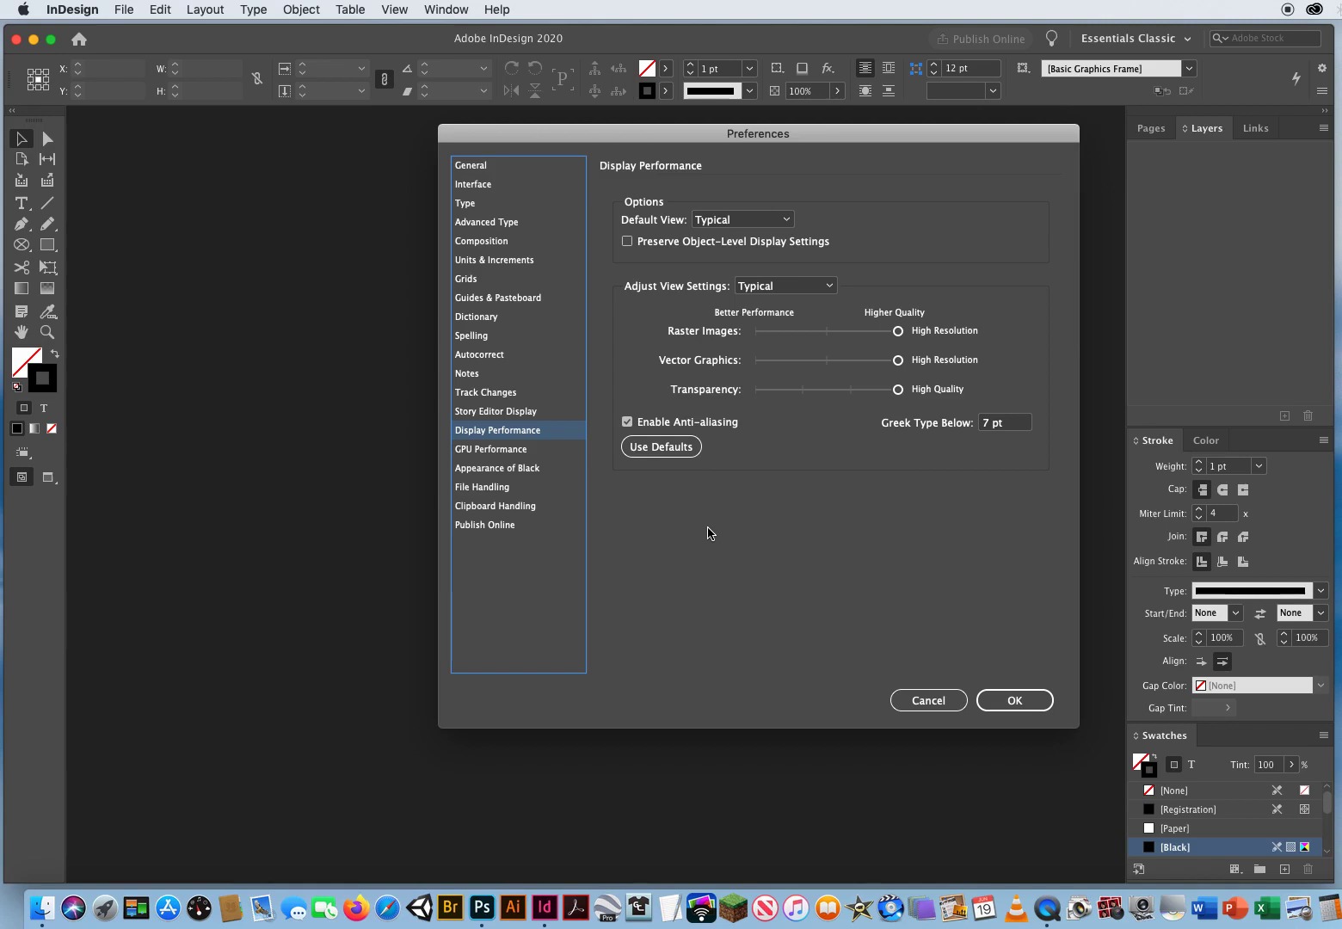
mouse_move(671, 265)
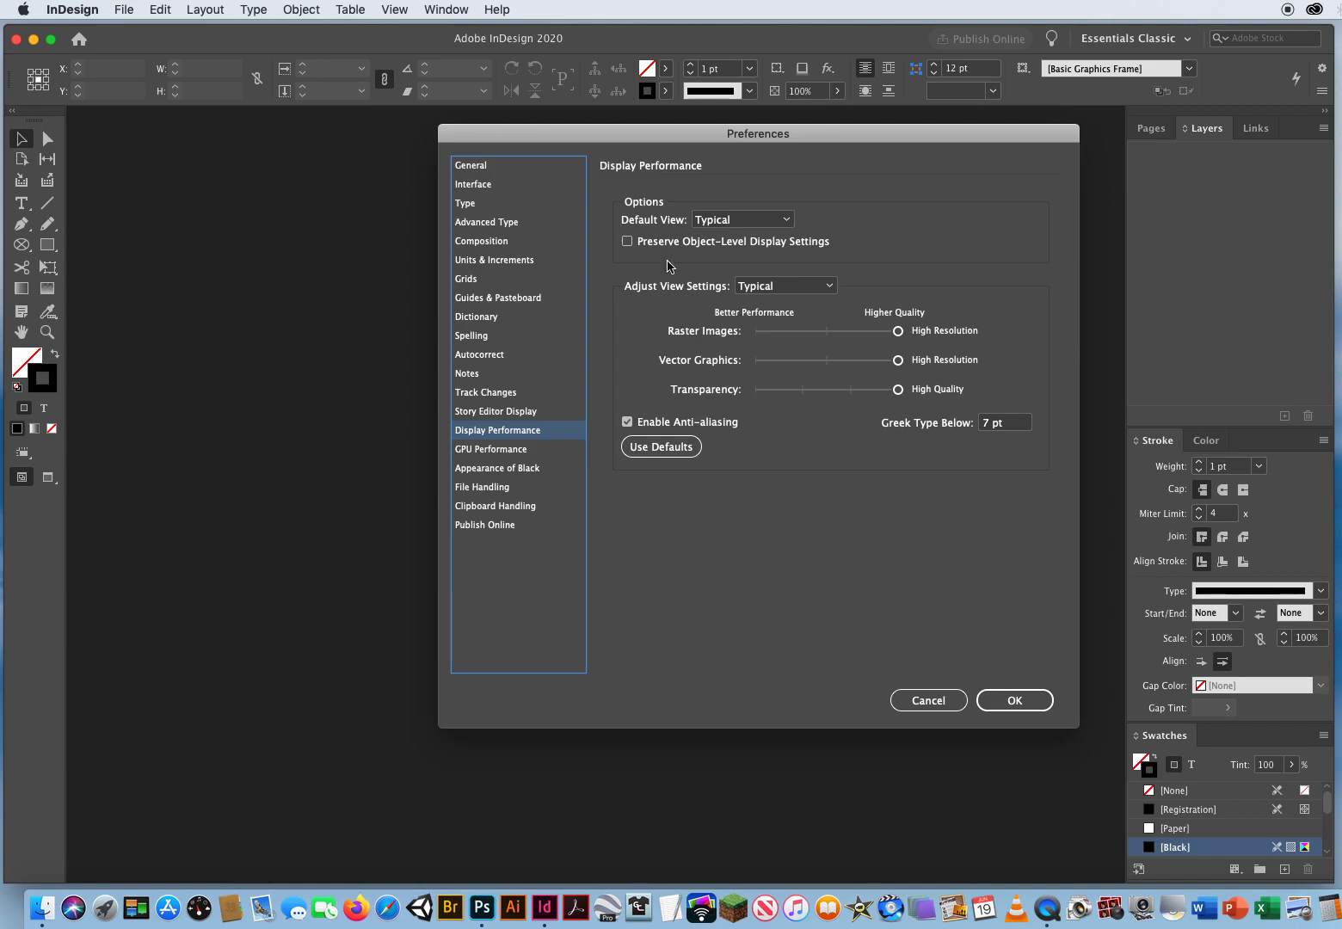
- Set Default View and Adjust View Settings to High Quality, then move to GPU Performance
left_click(741, 219)
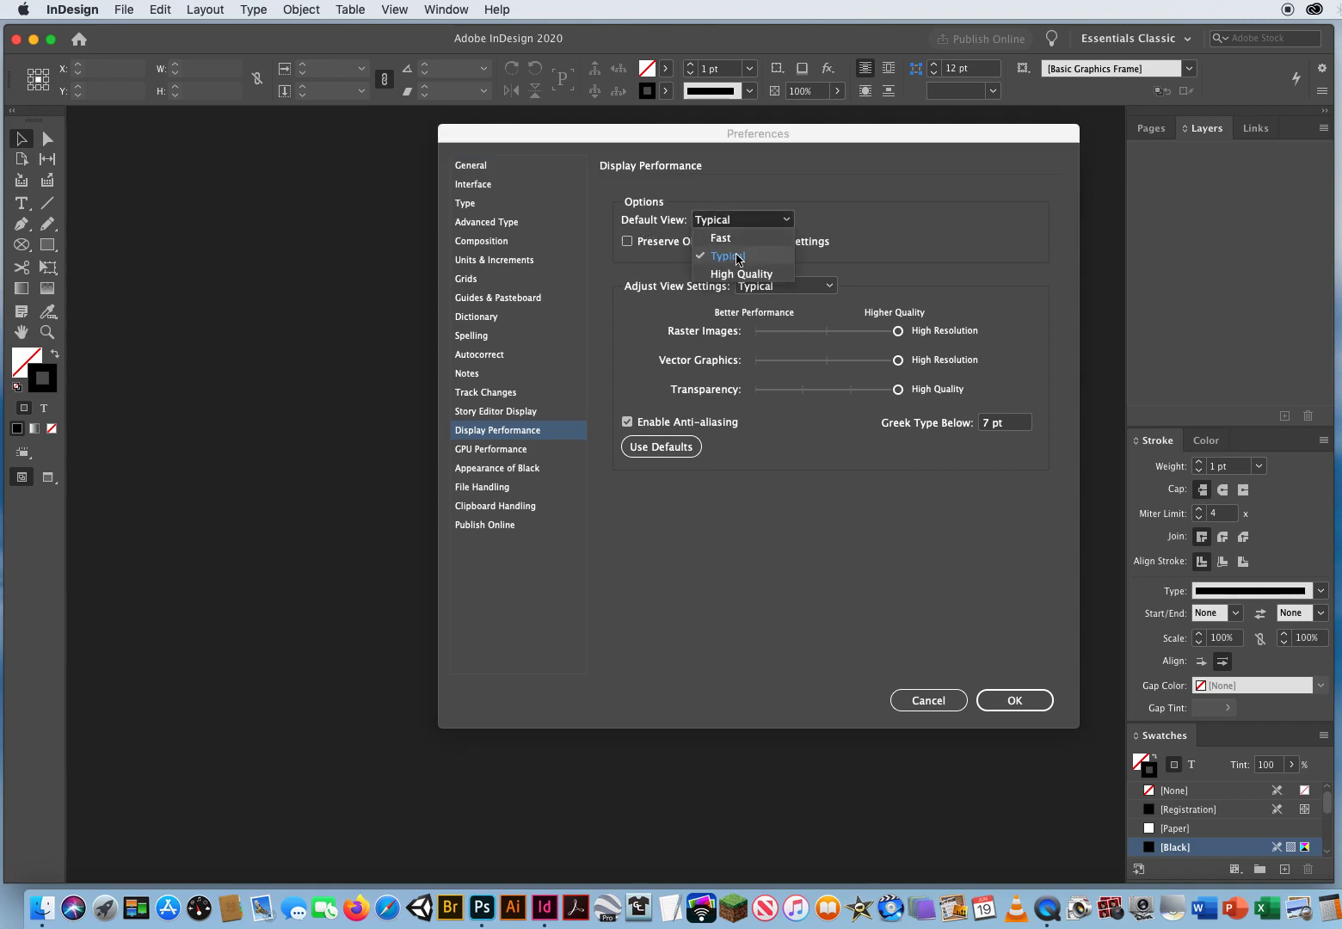
left_click(740, 274)
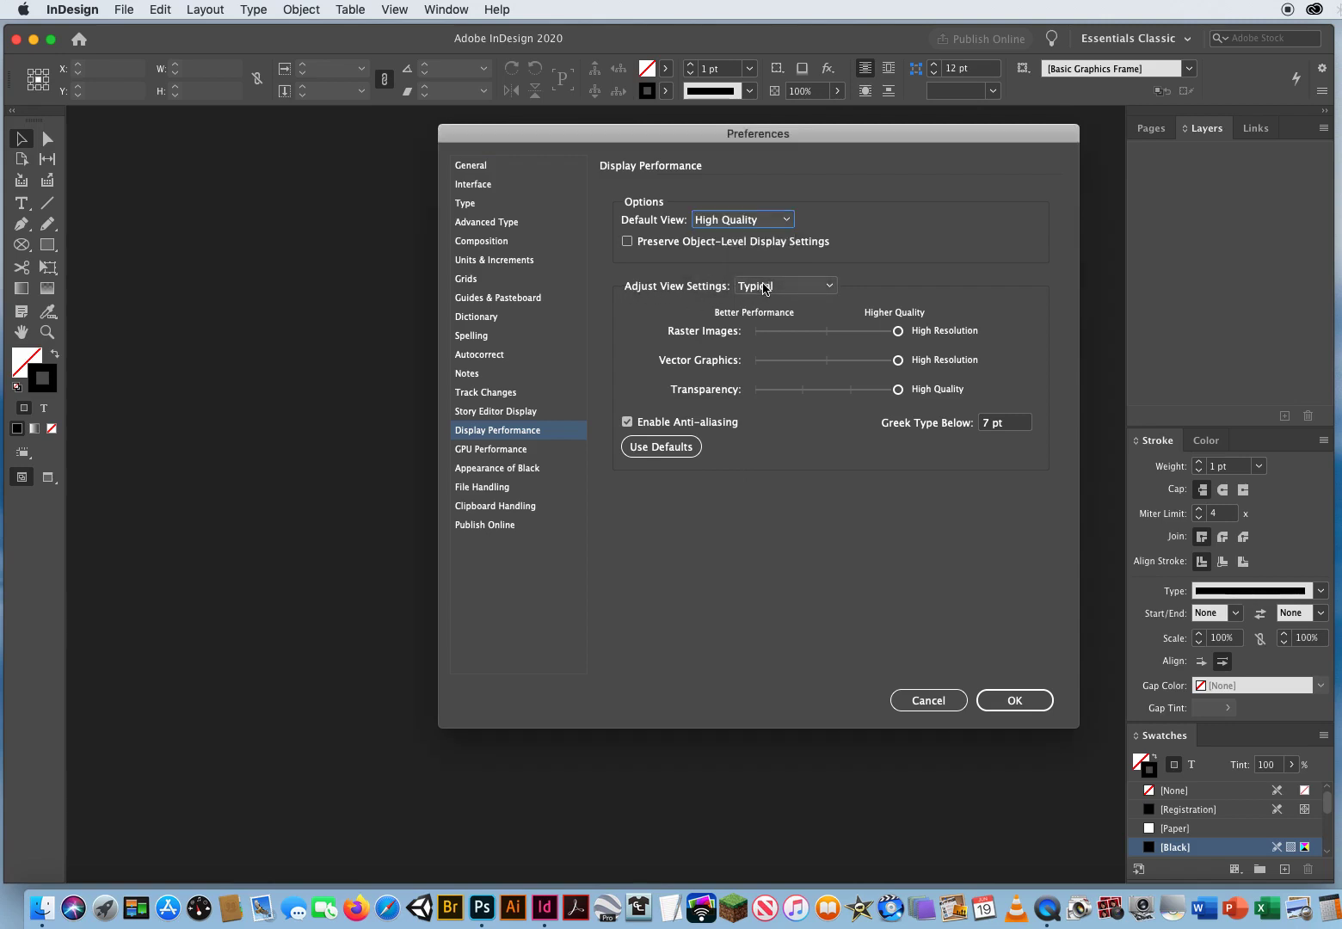
left_click(783, 286)
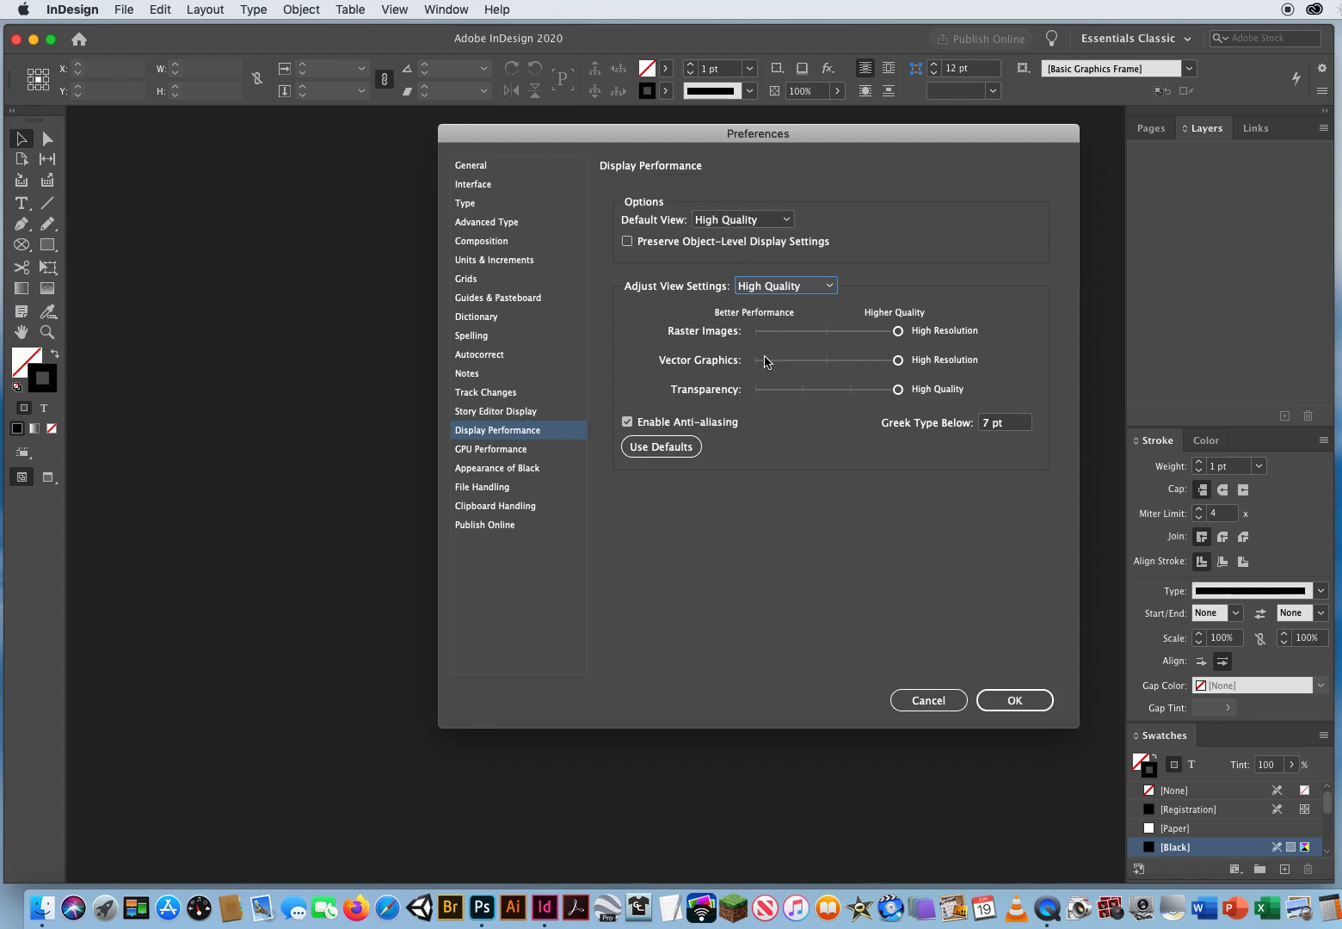
mouse_move(573, 489)
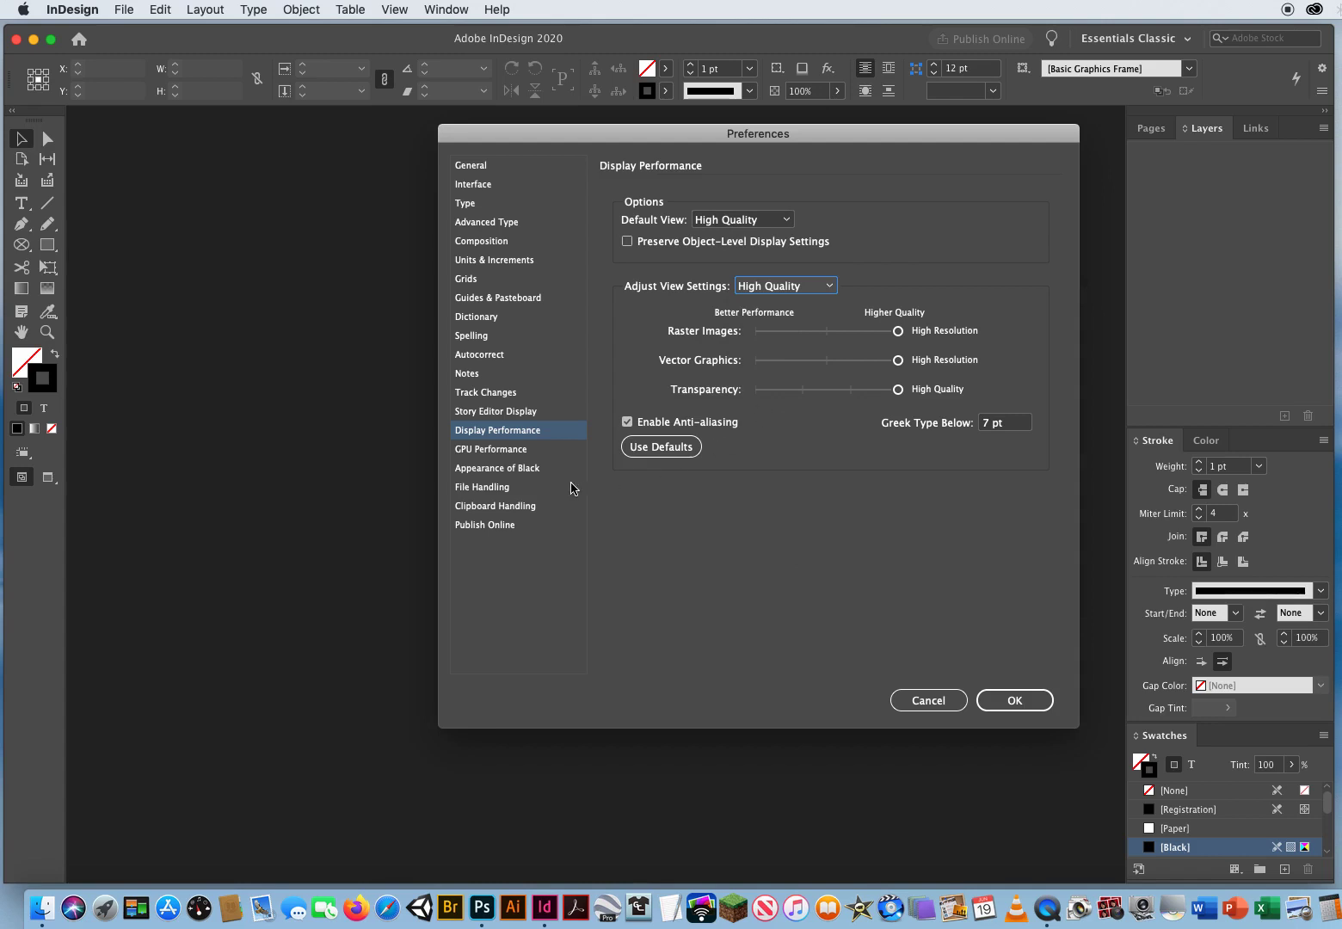
left_click(491, 449)
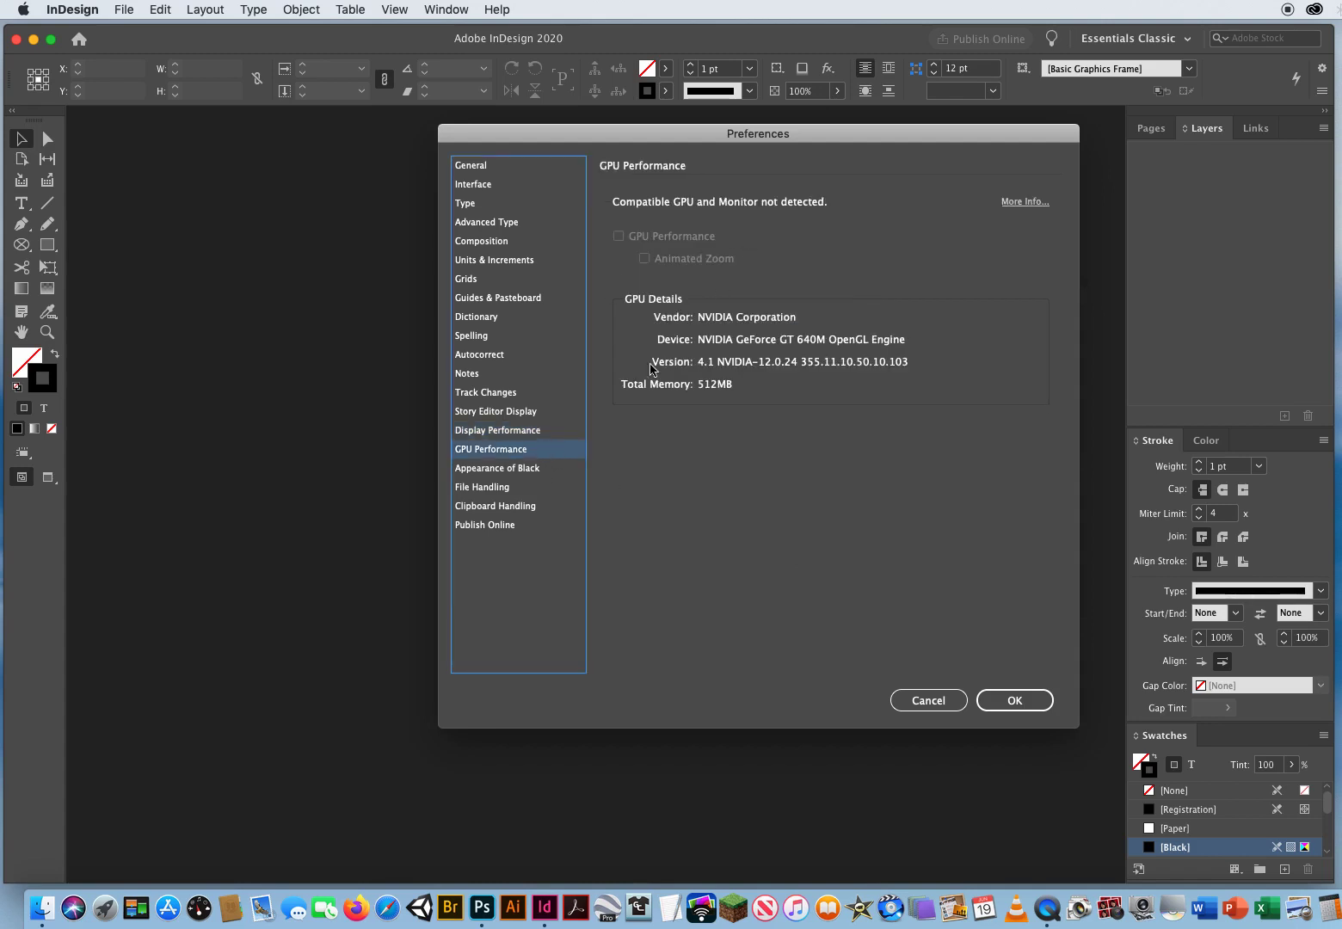
- Check Appearance of Black and confirm Inches in Units & Increments, returning to Display Performance
left_click(498, 468)
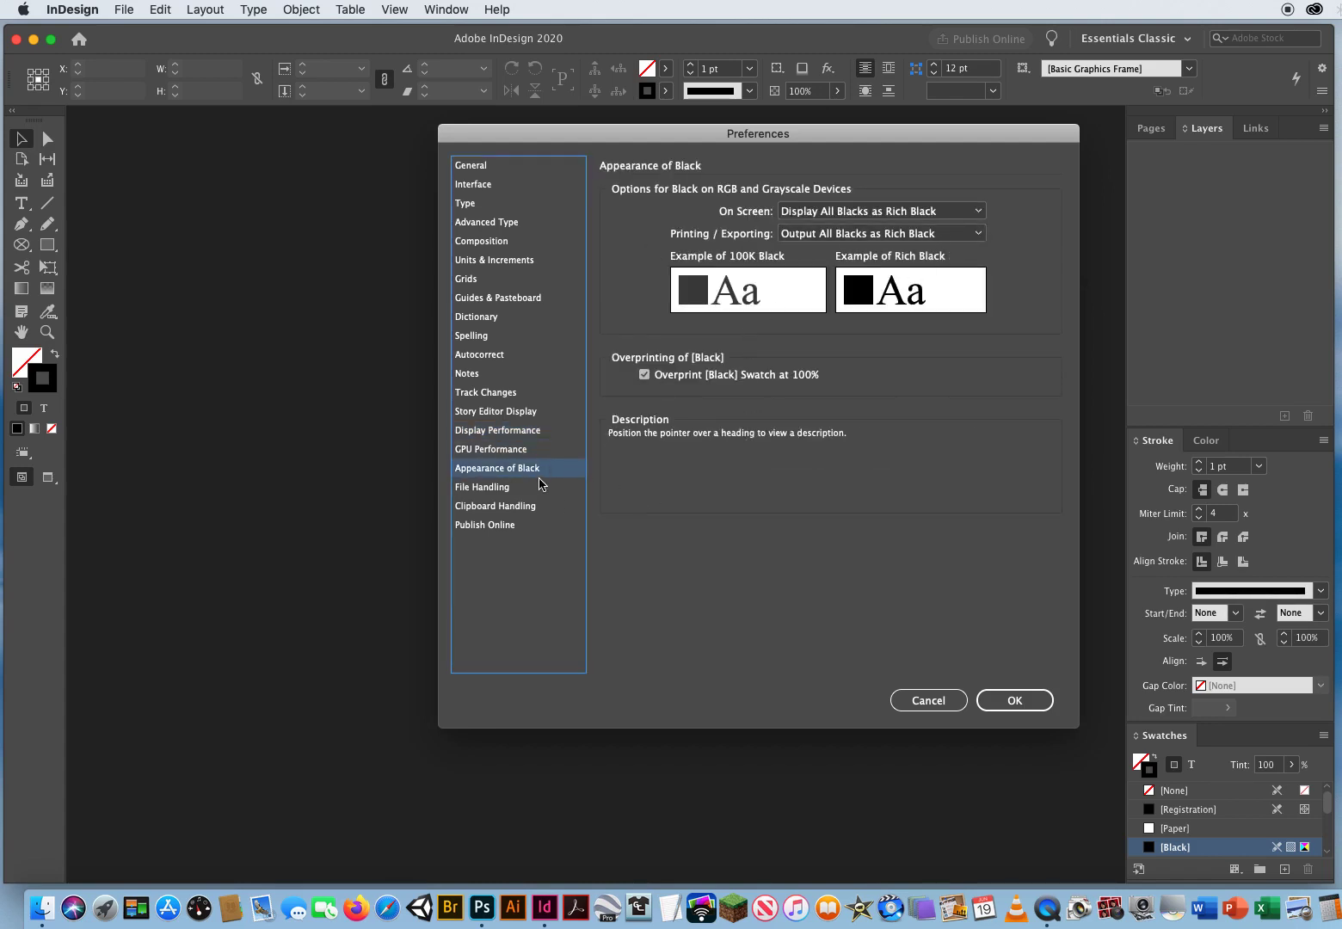
mouse_move(520, 252)
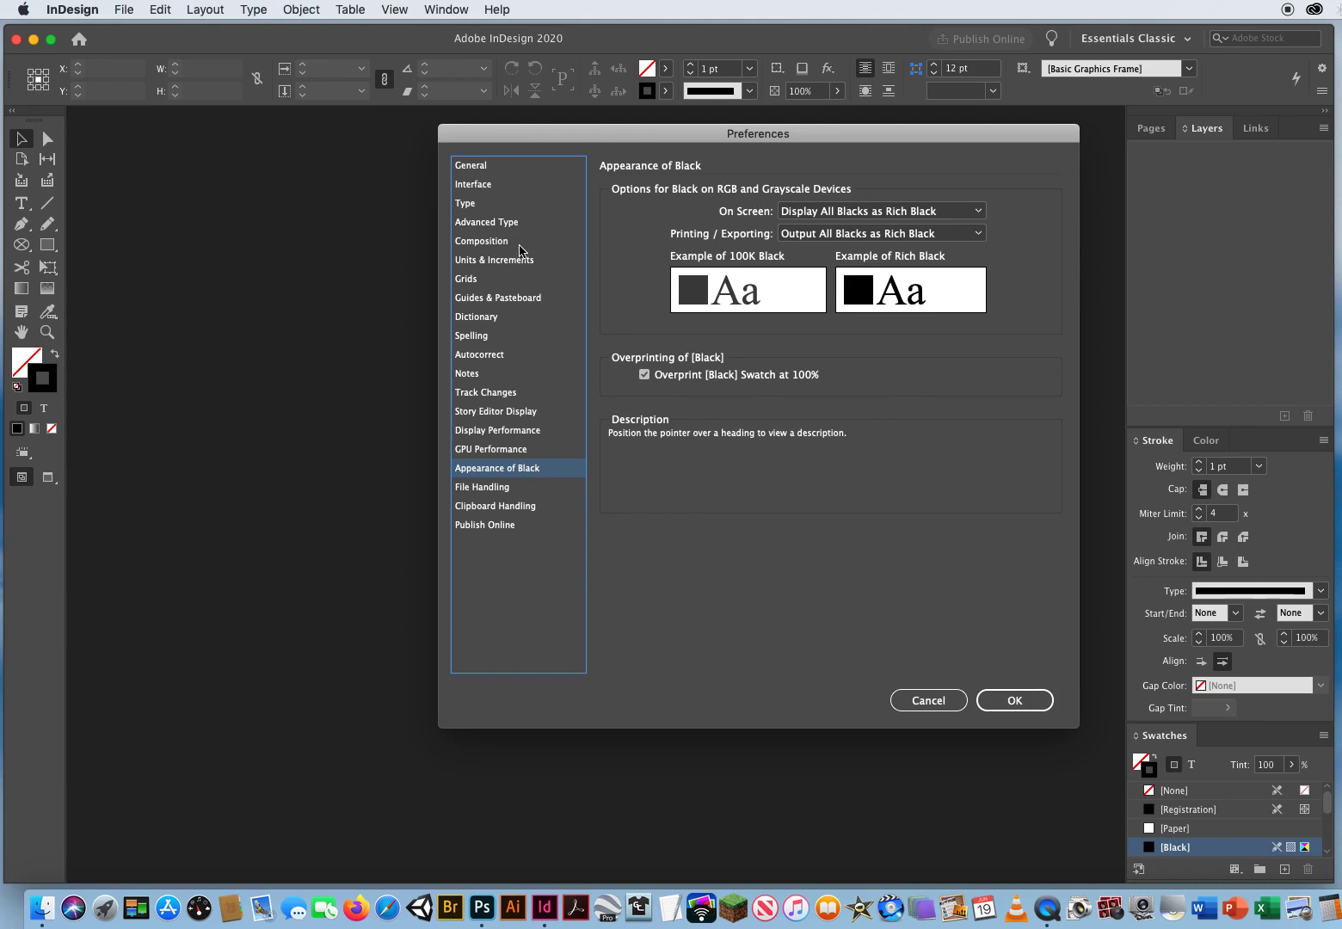
left_click(494, 259)
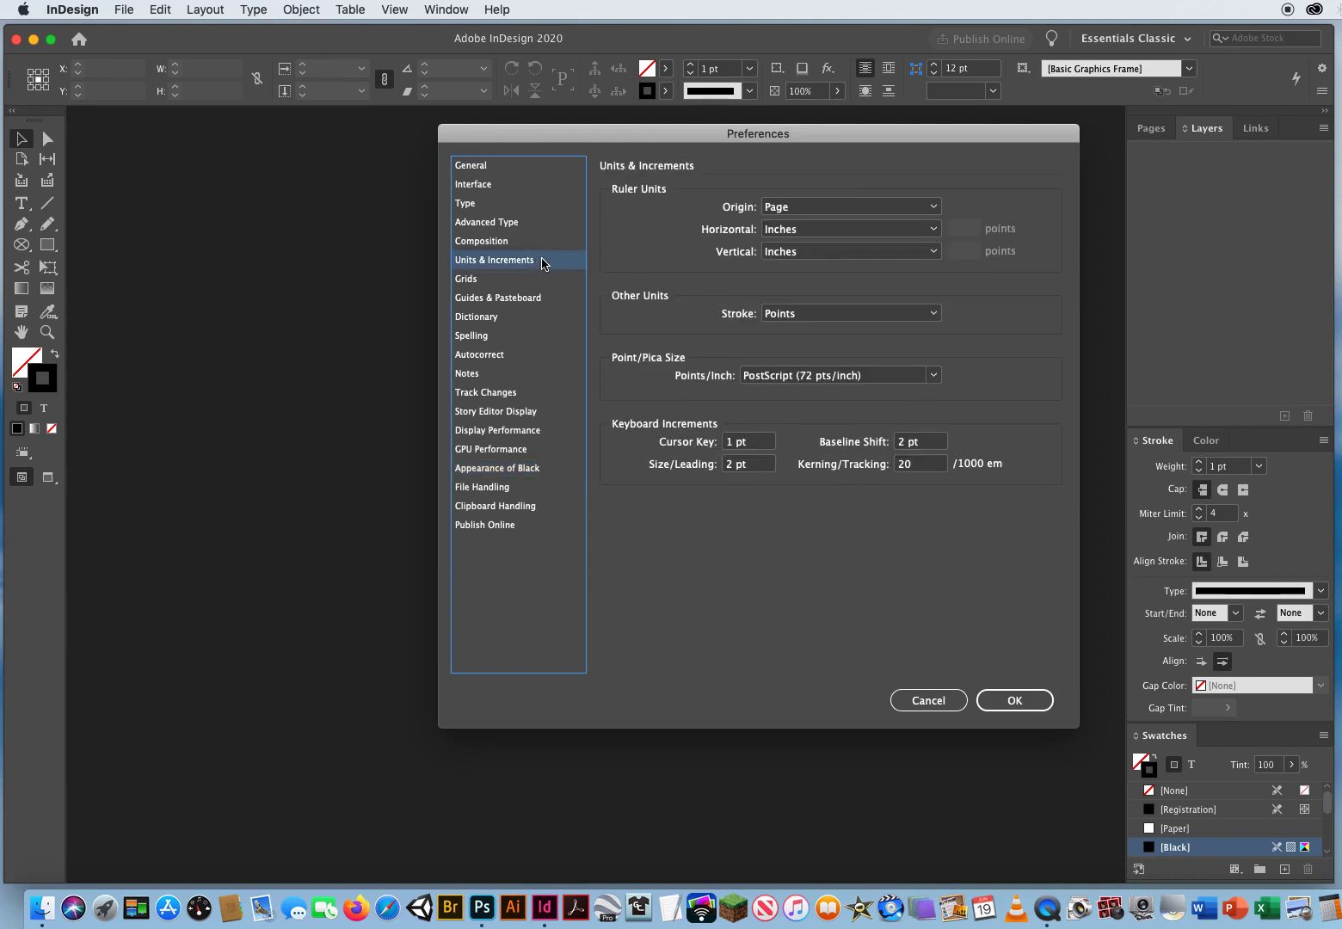
left_click(497, 430)
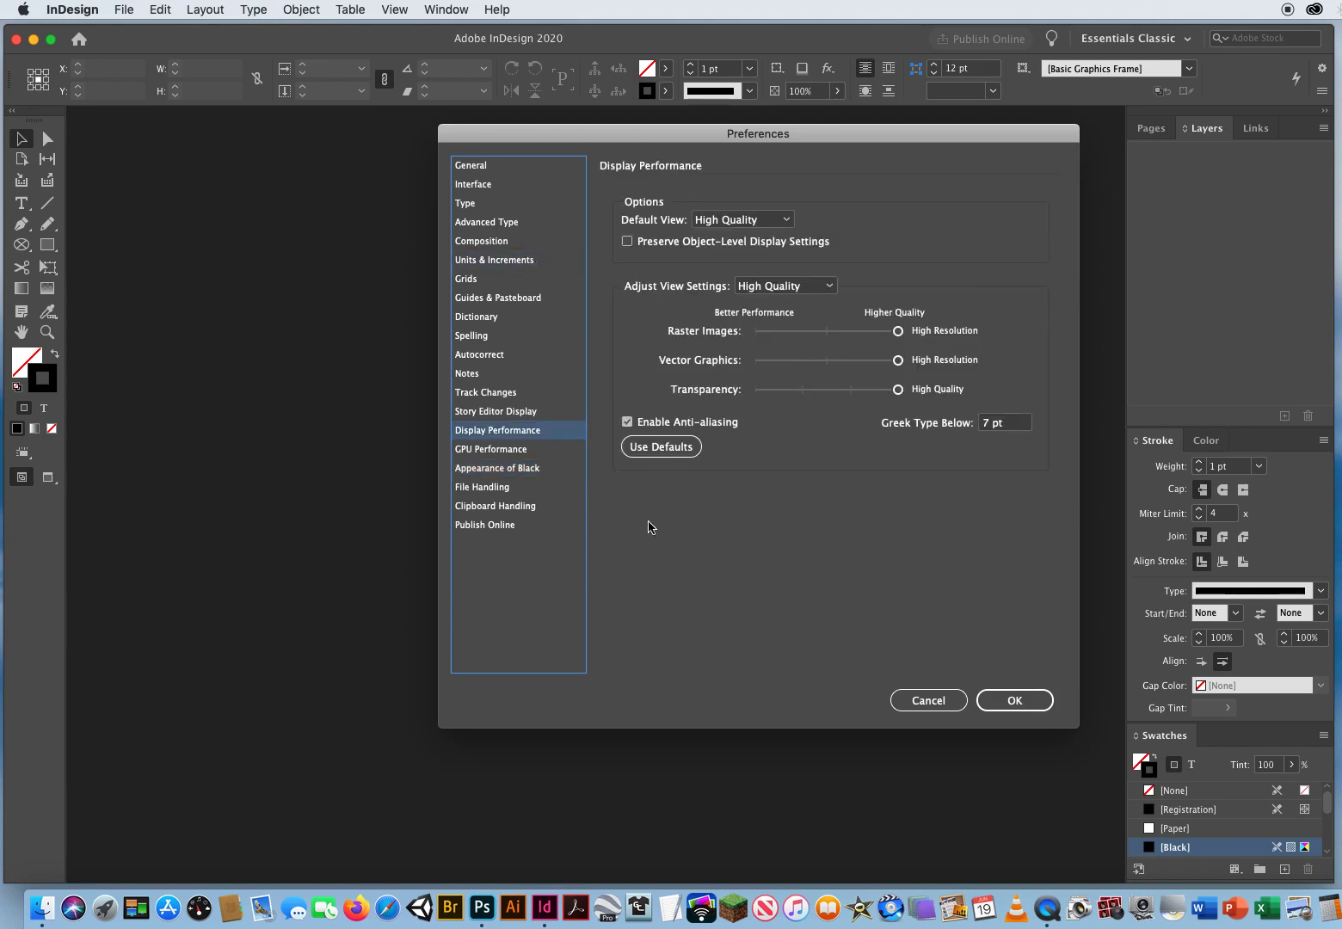
mouse_move(825, 571)
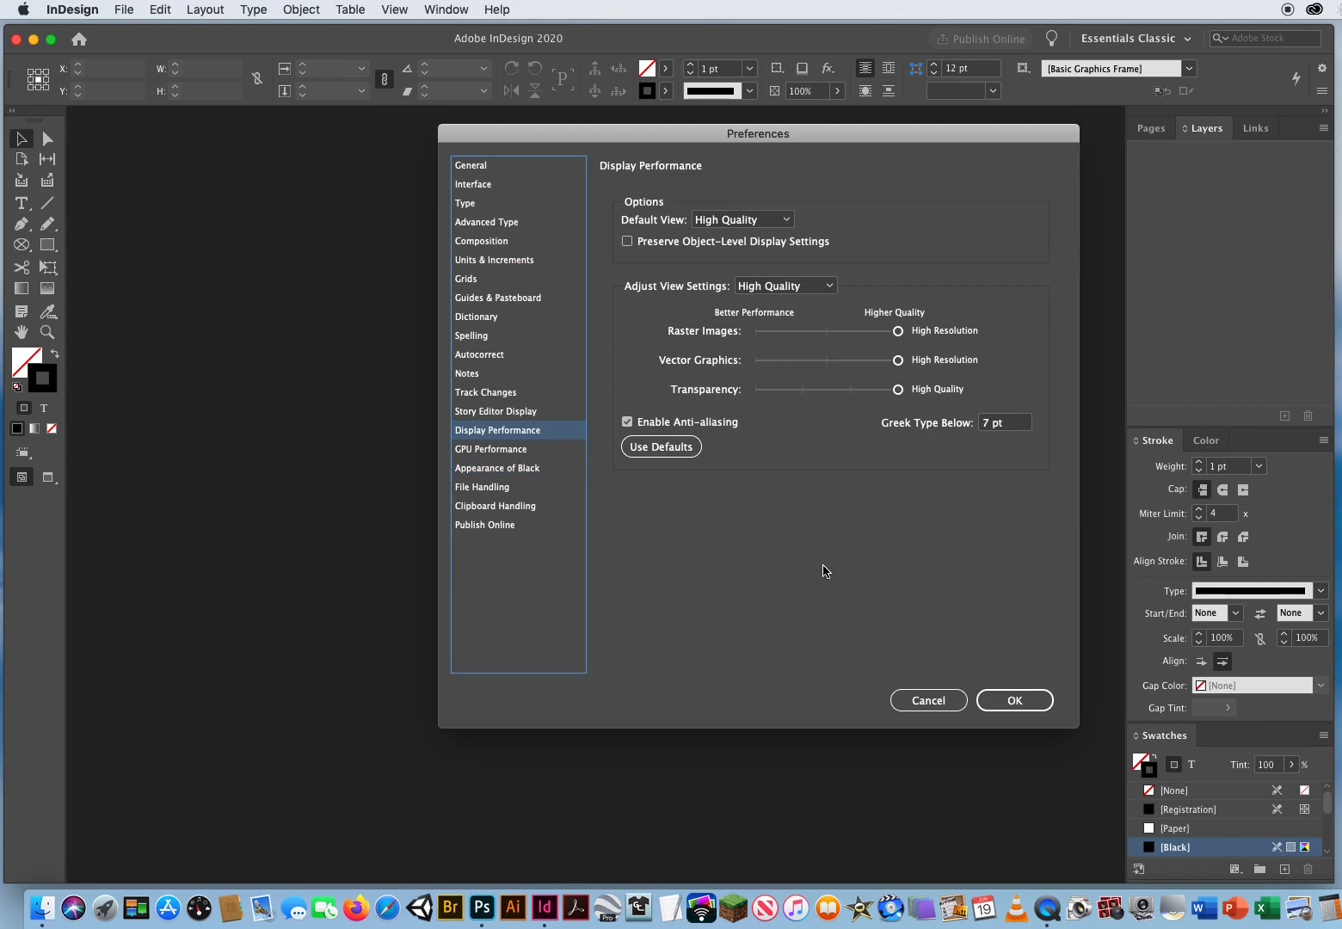
mouse_move(531, 553)
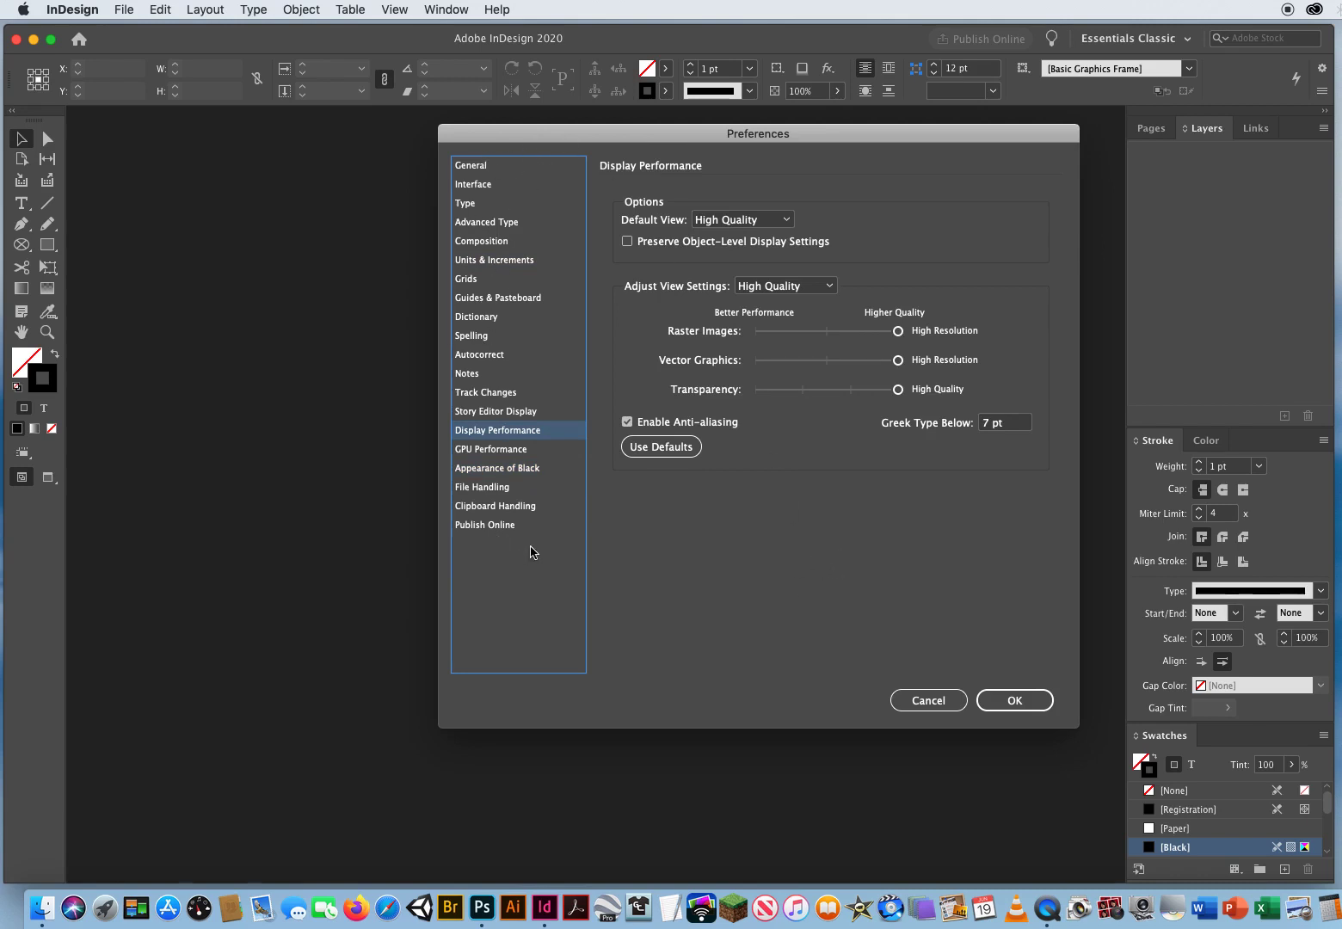
mouse_move(731, 615)
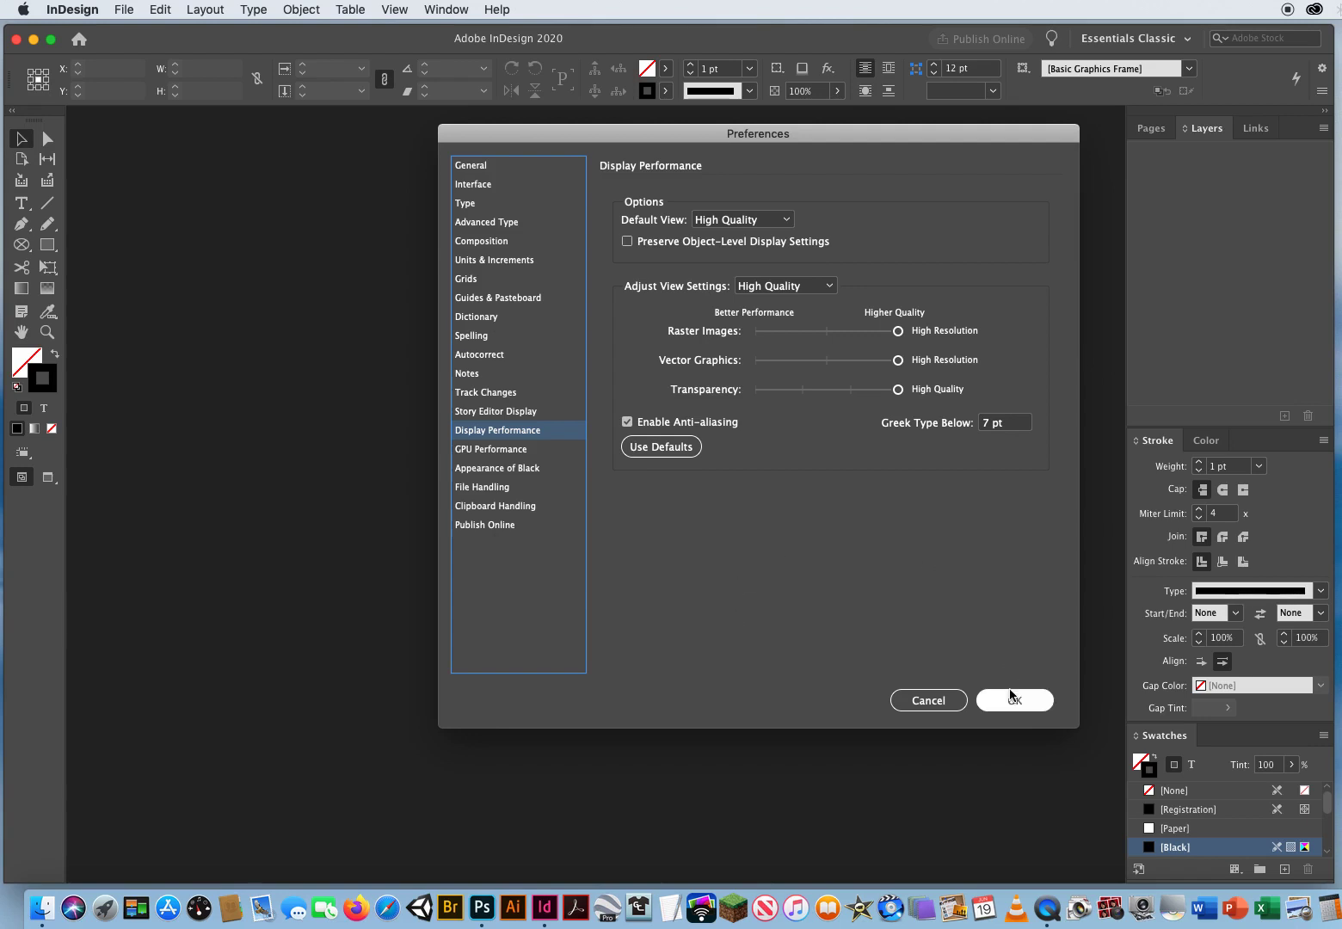
- Confirm the Preferences with OK, leaving the empty Essentials Classic workspace
left_click(1014, 700)
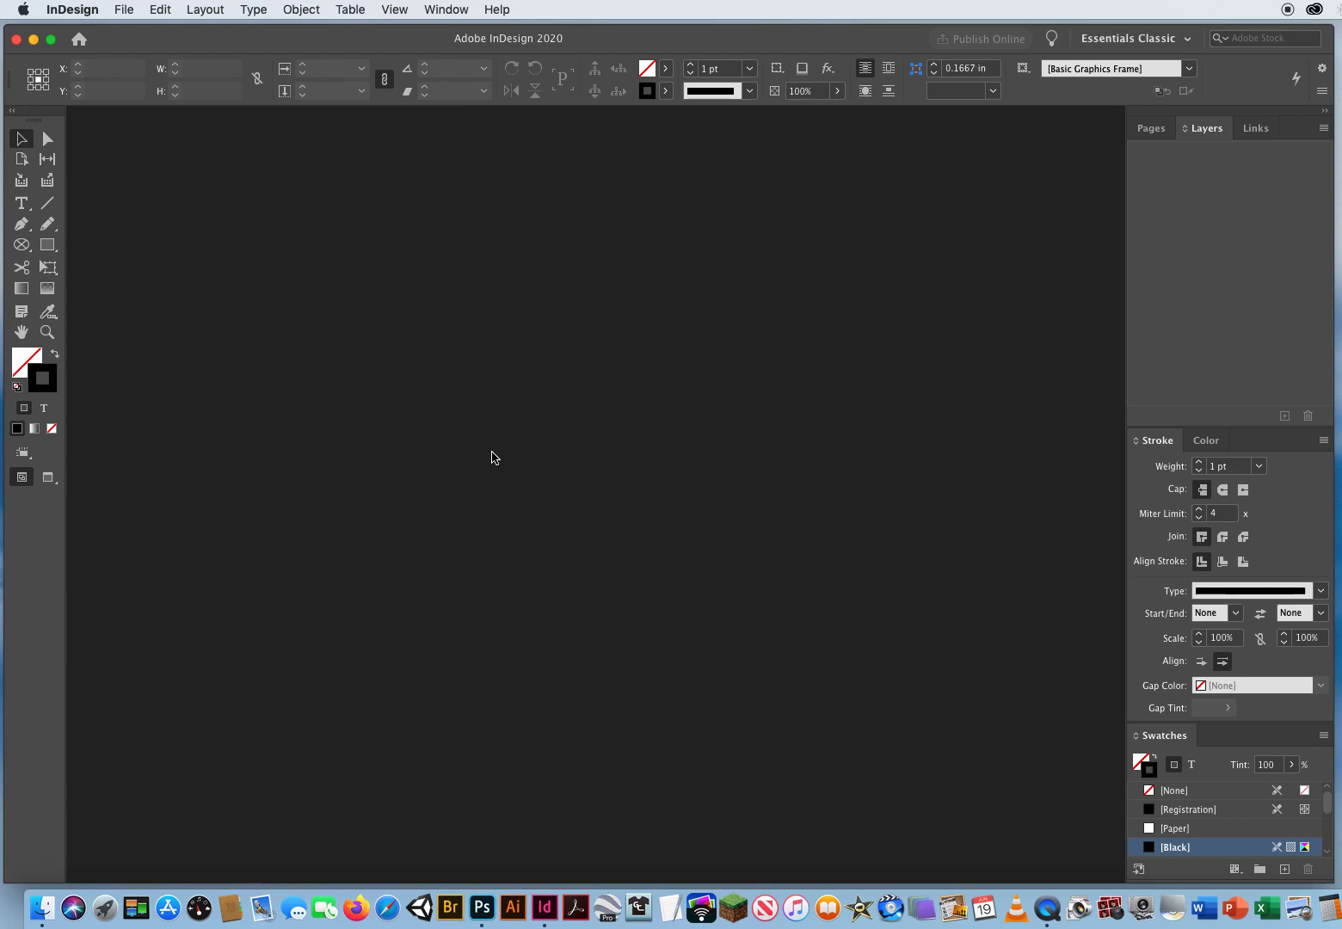
mouse_move(813, 537)
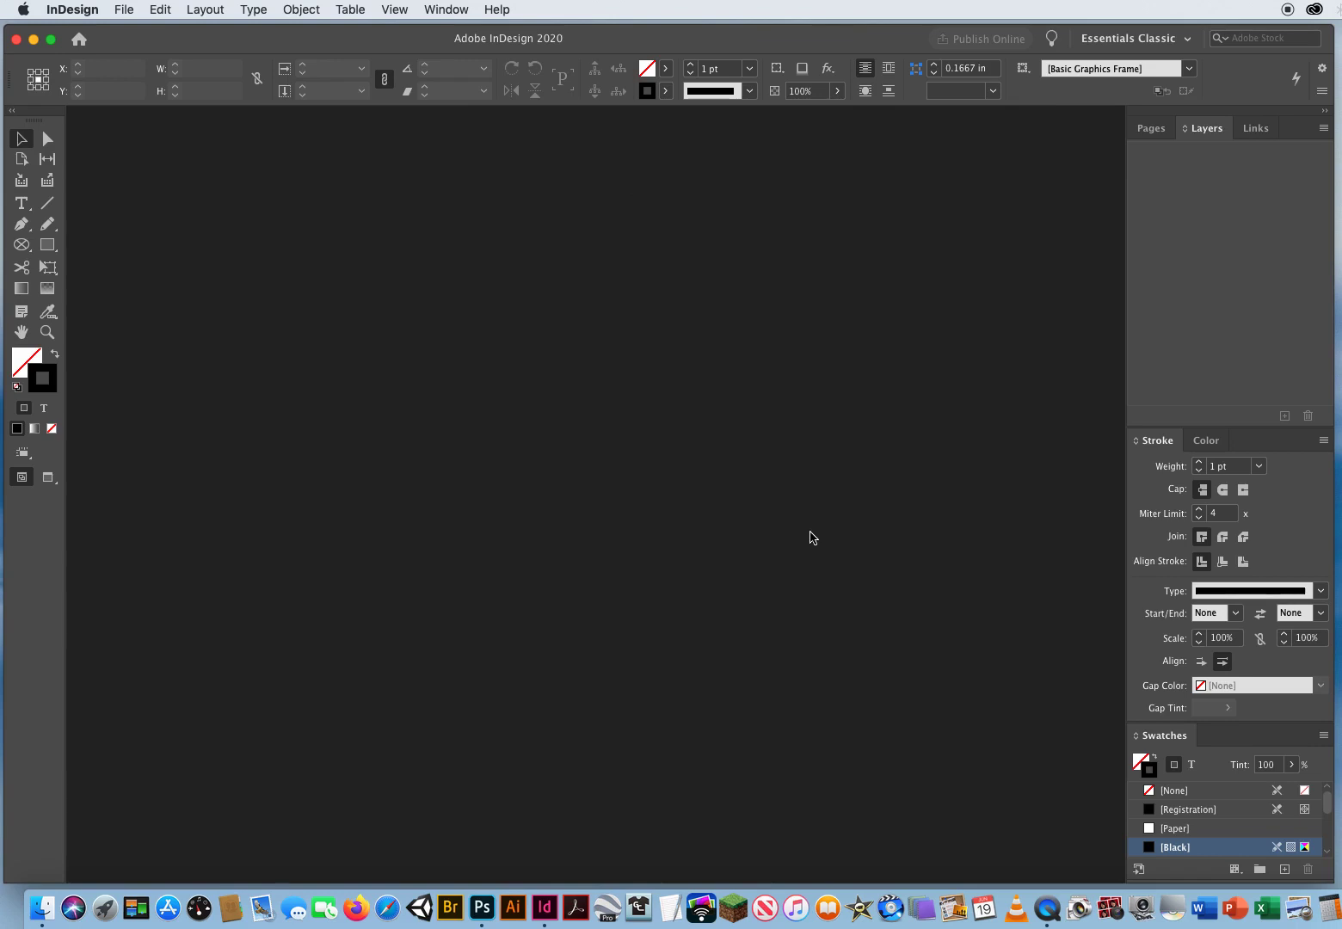
mouse_move(997, 330)
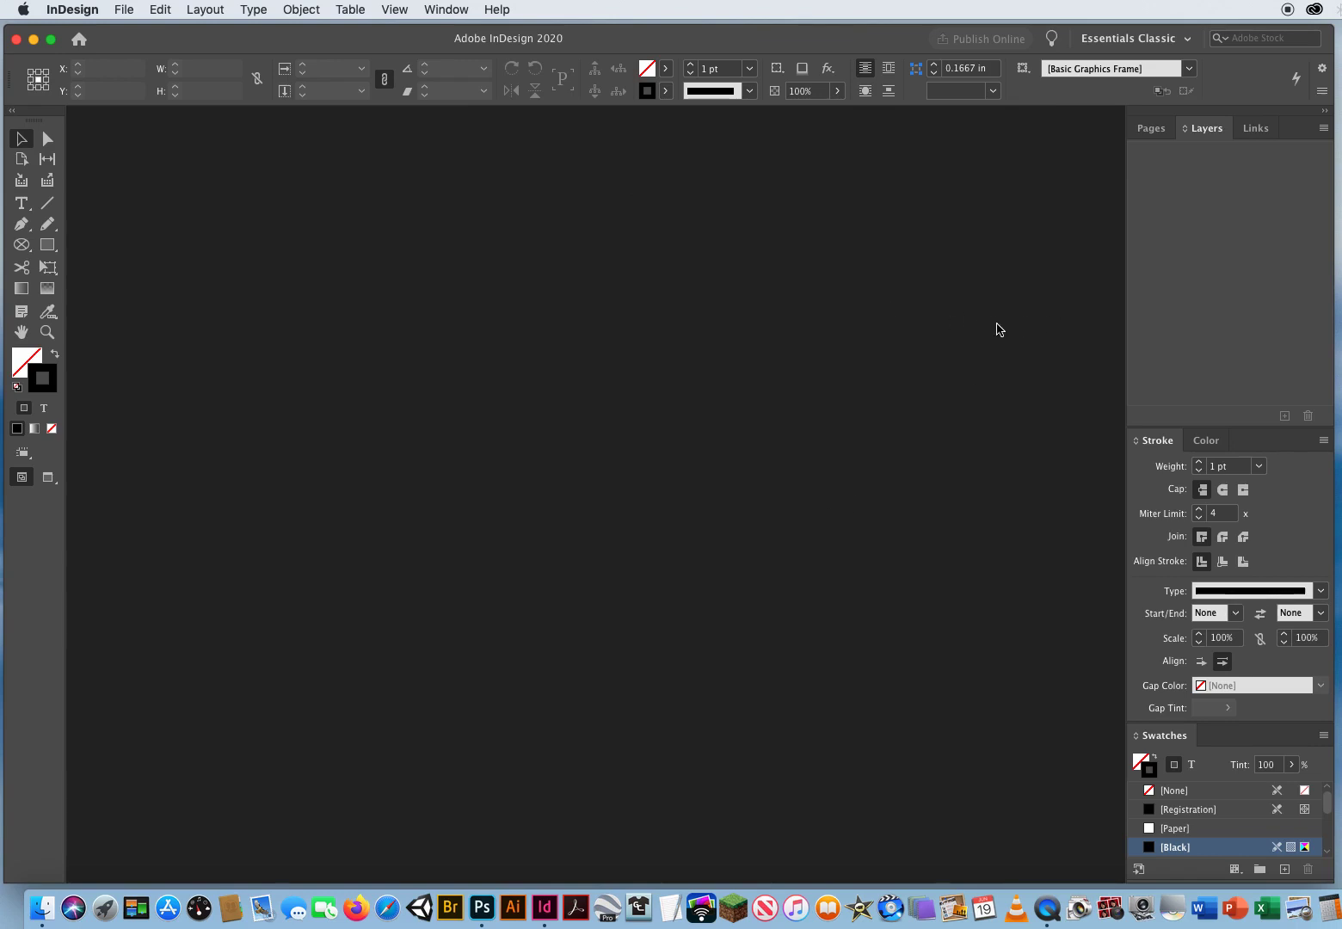
mouse_move(184, 229)
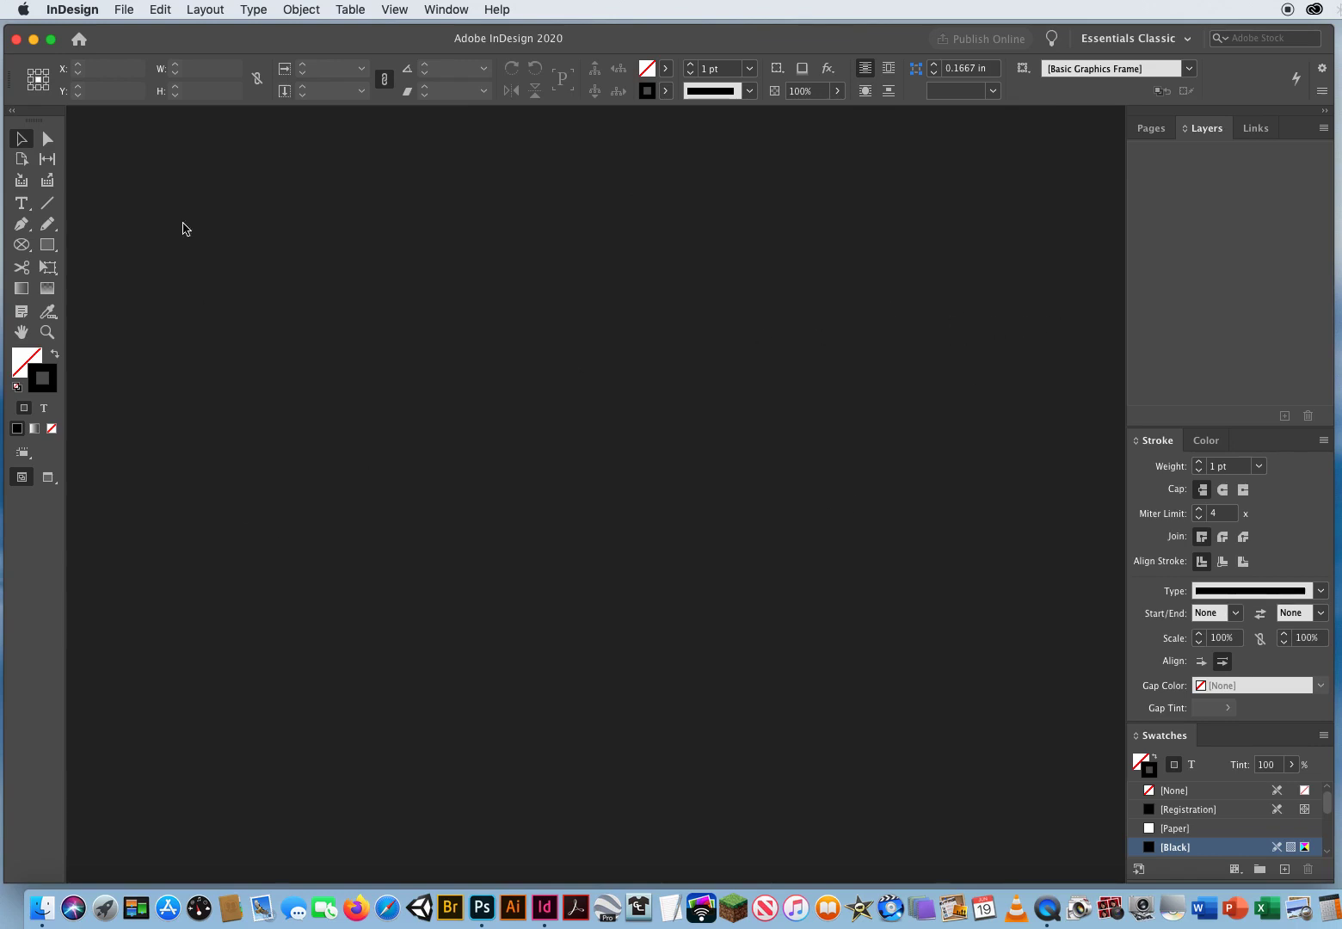
mouse_move(252, 578)
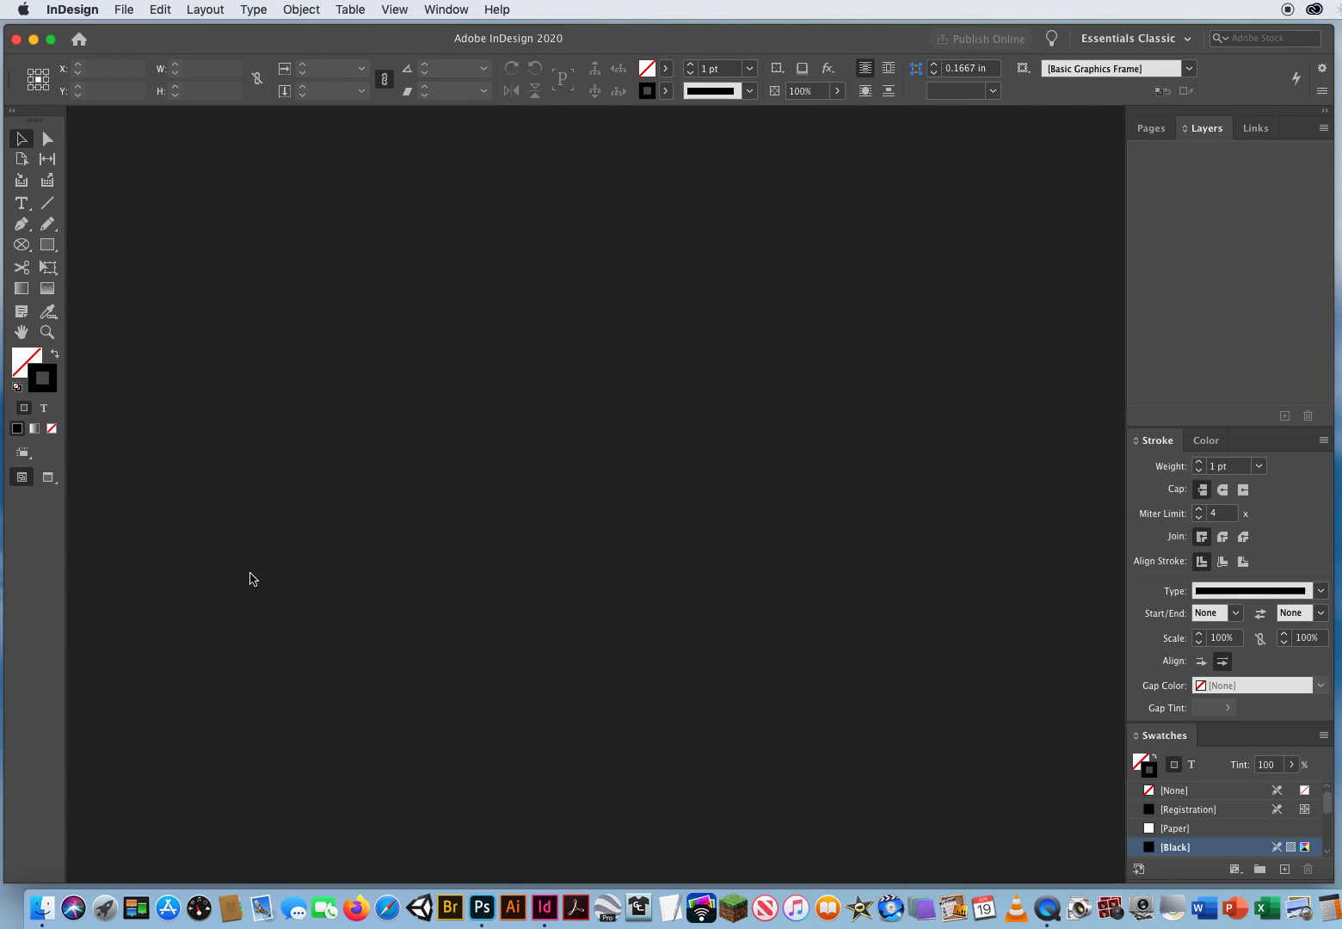
mouse_move(302, 521)
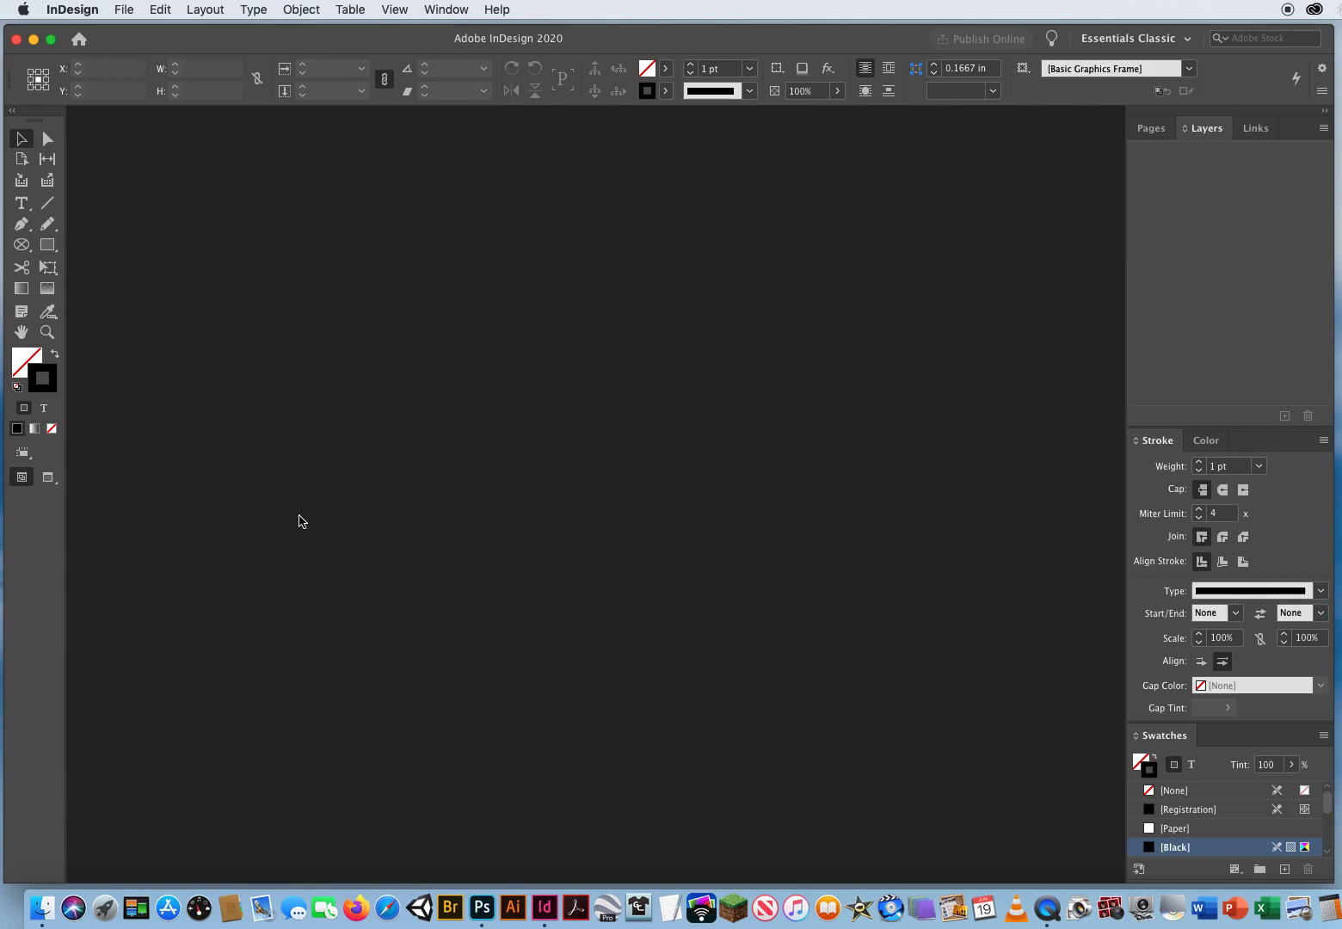
mouse_move(412, 451)
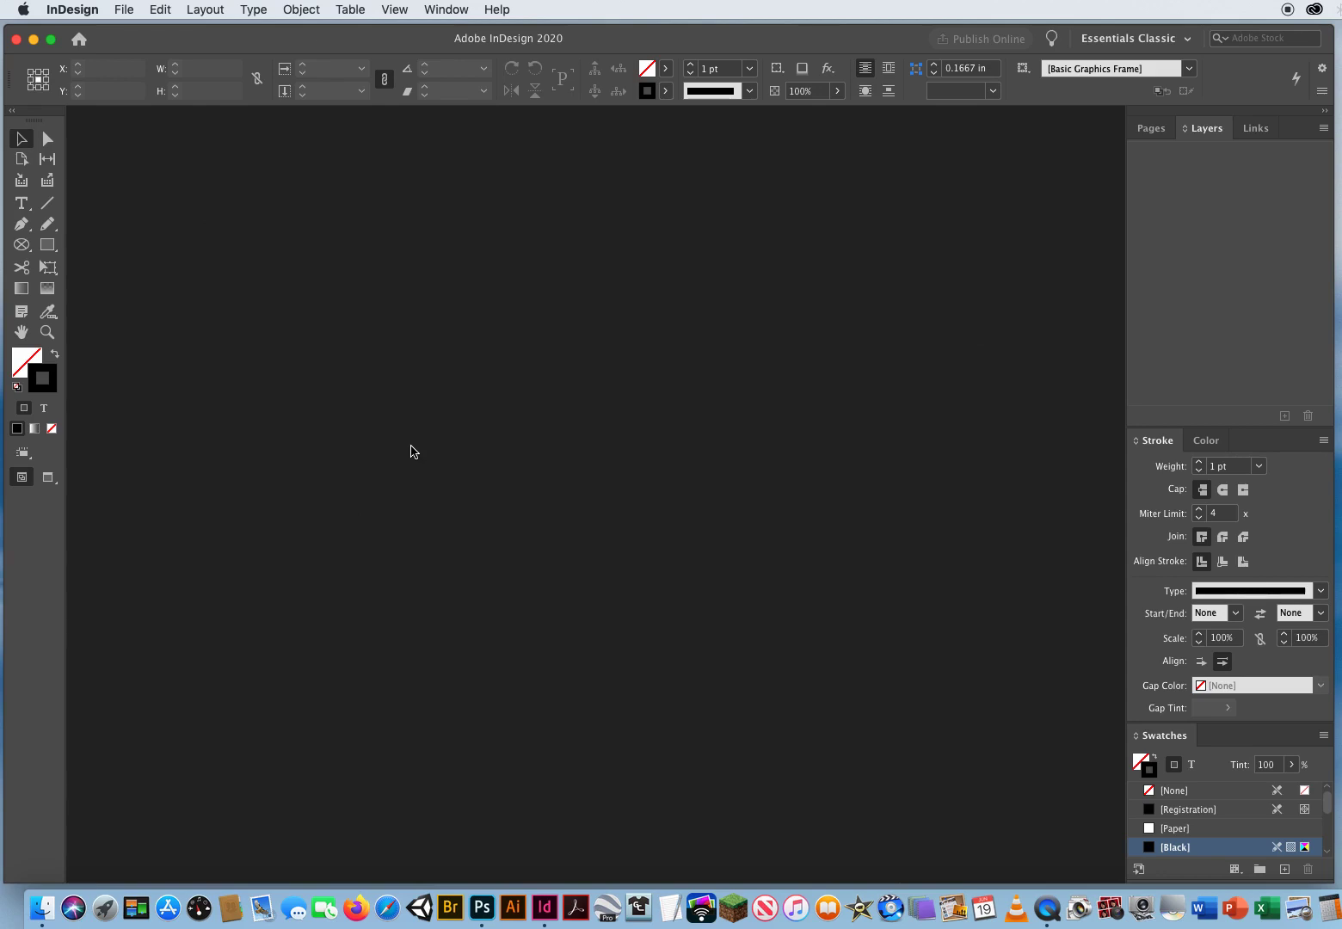